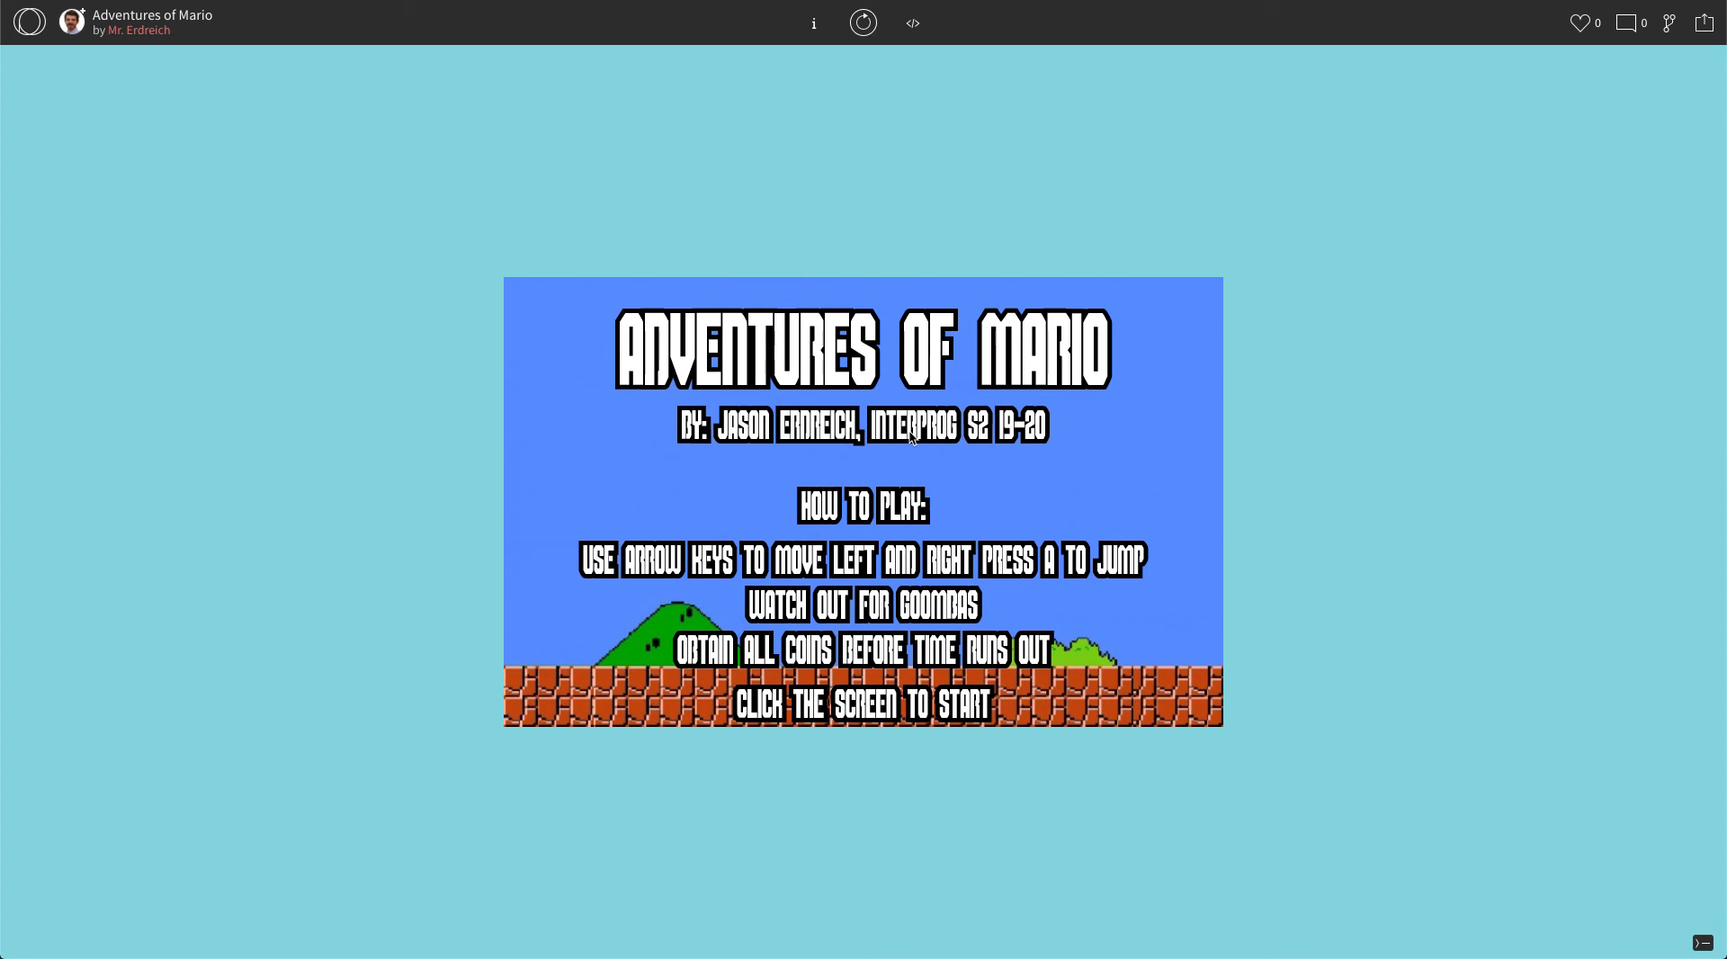
- Switch the sketch page from the running splash screen to its source code
left_click(908, 439)
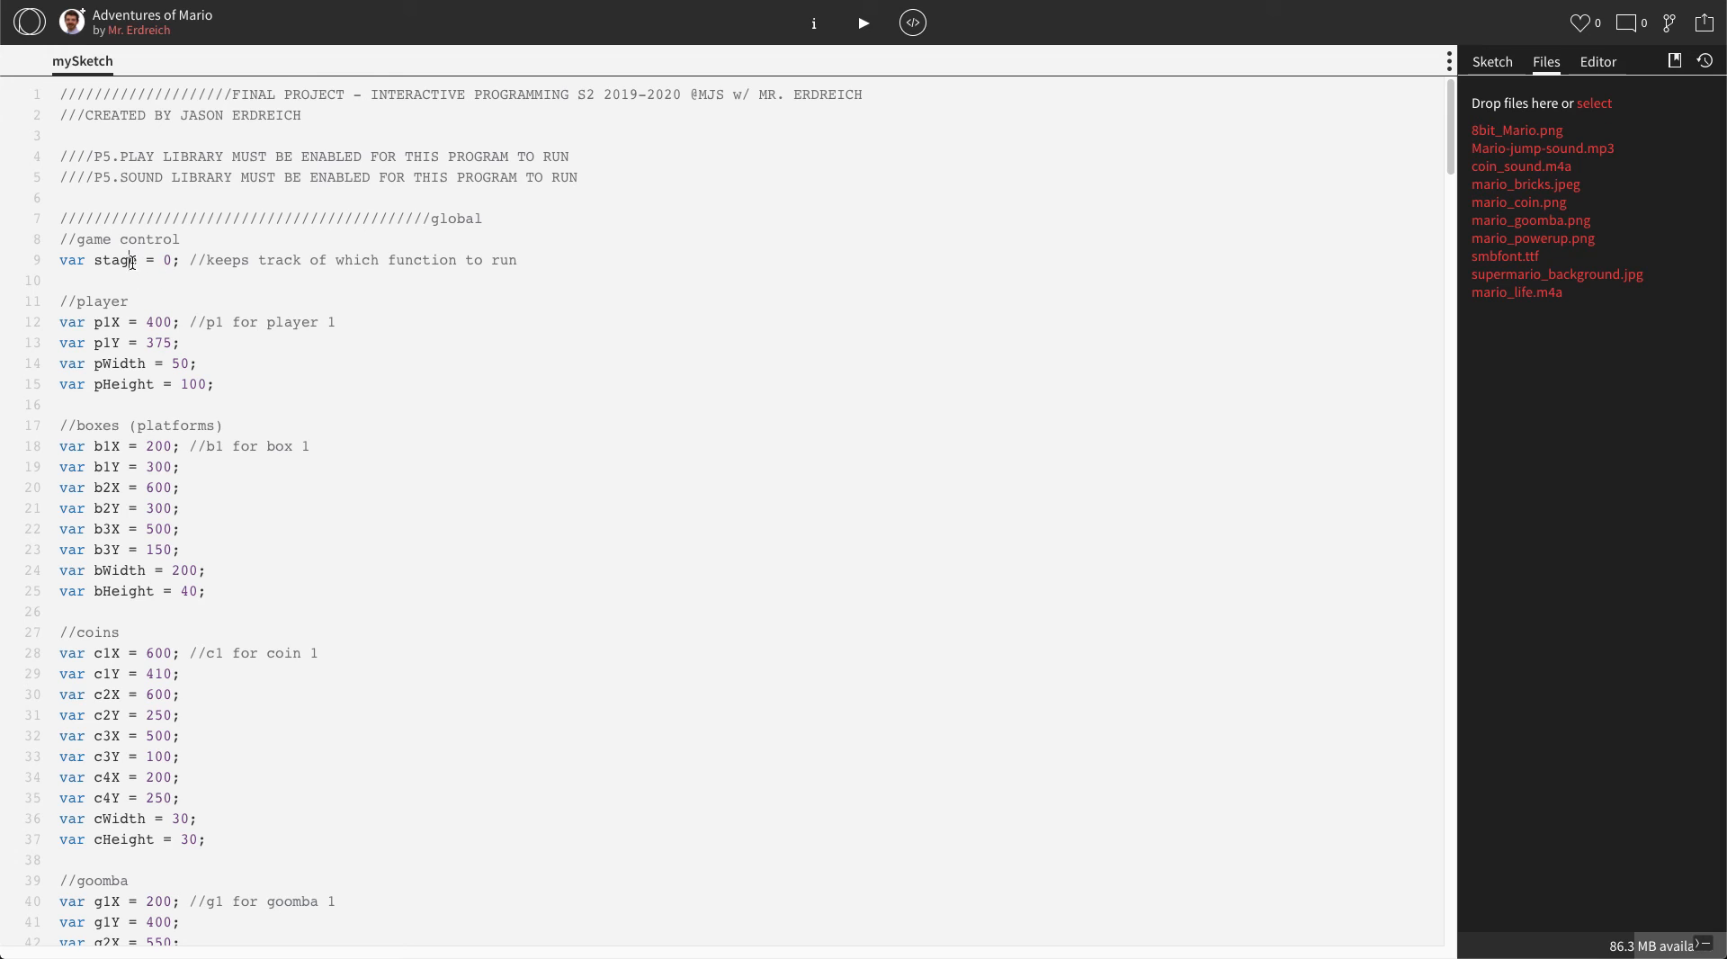
left_click(126, 259)
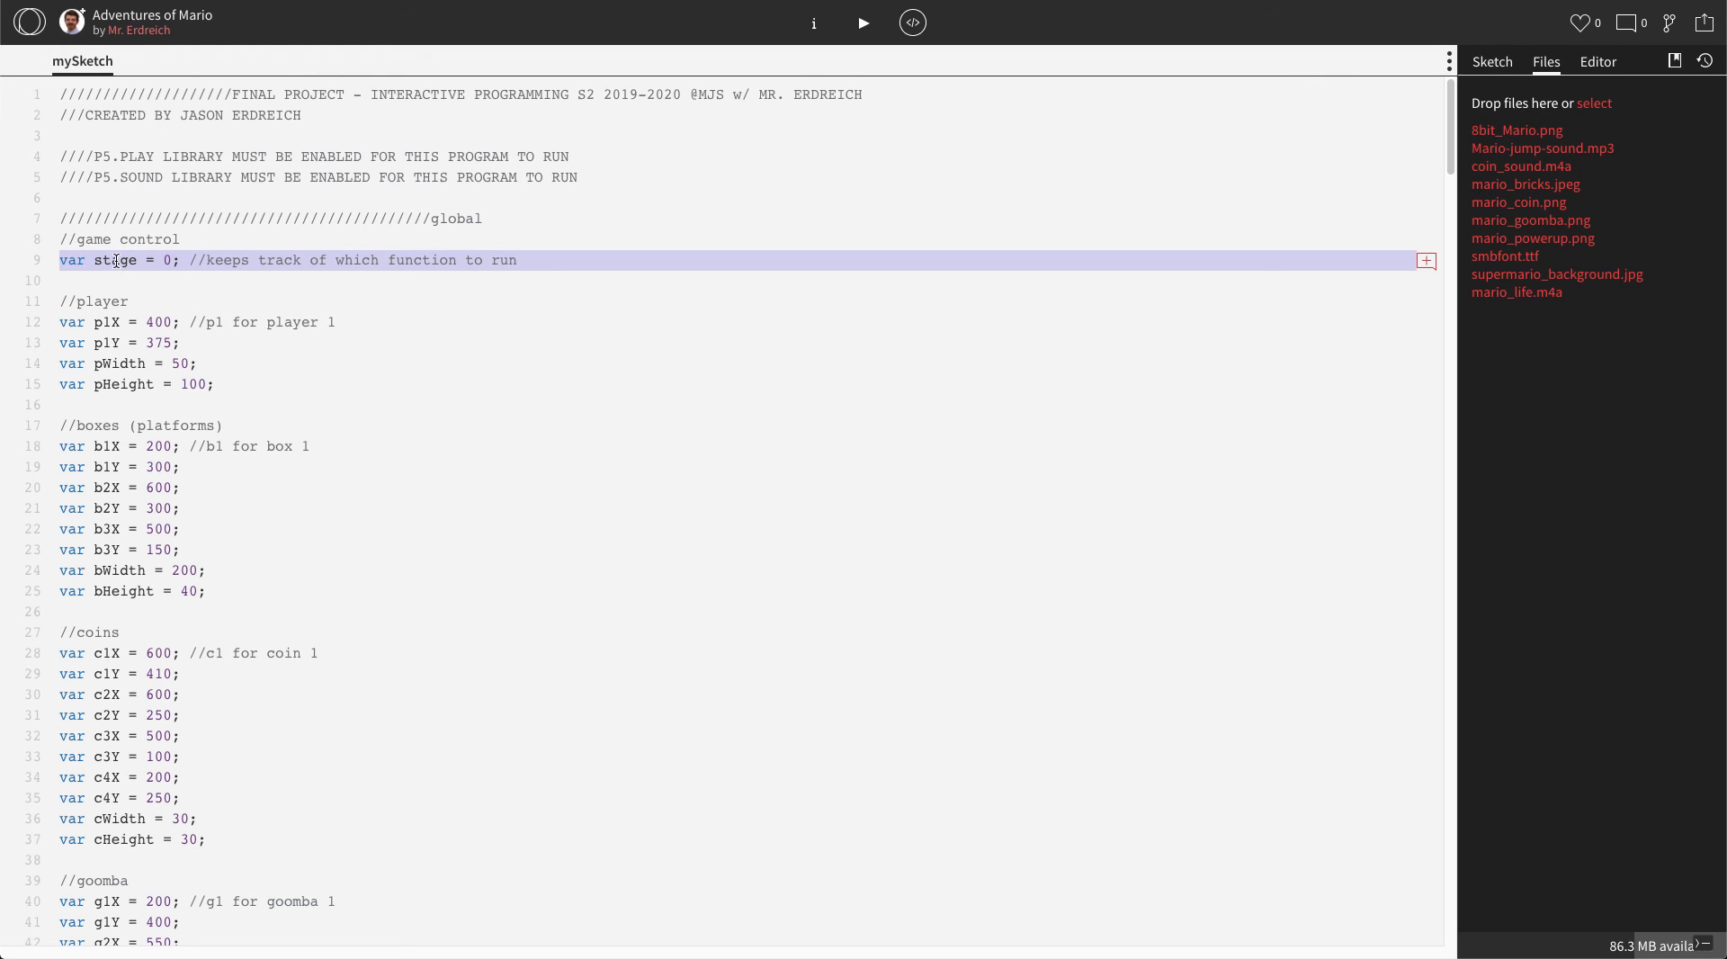
scroll("down", 3)
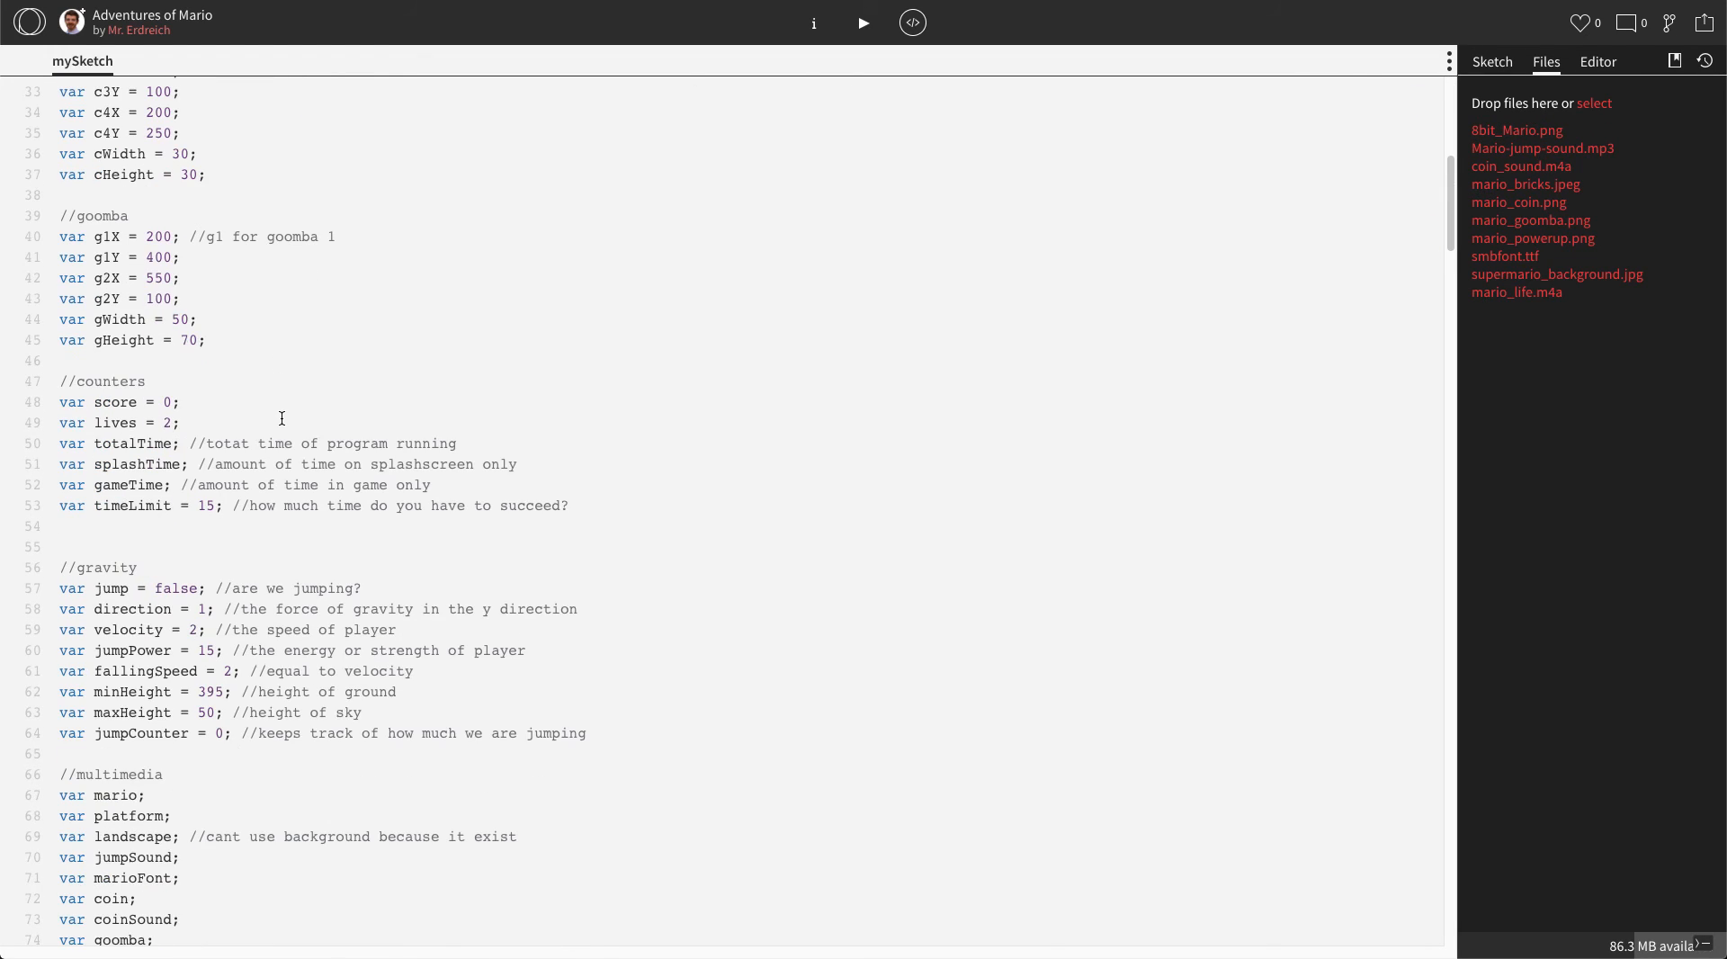
scroll("down", 3)
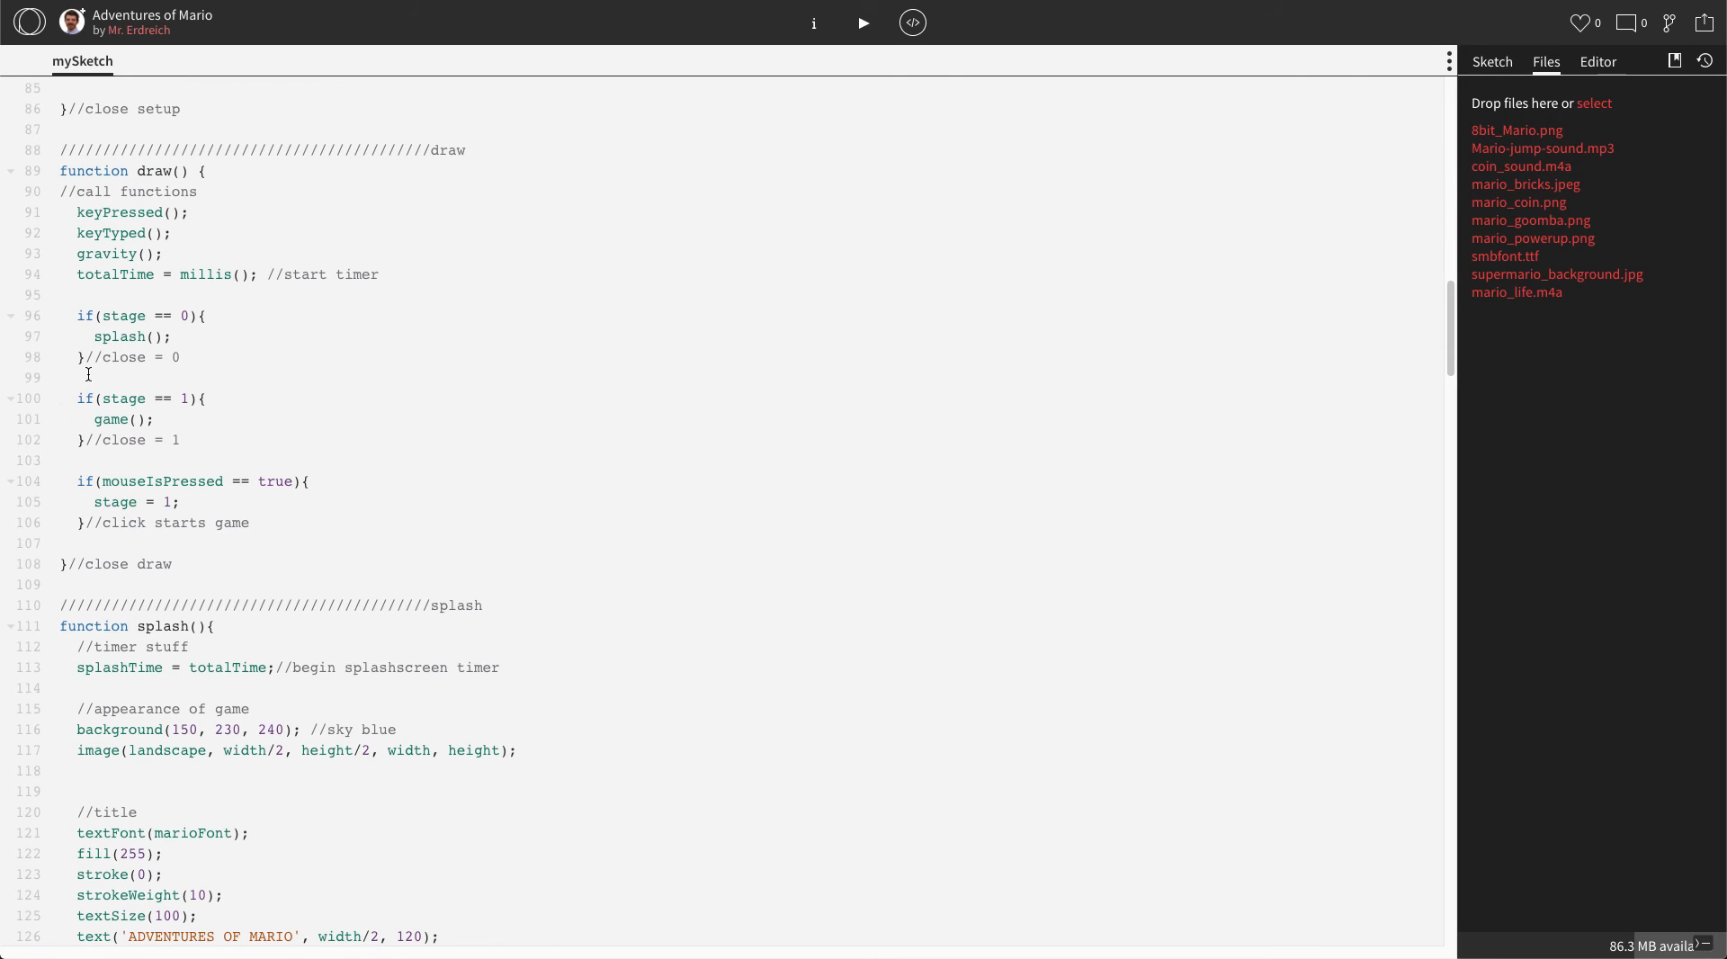
mouse_move(90, 392)
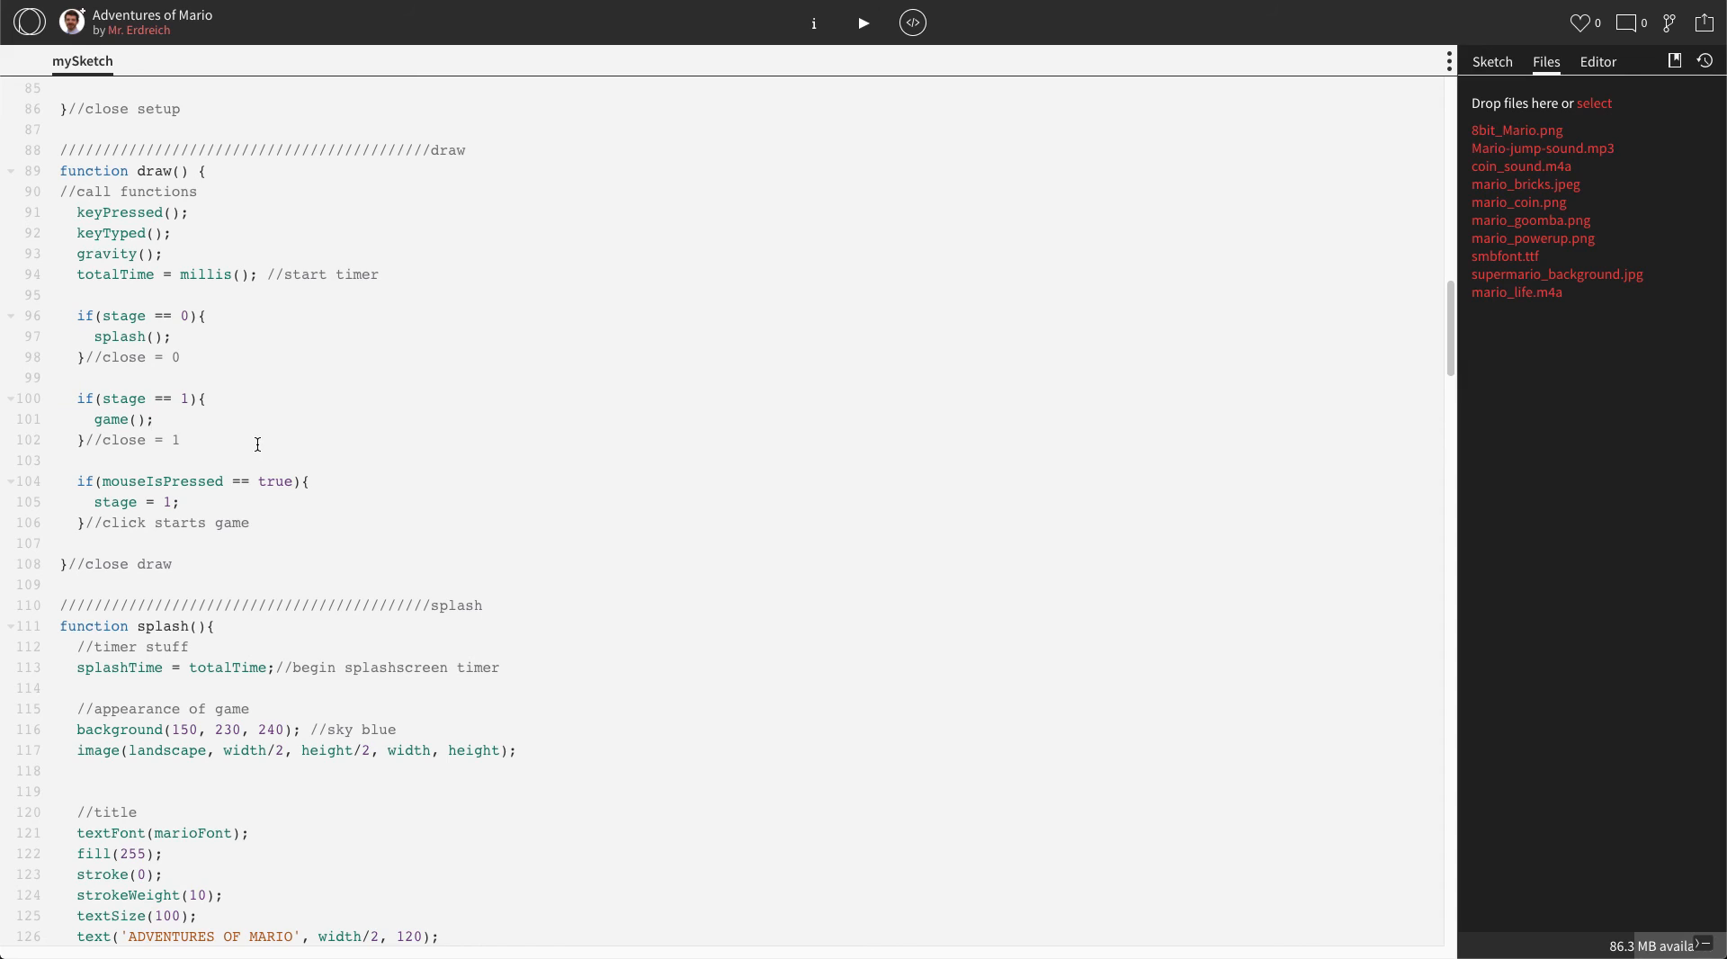
left_click(154, 419)
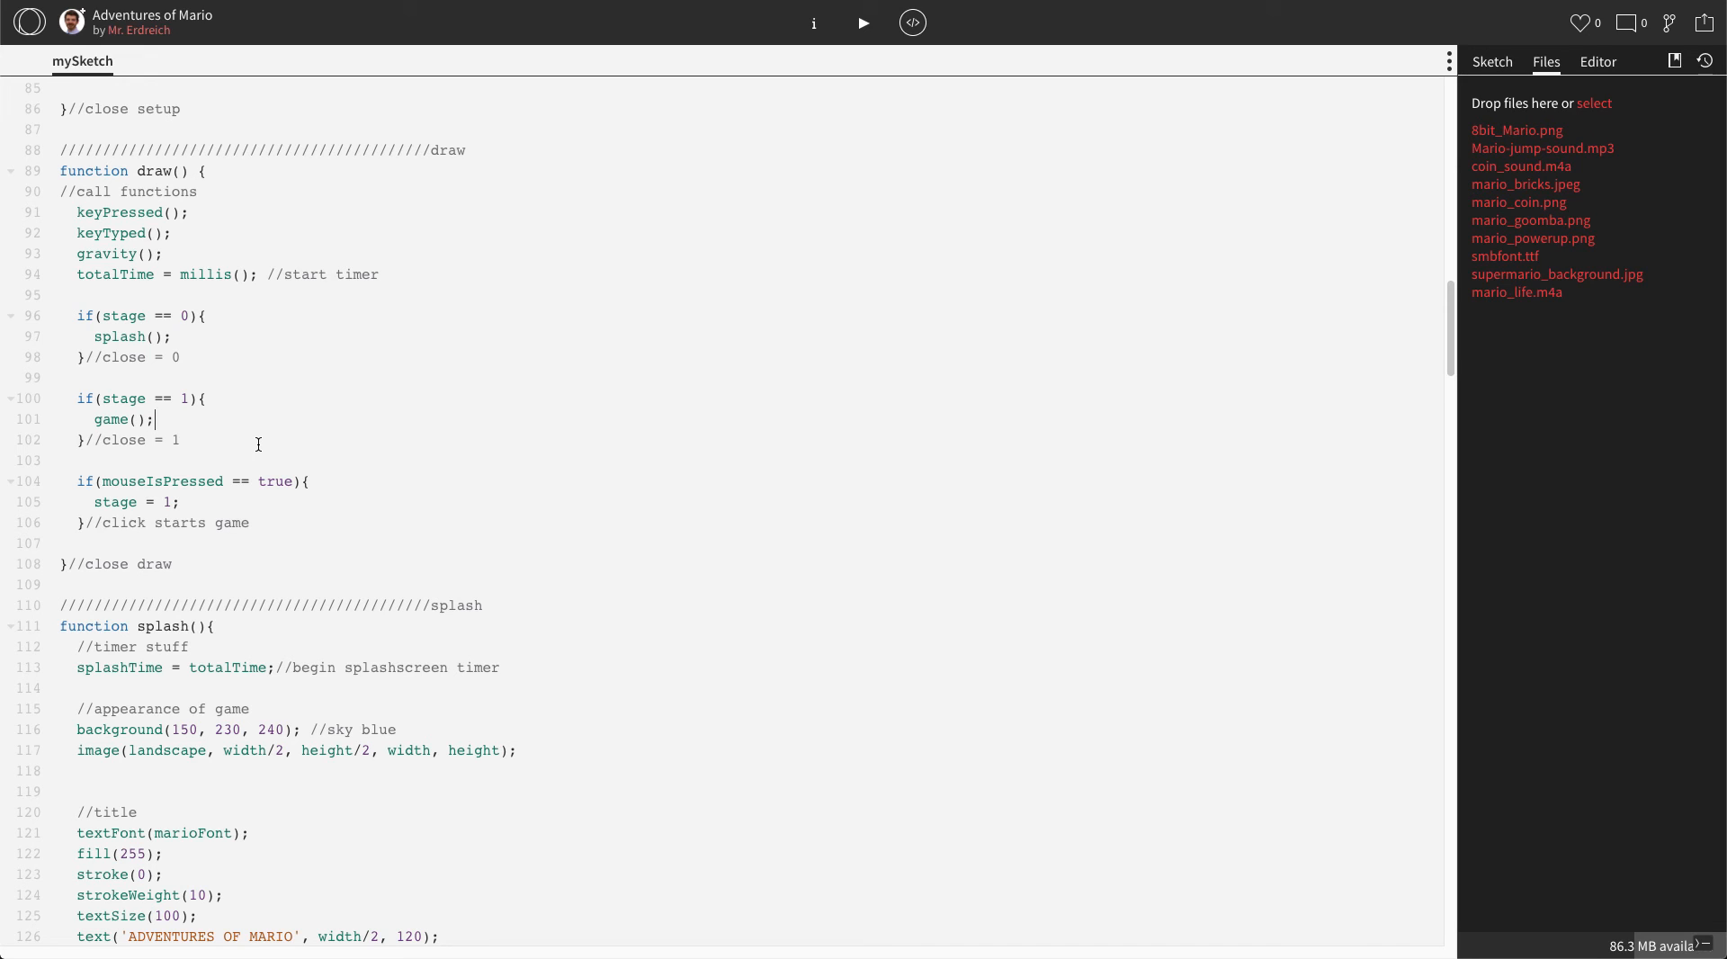
scroll("down", 3)
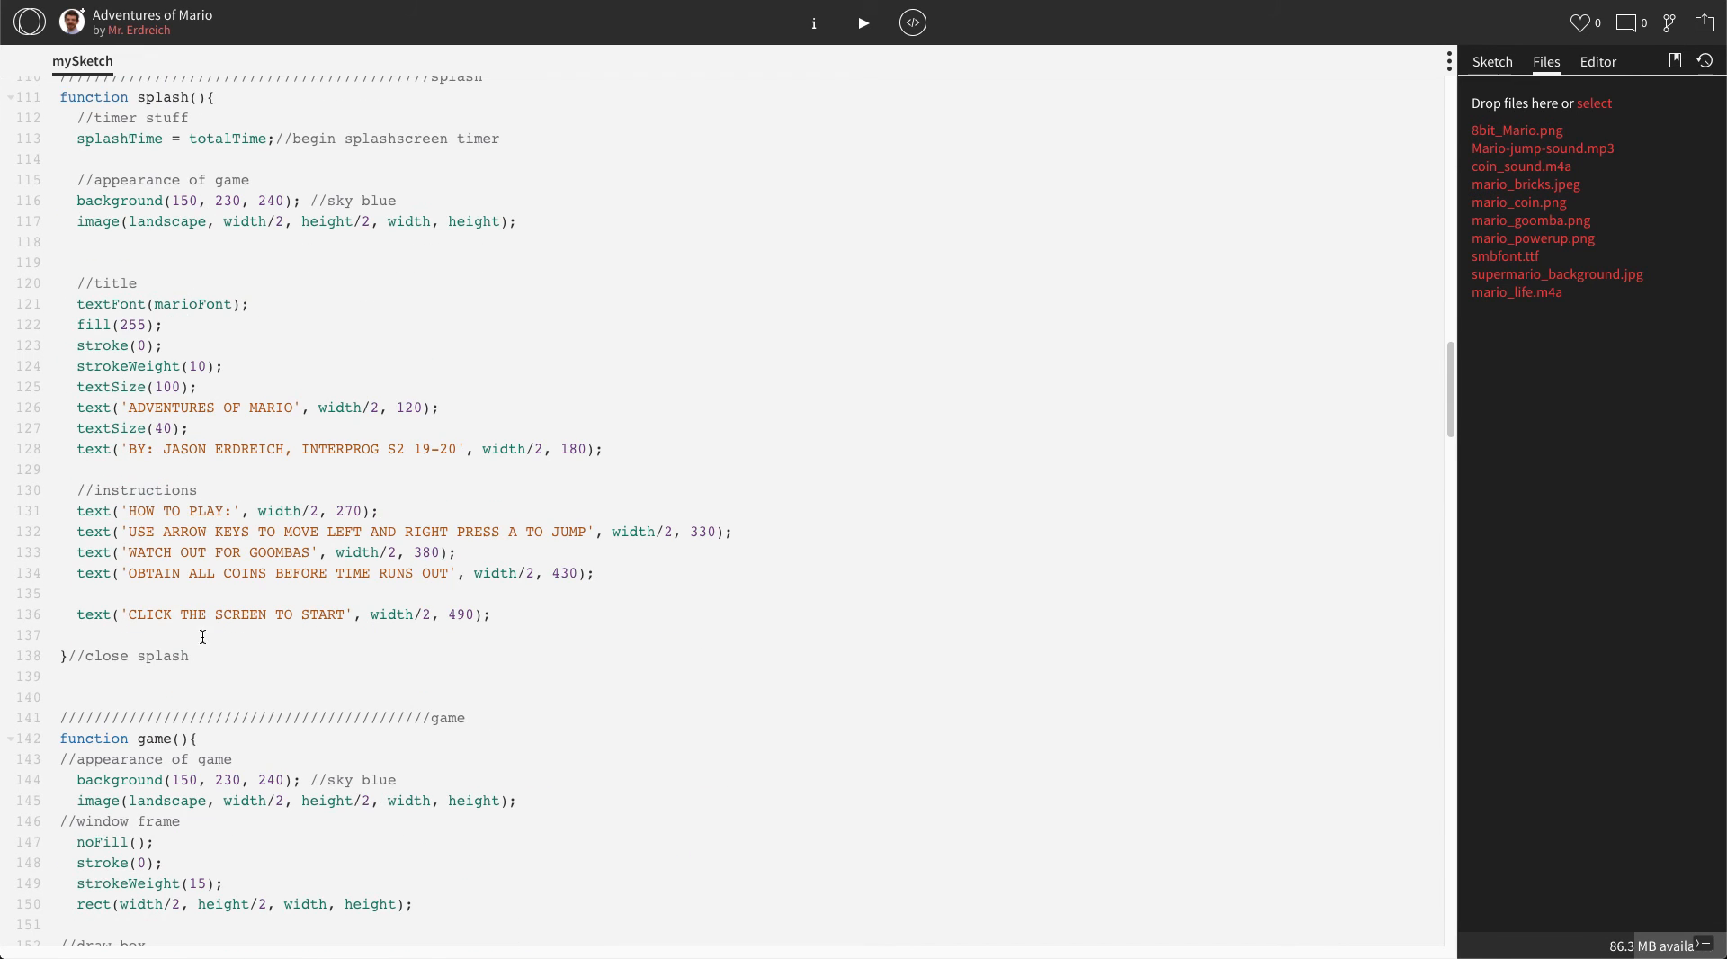
scroll("down", 3)
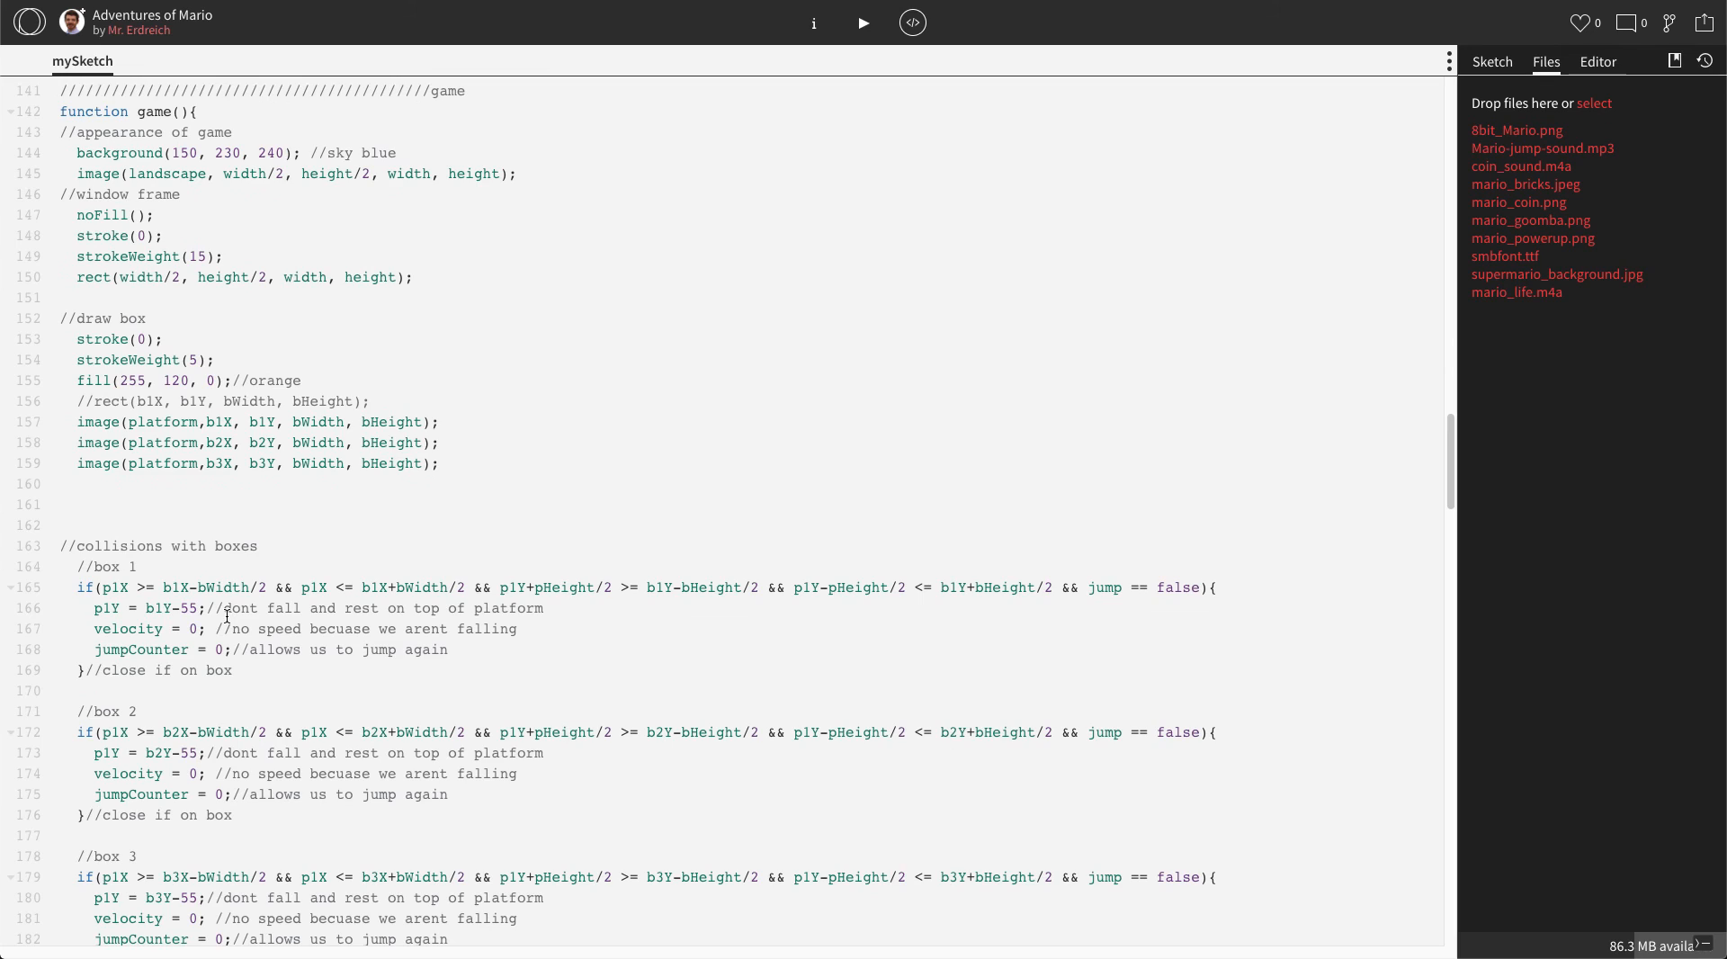
scroll("down", 3)
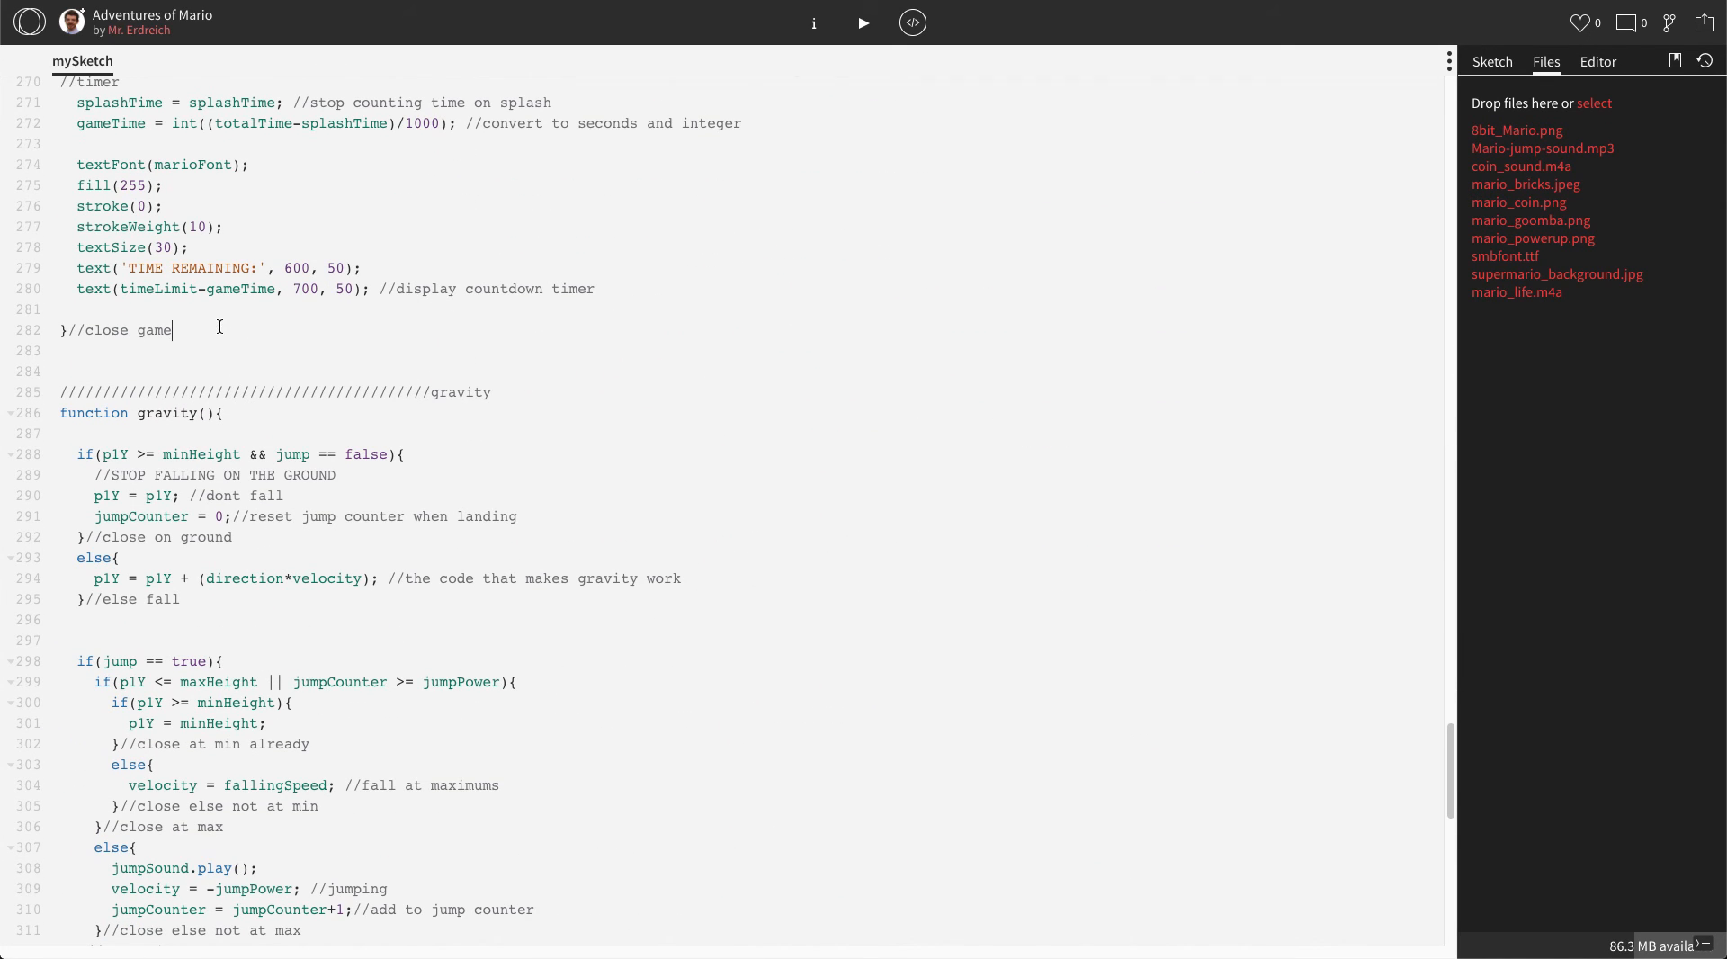
- Add a winScreen section header comment after the game function
key("Enter")
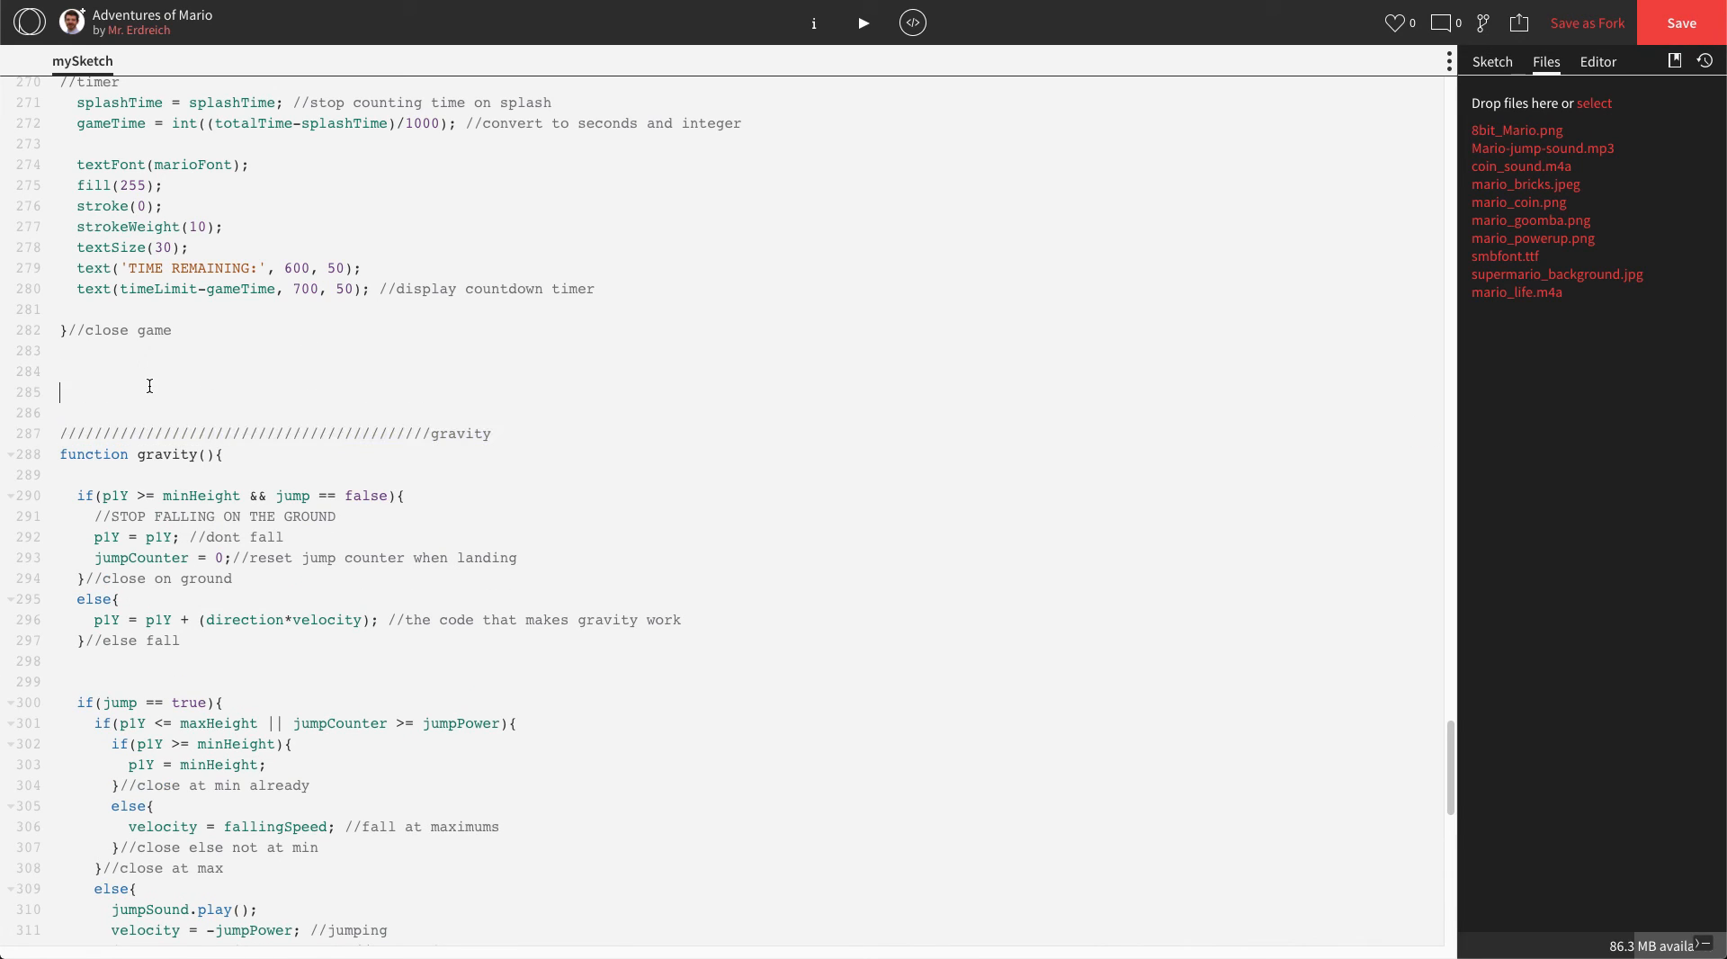
type("gravity")
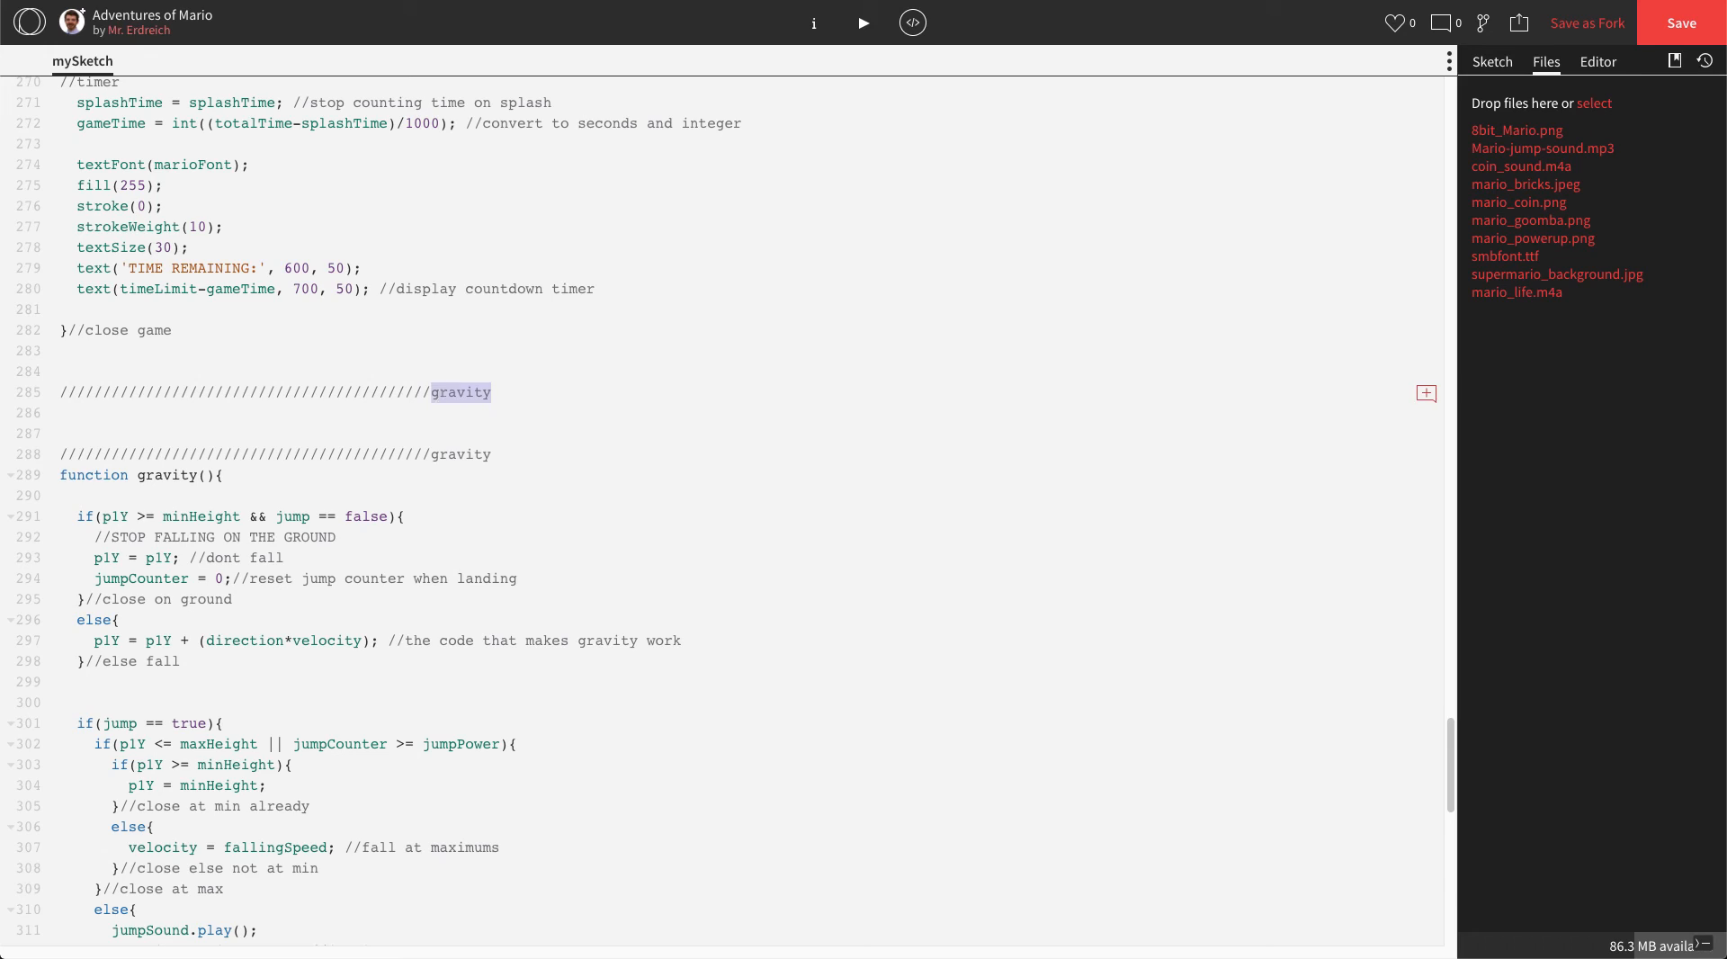
type("win")
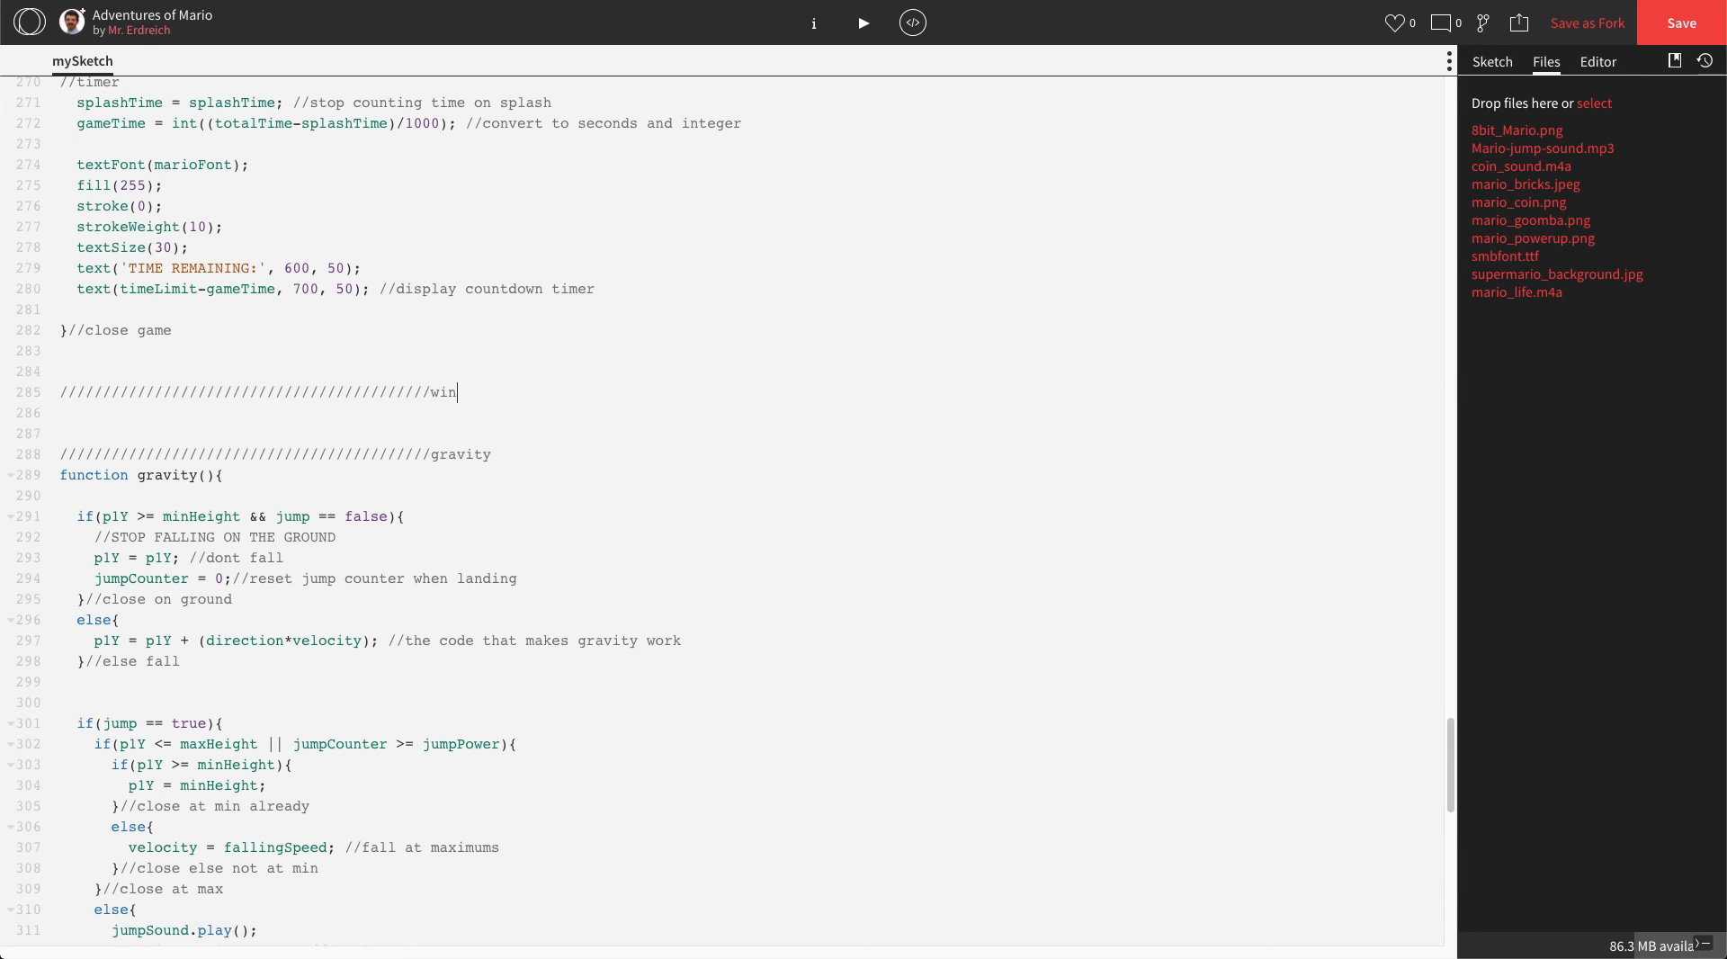
type("Sc")
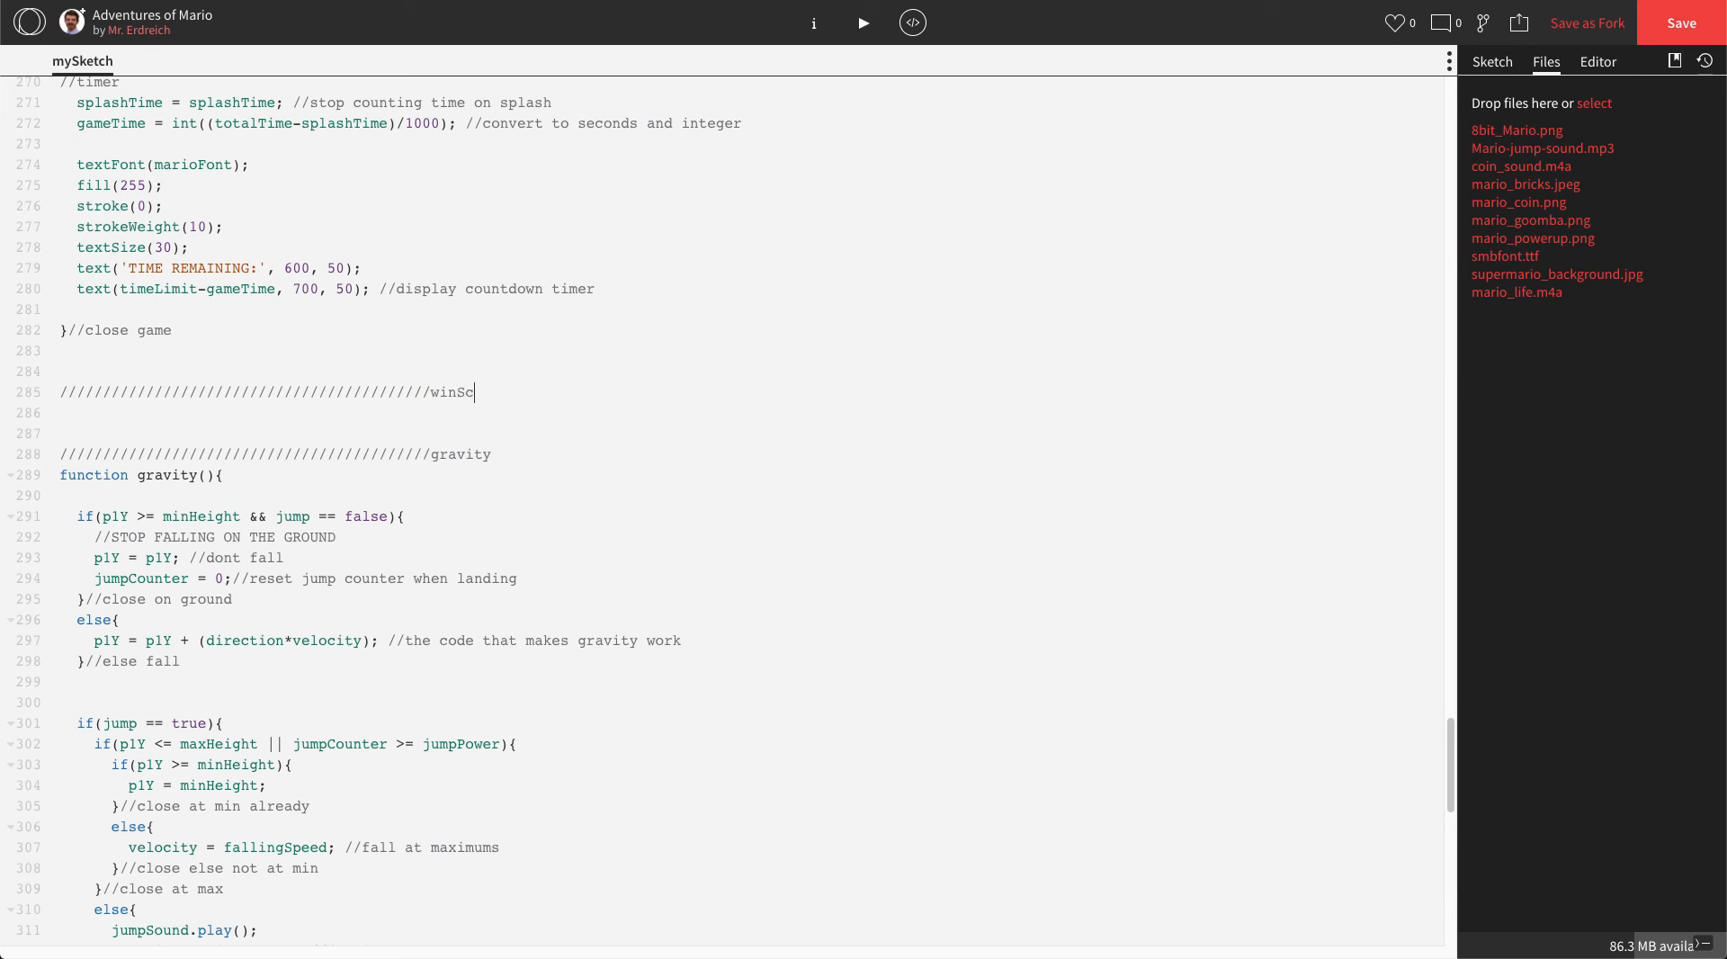
type("reen")
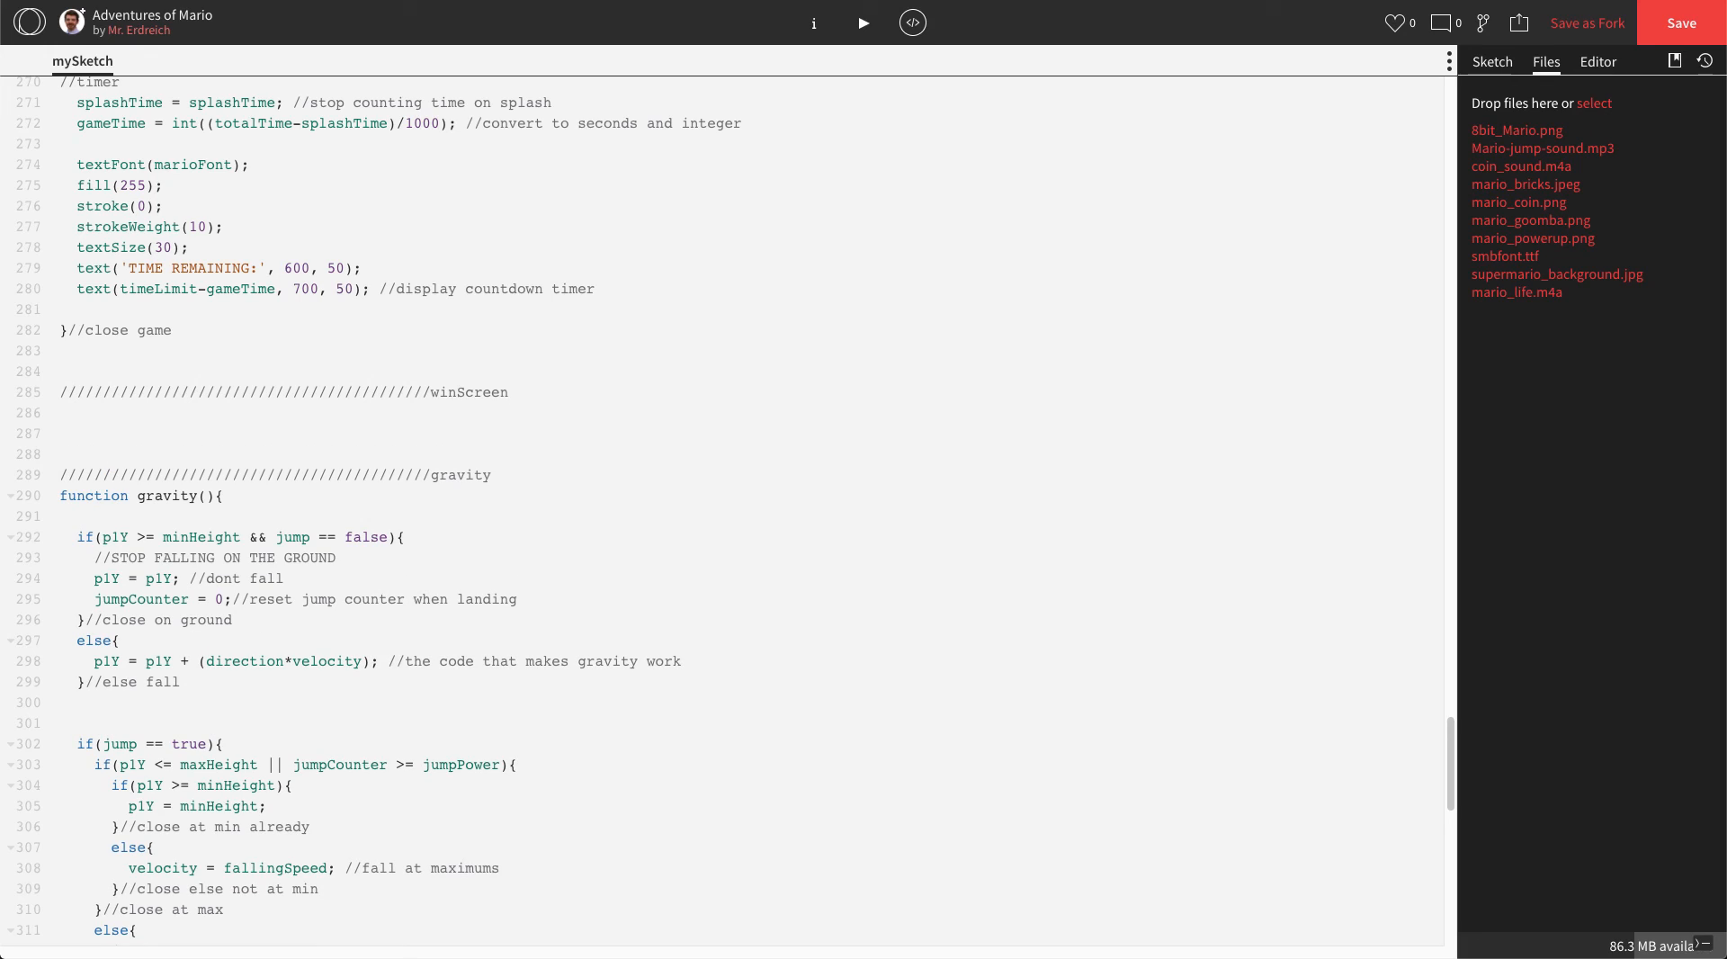
- Write an empty function winScreen(){} with a '//close you win function' comment
type("function wind")
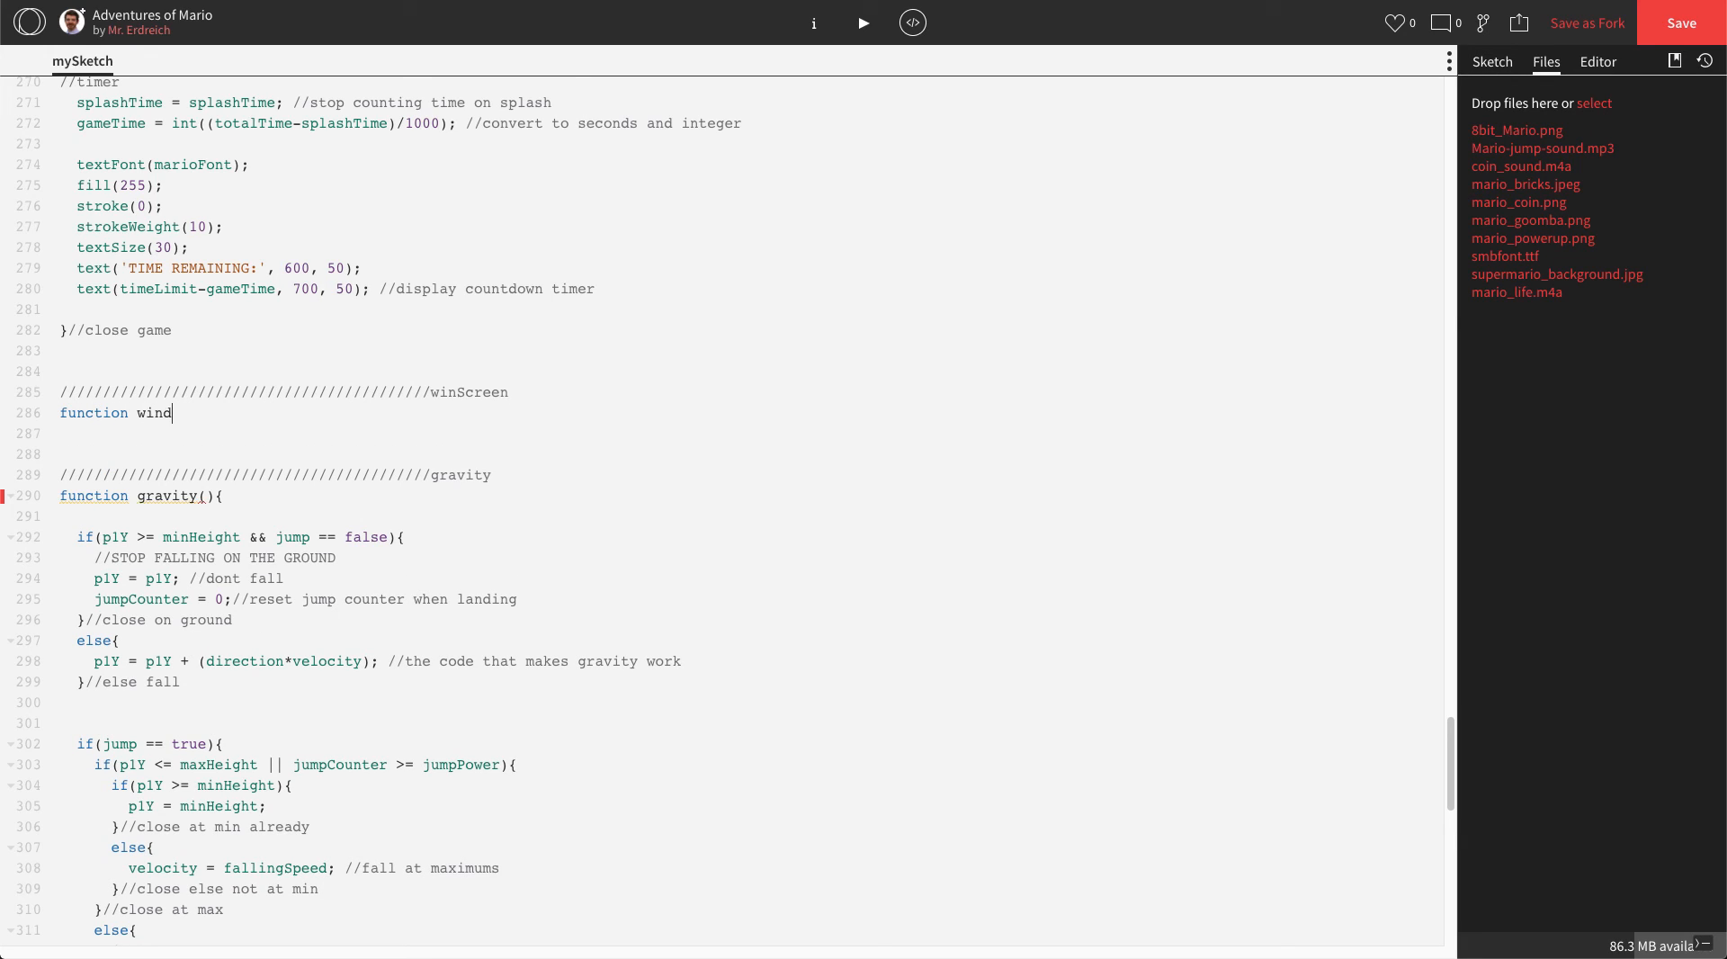
type("Screen")
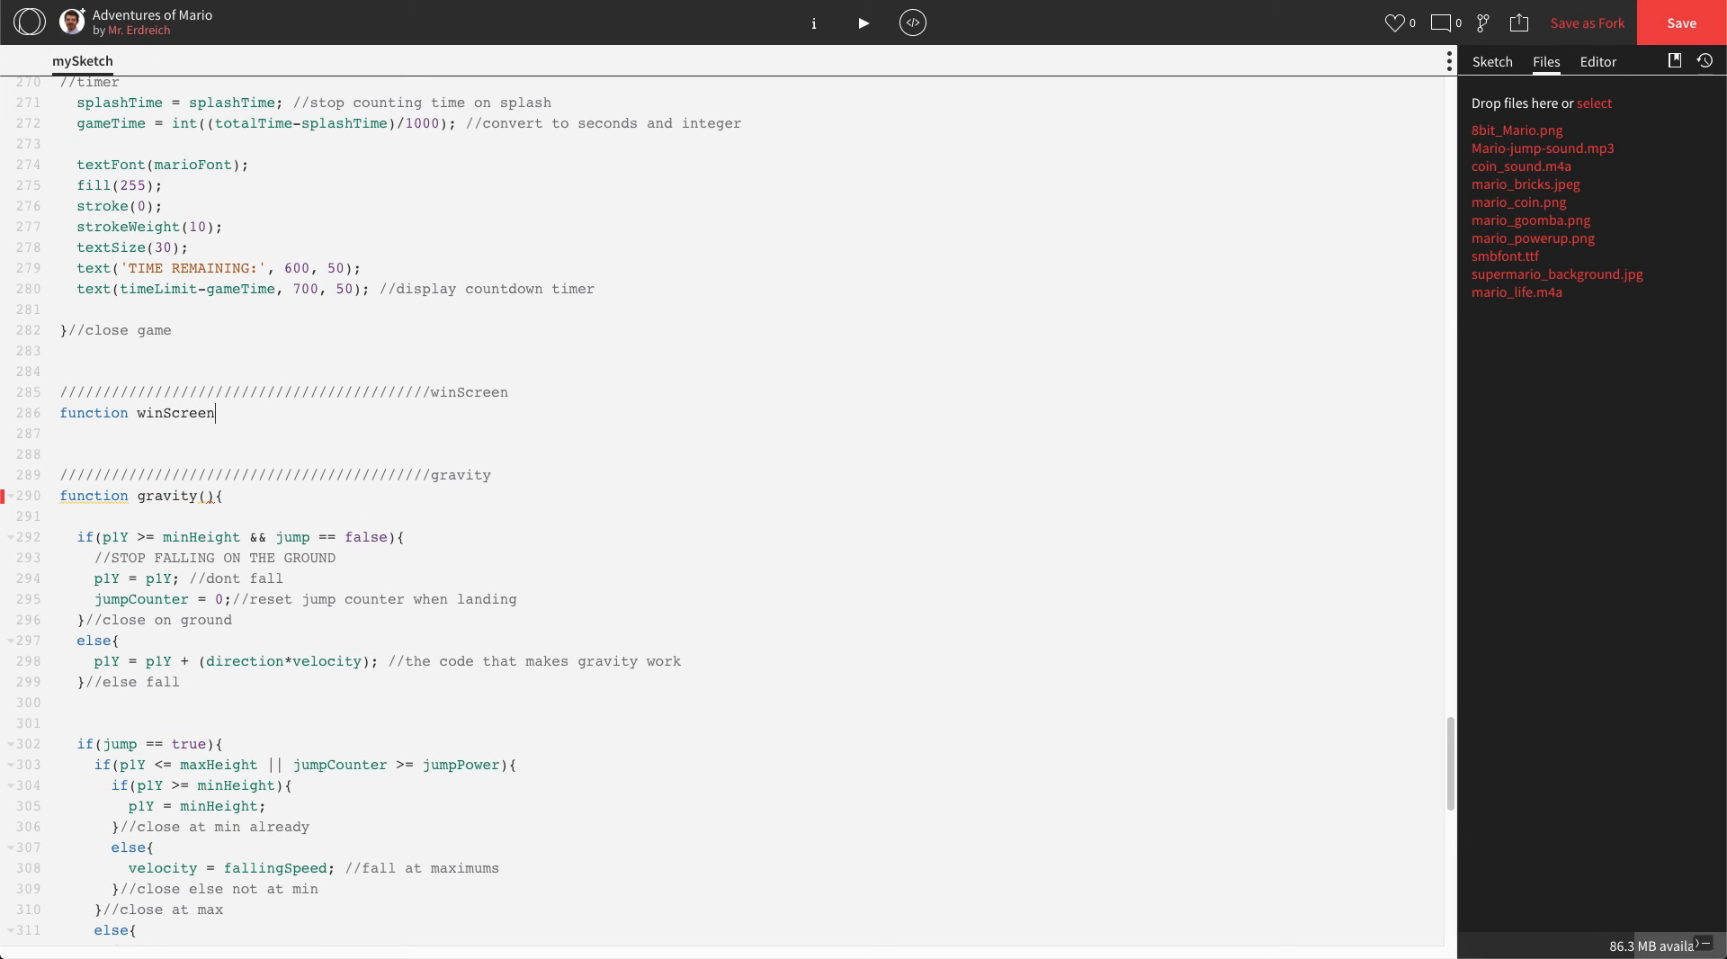
type("(){")
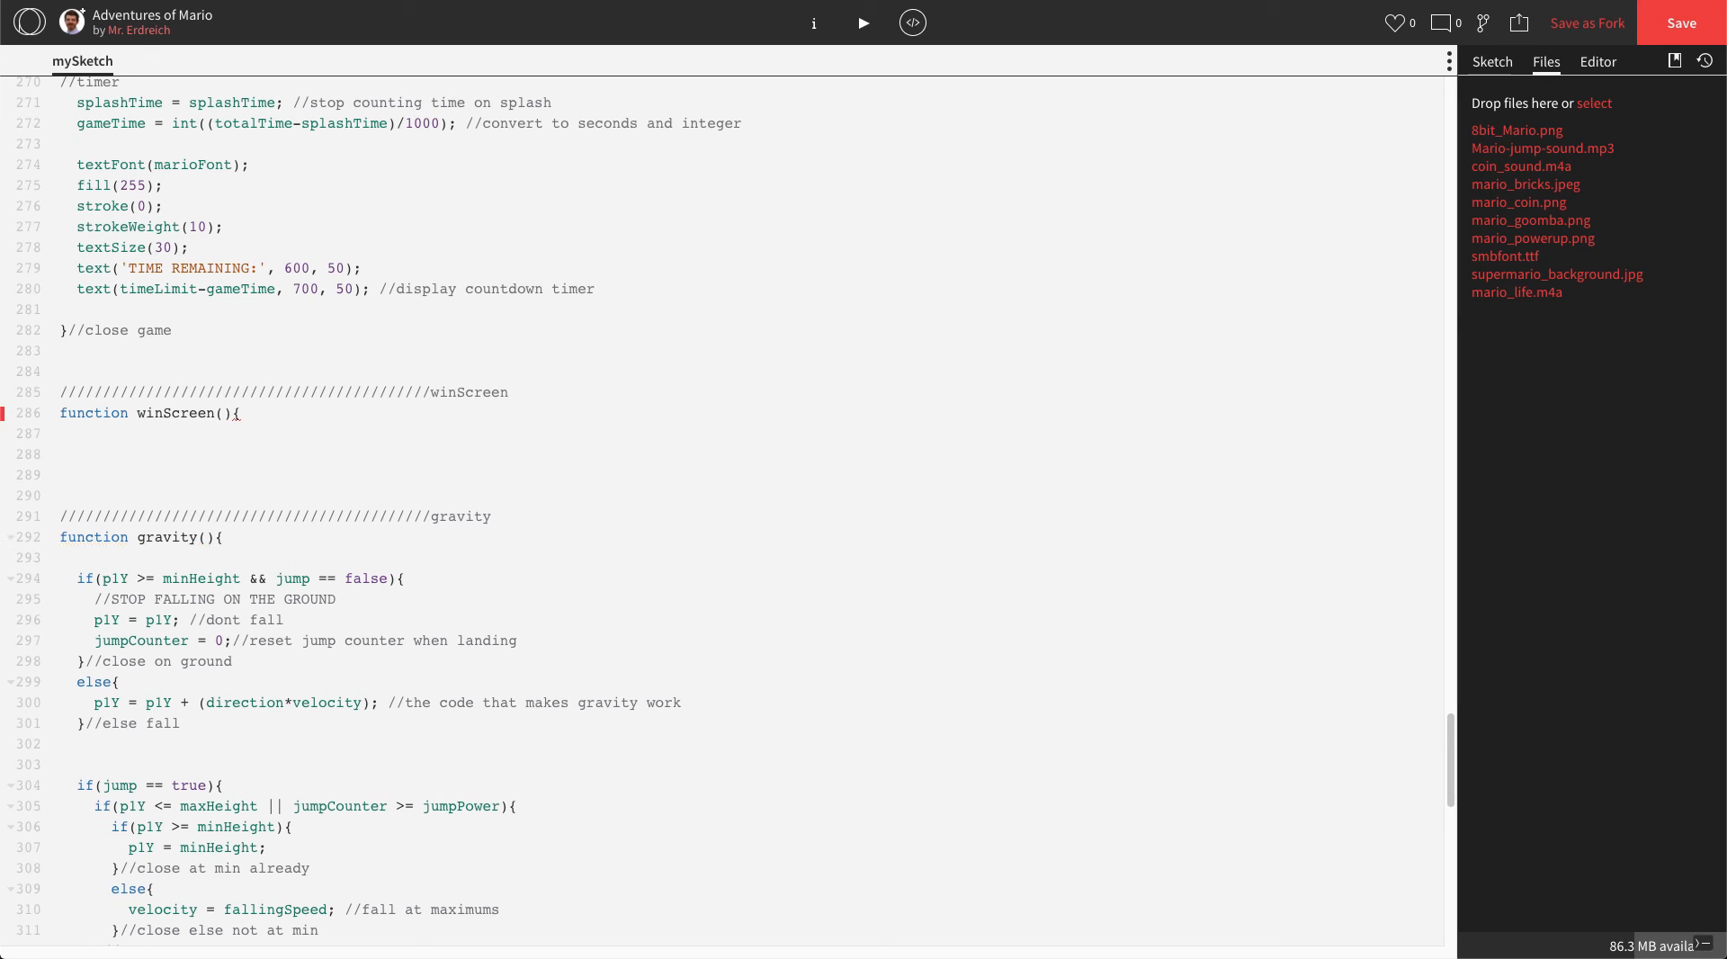
type("}//close")
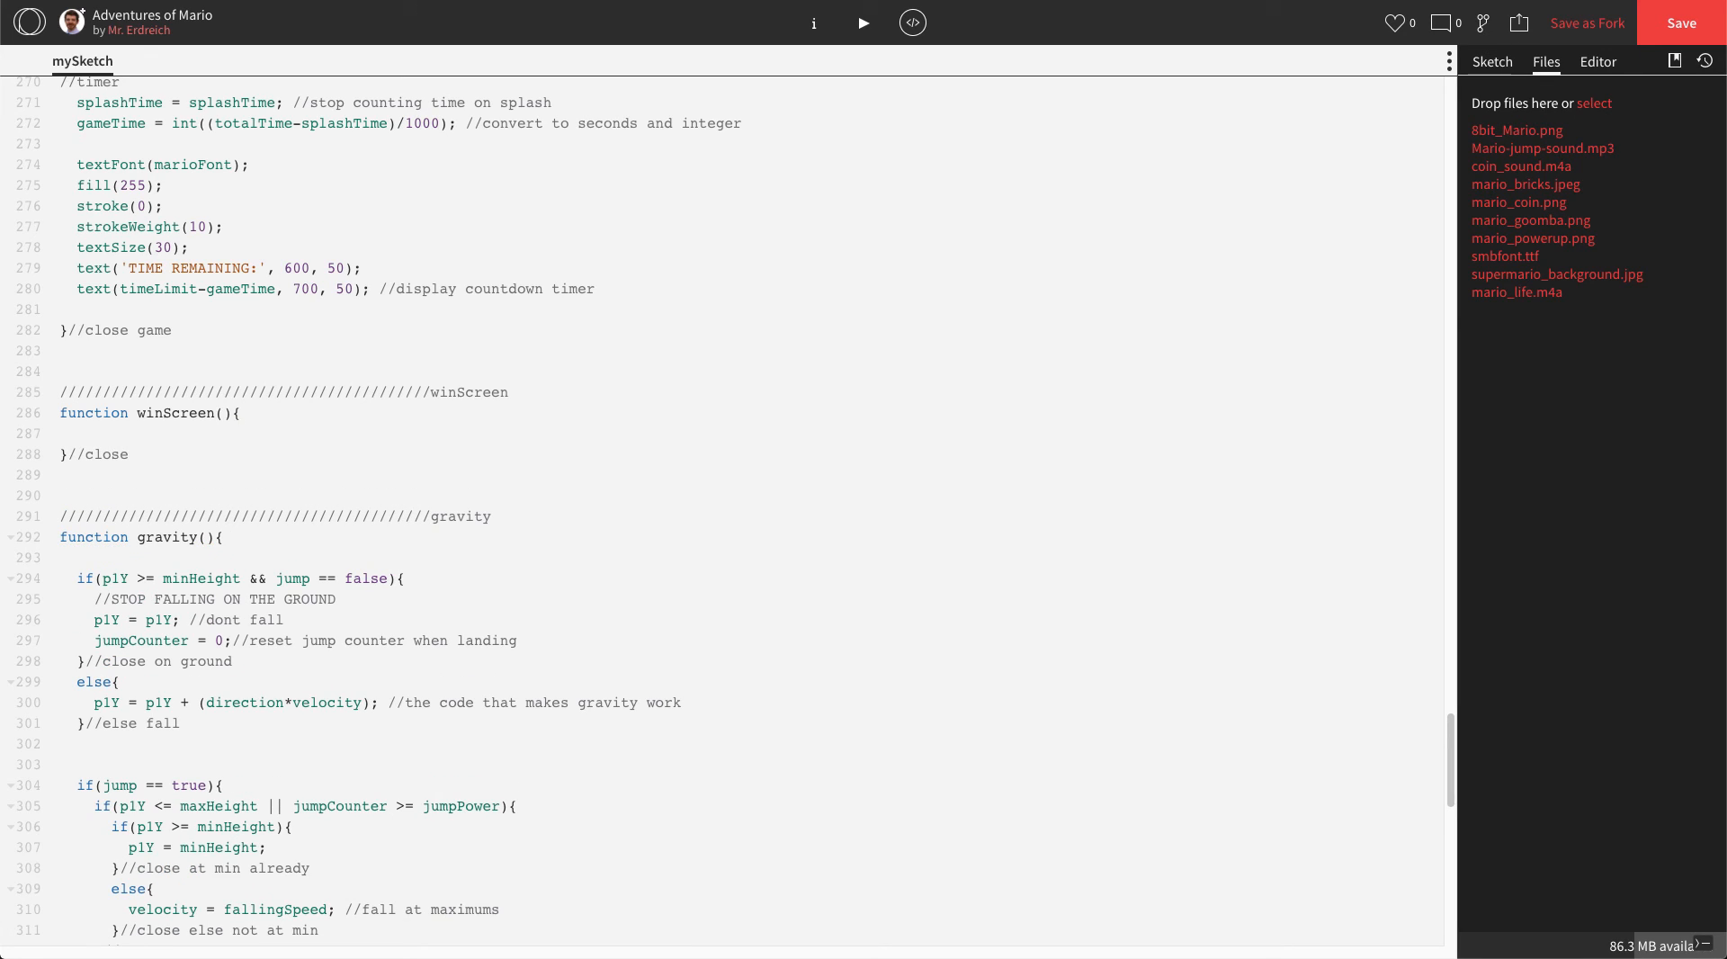
type("w")
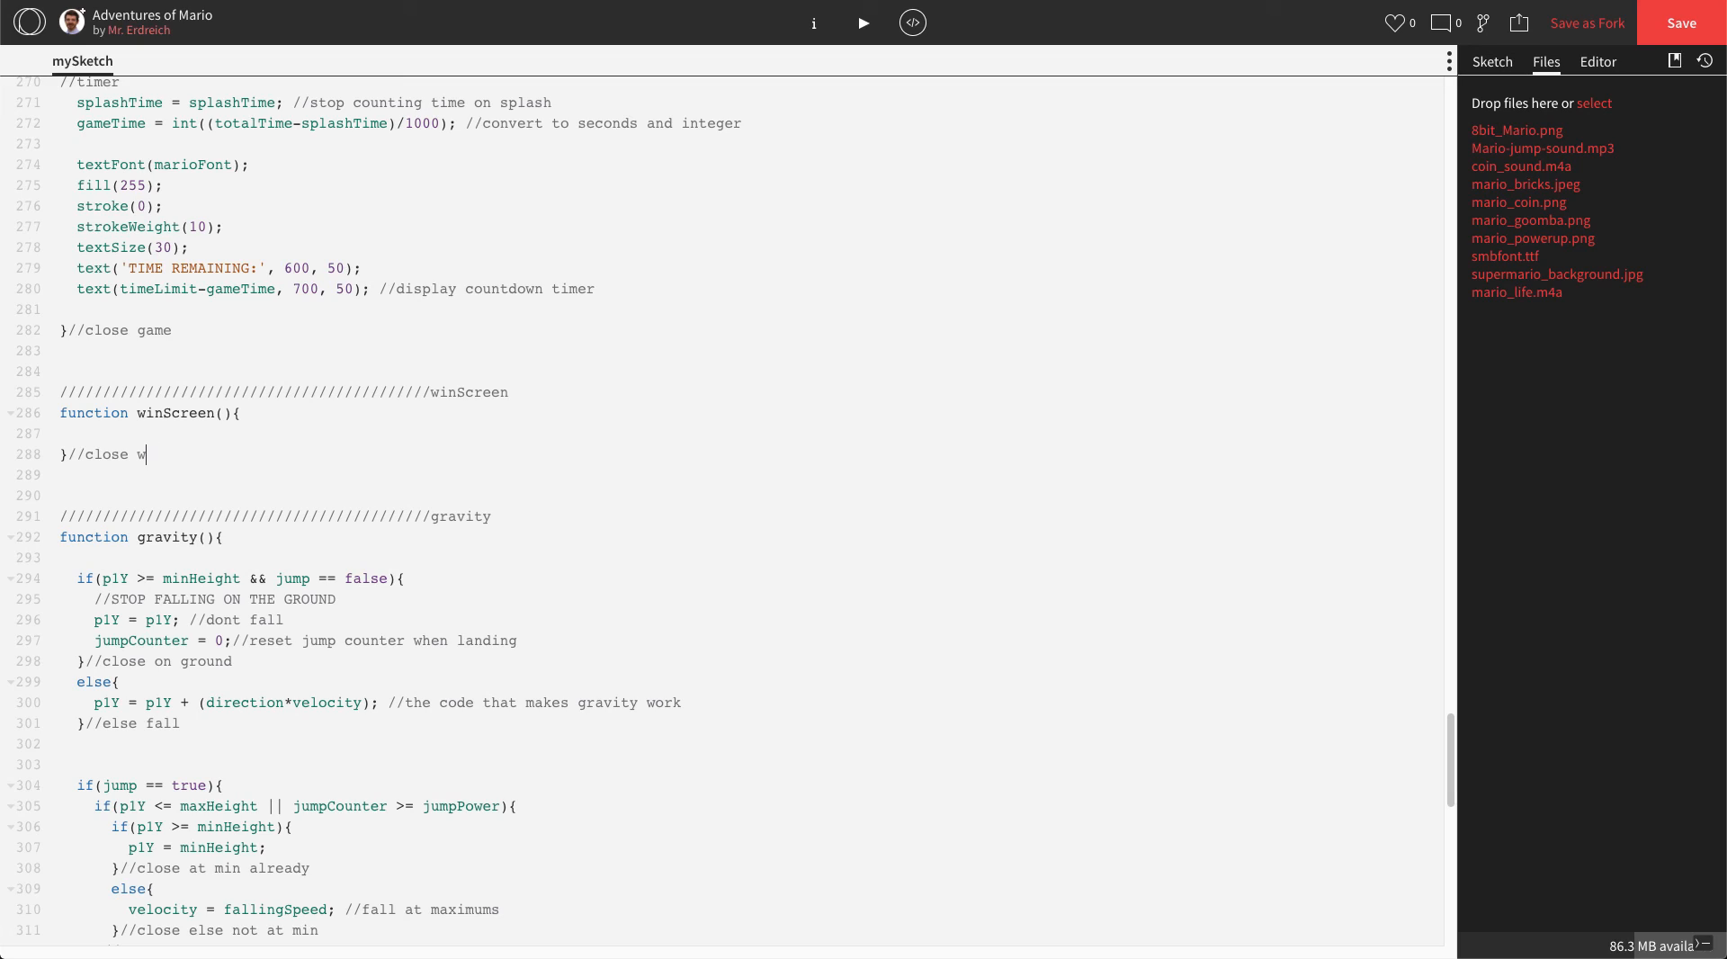
type("you win func")
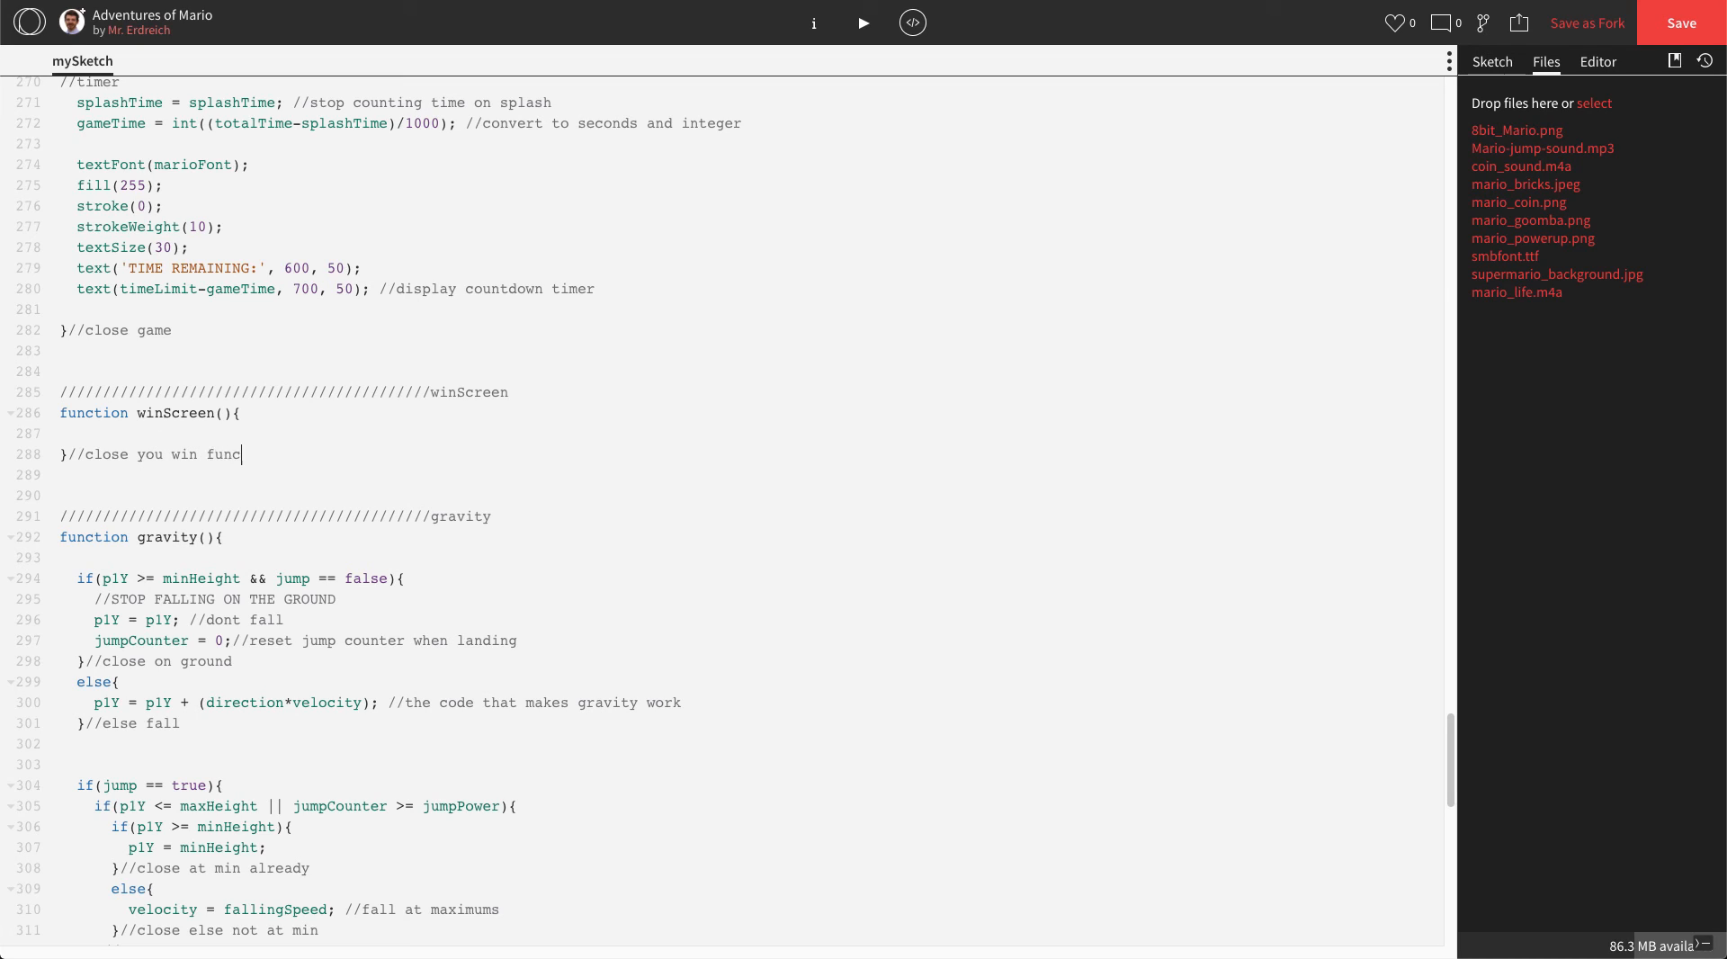
type("tion")
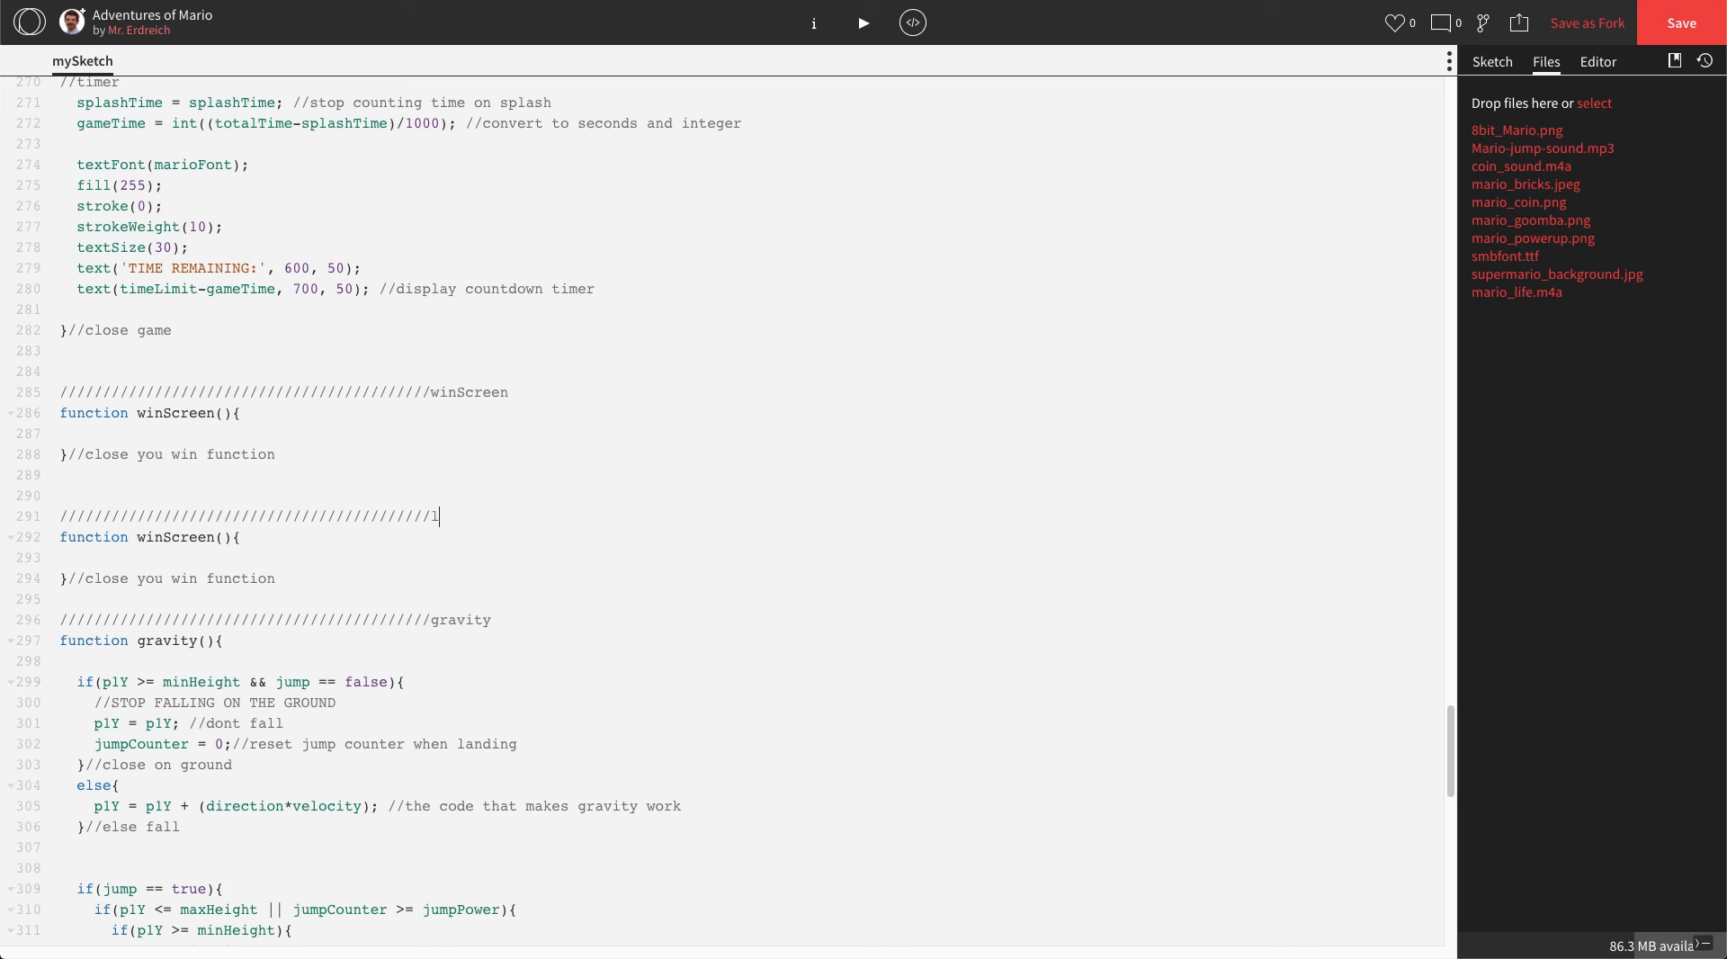
- Rename the duplicated block's header, function and closing comment from win to loseScreen / lose
type("oseScreen")
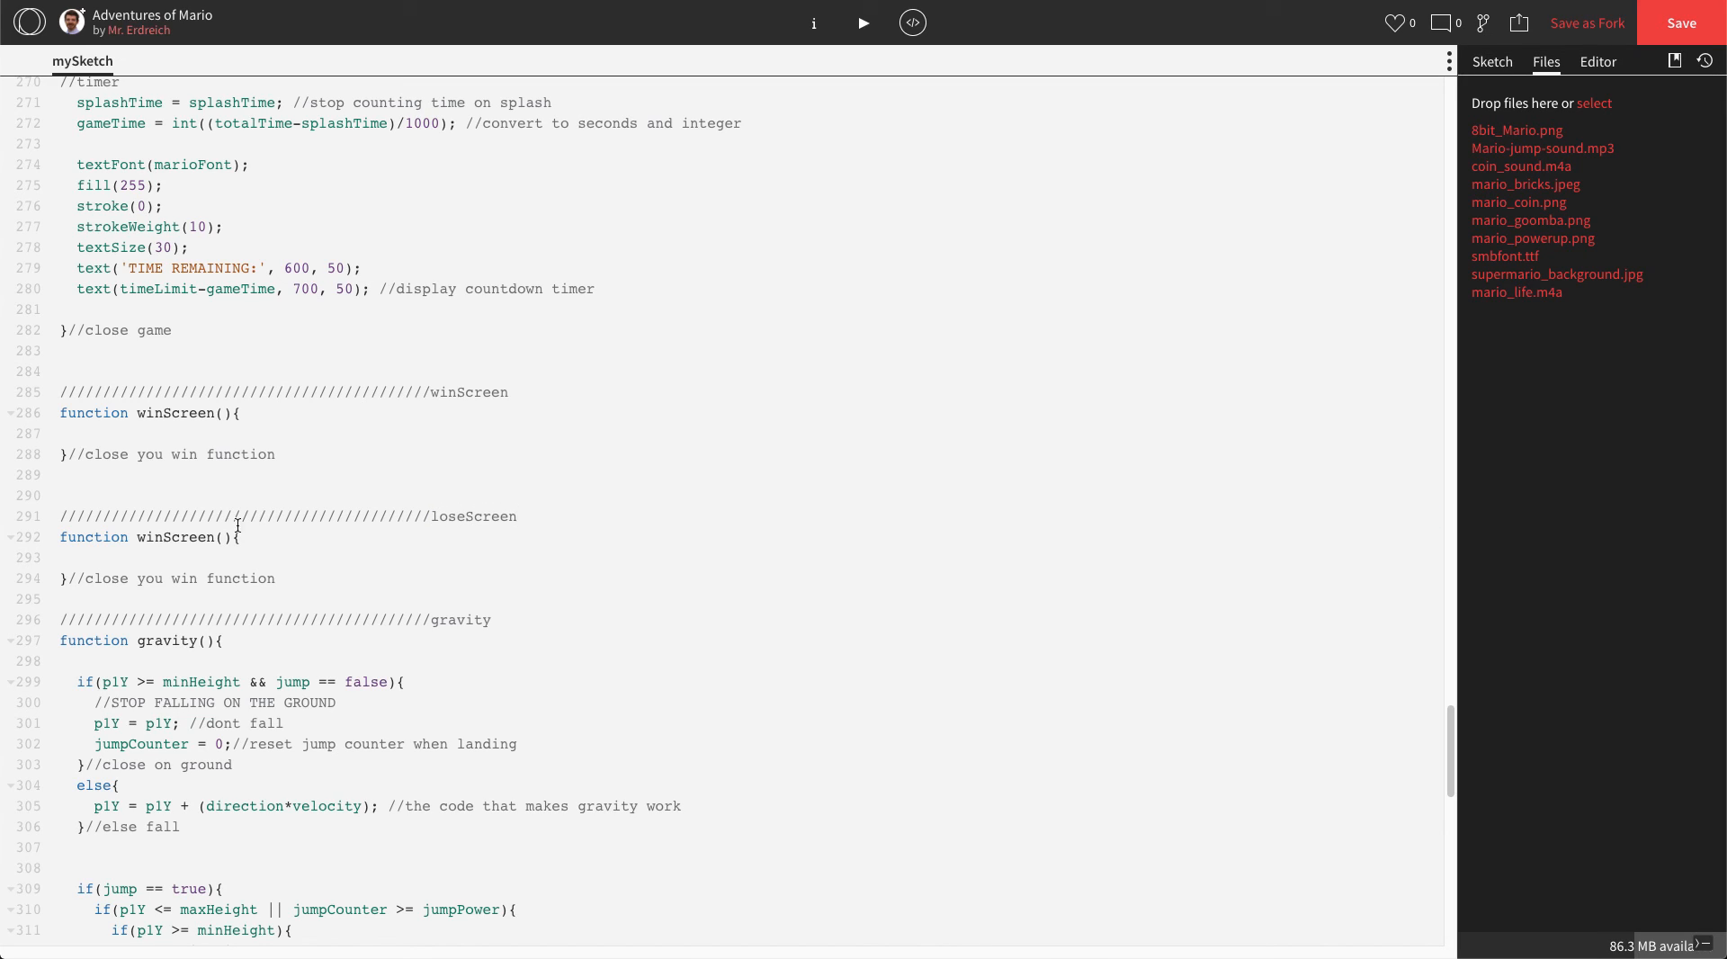
type("lo")
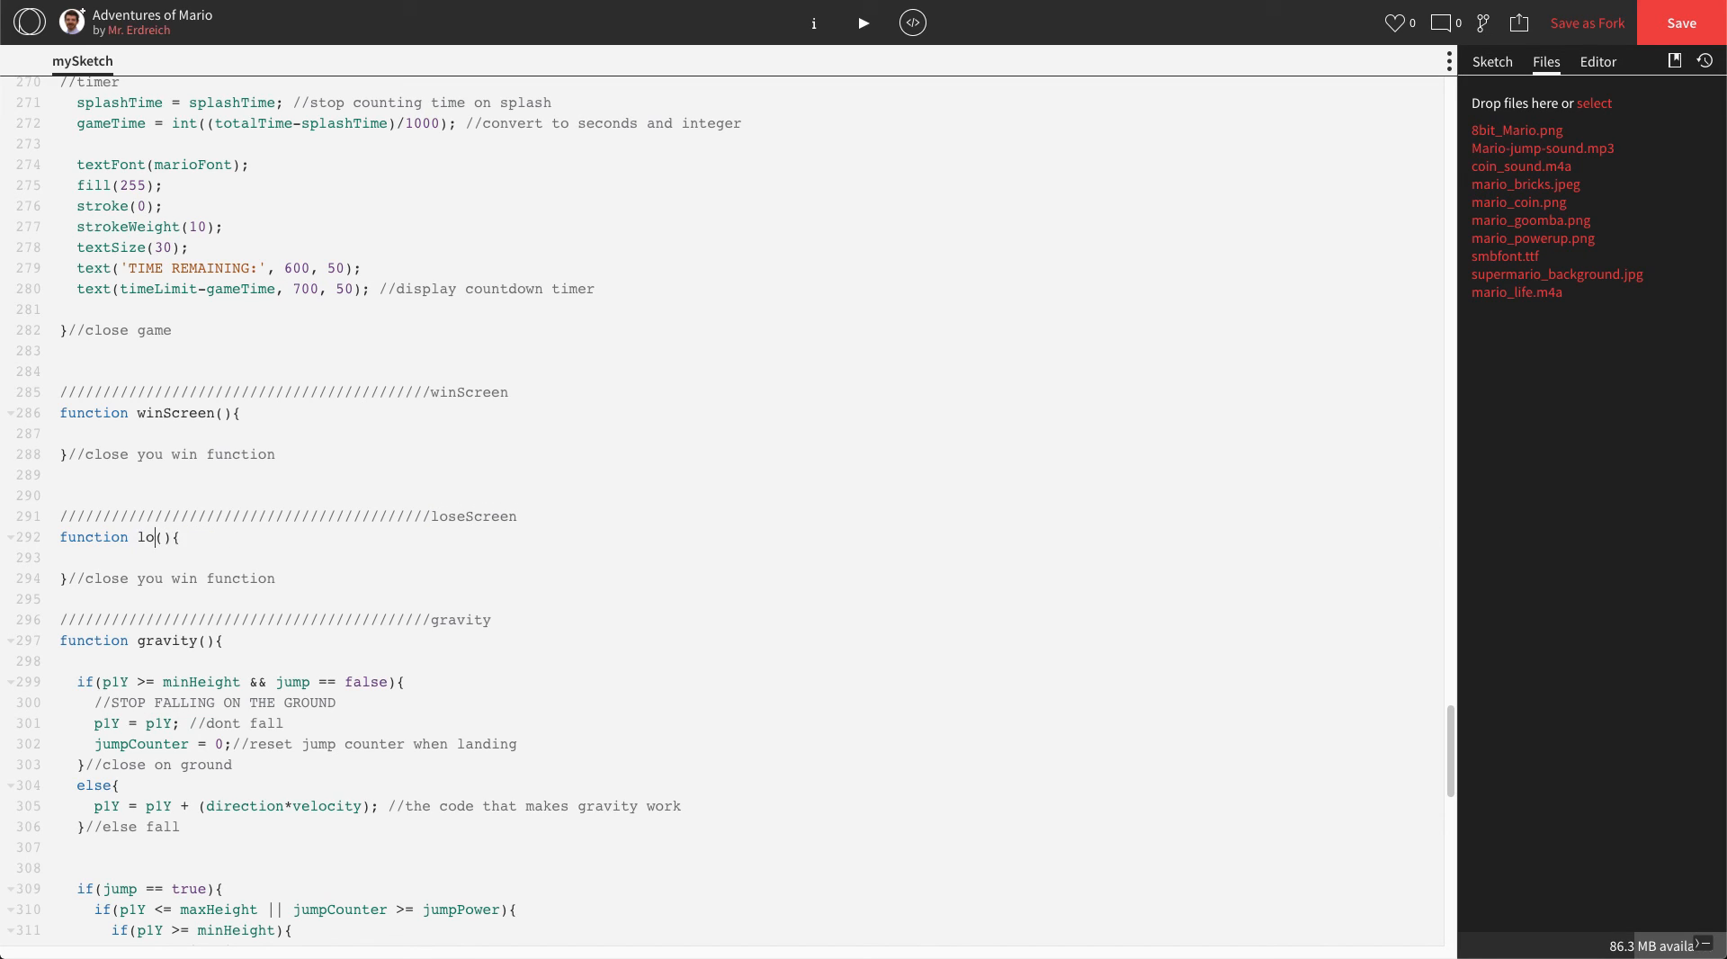
type("seScreen")
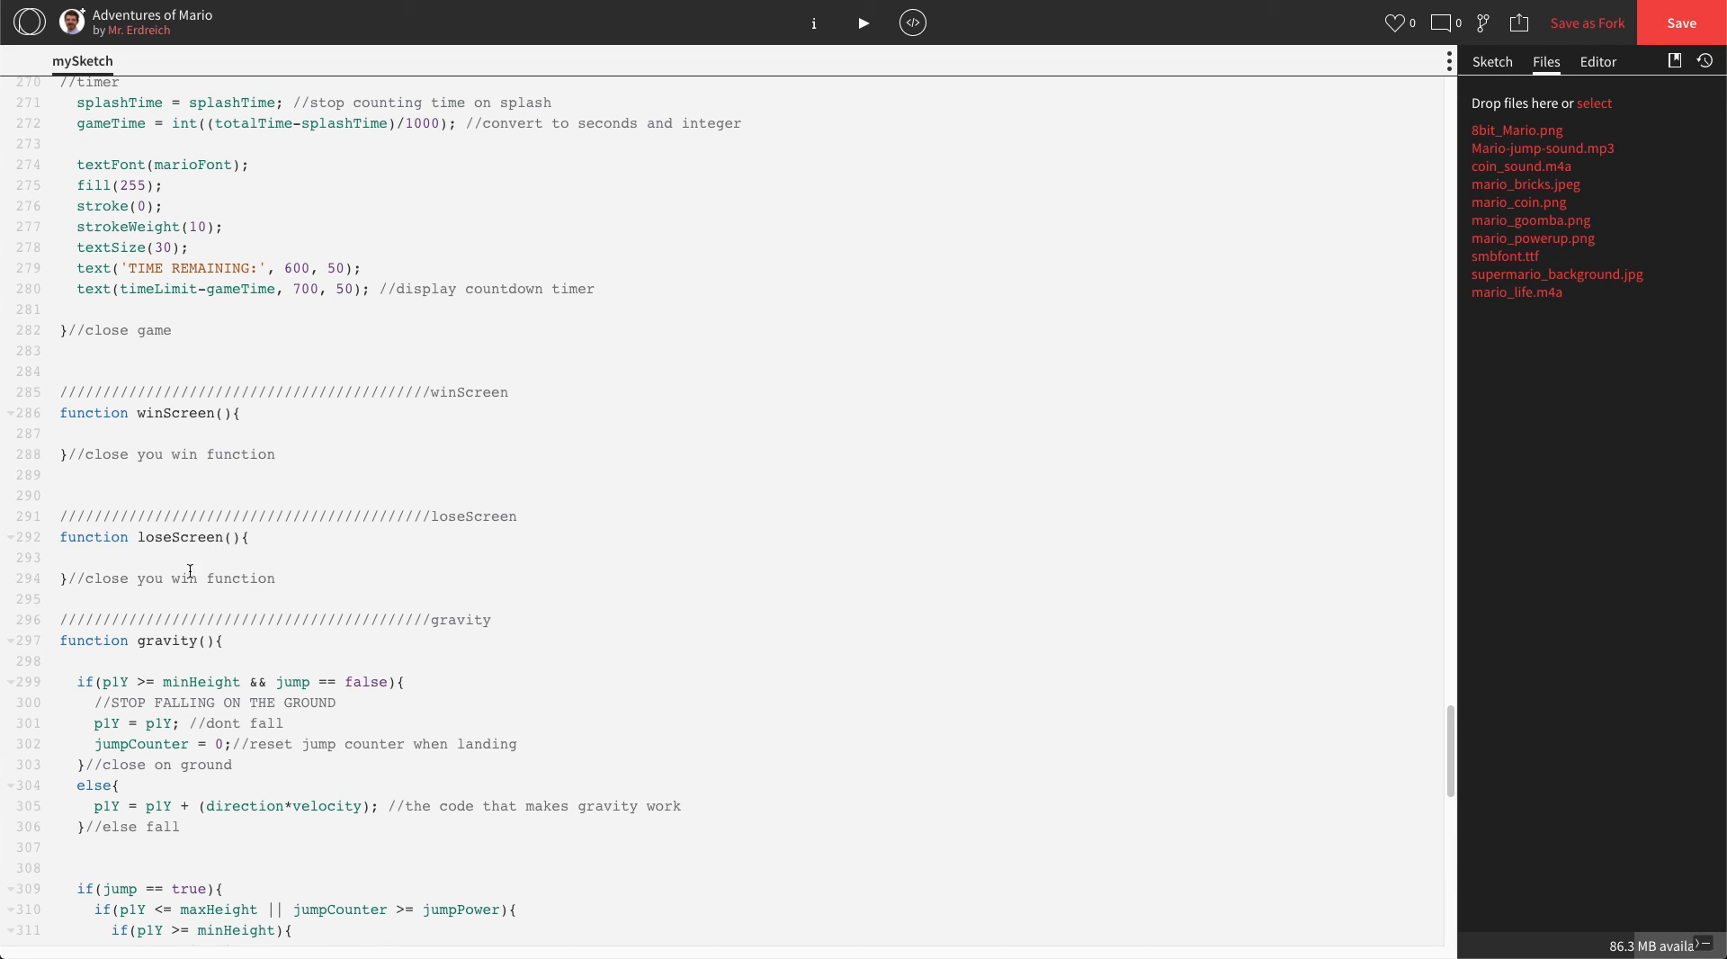
double_click(183, 578)
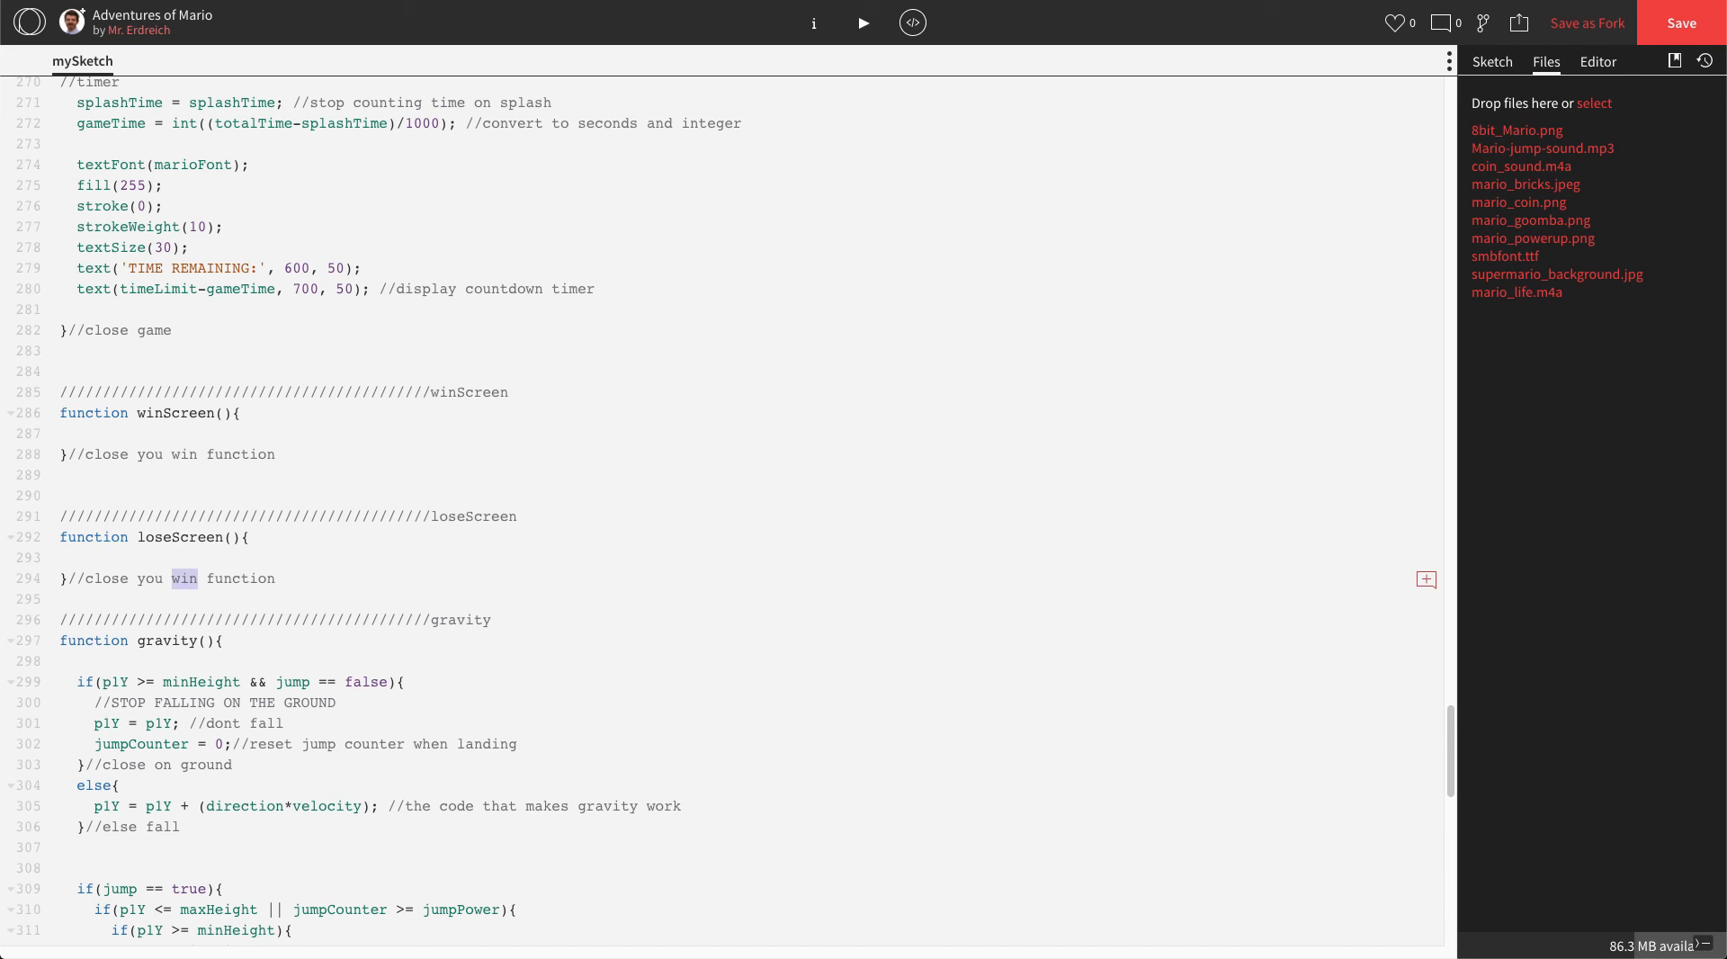
type("lose")
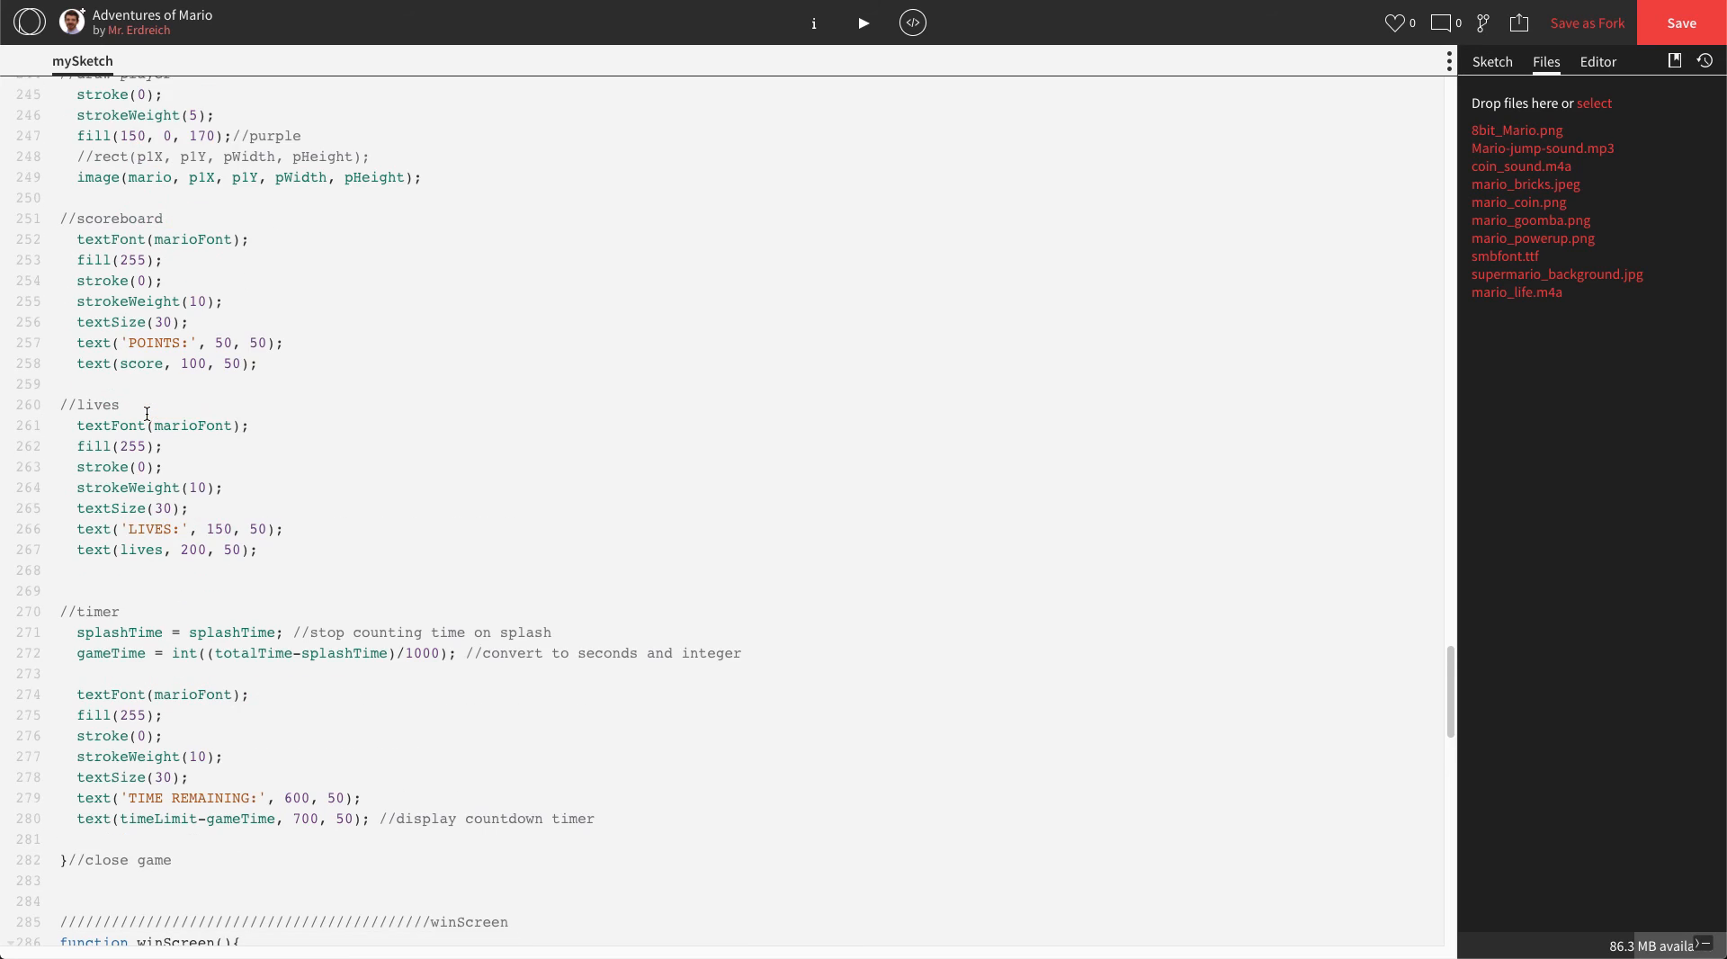
- Copy the landscape background and text styling lines from game() into winScreen and loseScreen
scroll("down", 3)
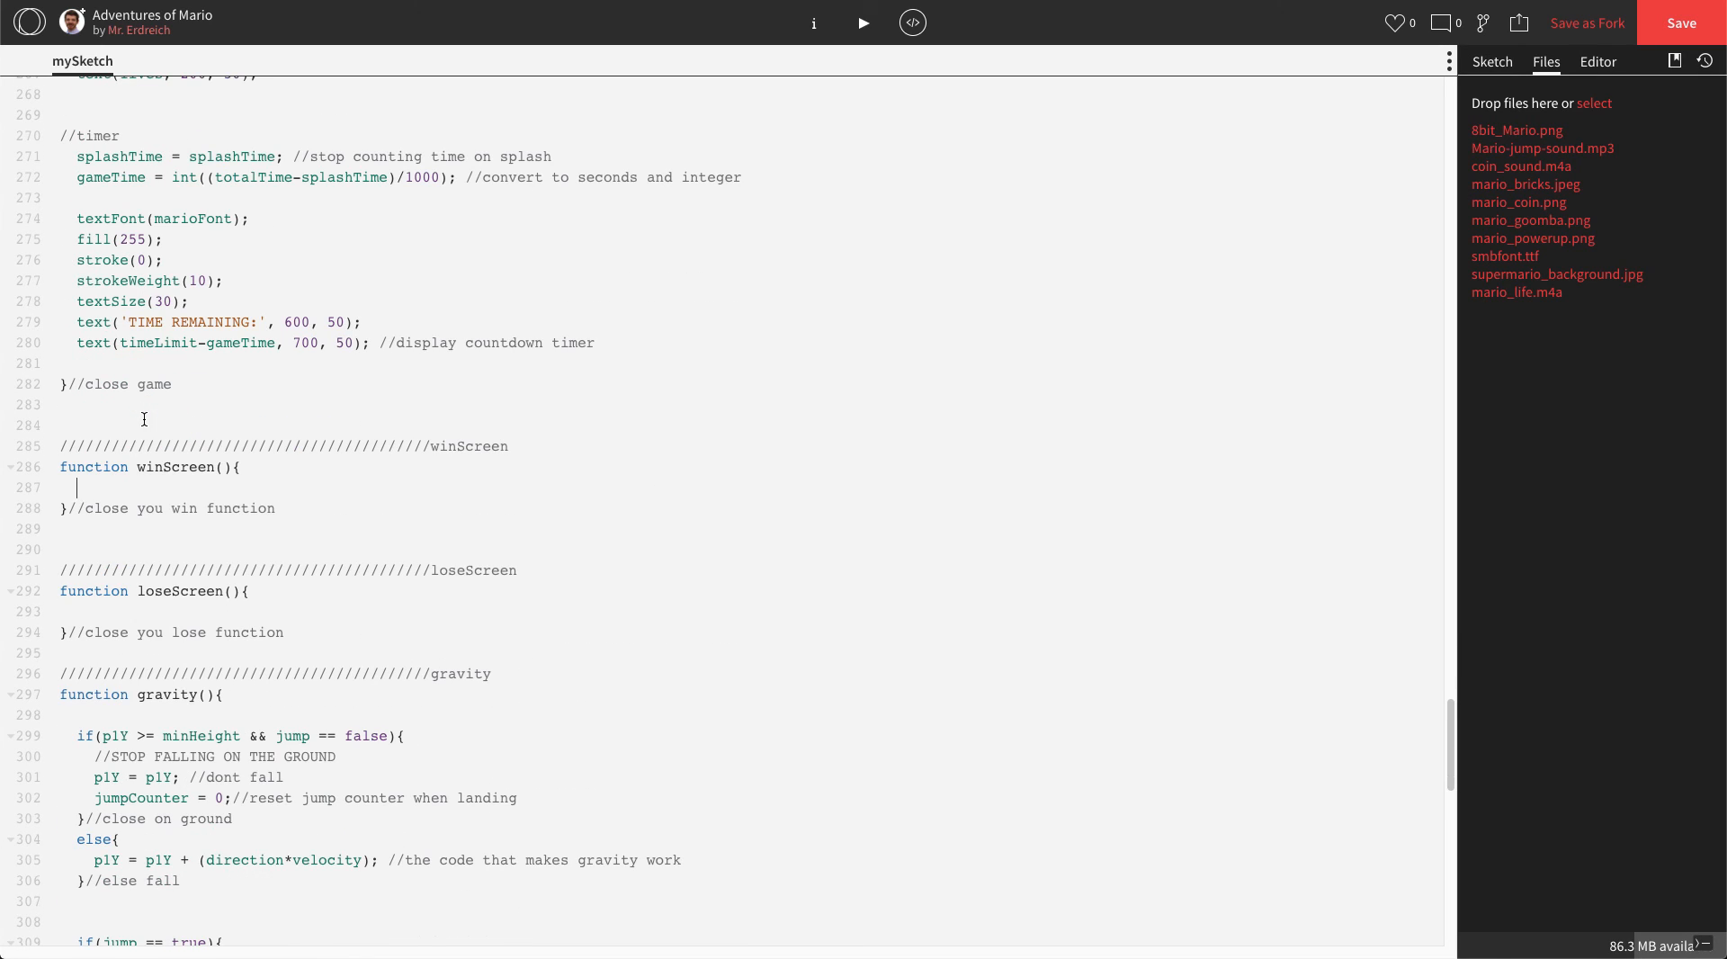
mouse_move(151, 414)
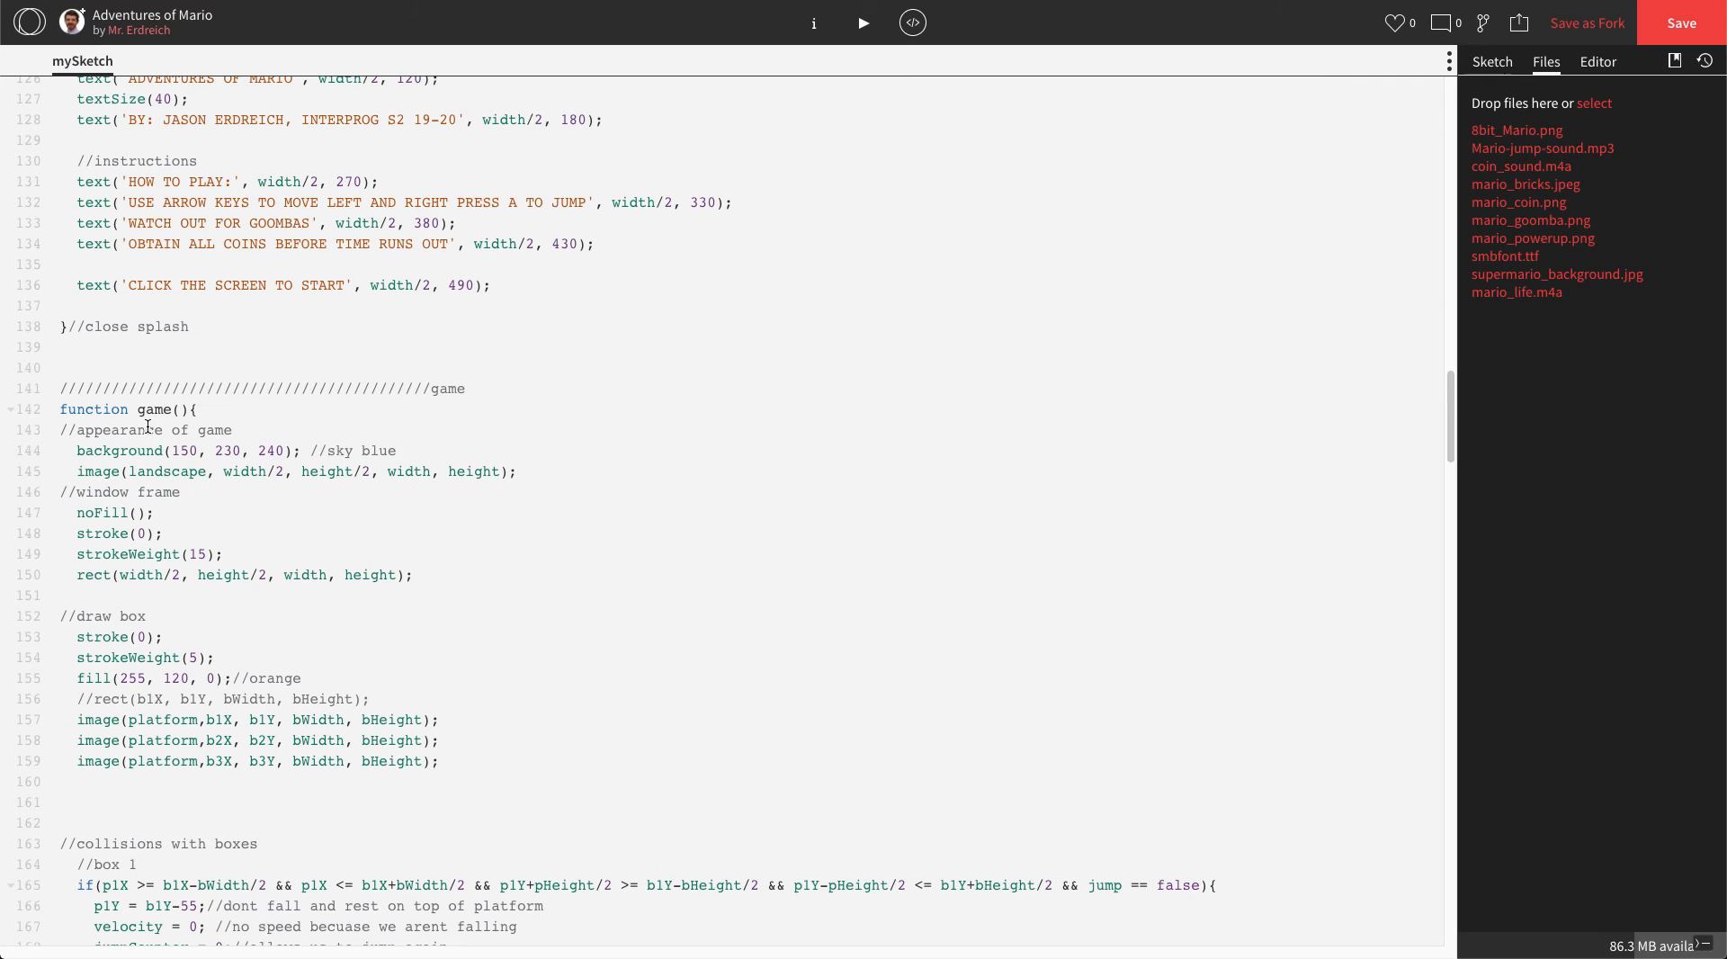
left_click(122, 472)
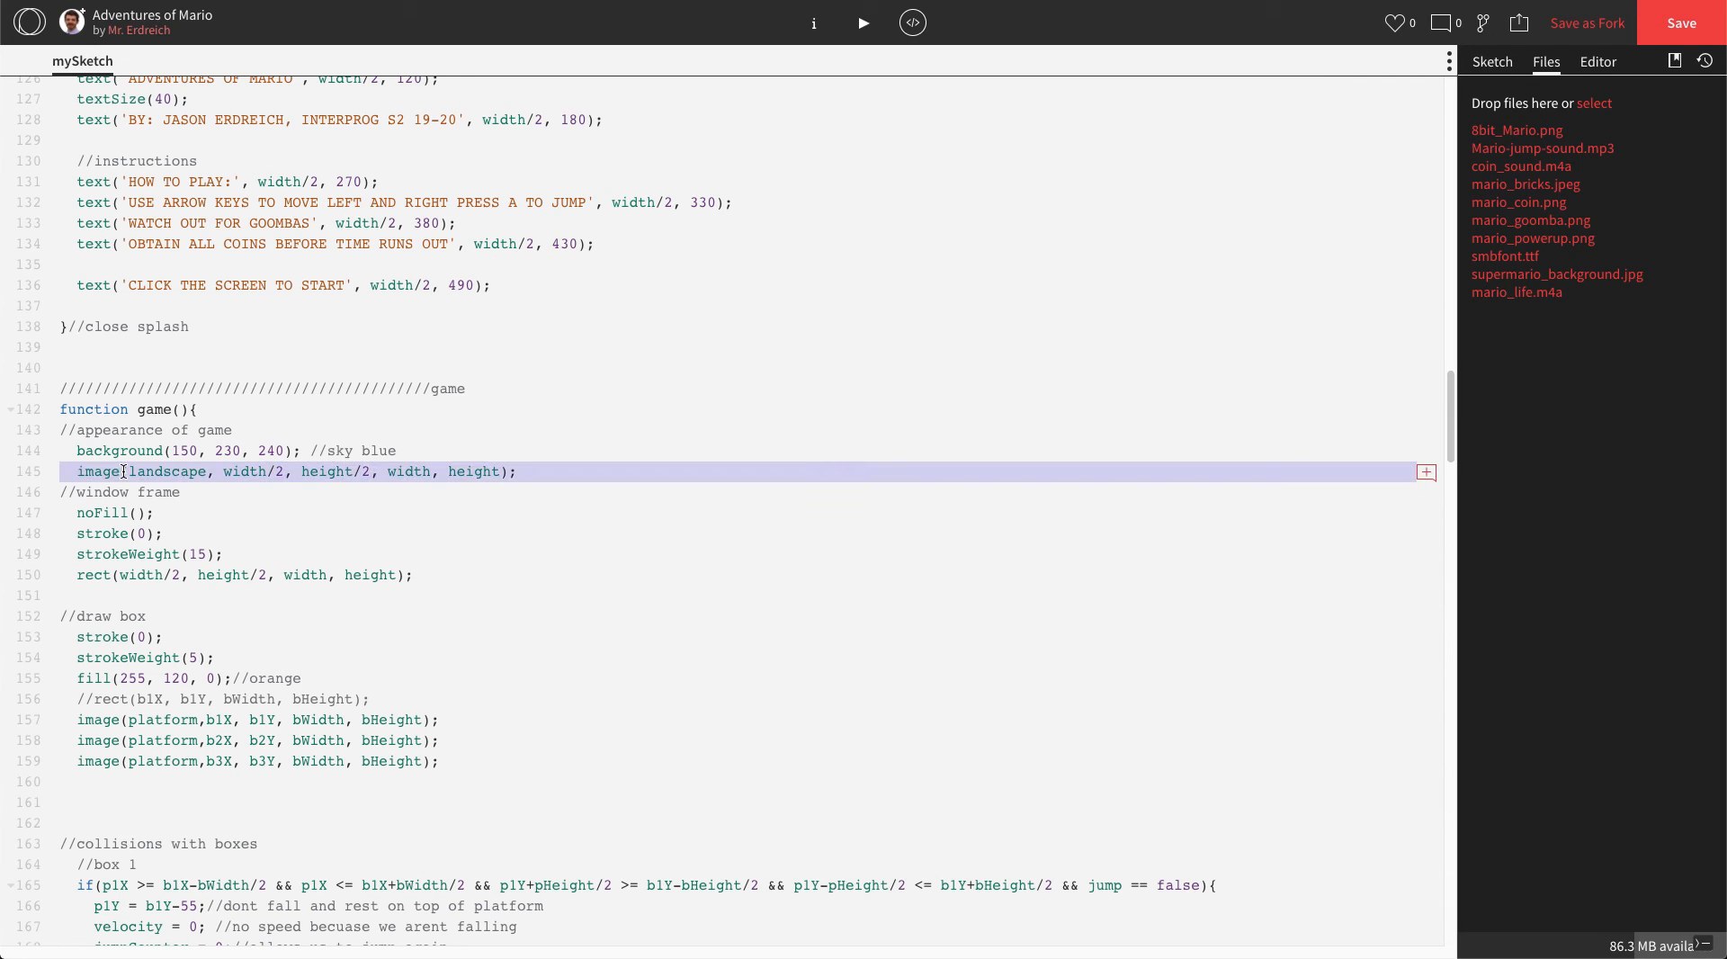
mouse_move(178, 475)
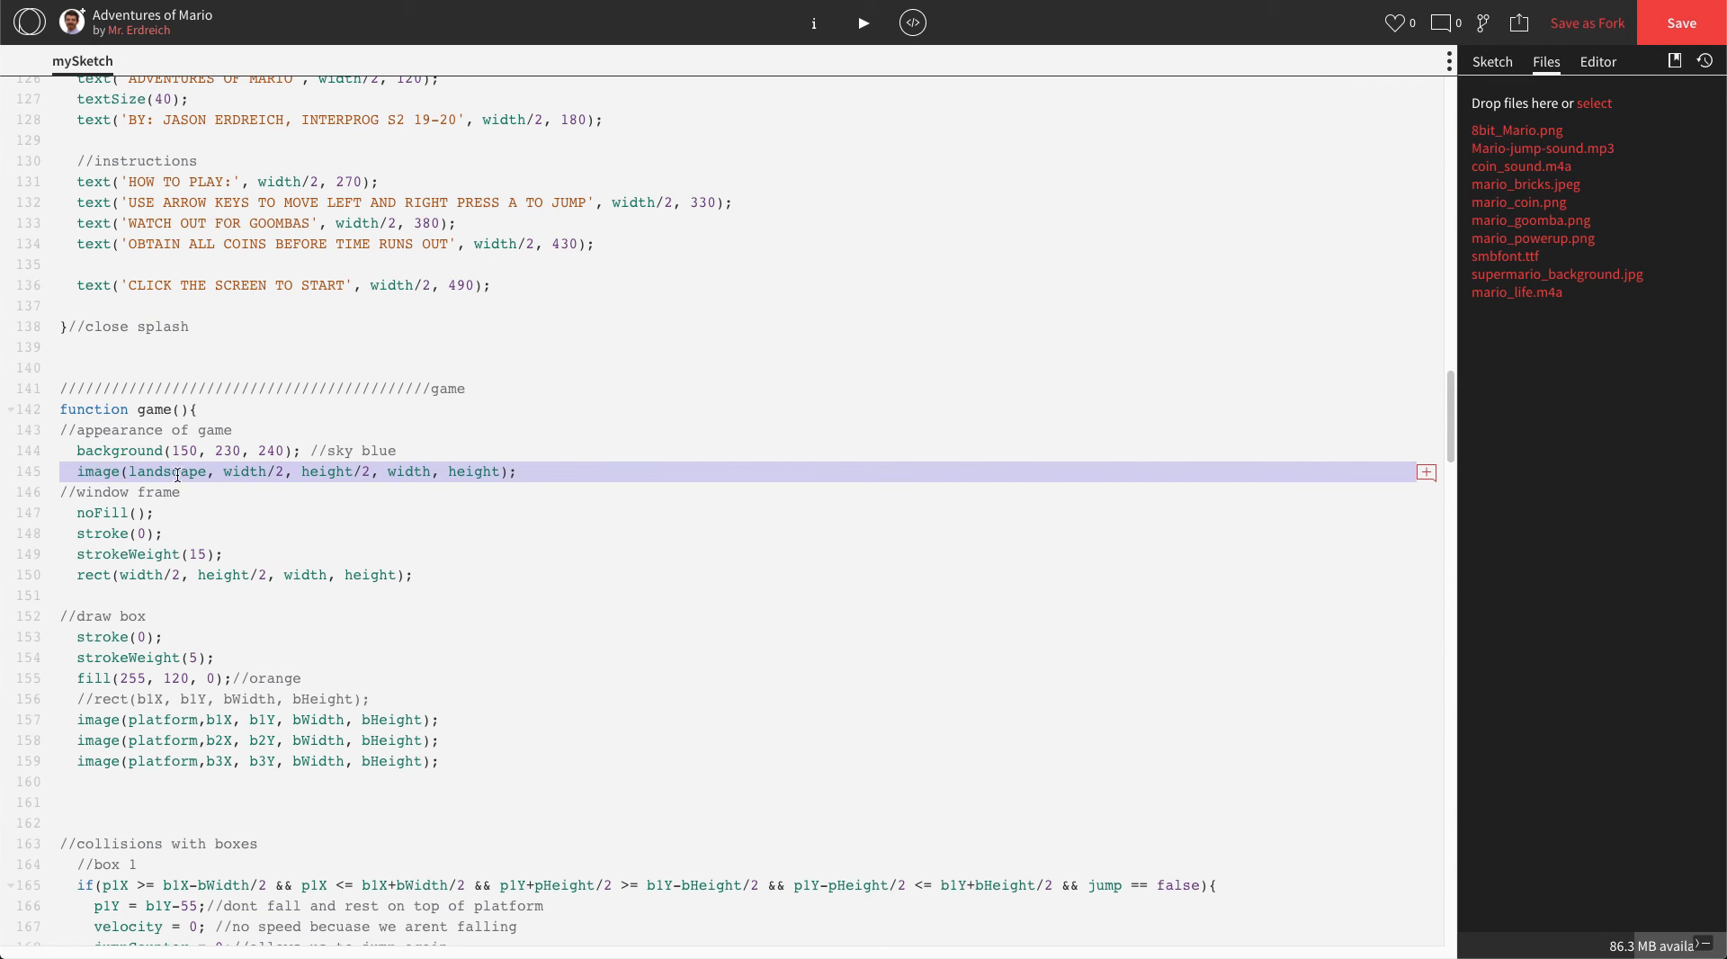
scroll("down", 3)
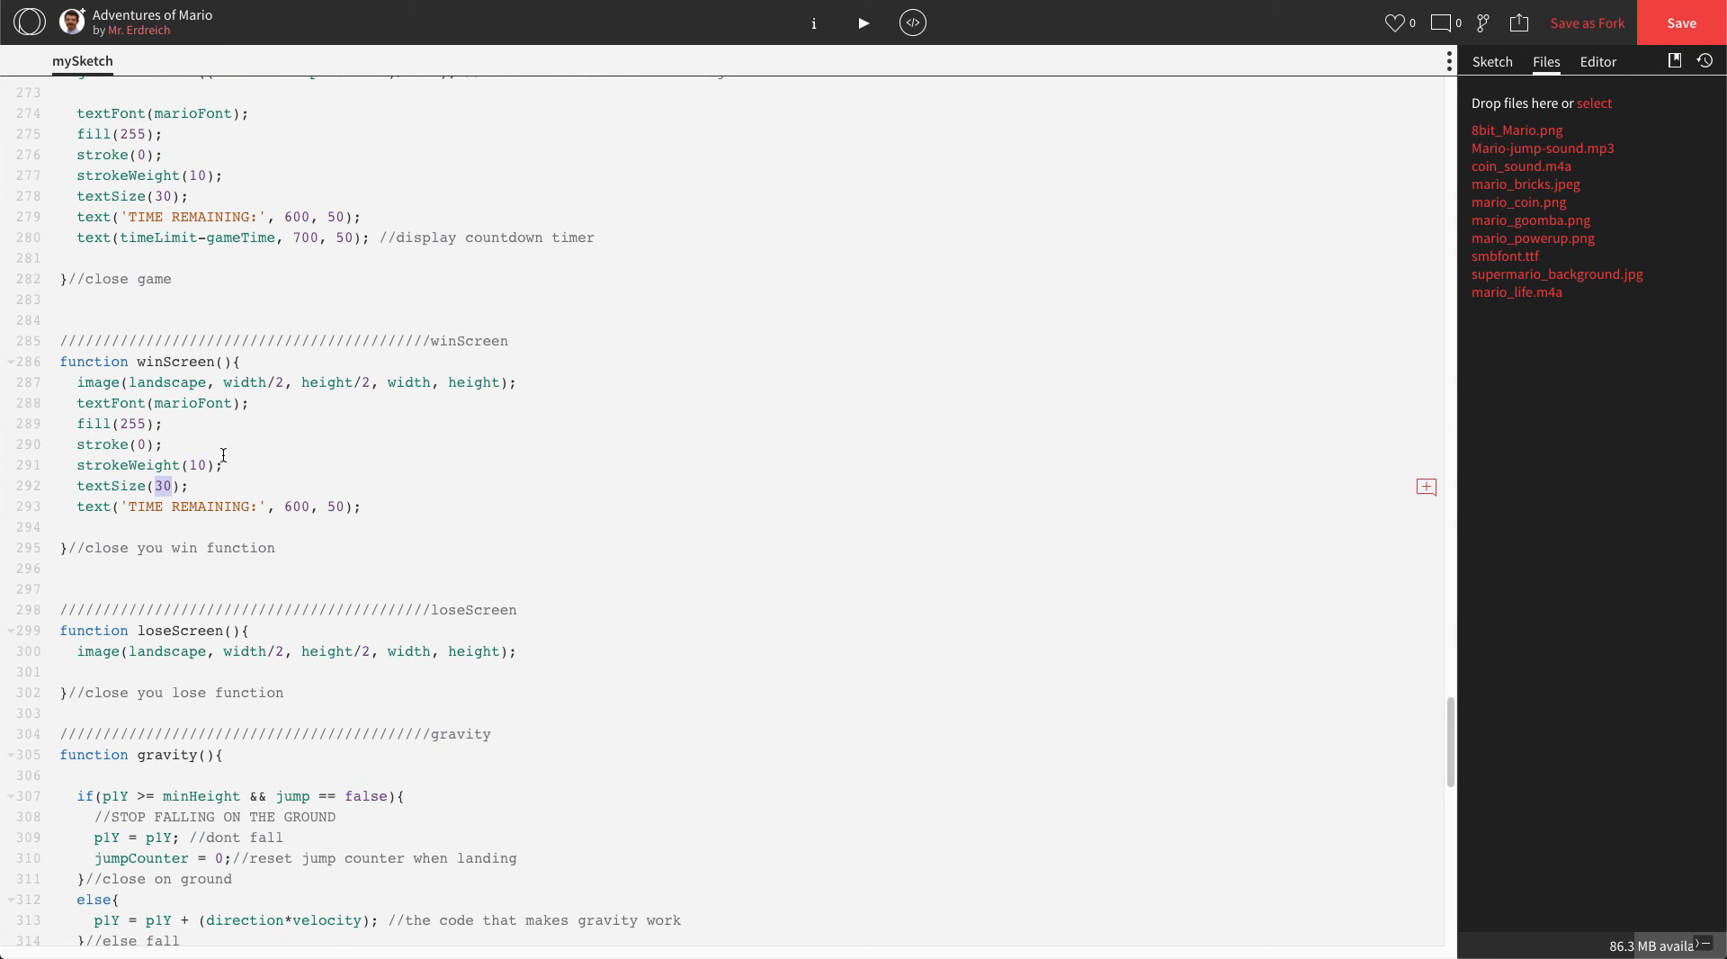
- Set winScreen to textSize(200) with text('YOU WIN', width/2, height/2), reused in loseScreen
type("50")
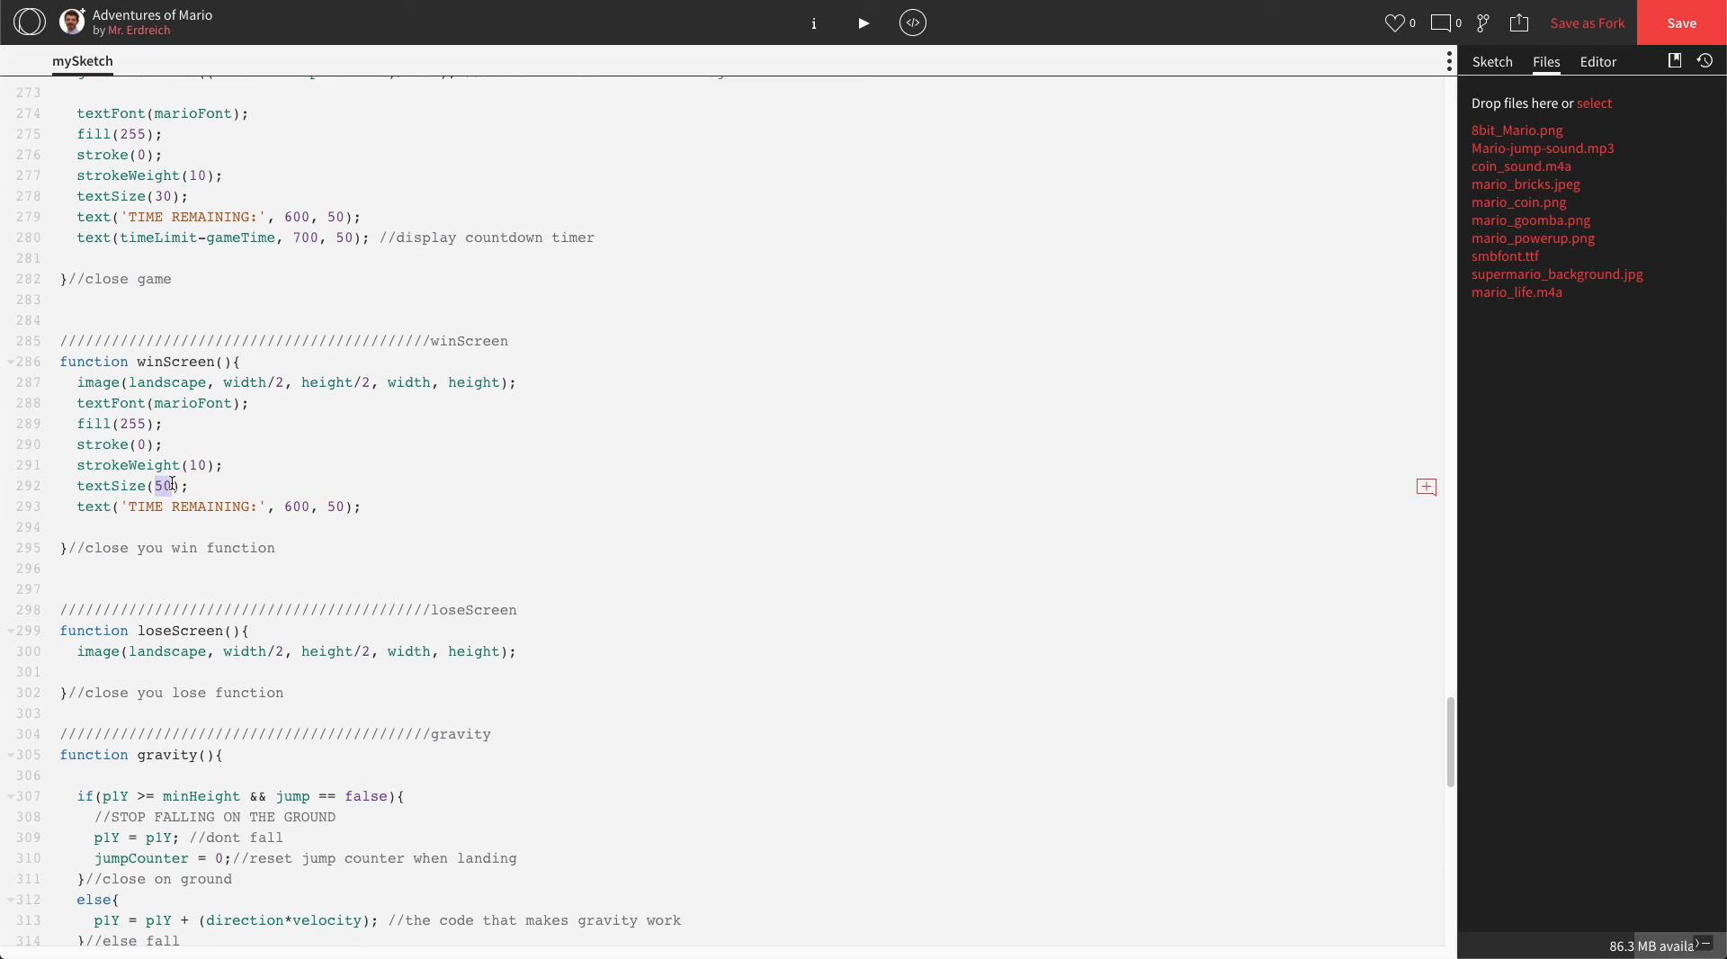
type("200")
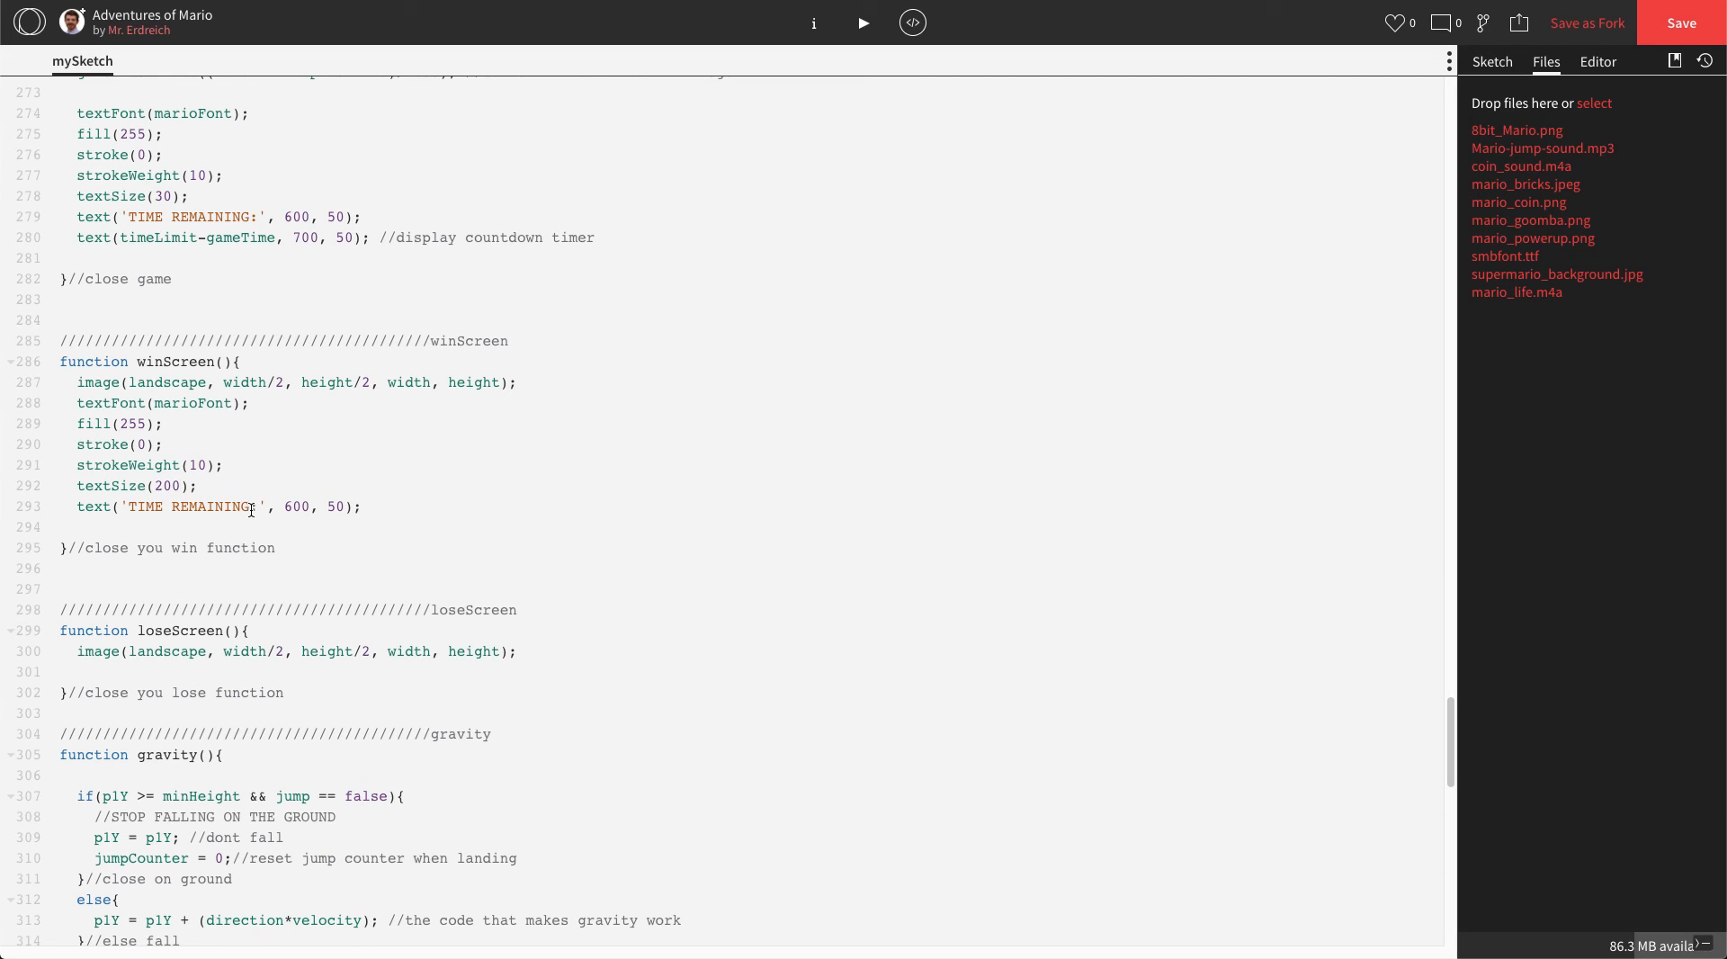
double_click(189, 506)
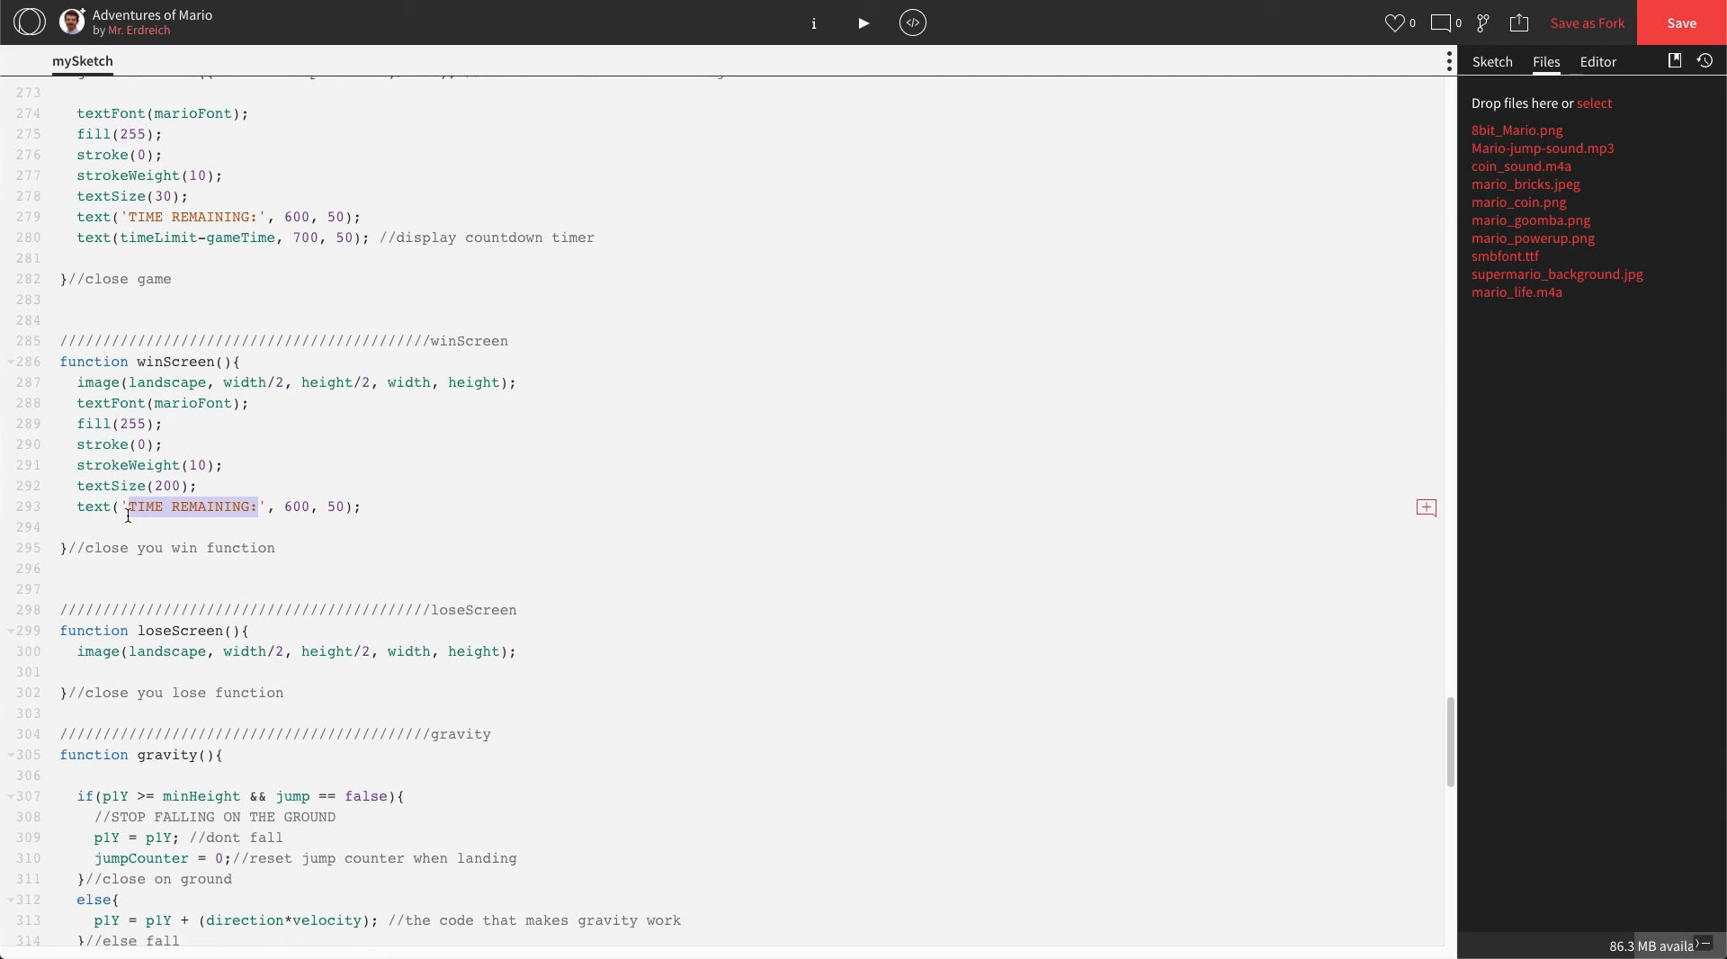
type("YOU")
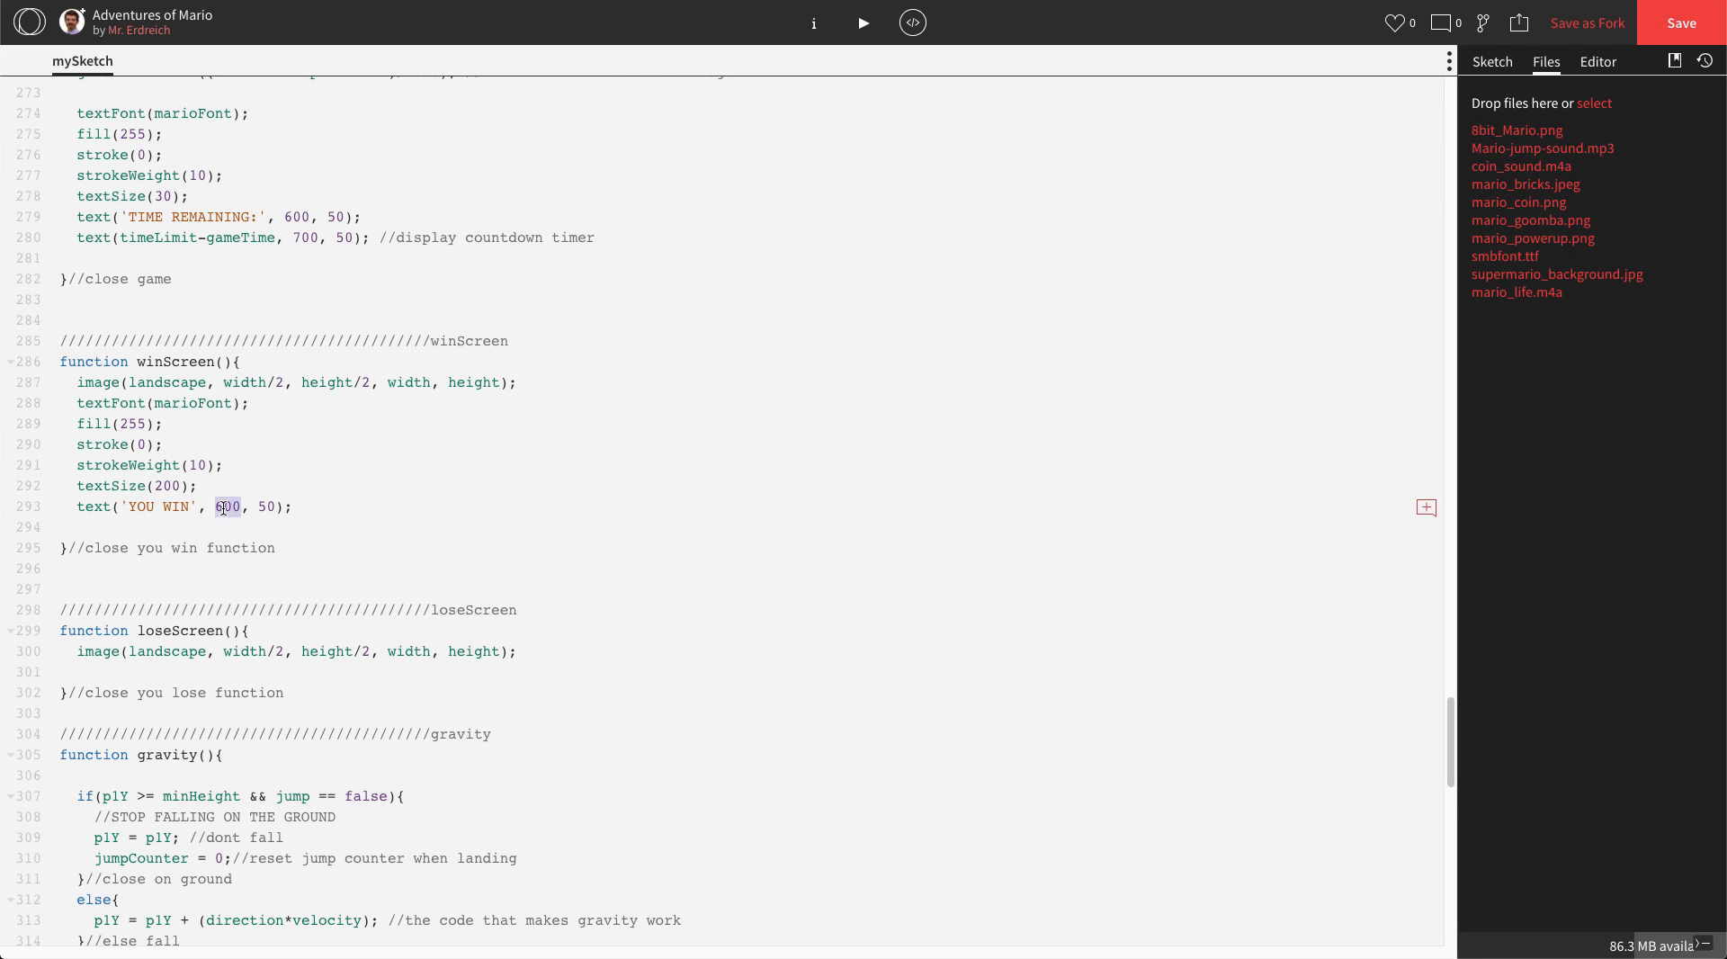
type("WIDT")
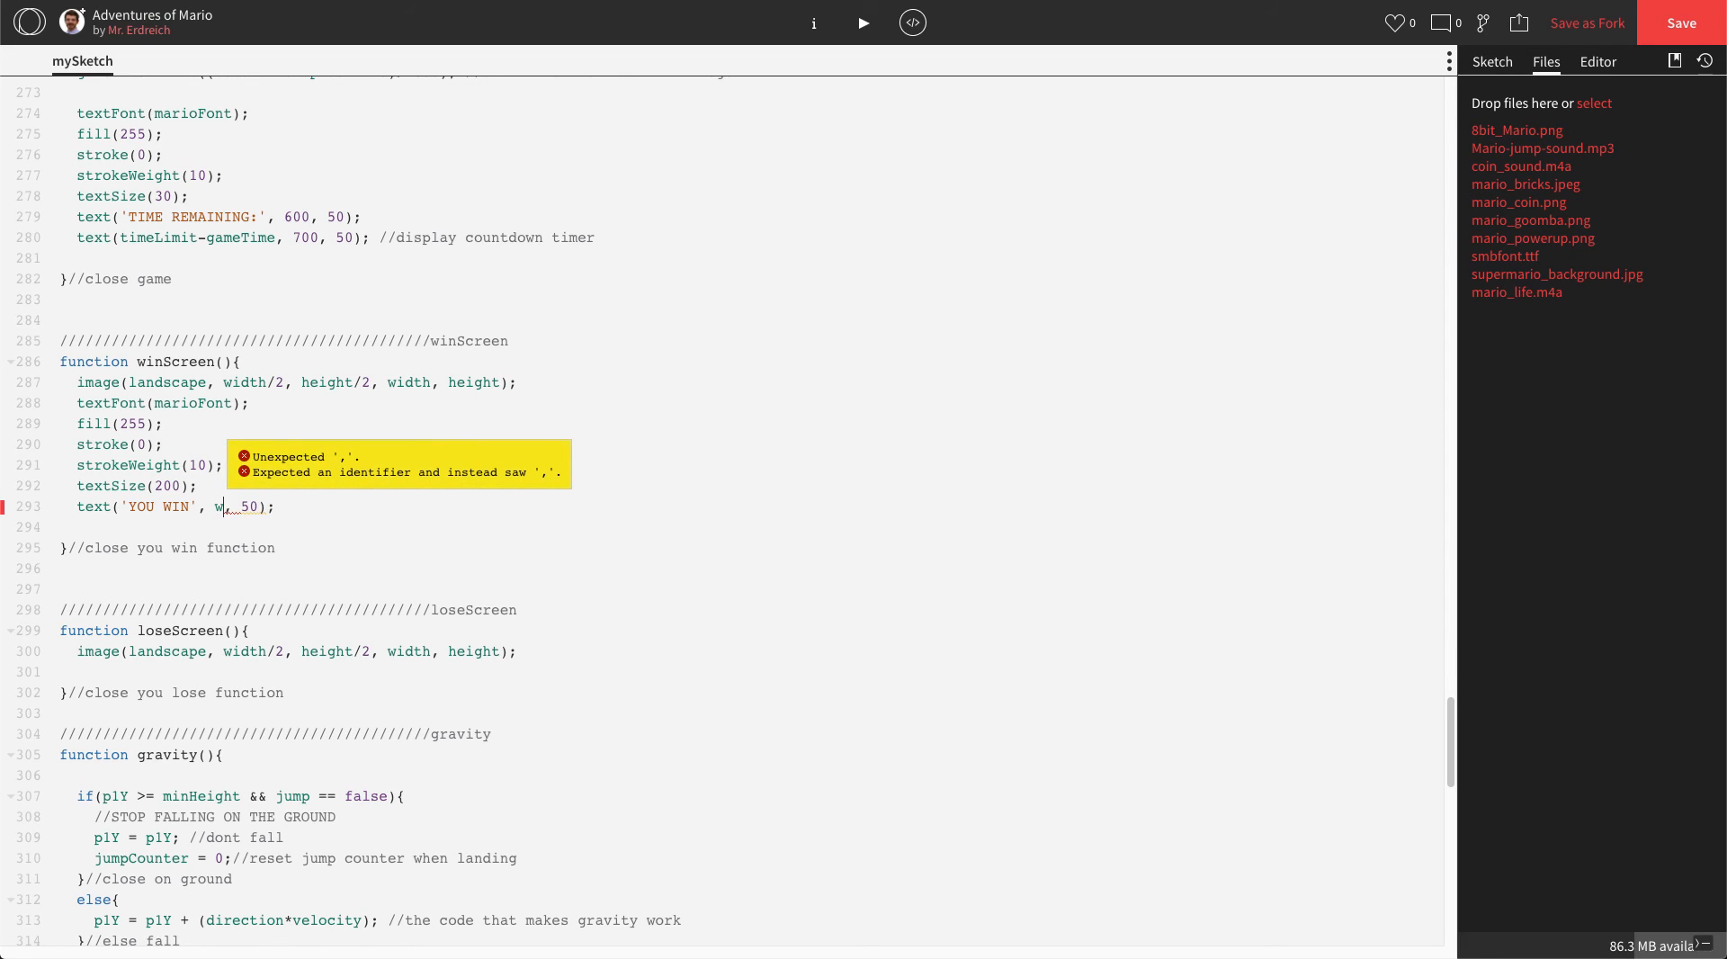
type("idth/2")
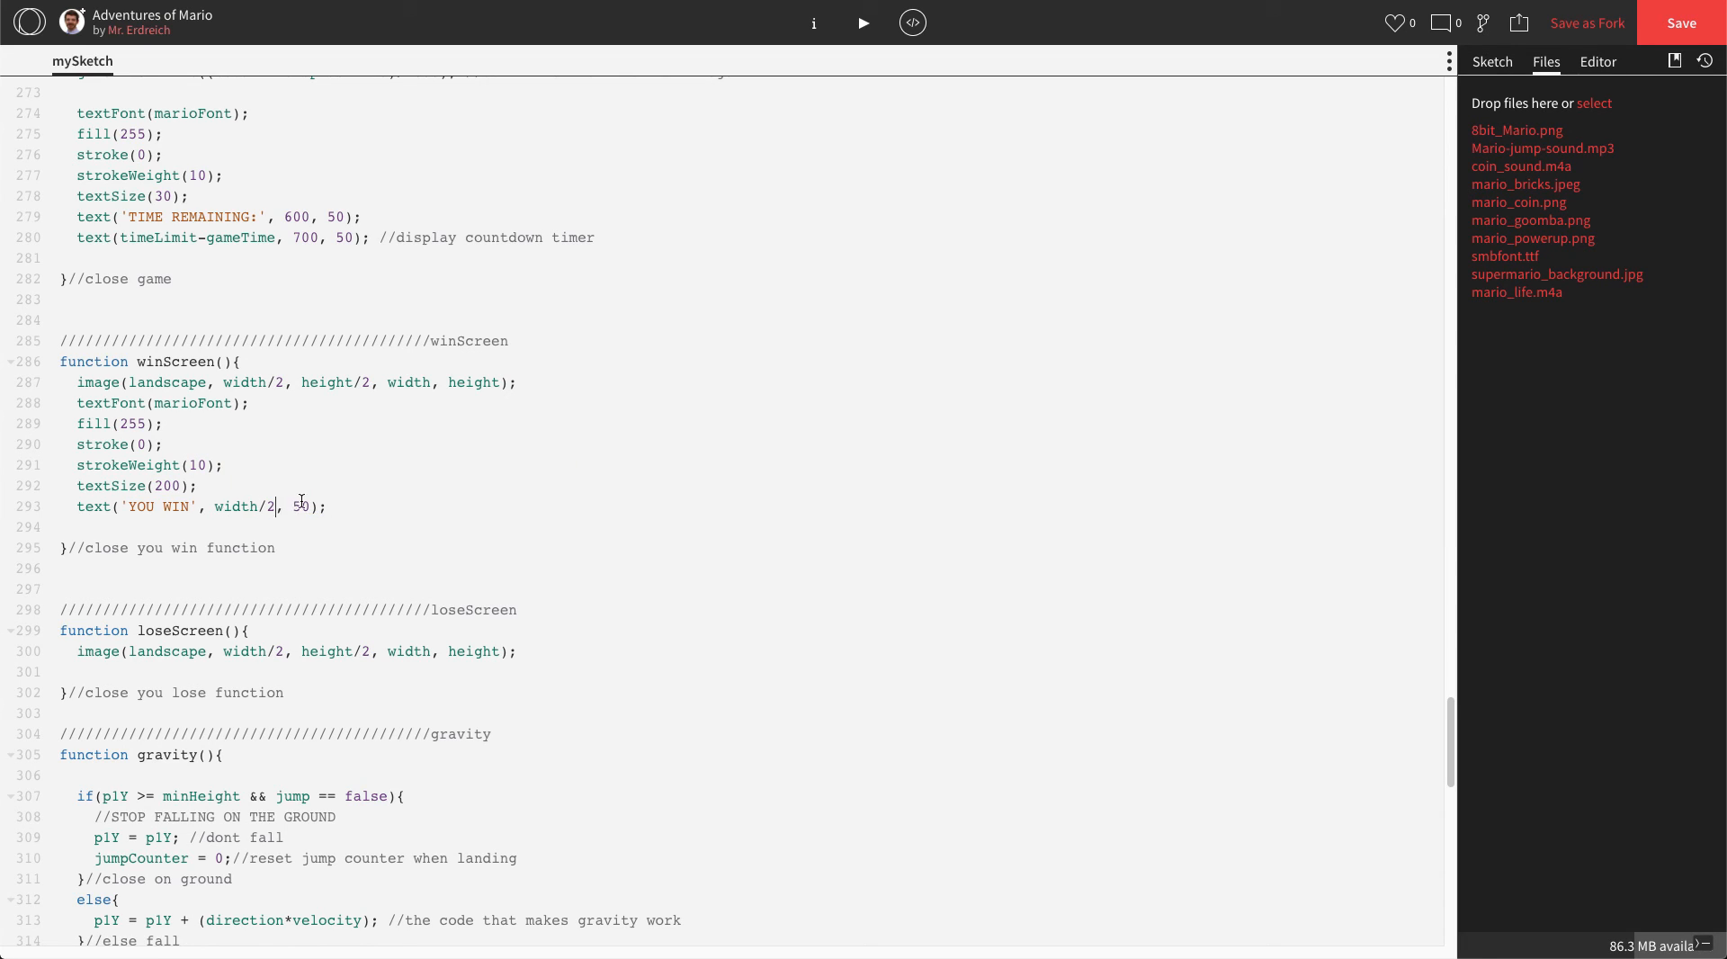
type("hright")
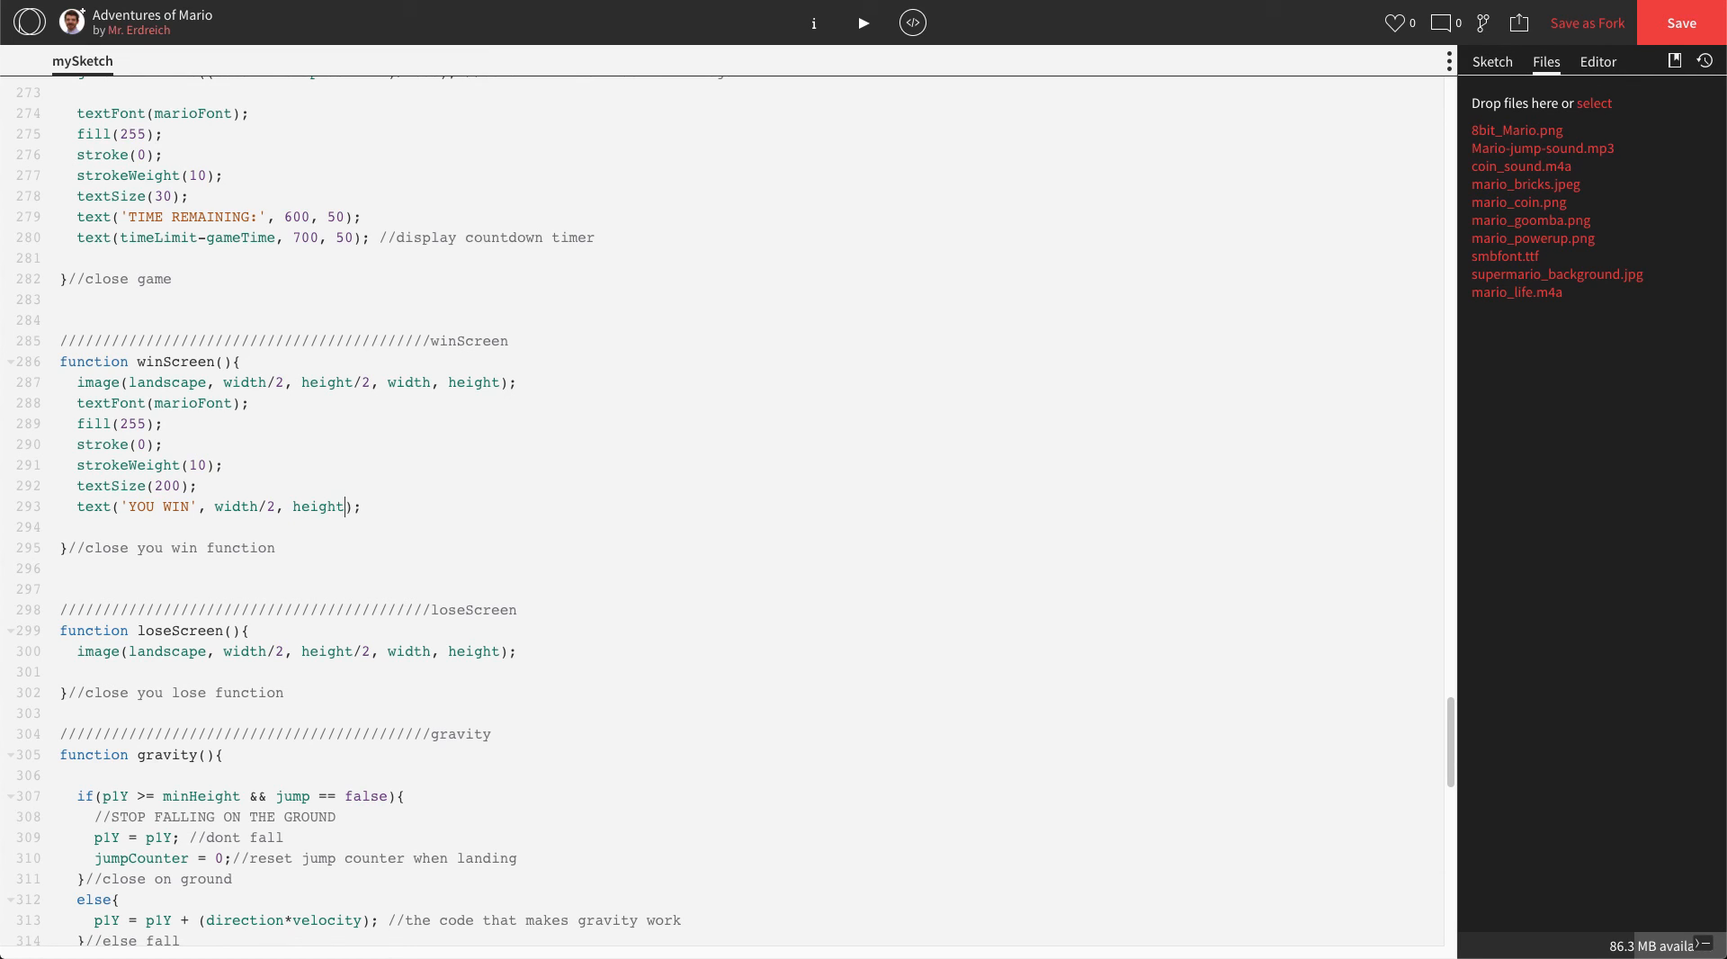
type("/2")
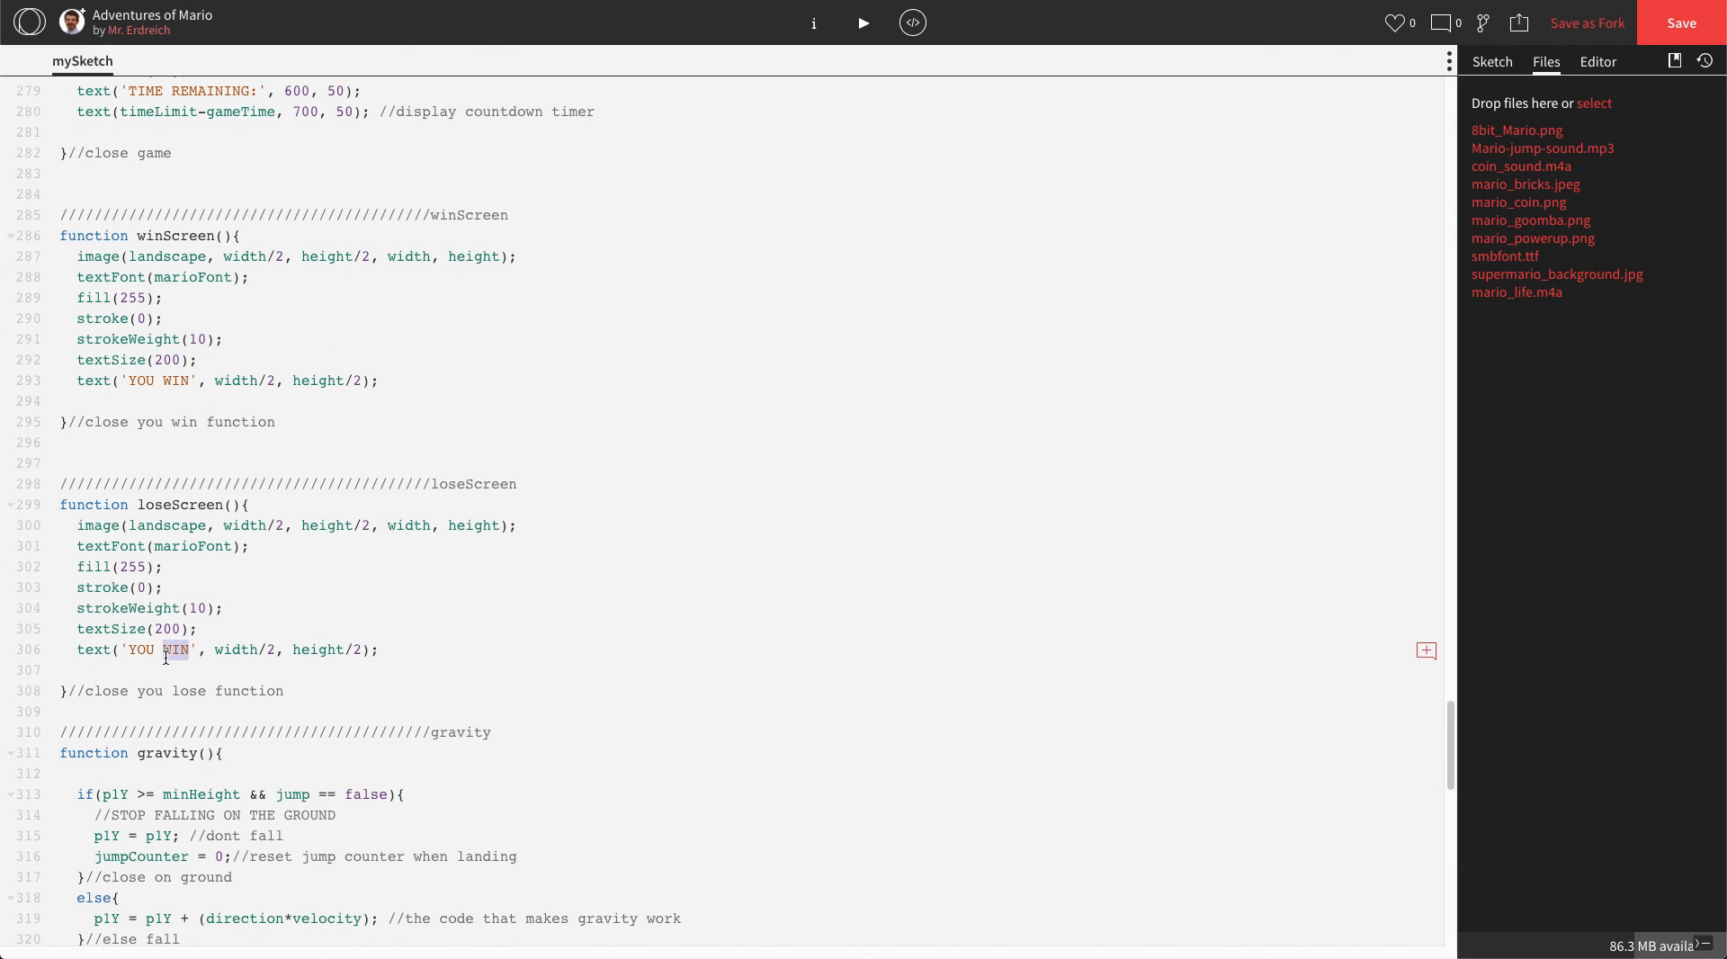
- Change loseScreen's centred text from 'YOU WIN' to 'YOU LOSE'
type("LOSE")
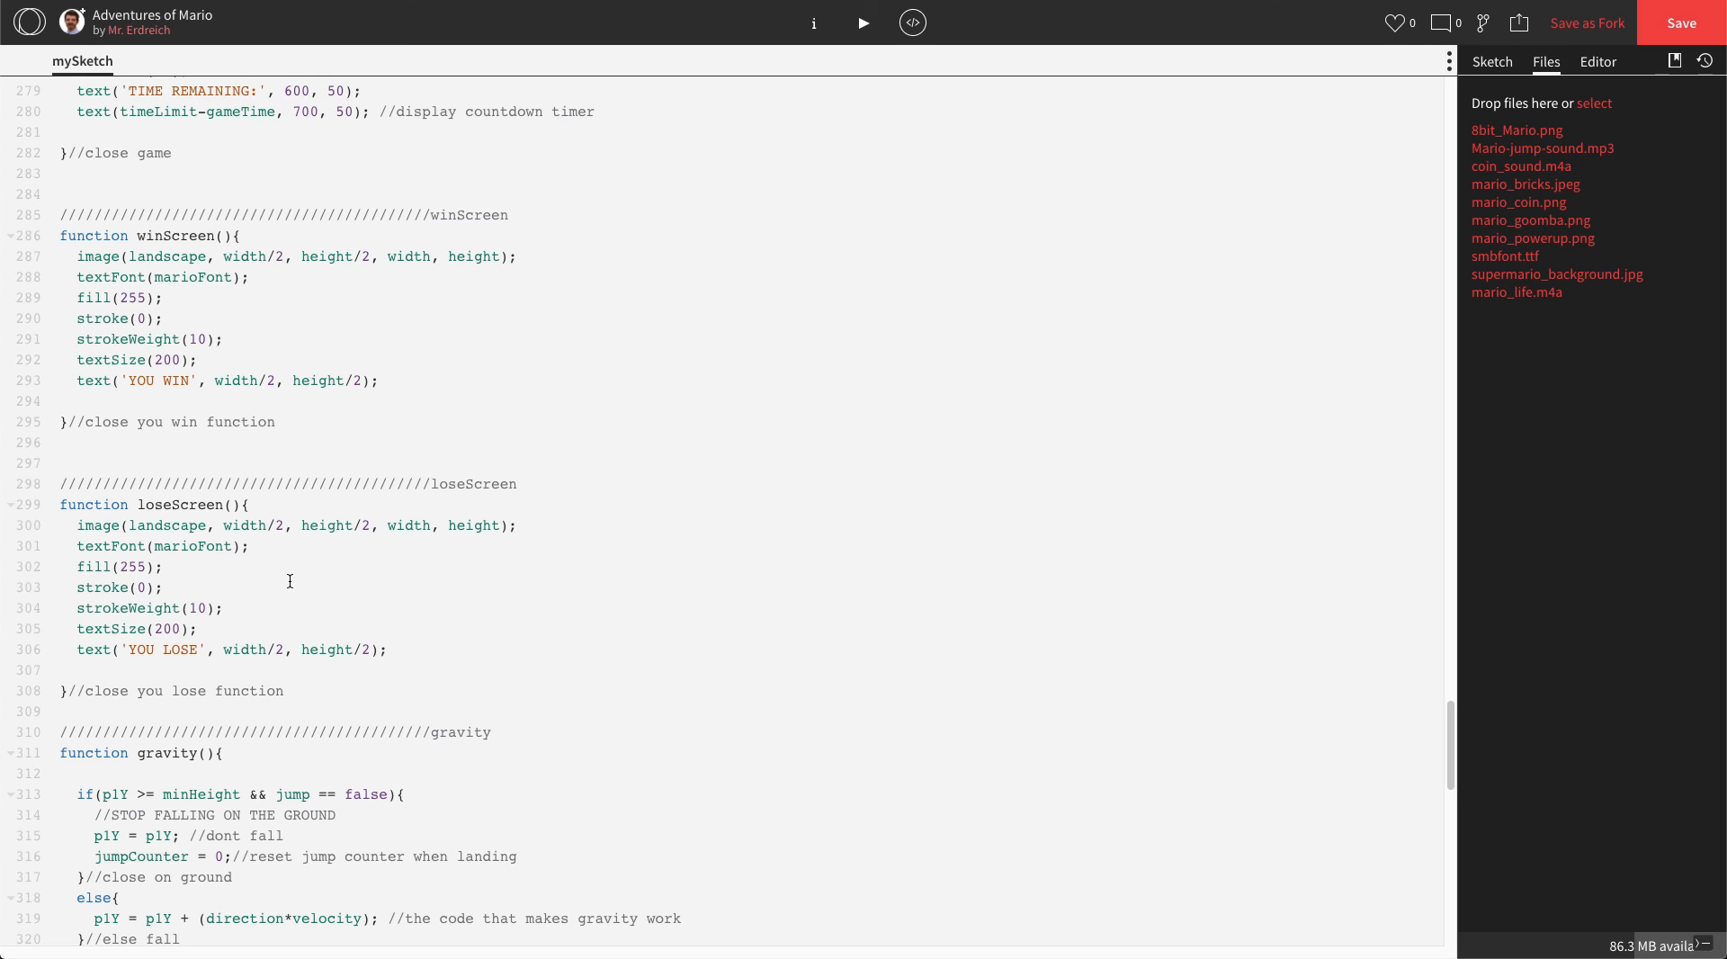
- Run the Mario sketch once to test it, then return to the code
left_click(864, 21)
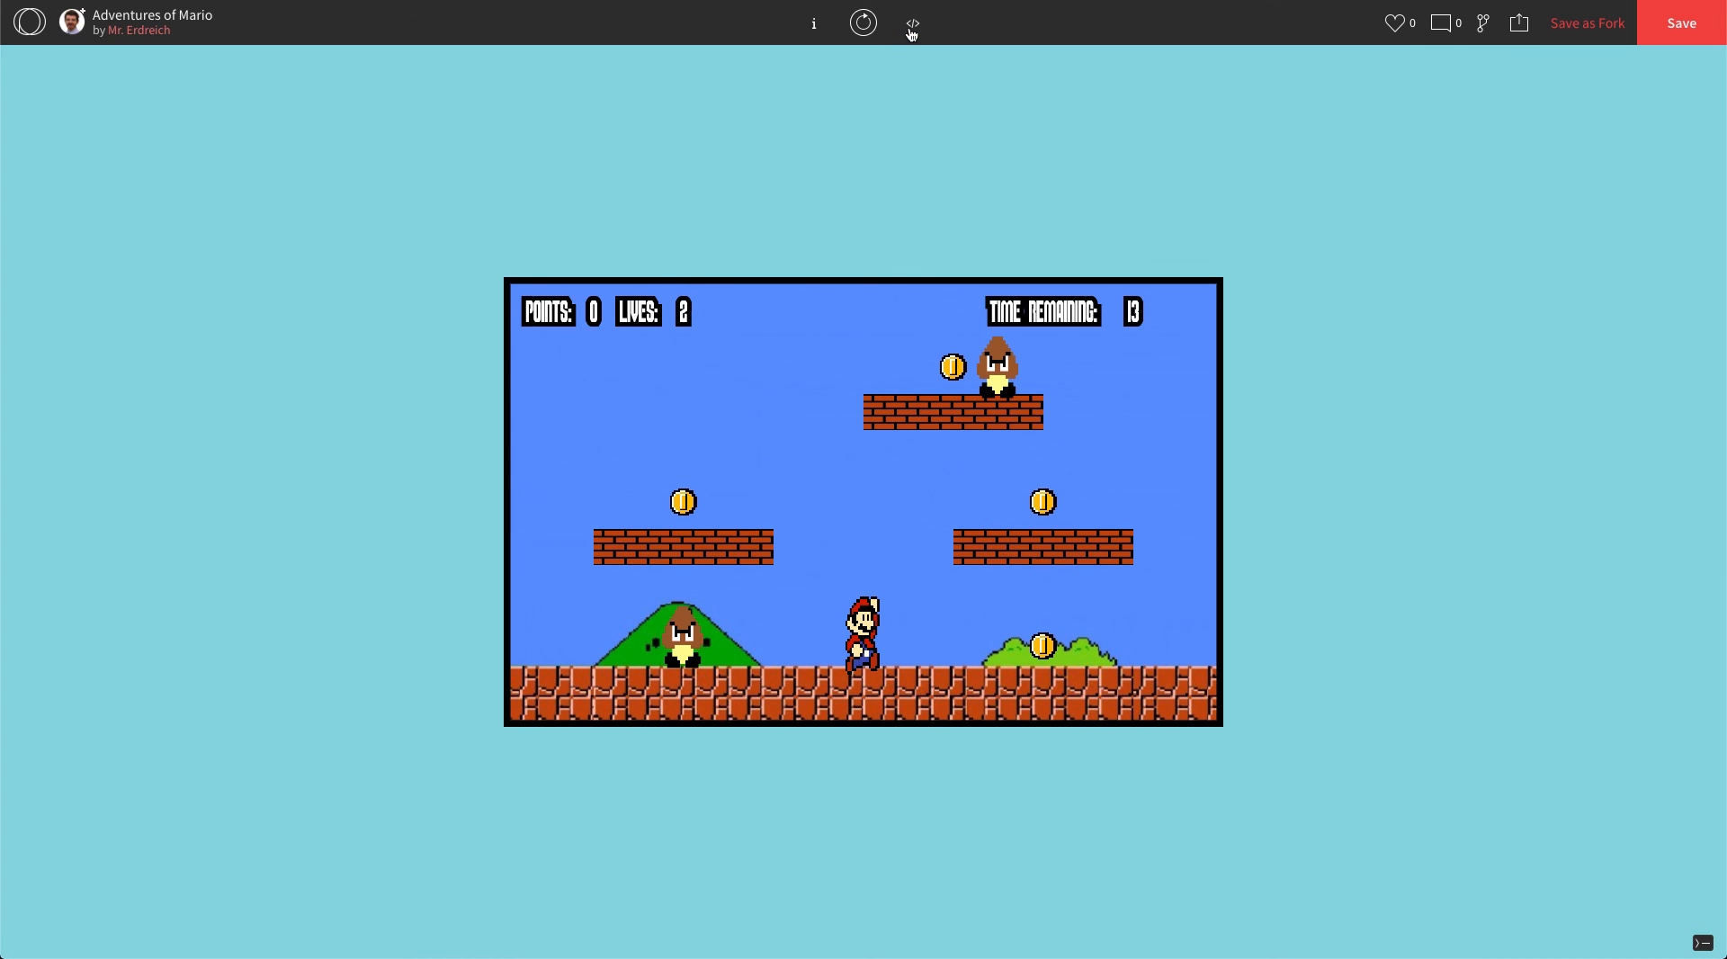
left_click(911, 22)
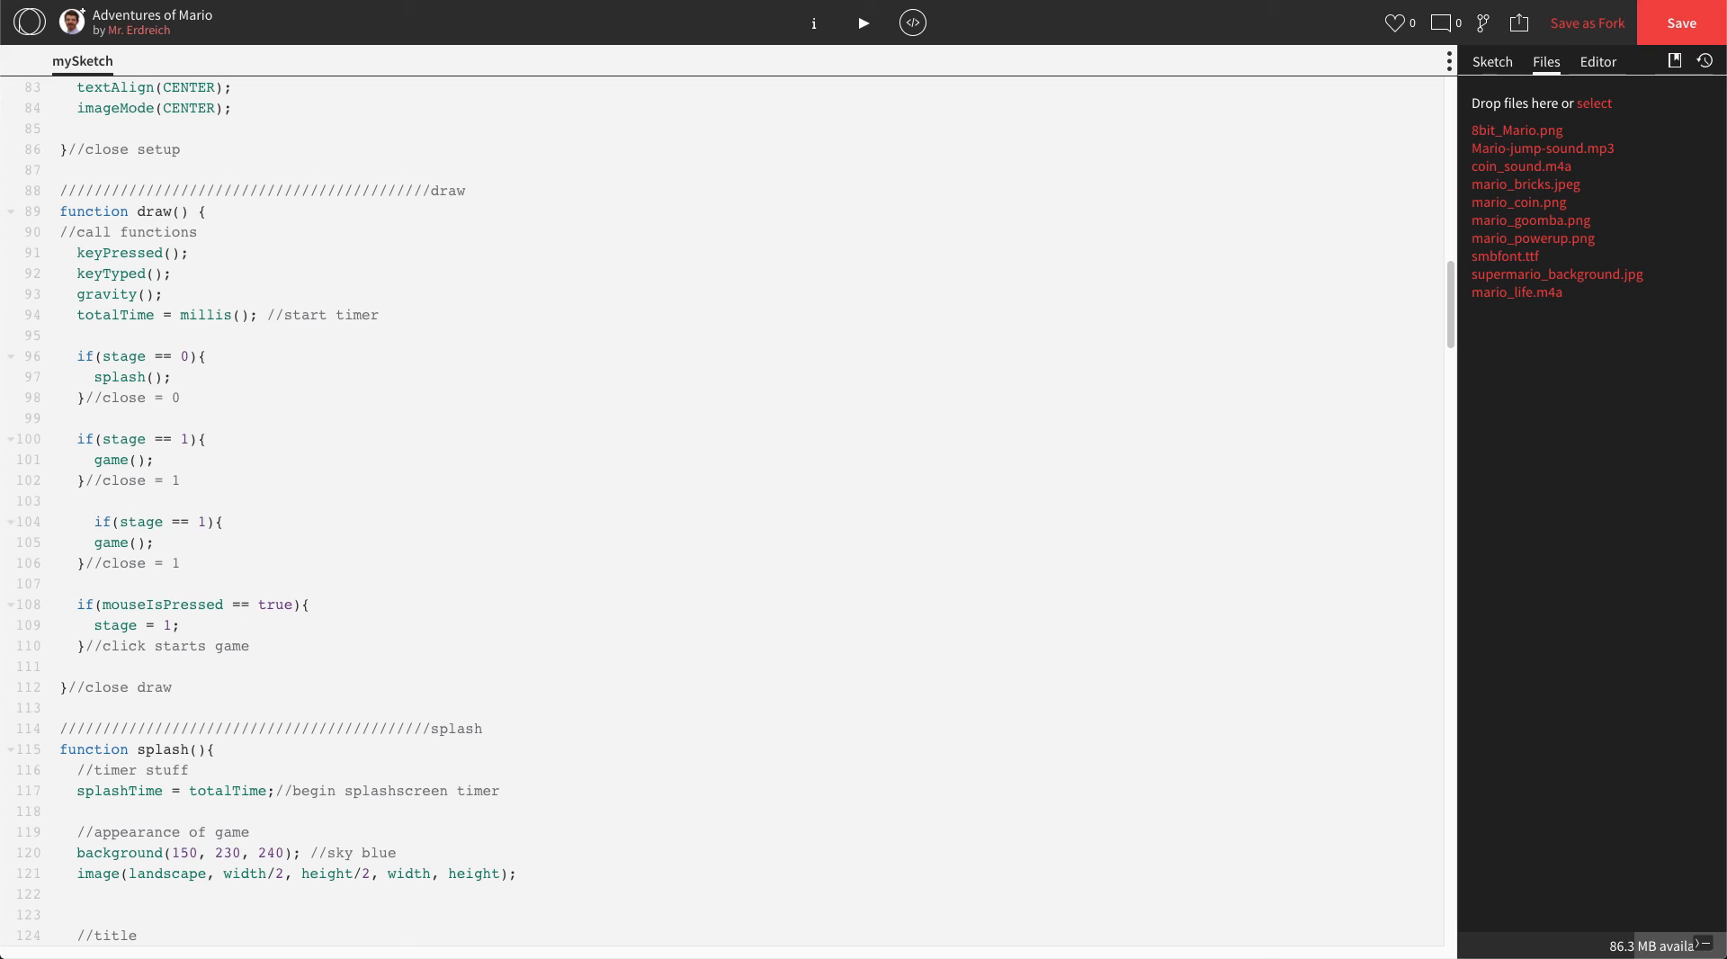
- Turn the duplicated draw() block into if(stage == 2){ winScreen(); }
left_click(79, 522)
type("w")
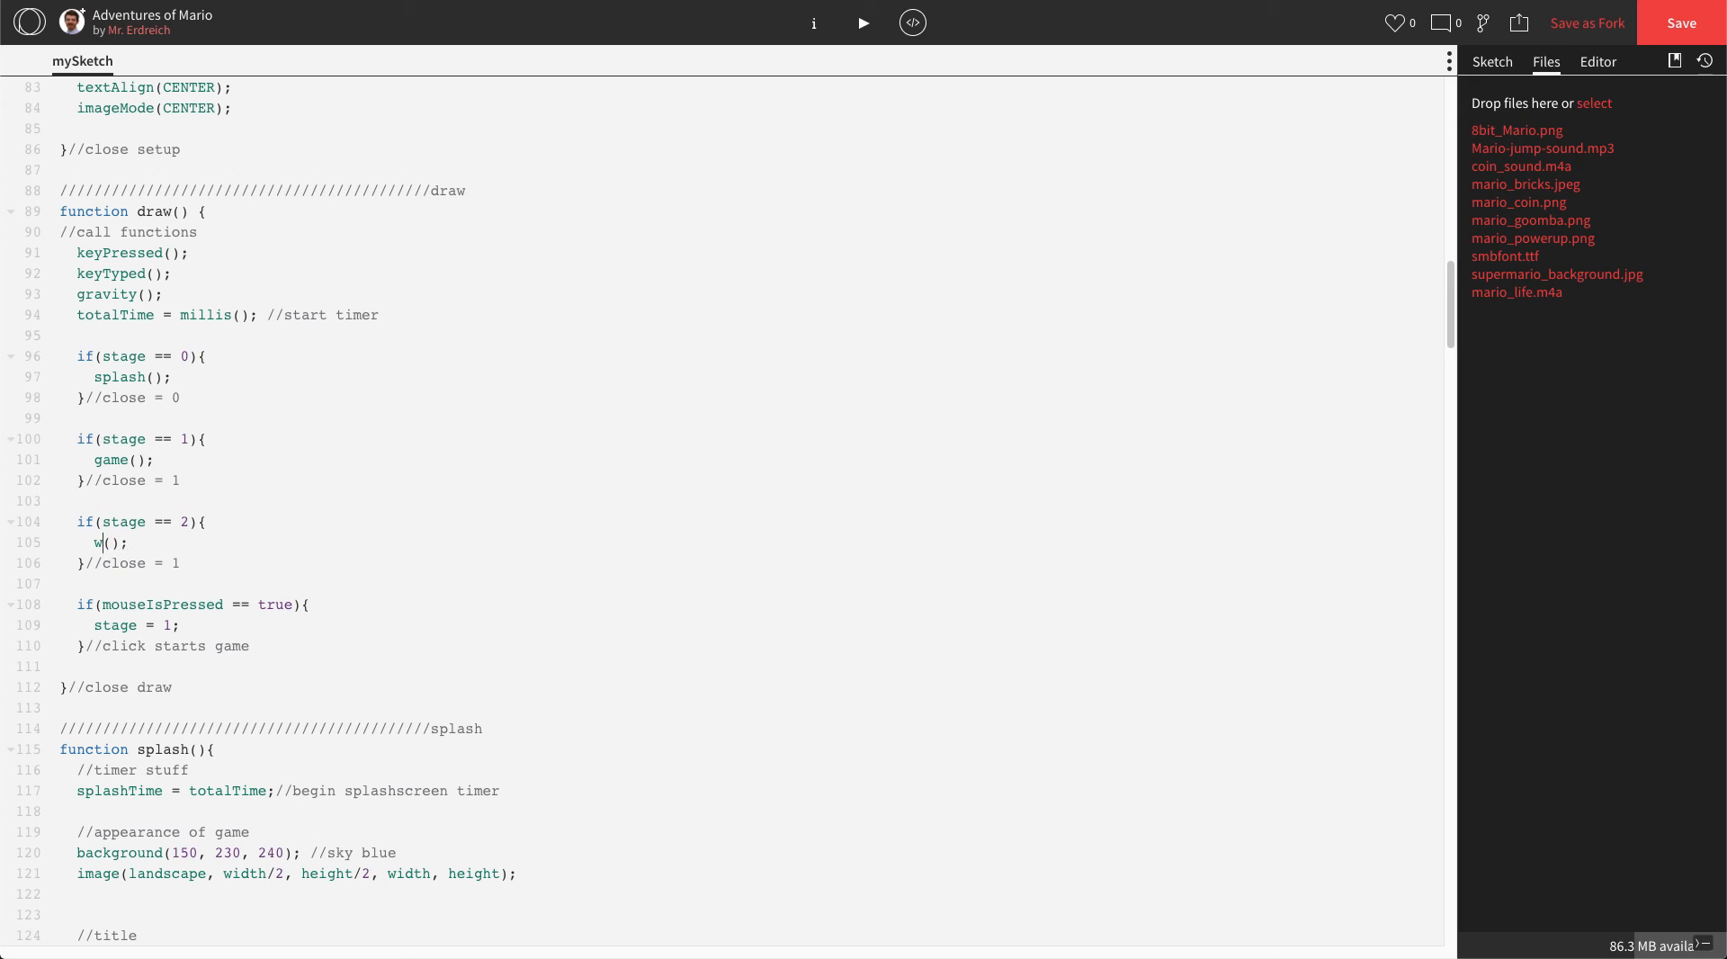
type("inScreen")
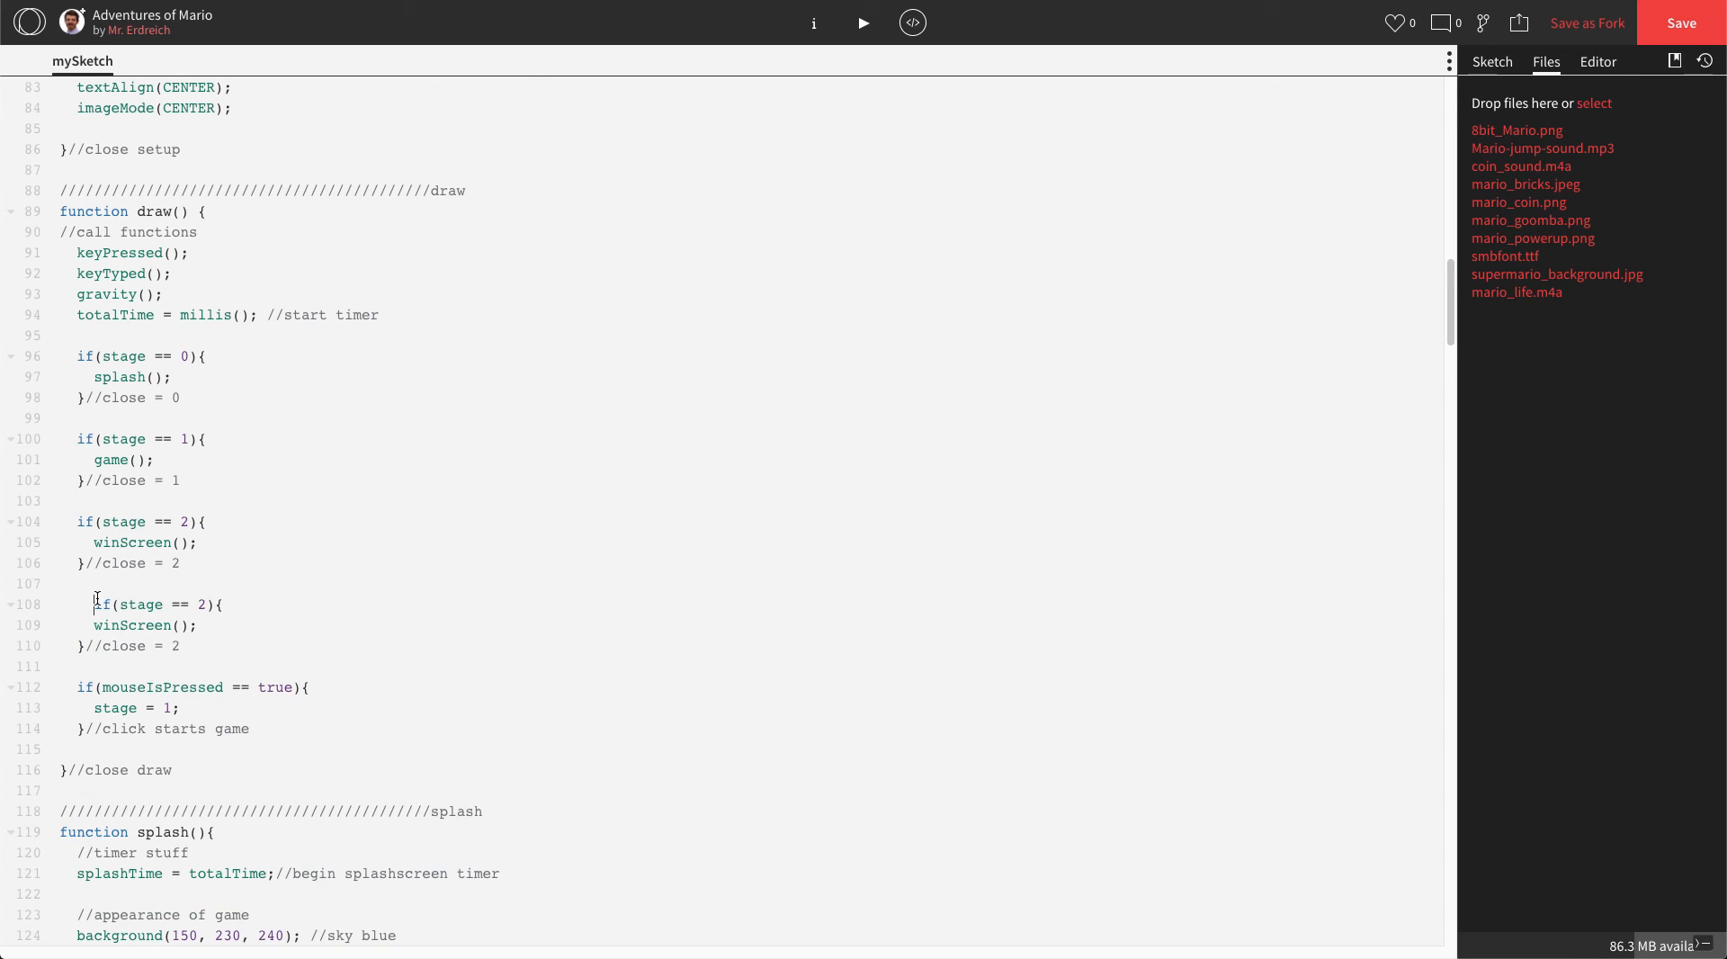
- Change the second copied draw() block to check for stage 3
left_click(187, 605)
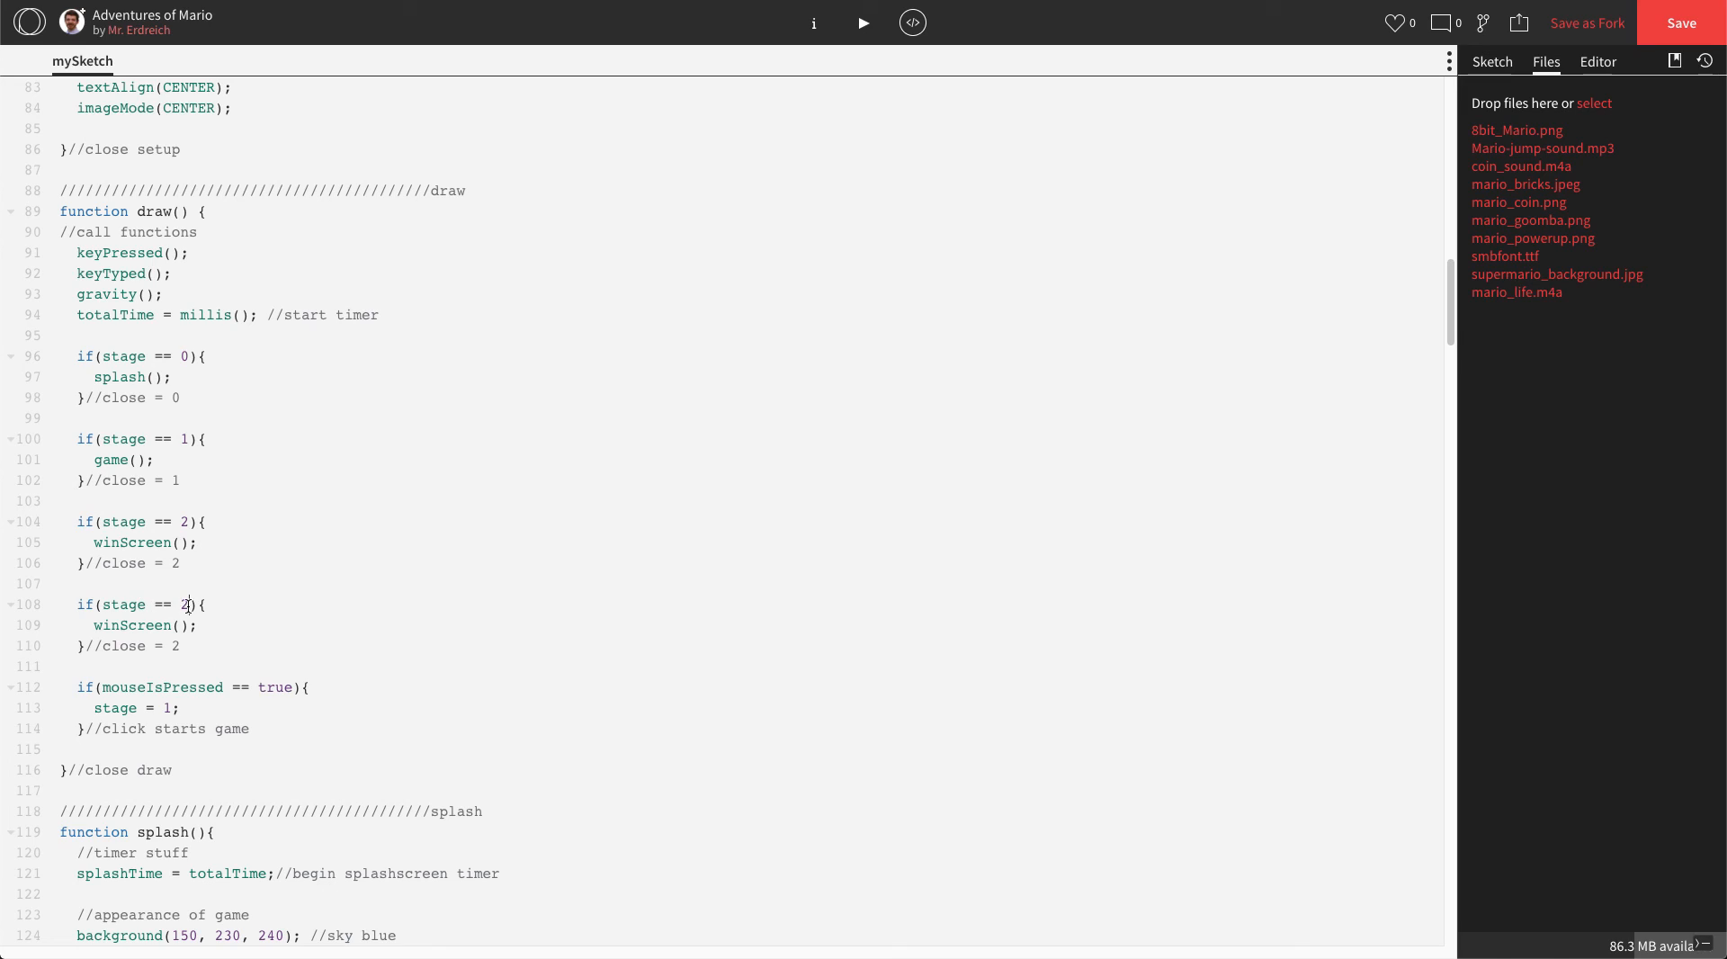
type("3")
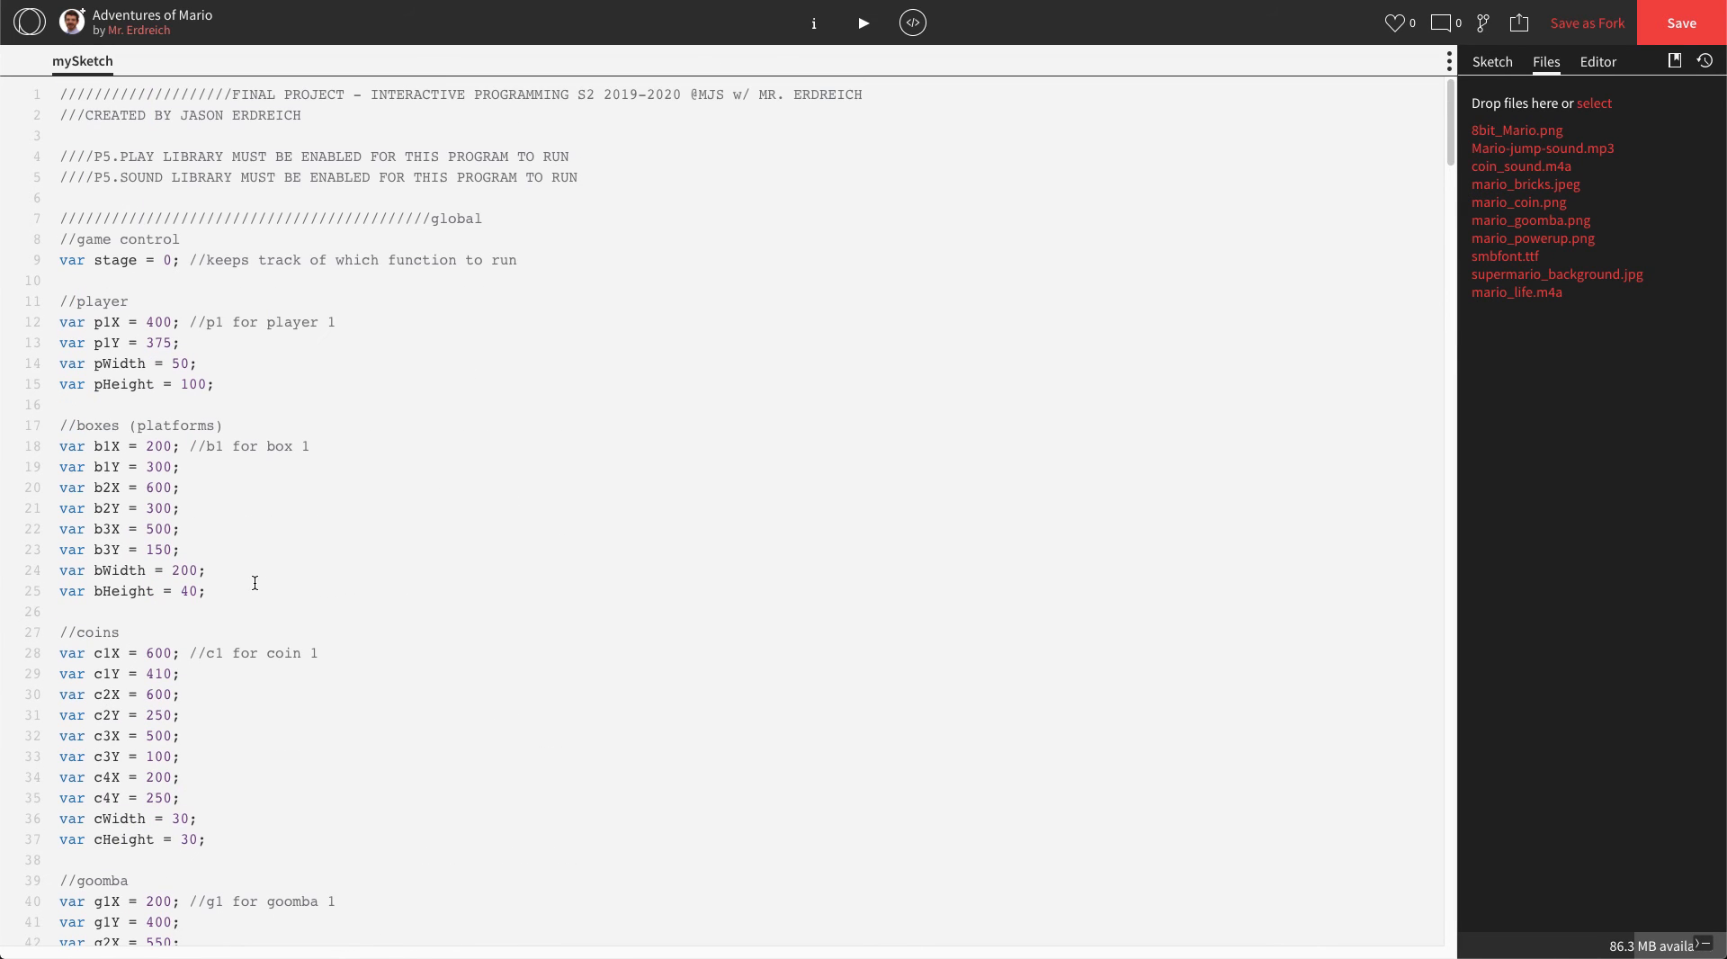
mouse_move(237, 273)
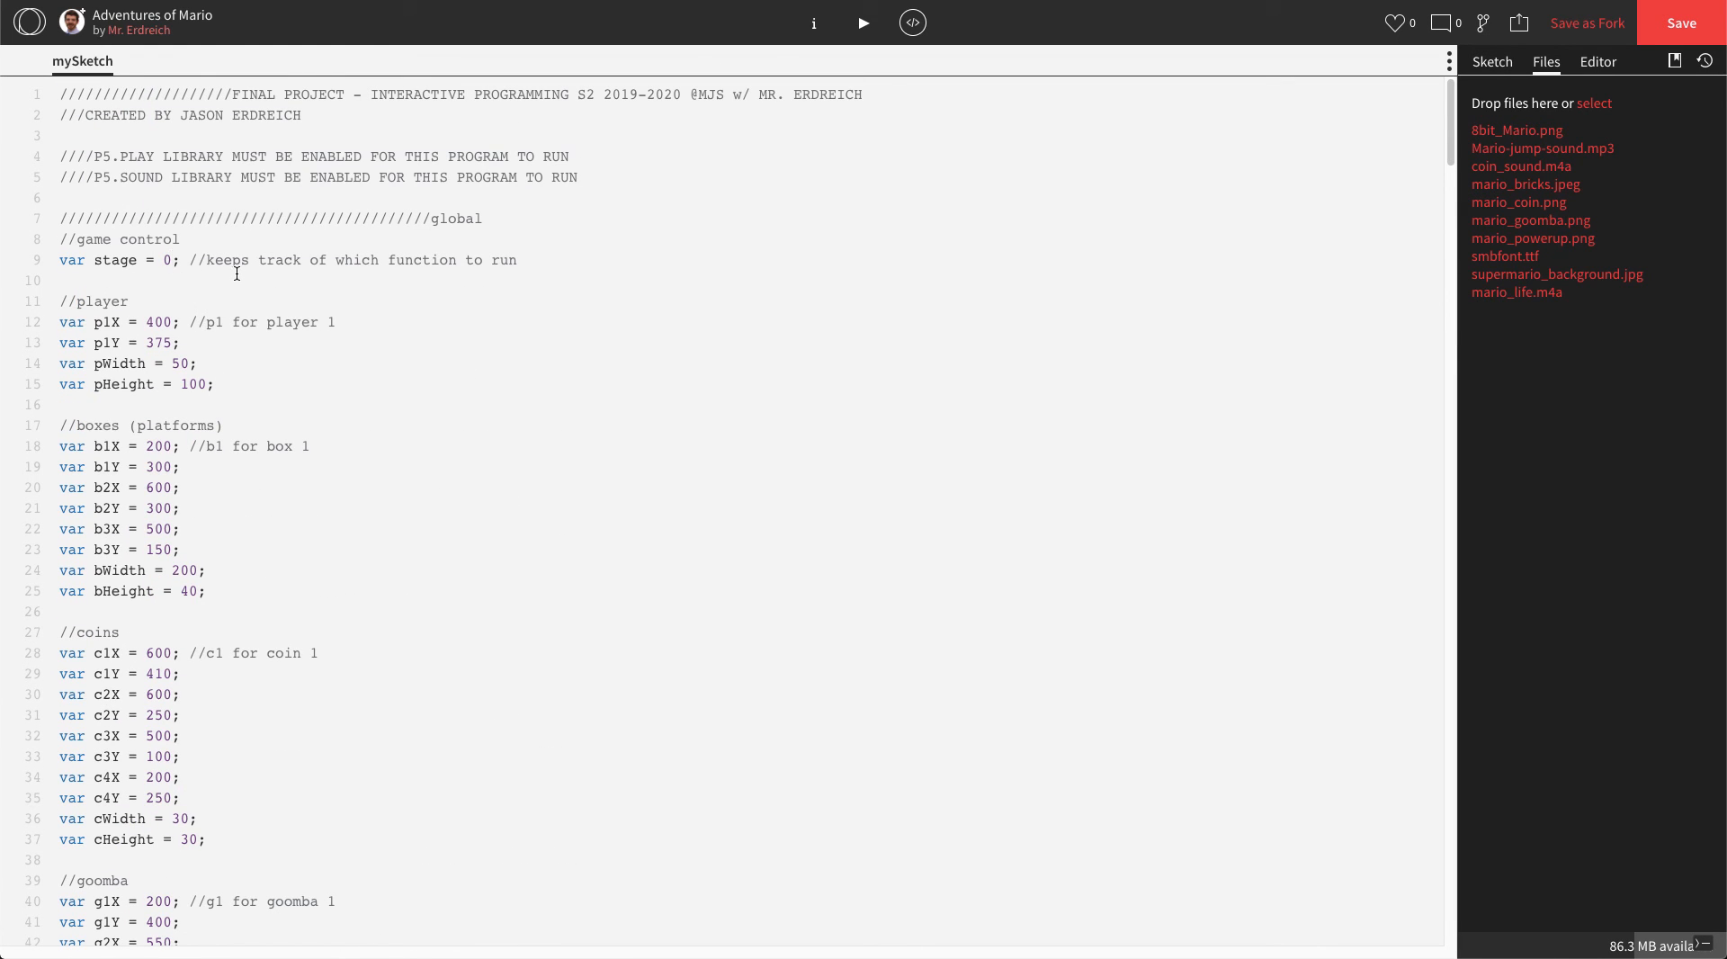
- Set the starting stage to 2 and run the sketch to preview the YOU WIN screen
type("2")
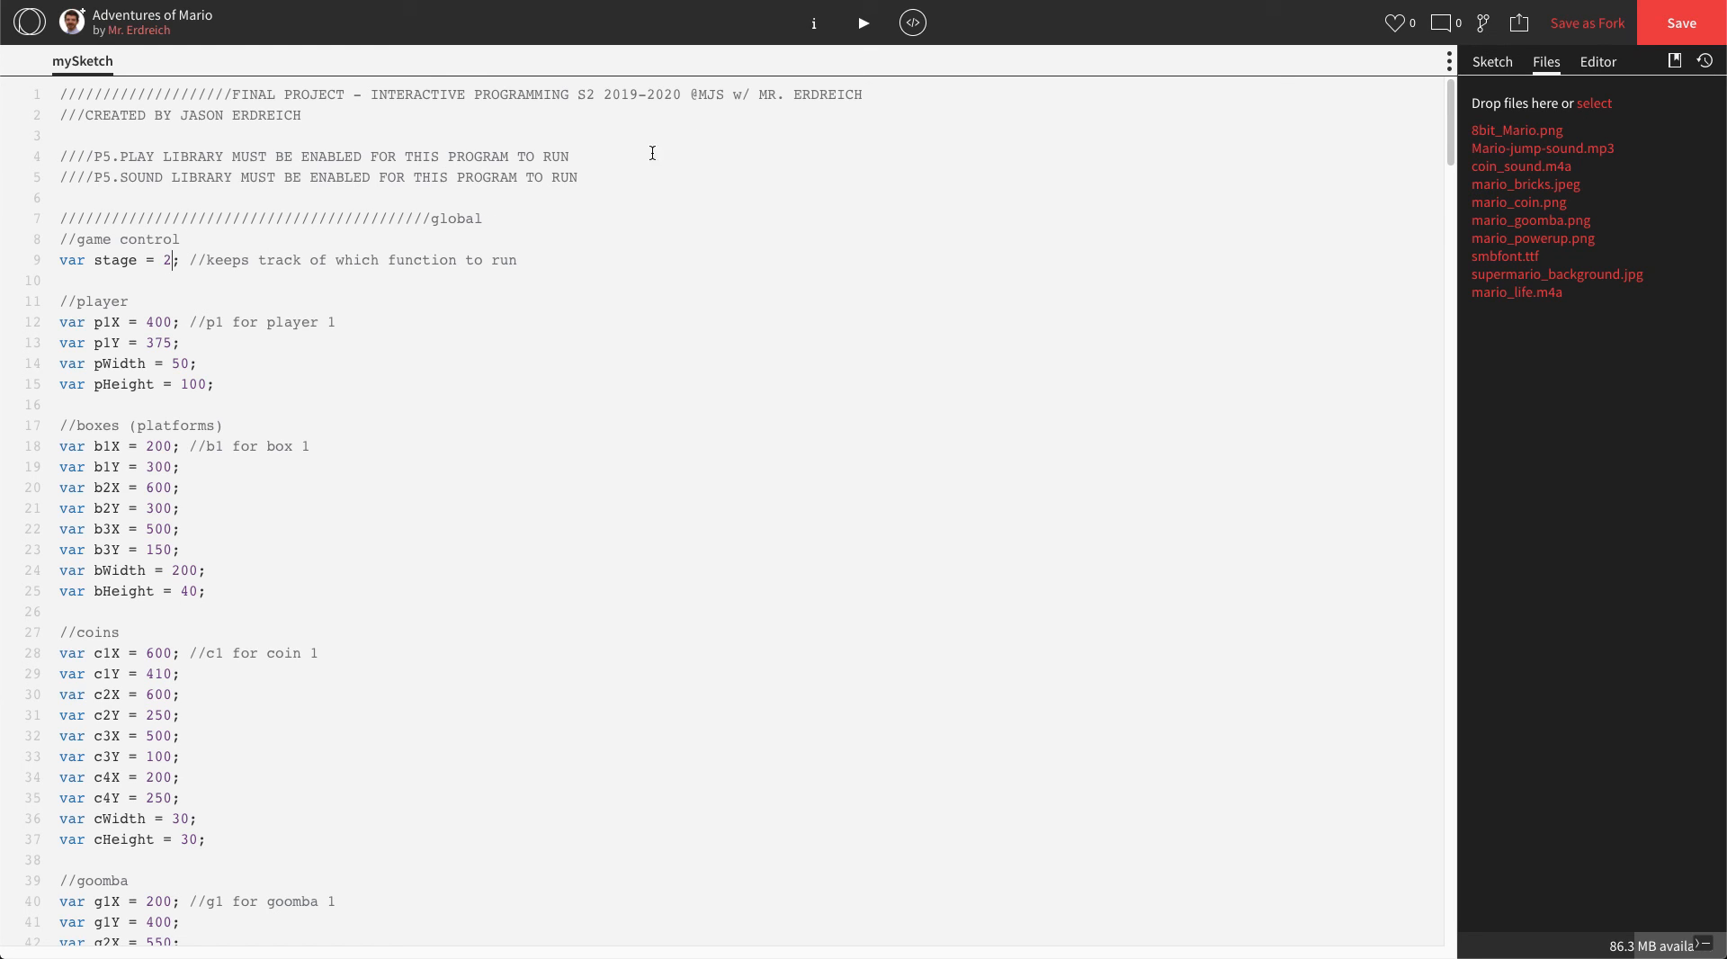
left_click(864, 21)
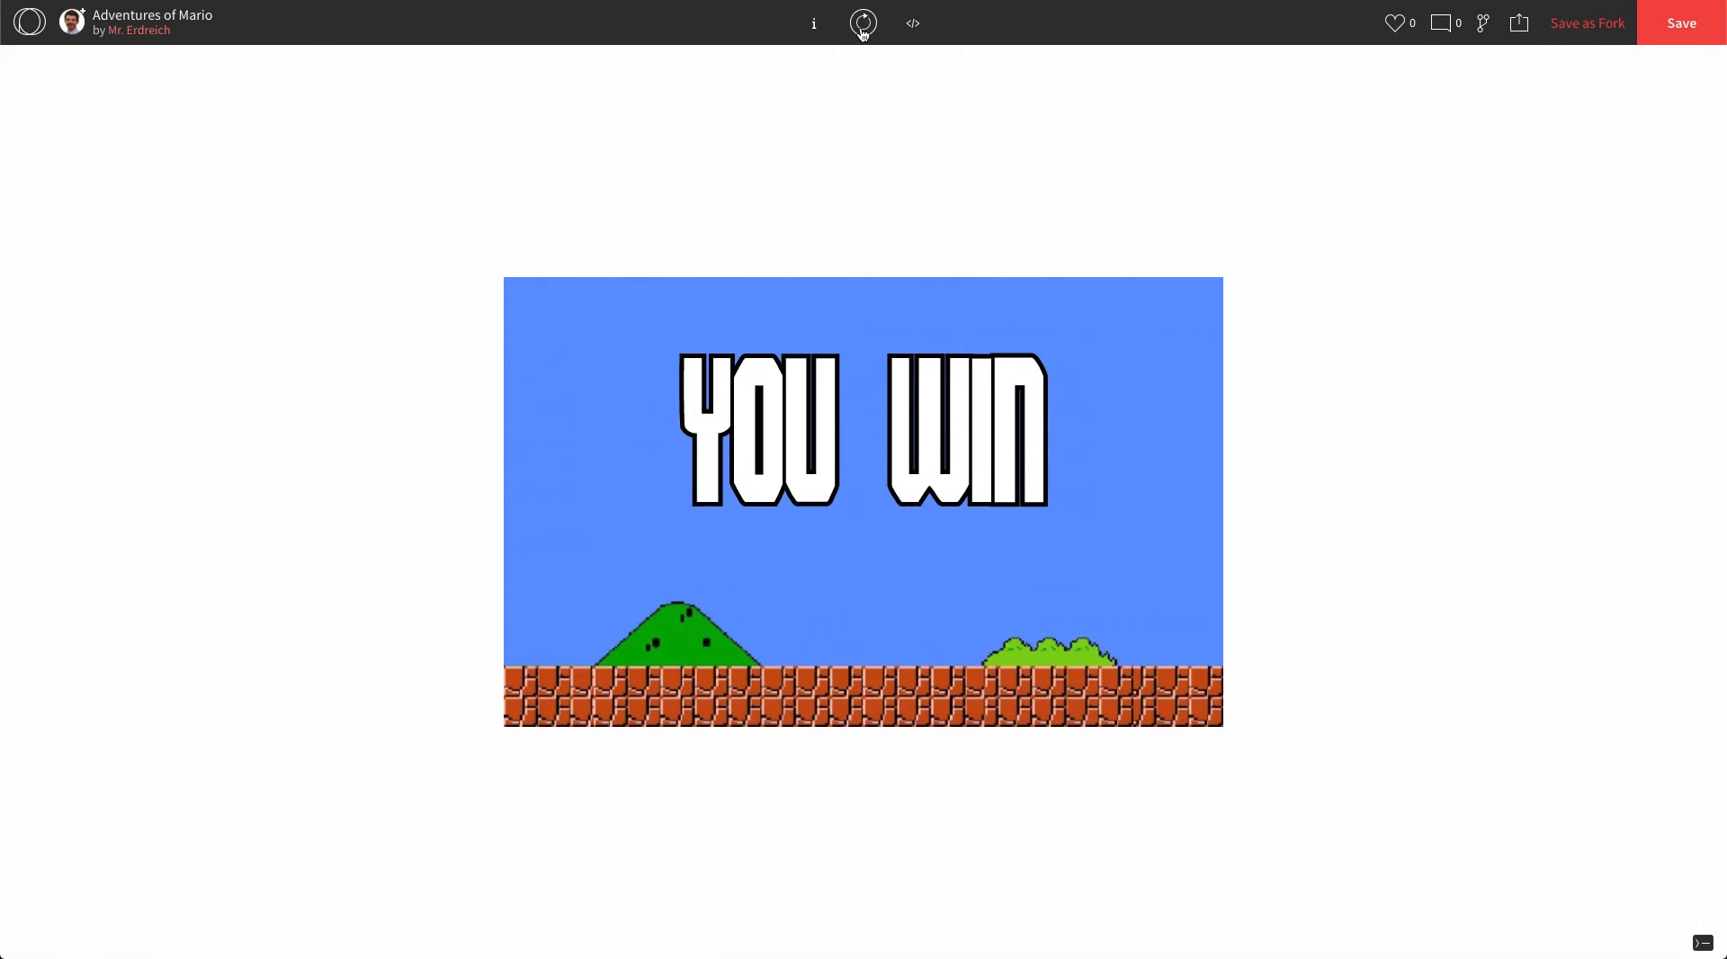
mouse_move(905, 27)
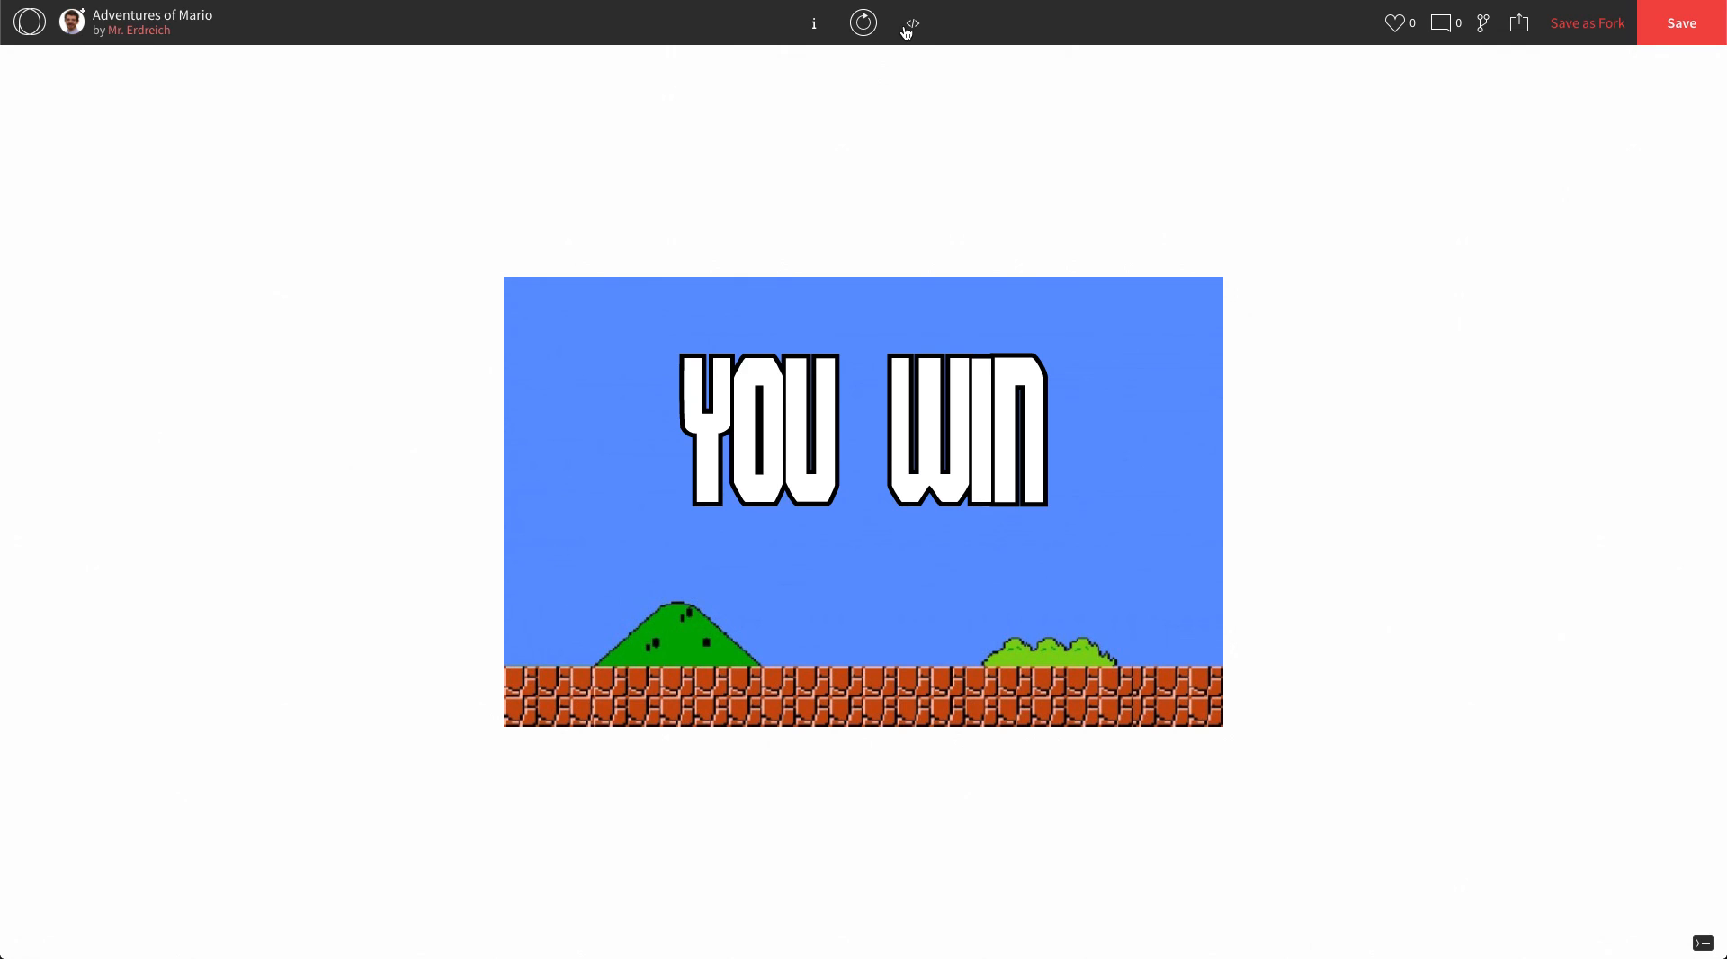
left_click(912, 21)
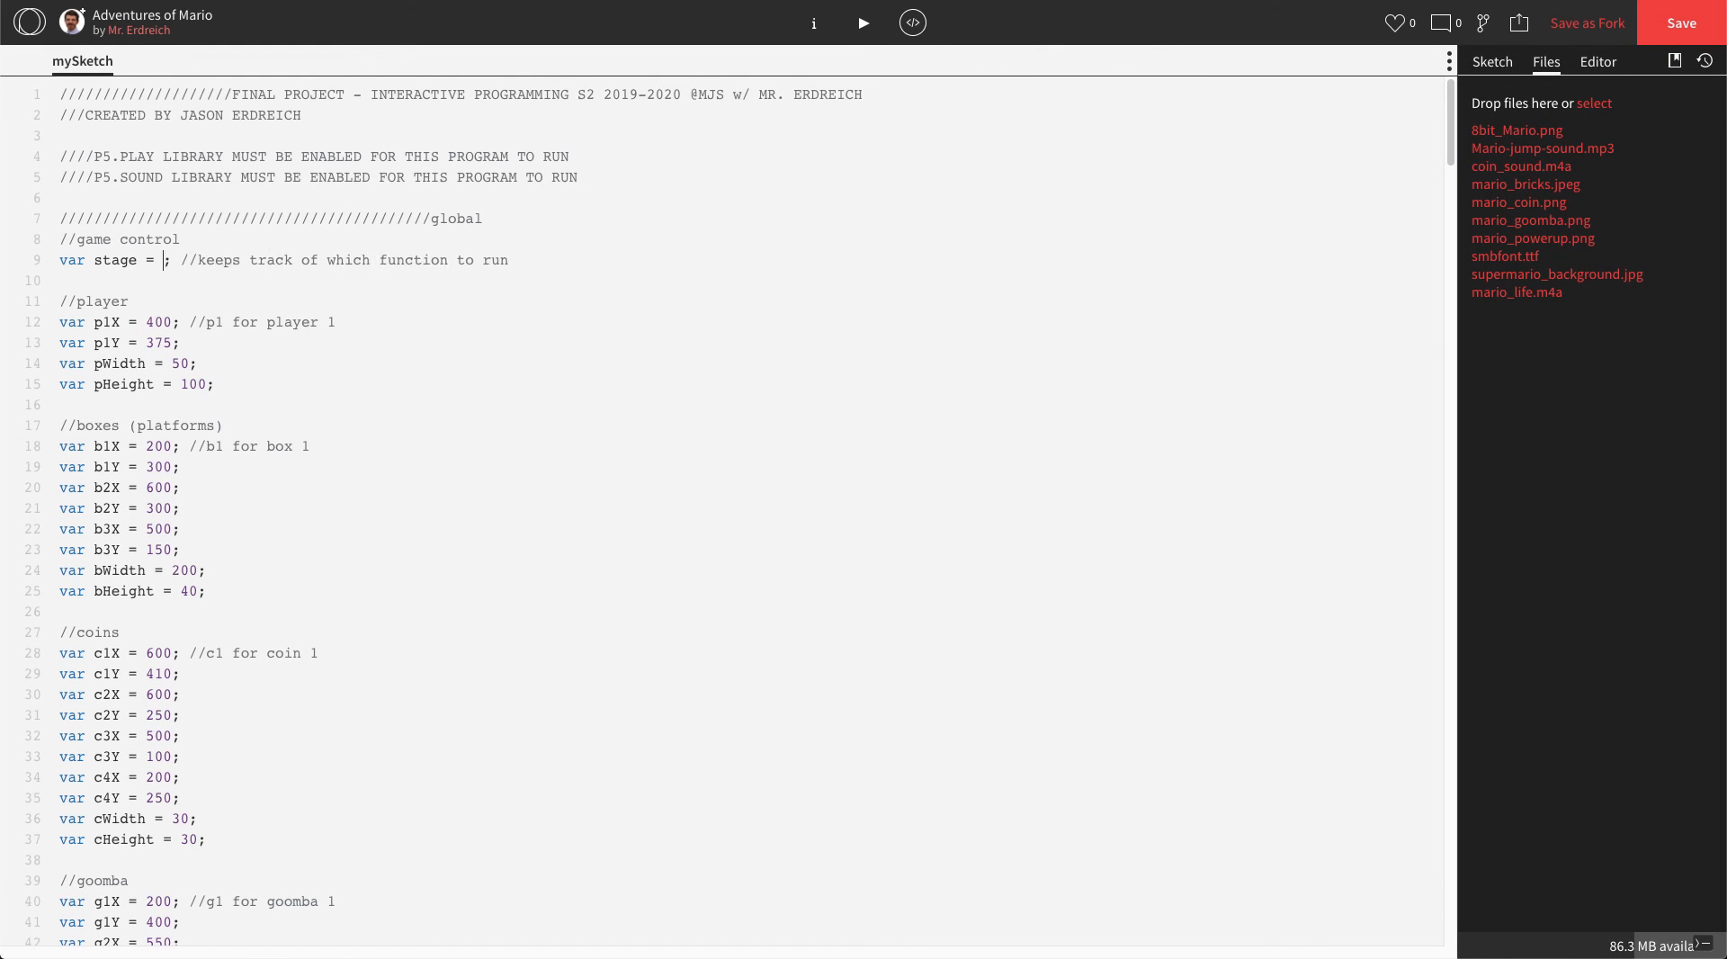
- Change the starting stage again and run to check the YOU LOSE screen, then restore the code view
left_click(864, 21)
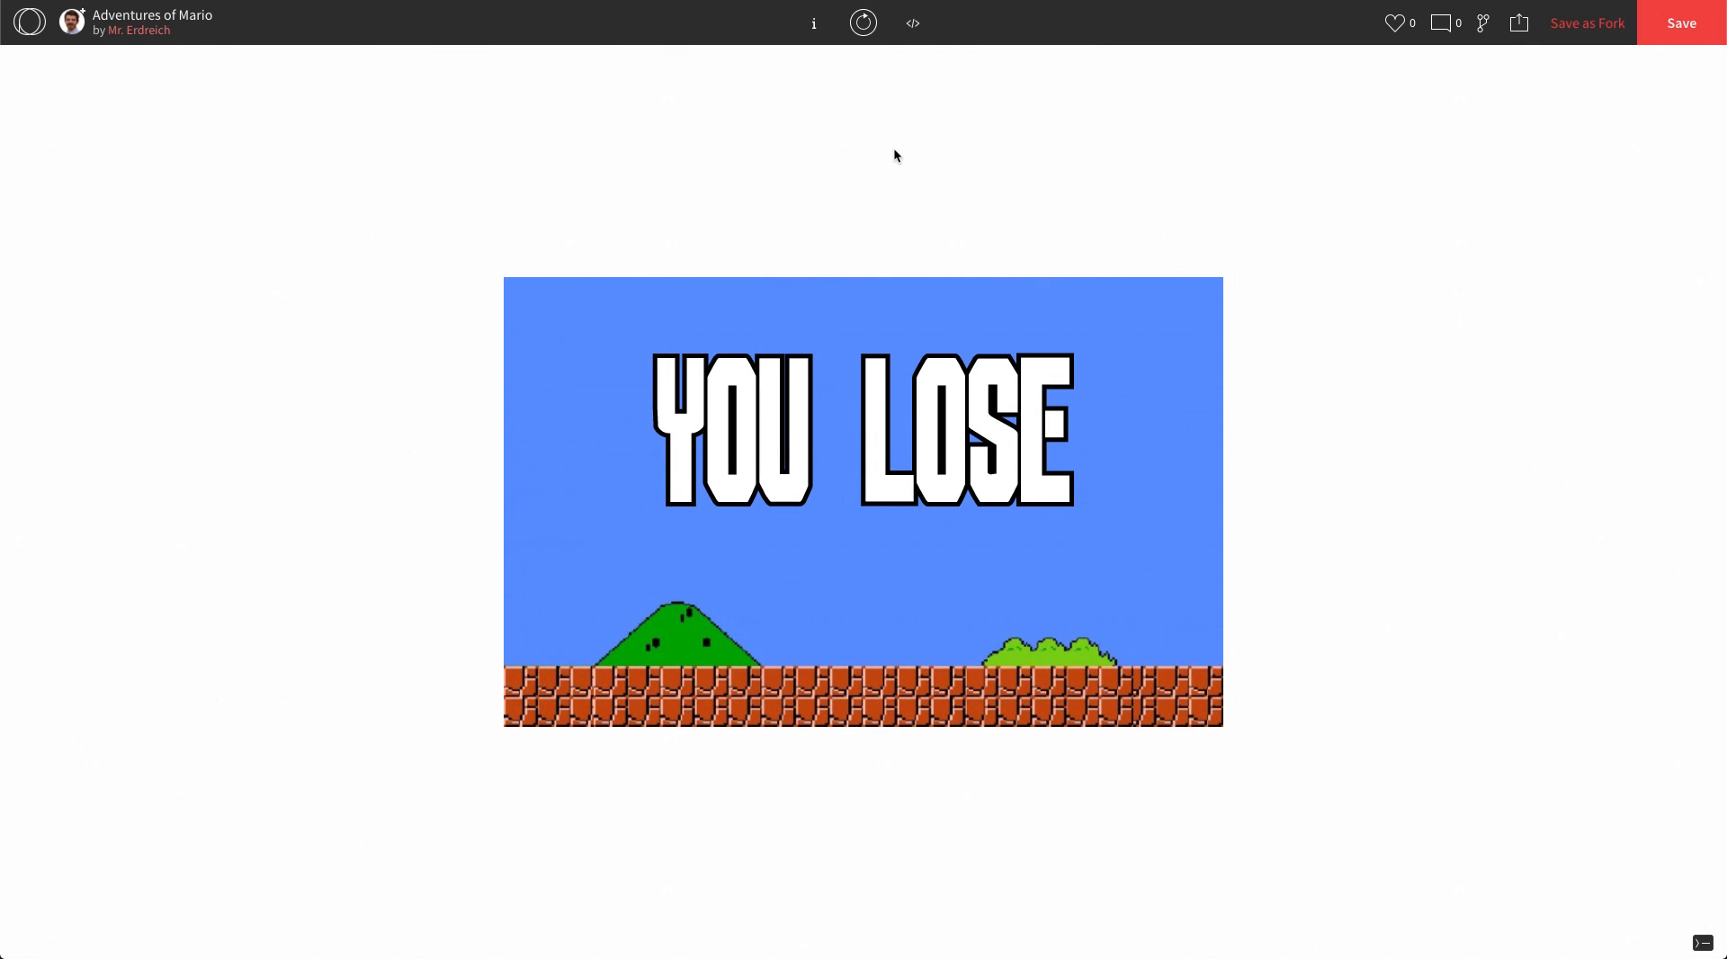
mouse_move(796, 389)
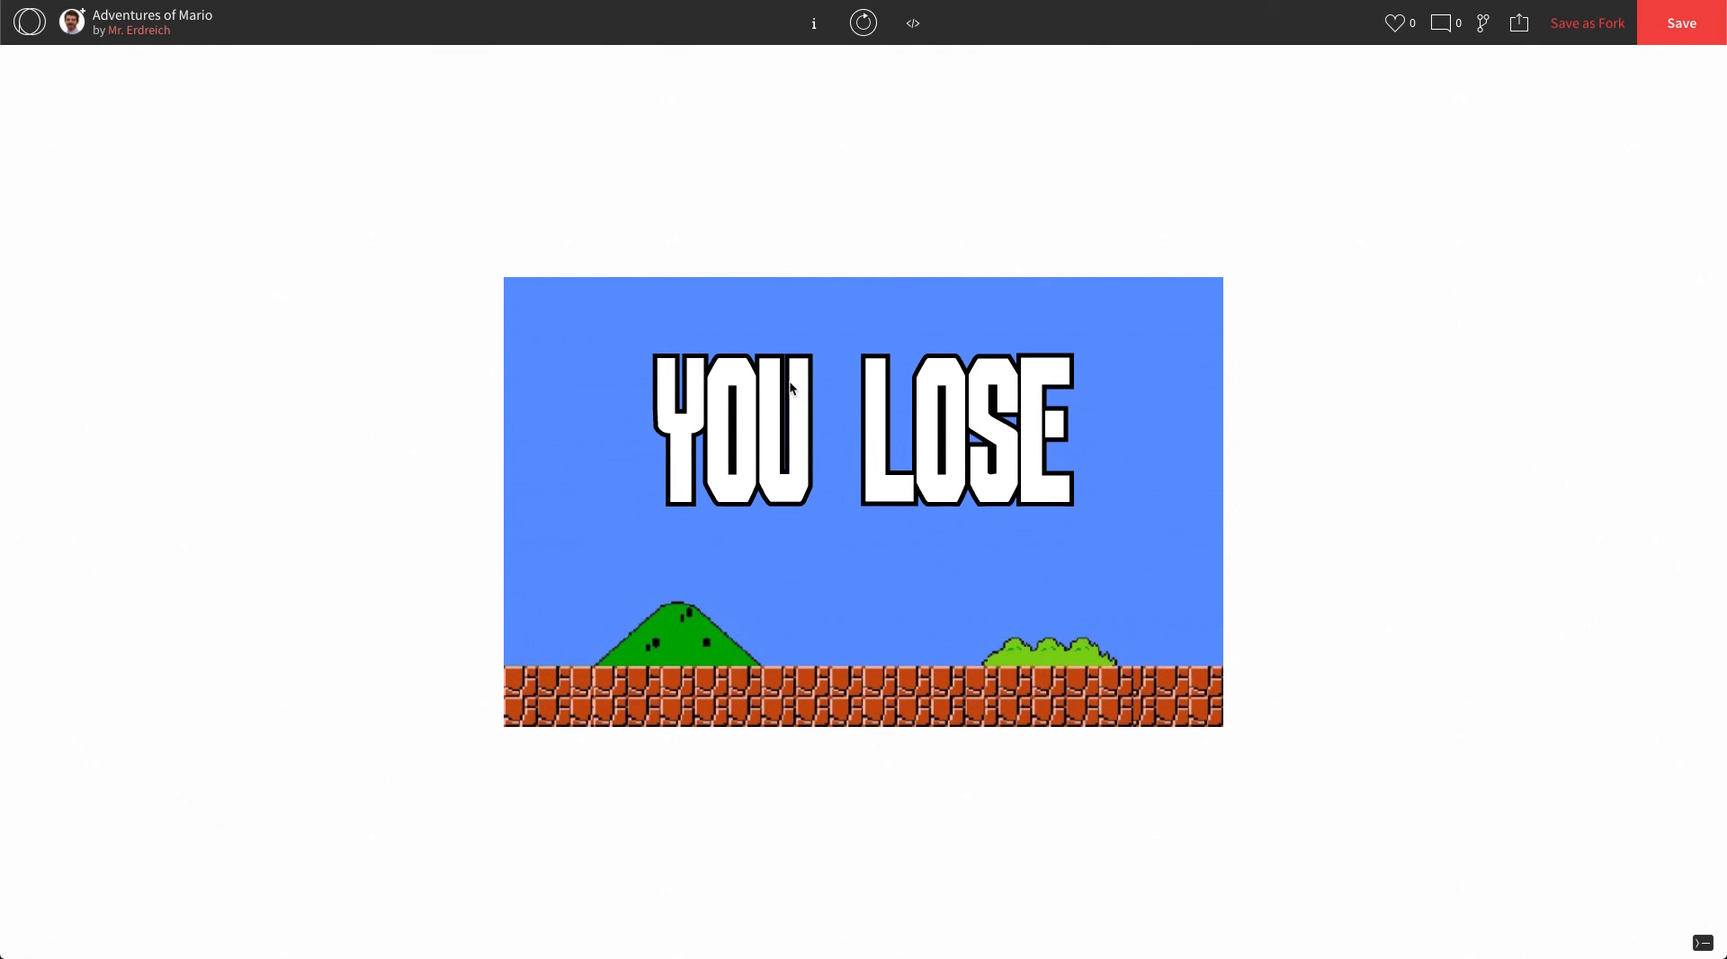
left_click(862, 23)
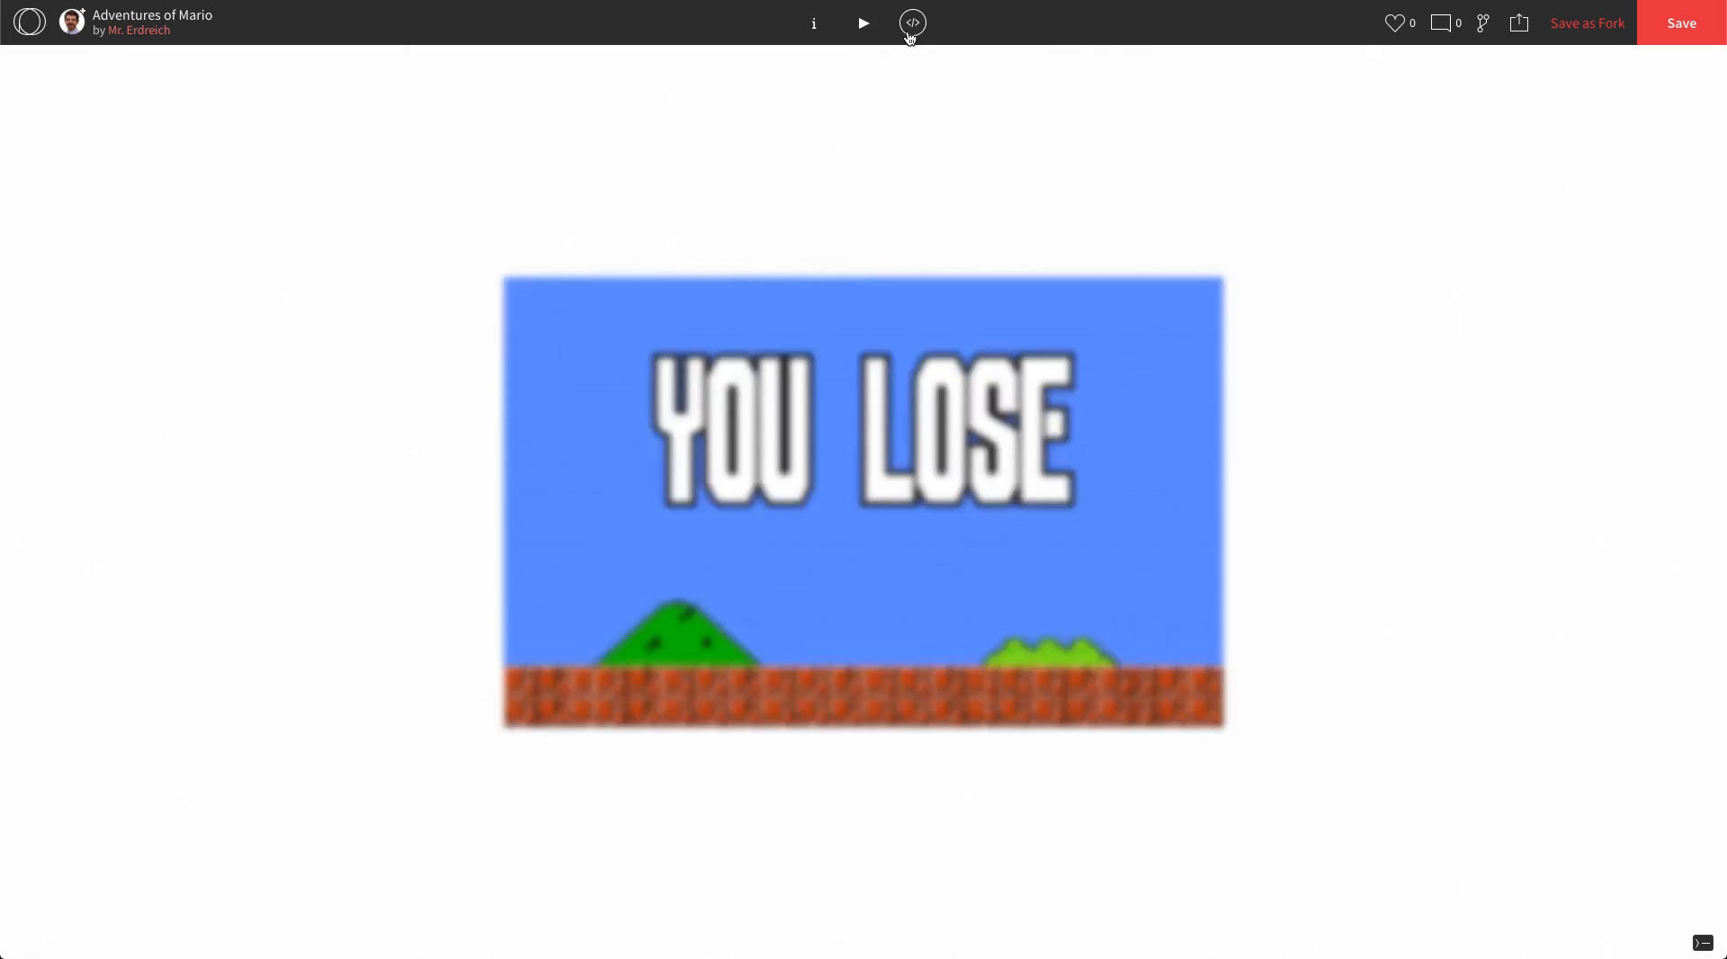
left_click(912, 21)
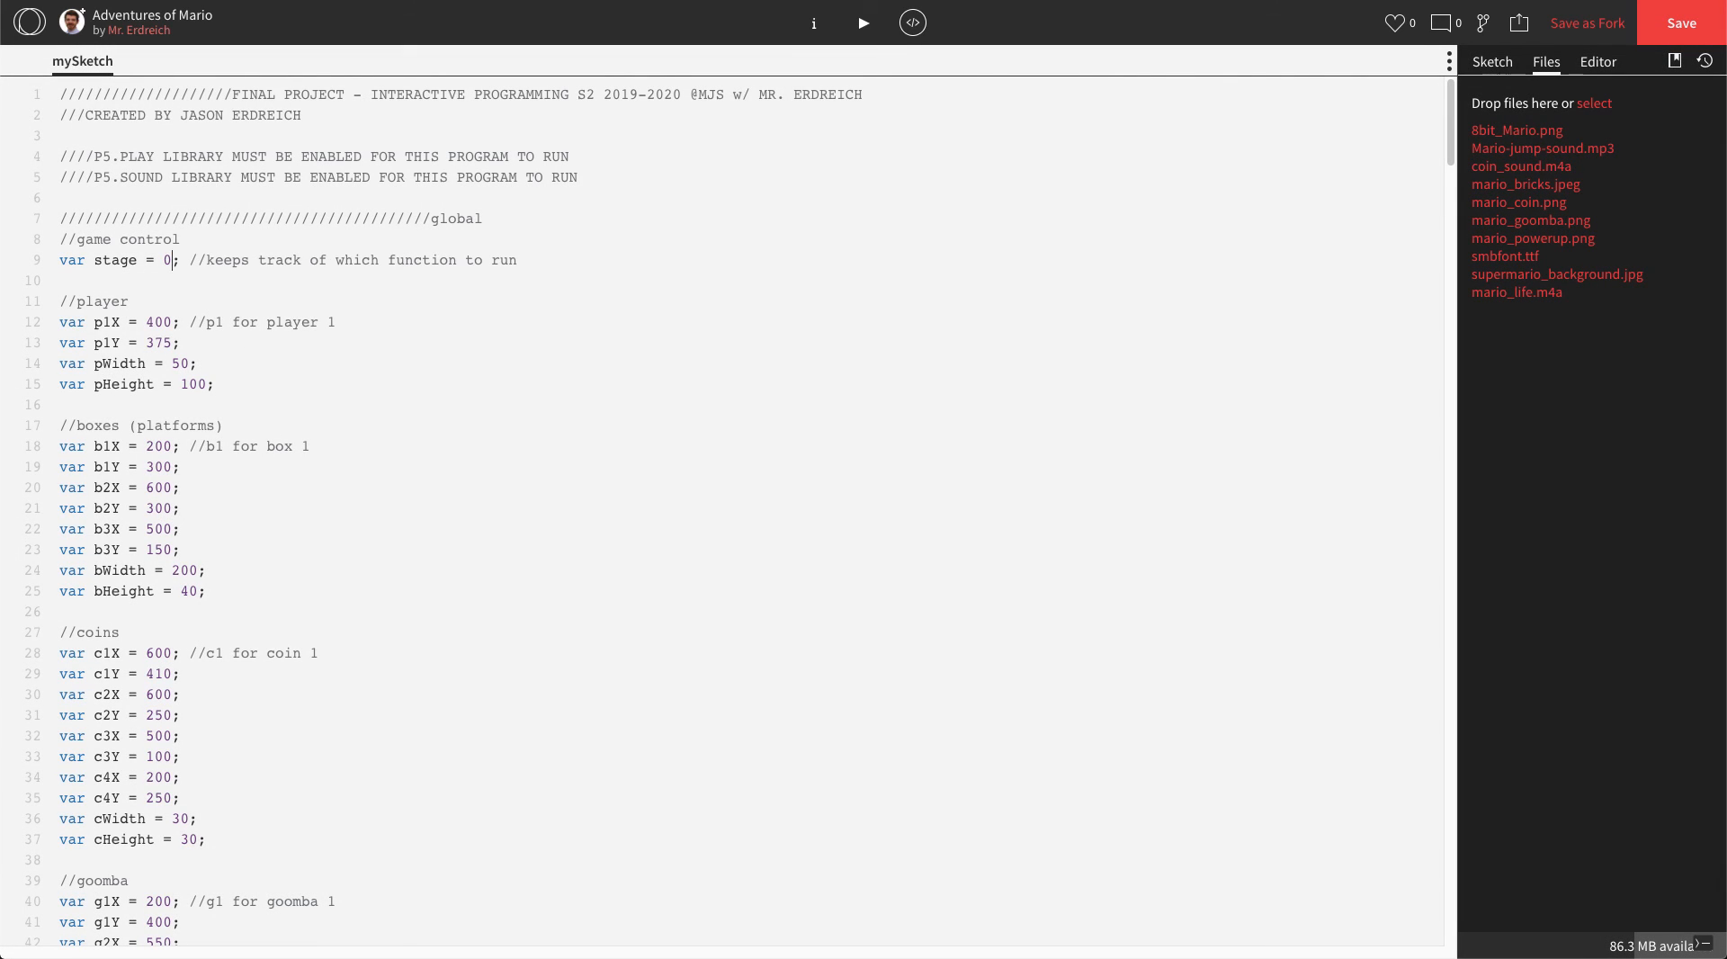
left_click(864, 22)
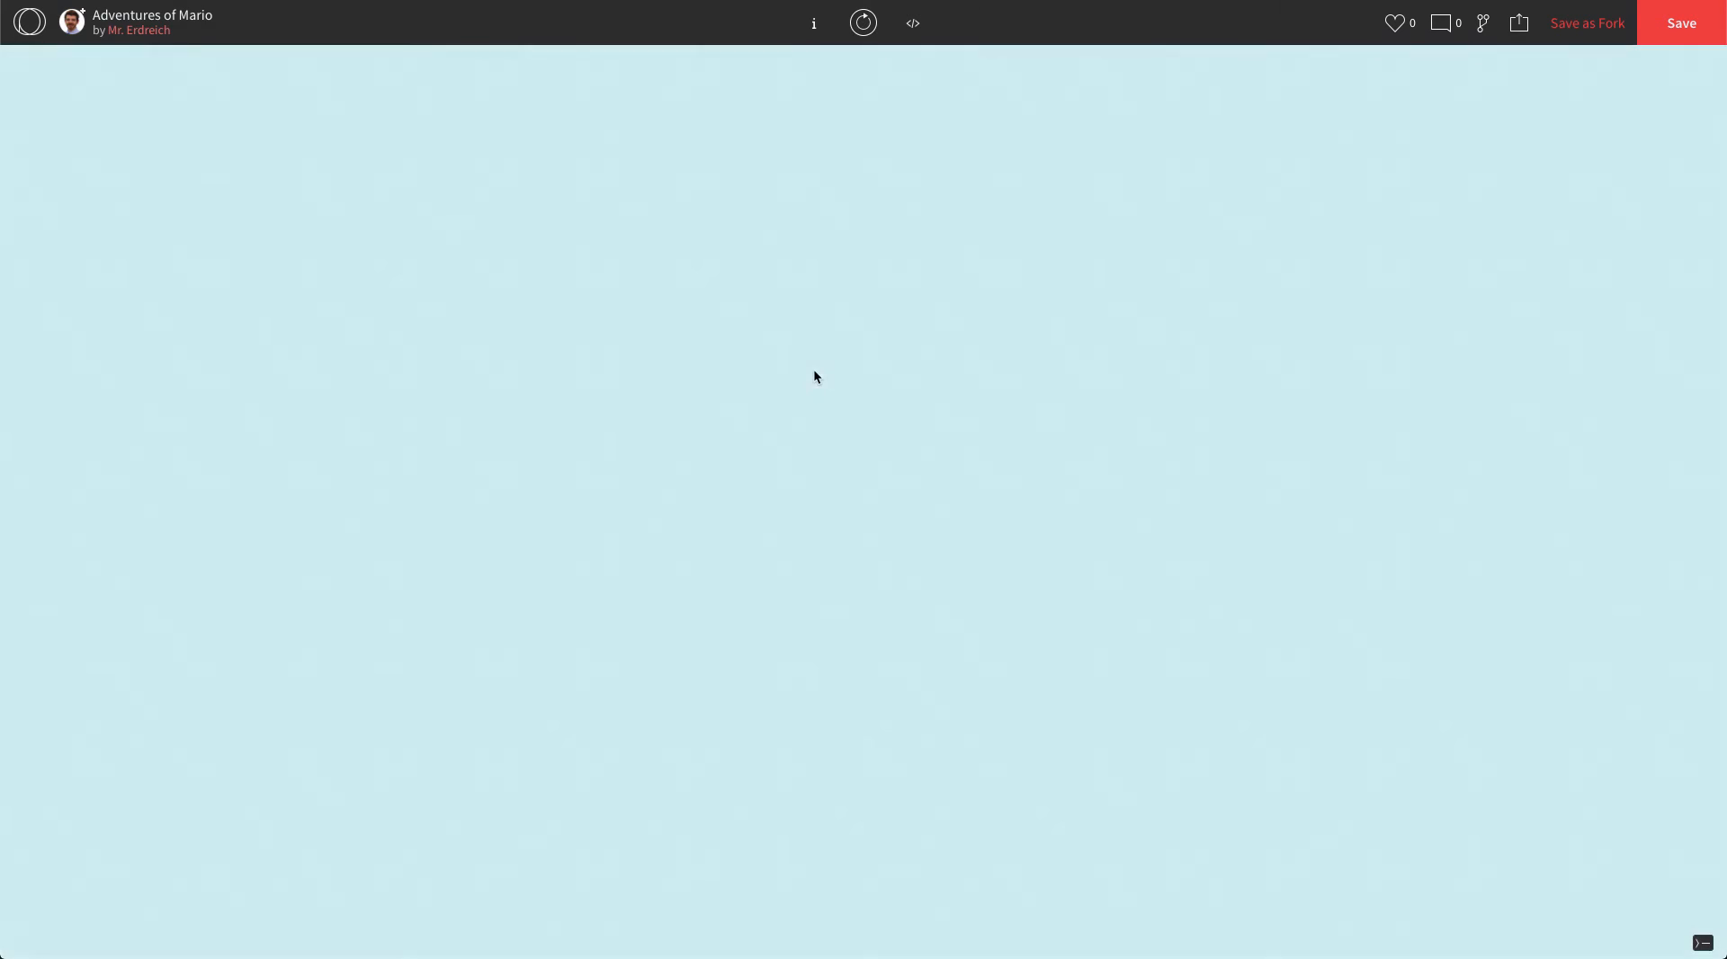
left_click(912, 21)
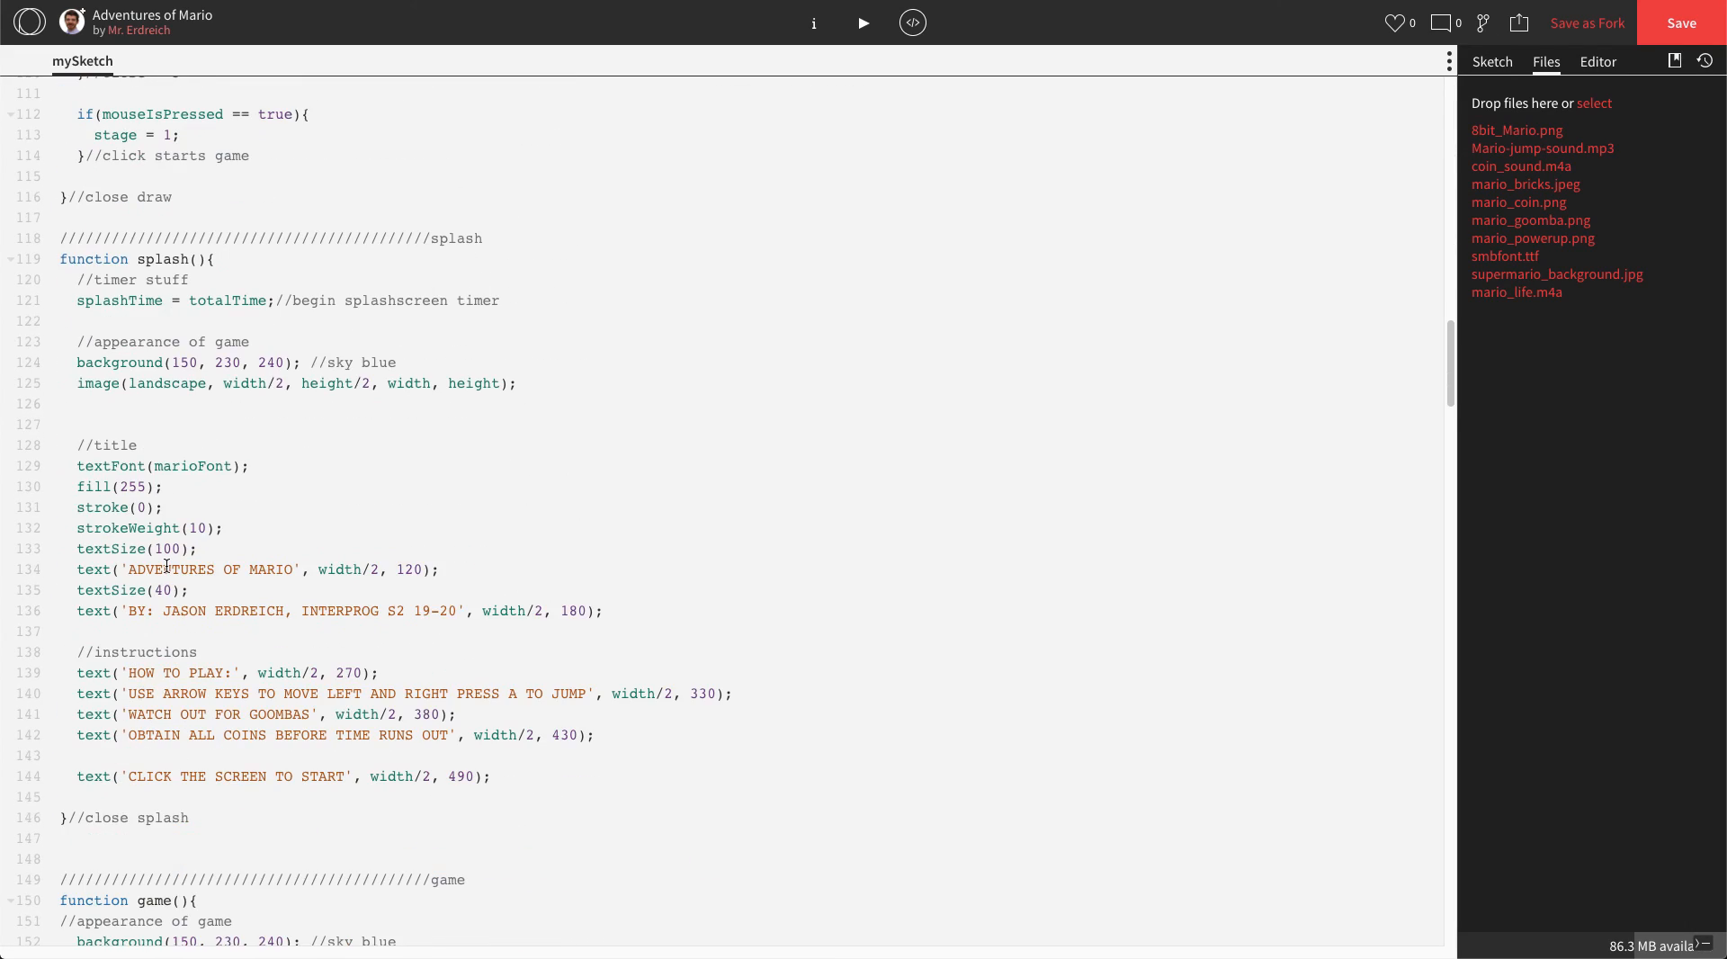
- Write a '//code to trigger win or lose screens' comment below the countdown timer in game()
scroll("down", 3)
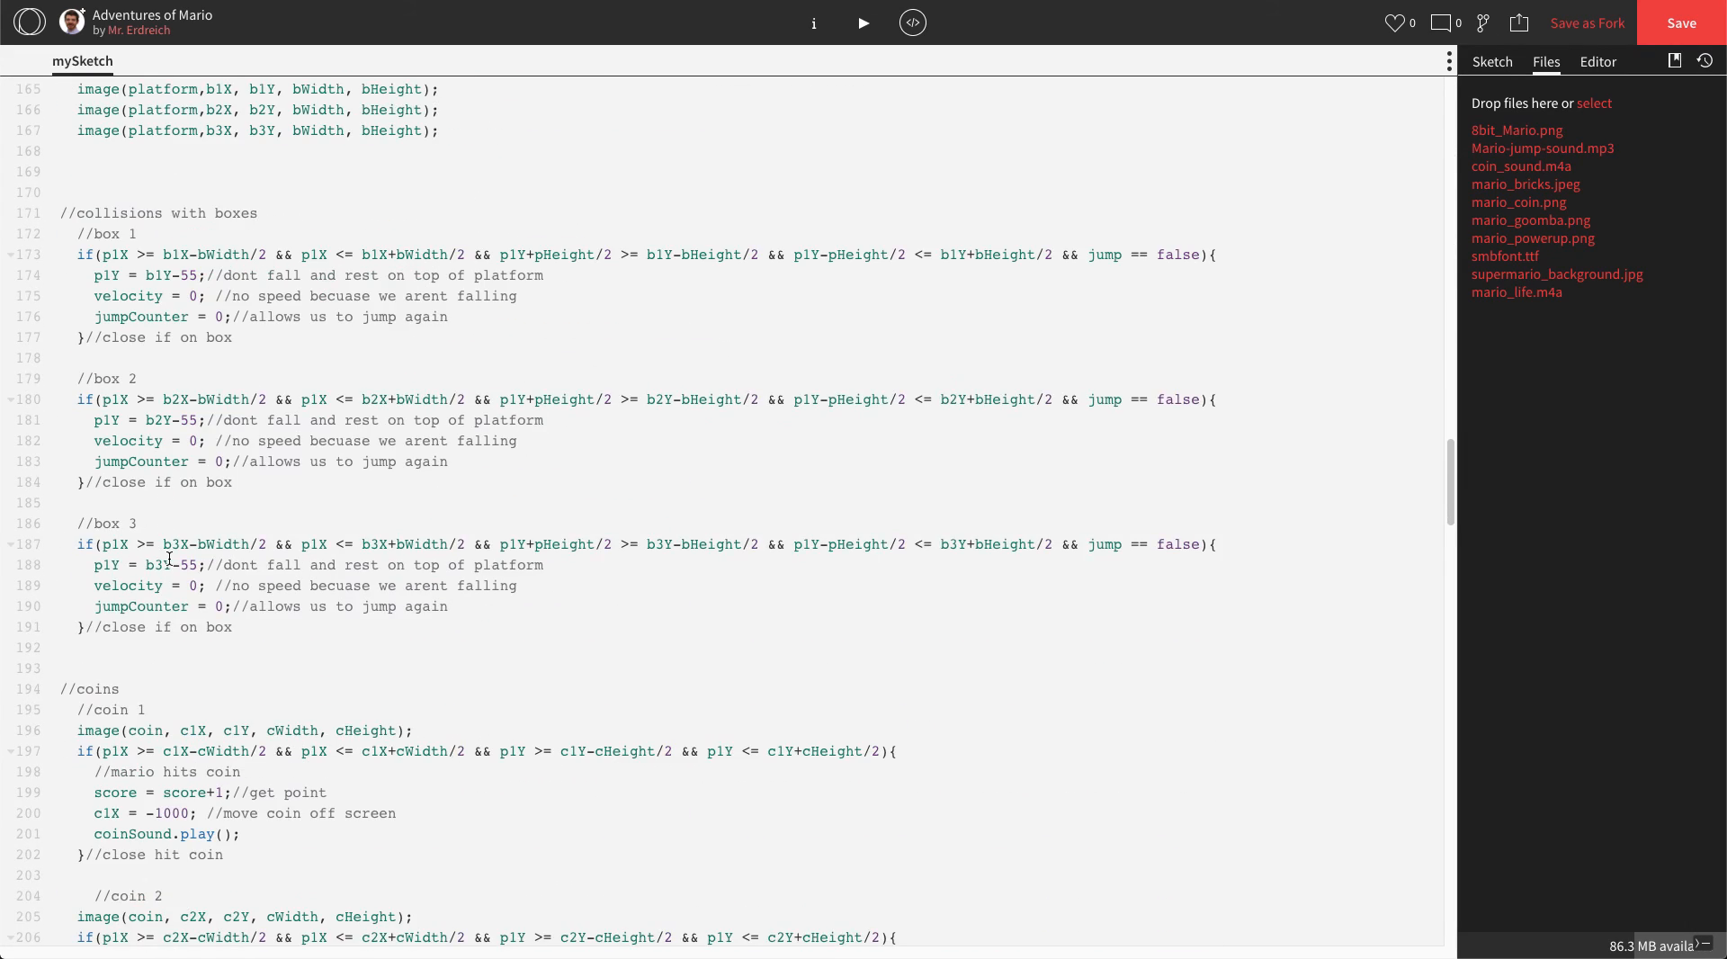
scroll("down", 3)
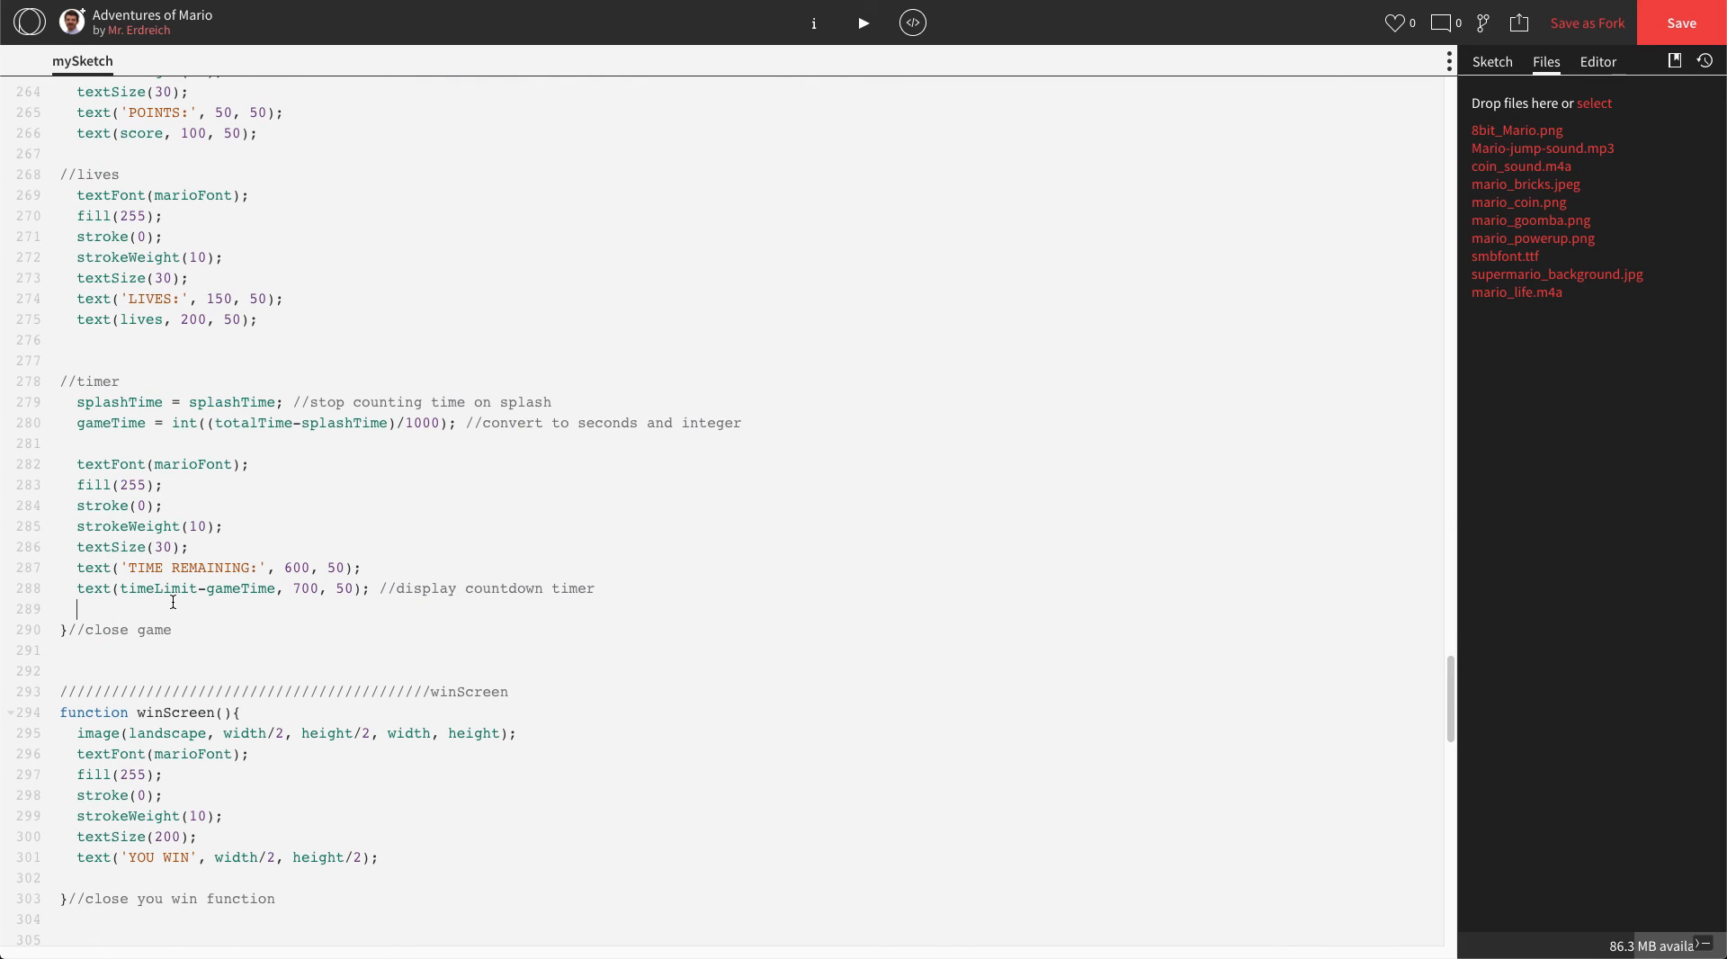
key("Enter")
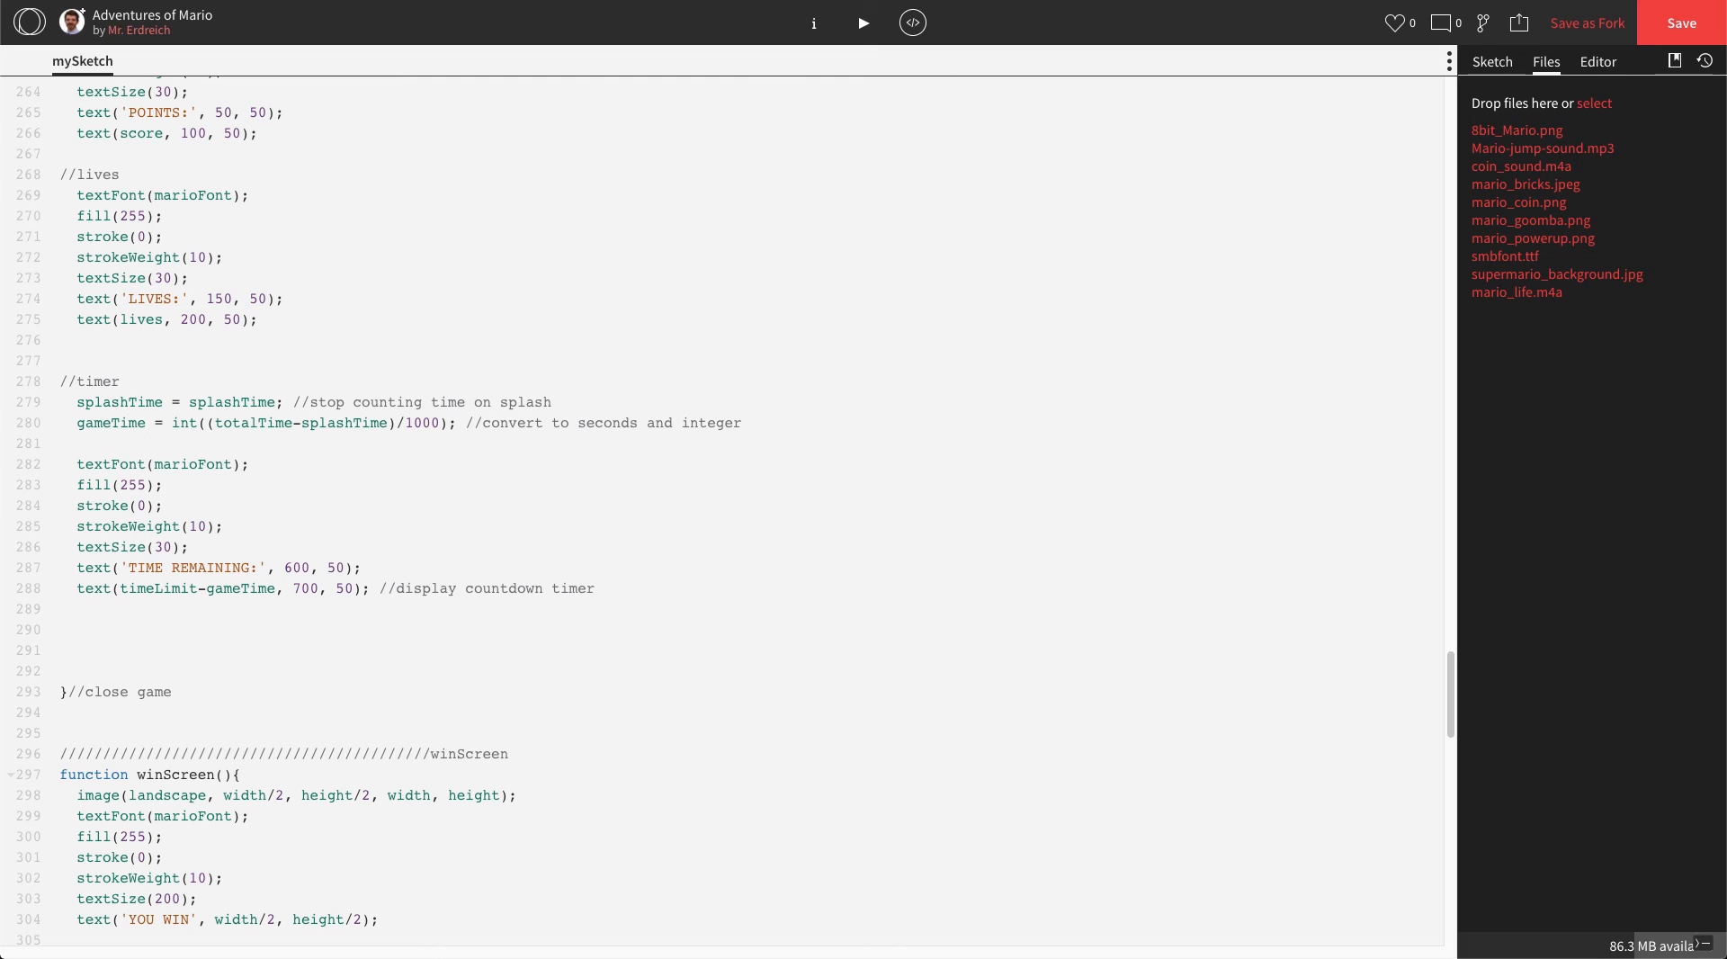
type("//code to trigger win or lose screens")
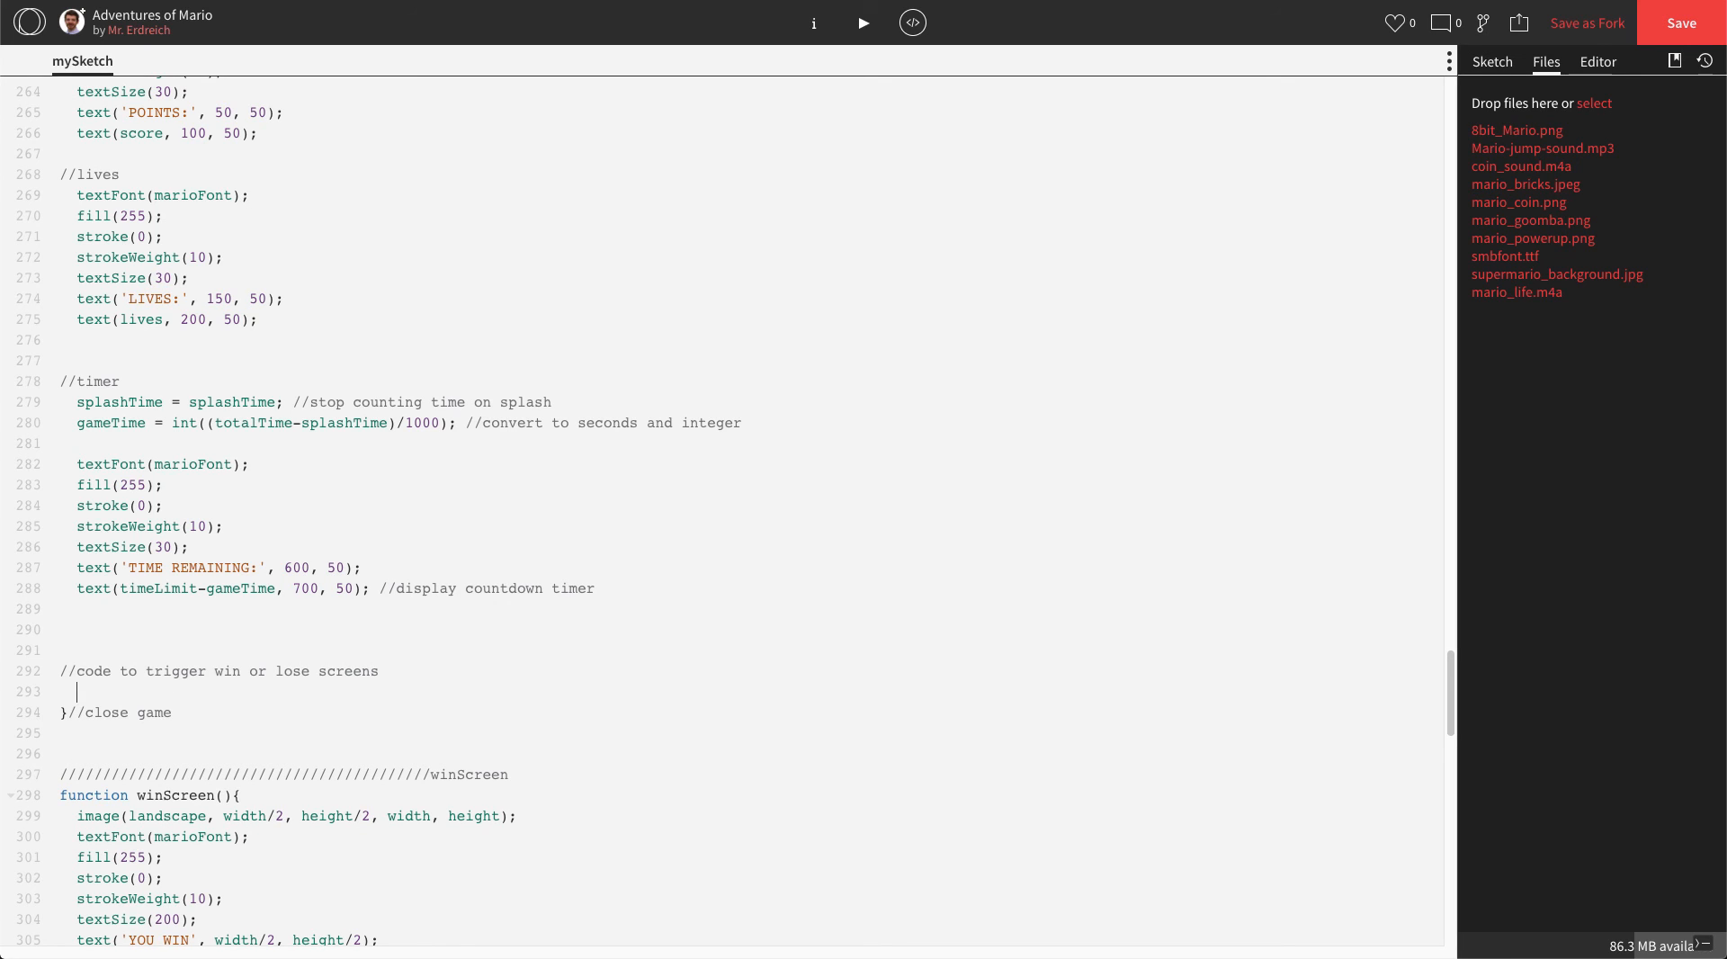
scroll("down", 3)
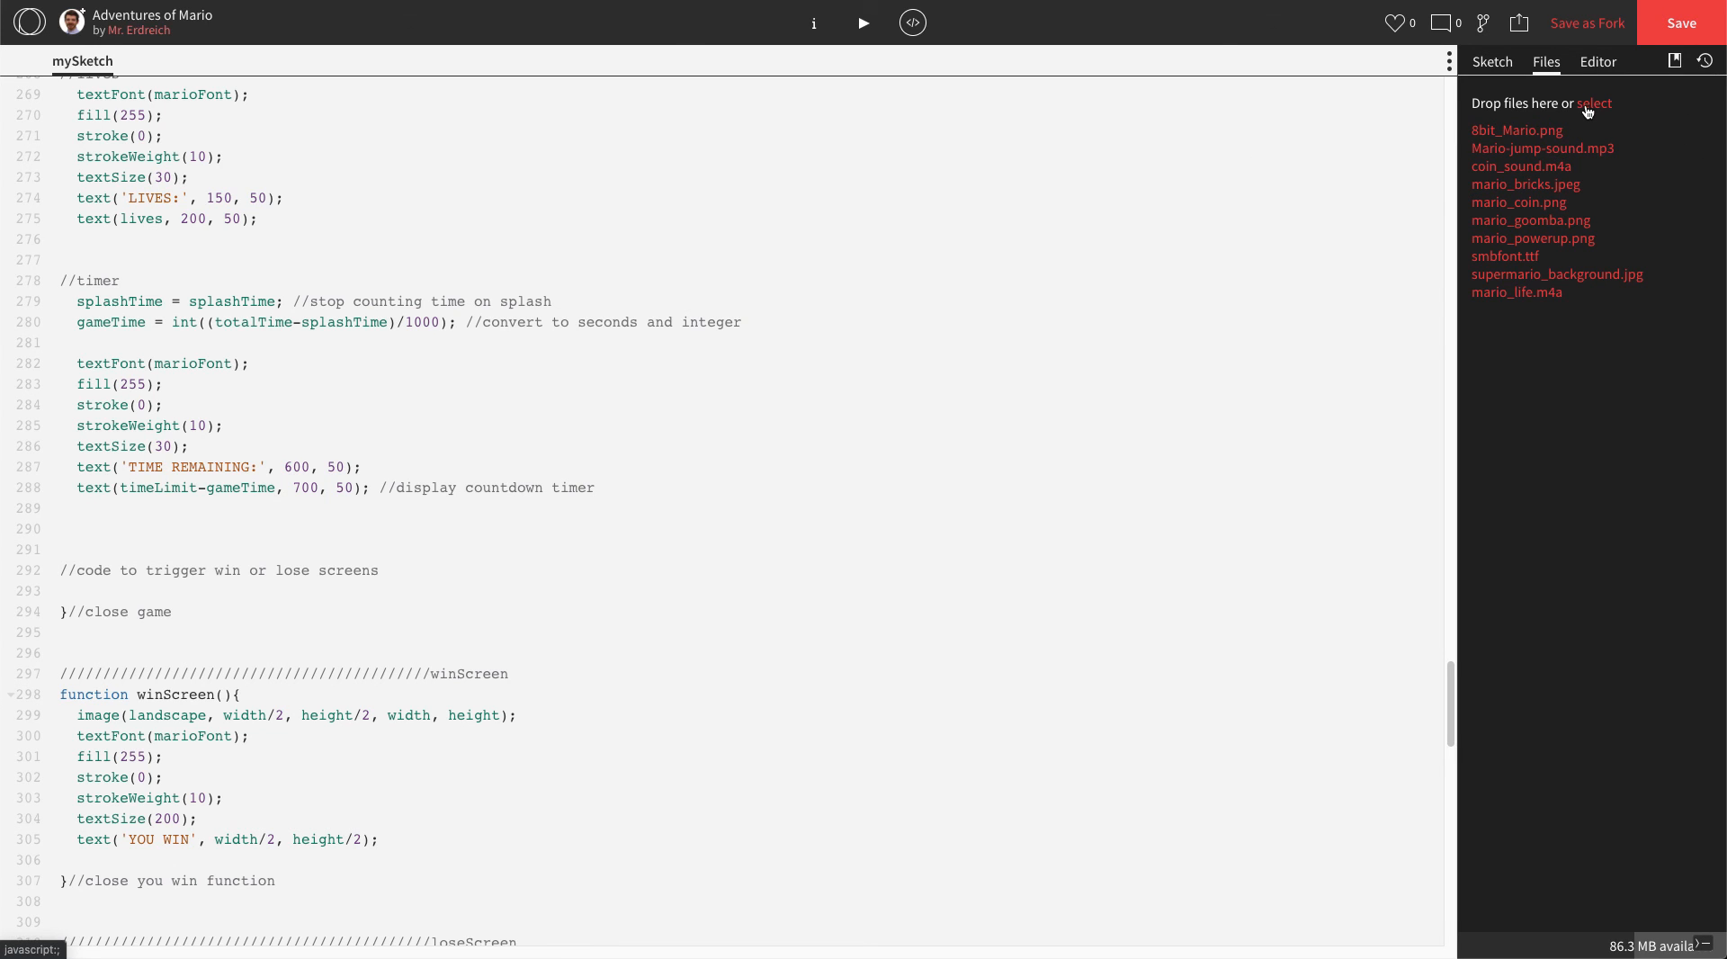
- Upload mario_win_sound.m4a and mario_gameover_sound.m4a to the sketch files
left_click(1594, 102)
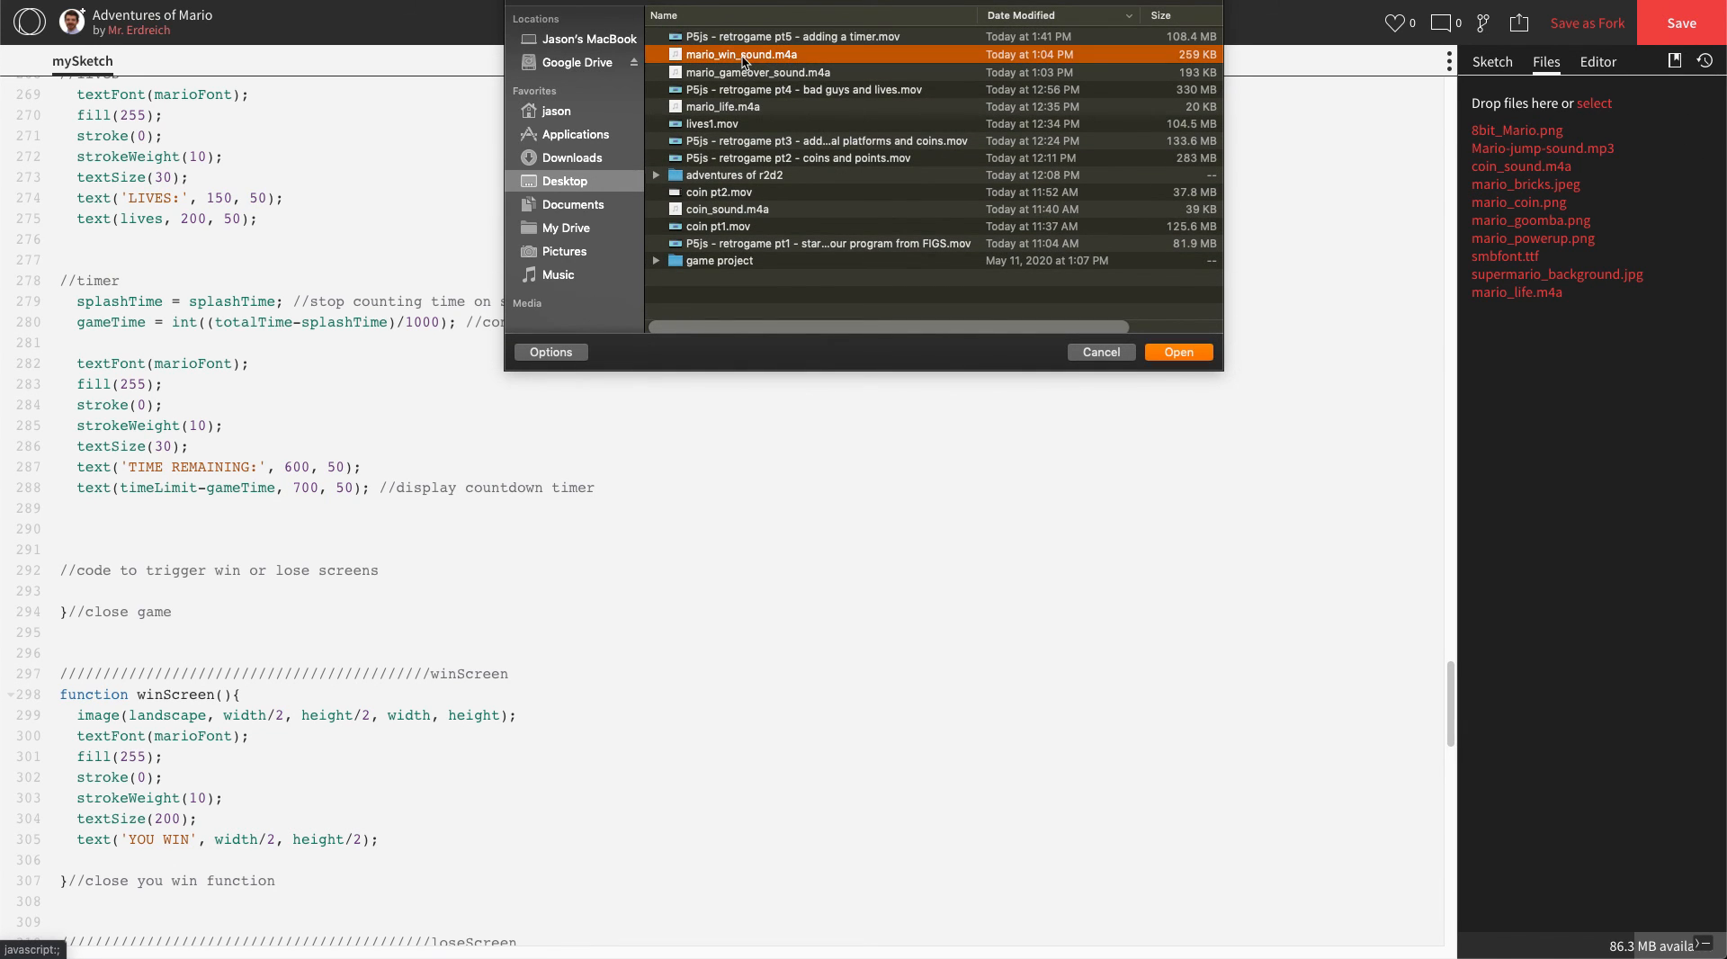
left_click(1102, 352)
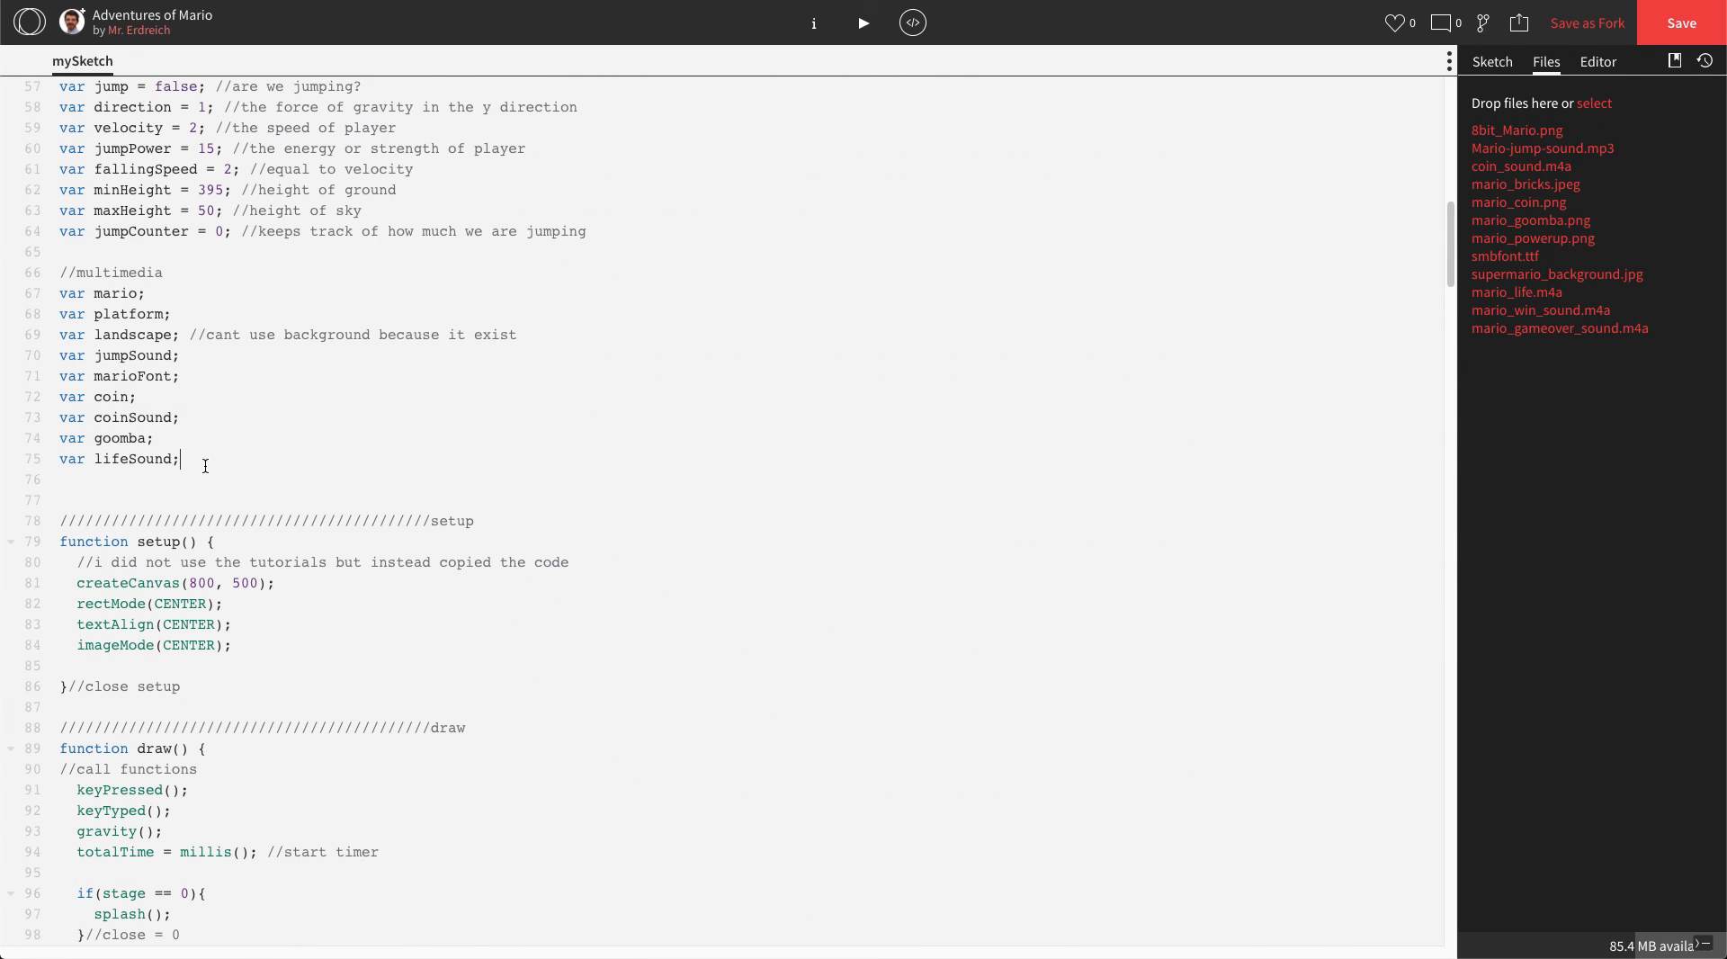
- Declare 'var winSound;' and 'var loseSound;' below lifeSound, then move down to preload()
type("var winSound;")
left_click(749, 500)
type("var lo")
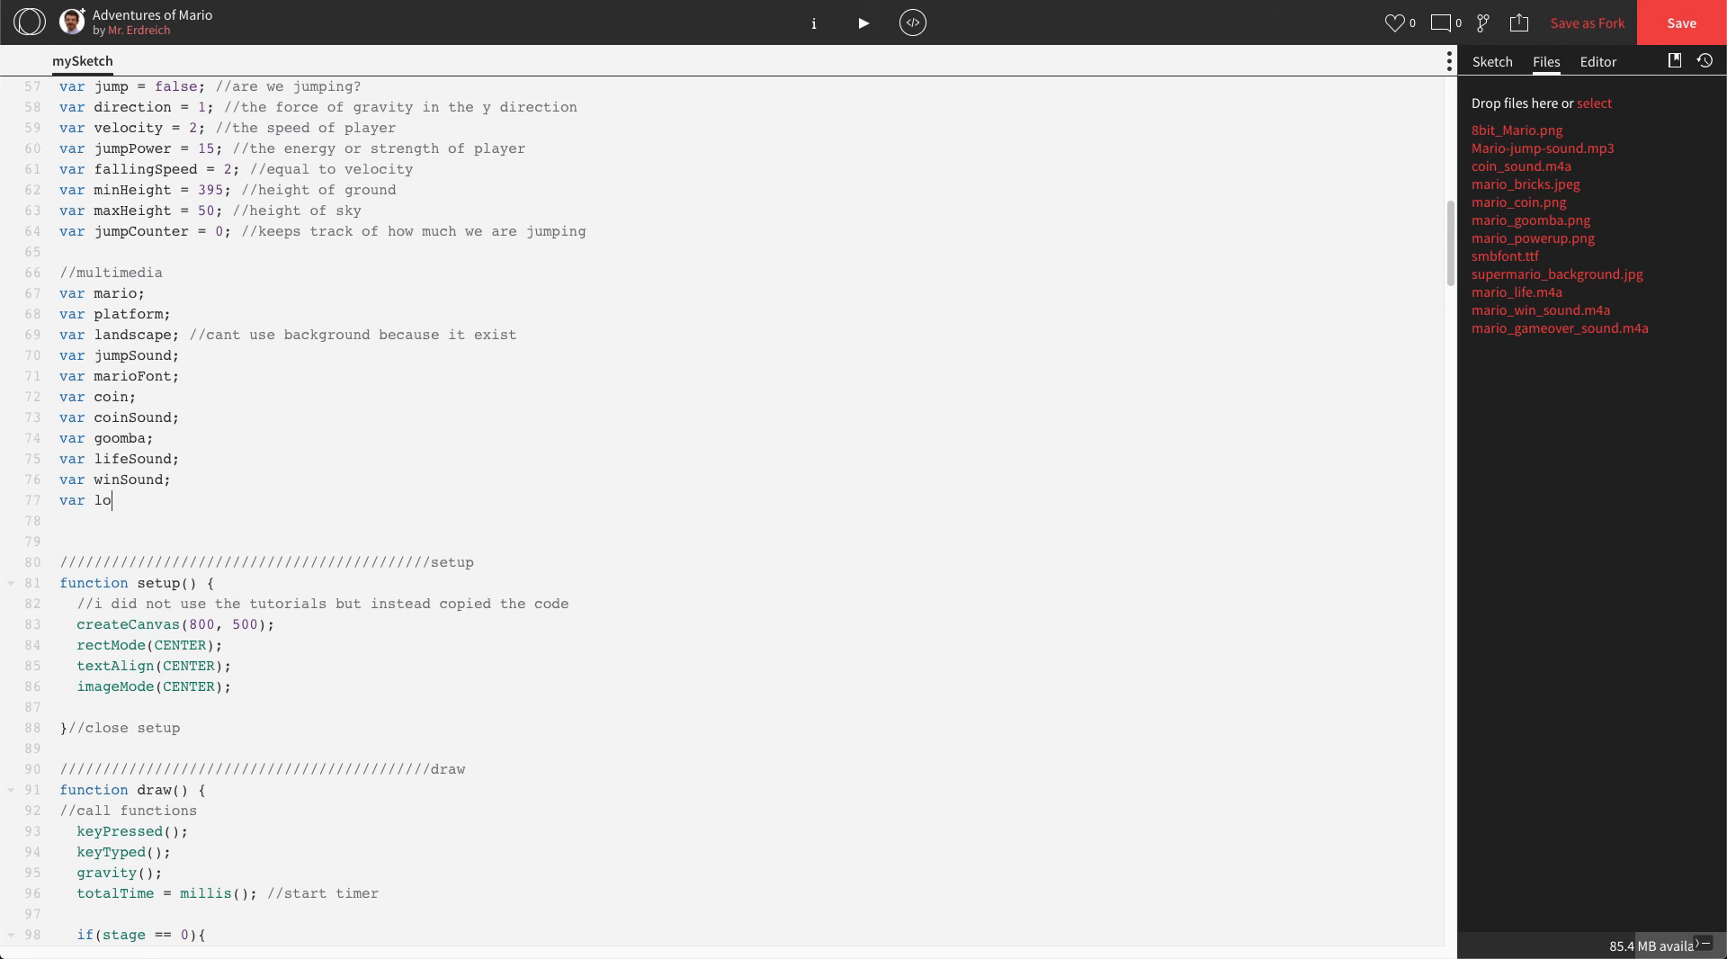
type("seSound;")
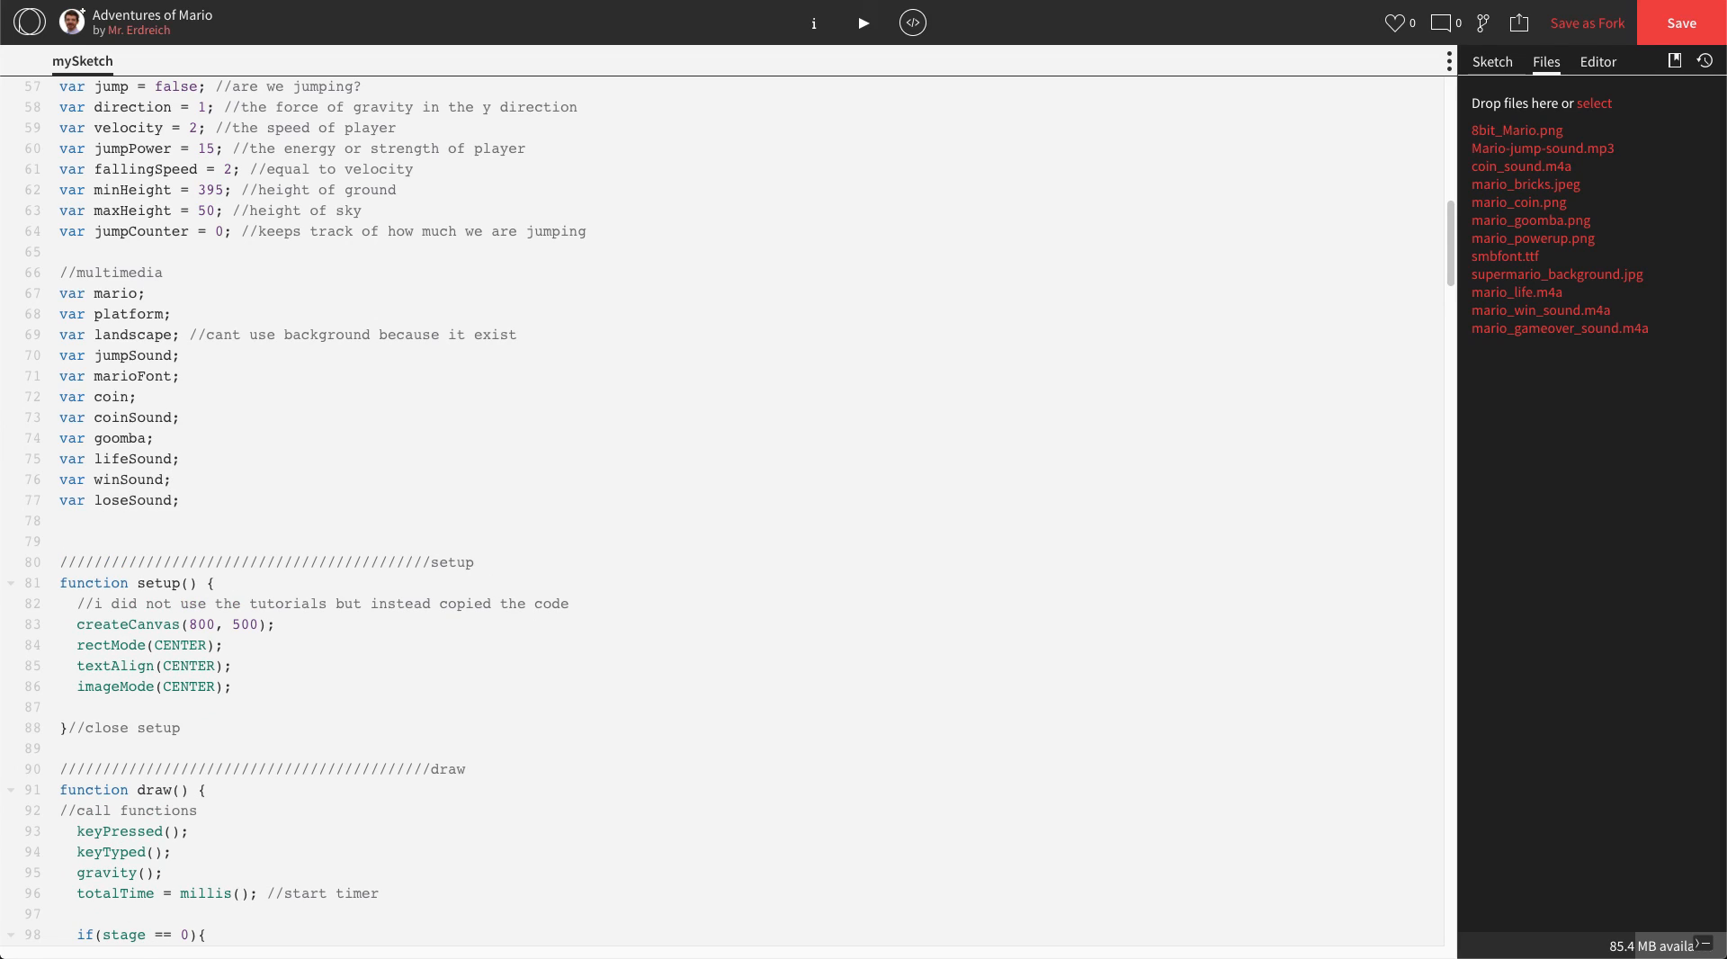
left_click(165, 478)
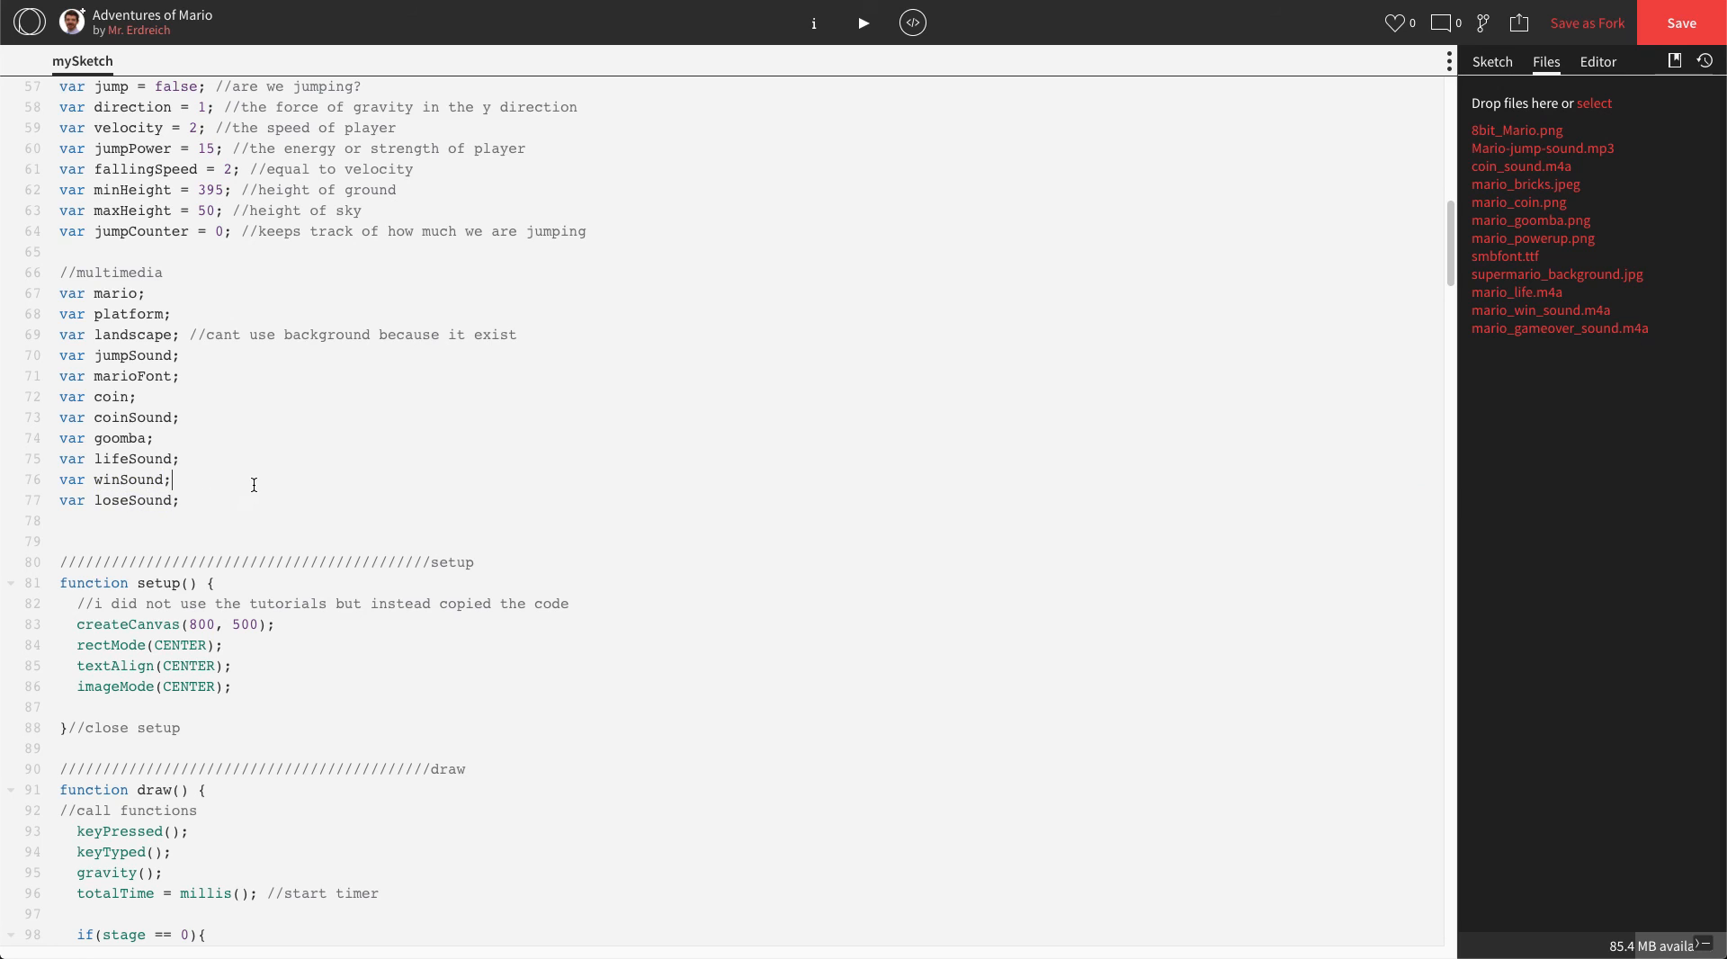
mouse_move(240, 481)
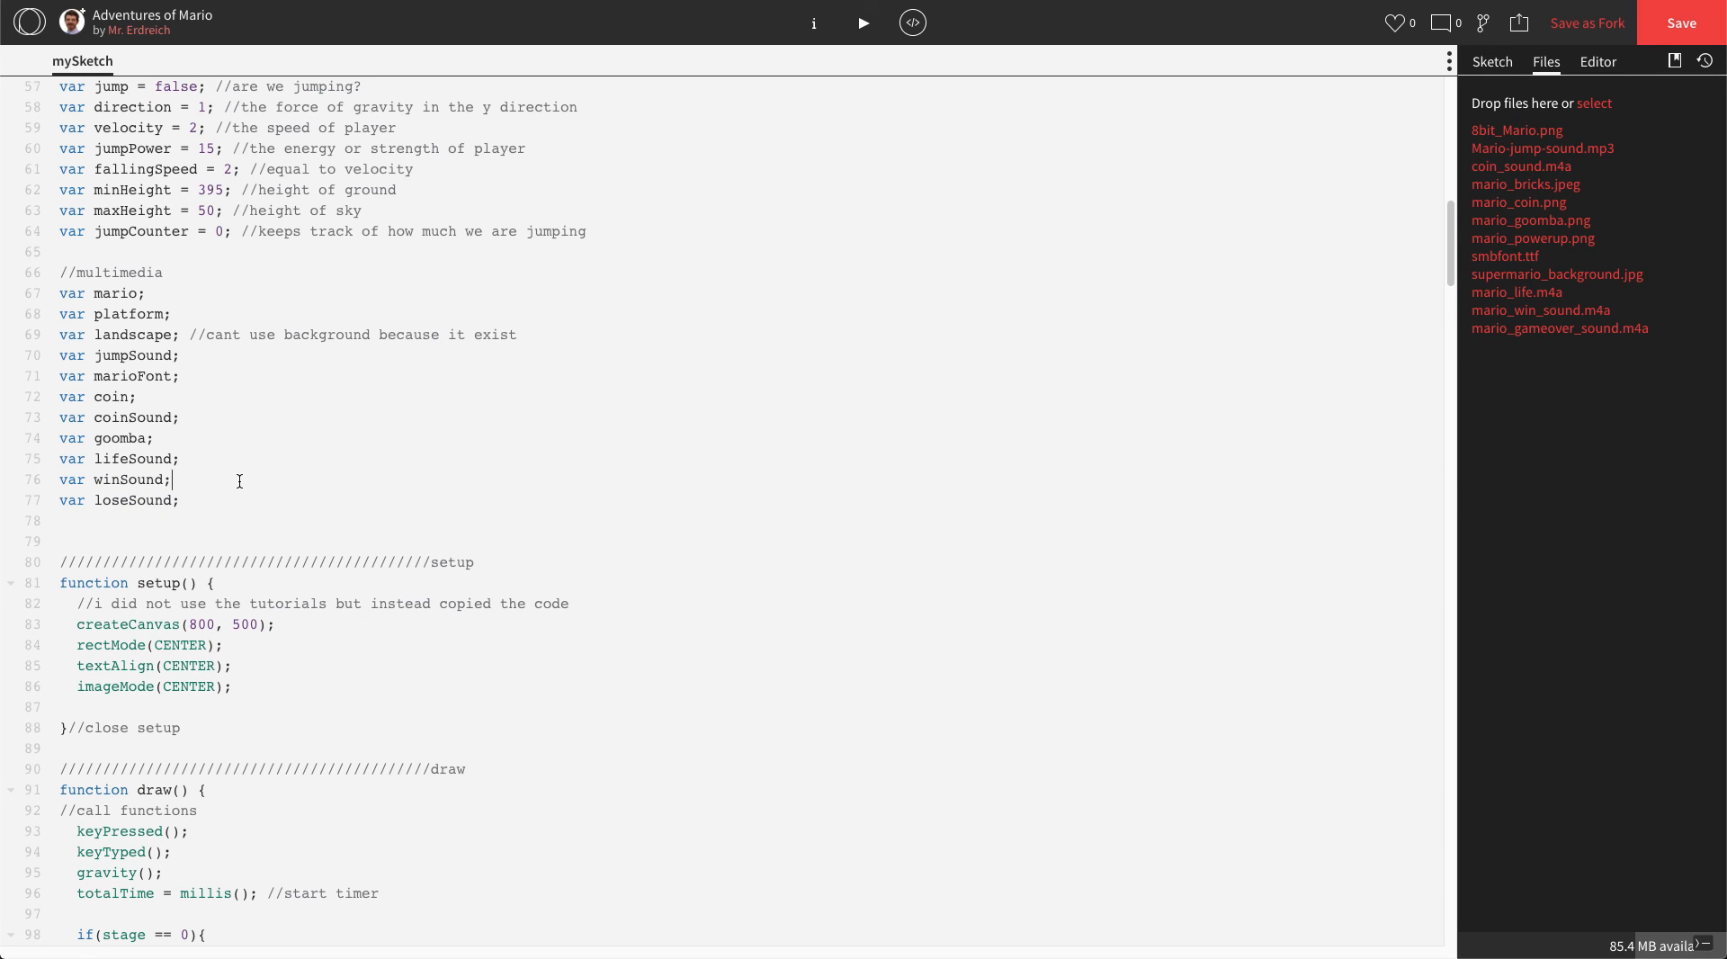
scroll("down", 3)
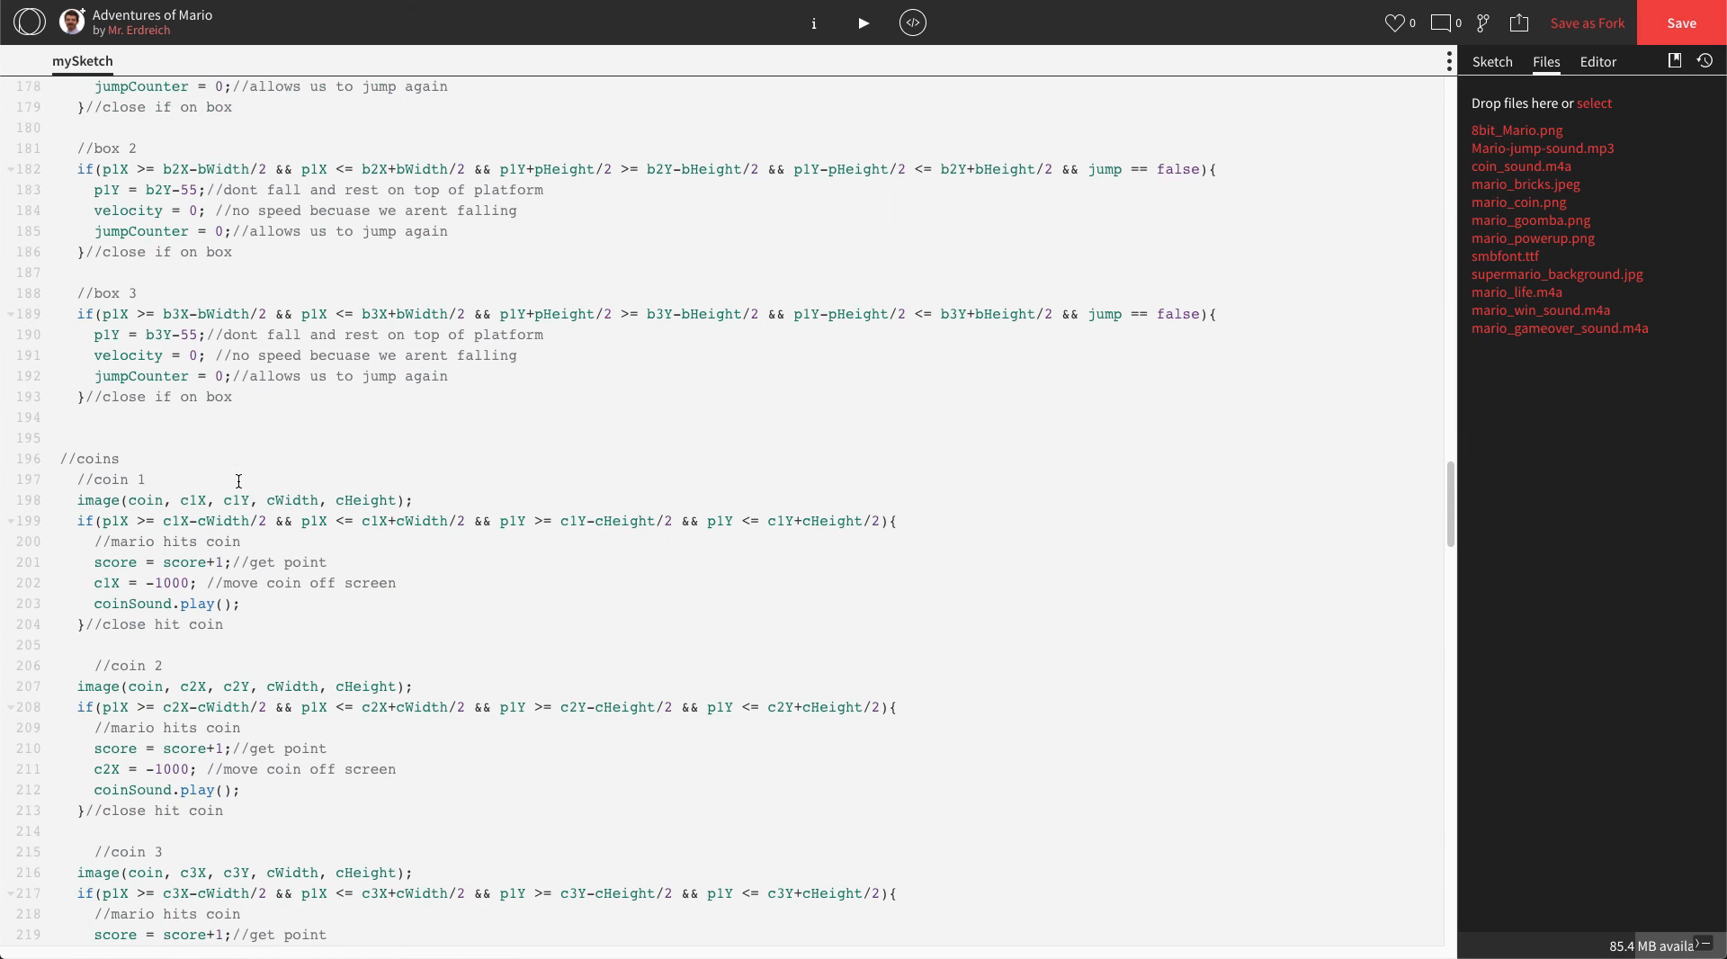
scroll("down", 3)
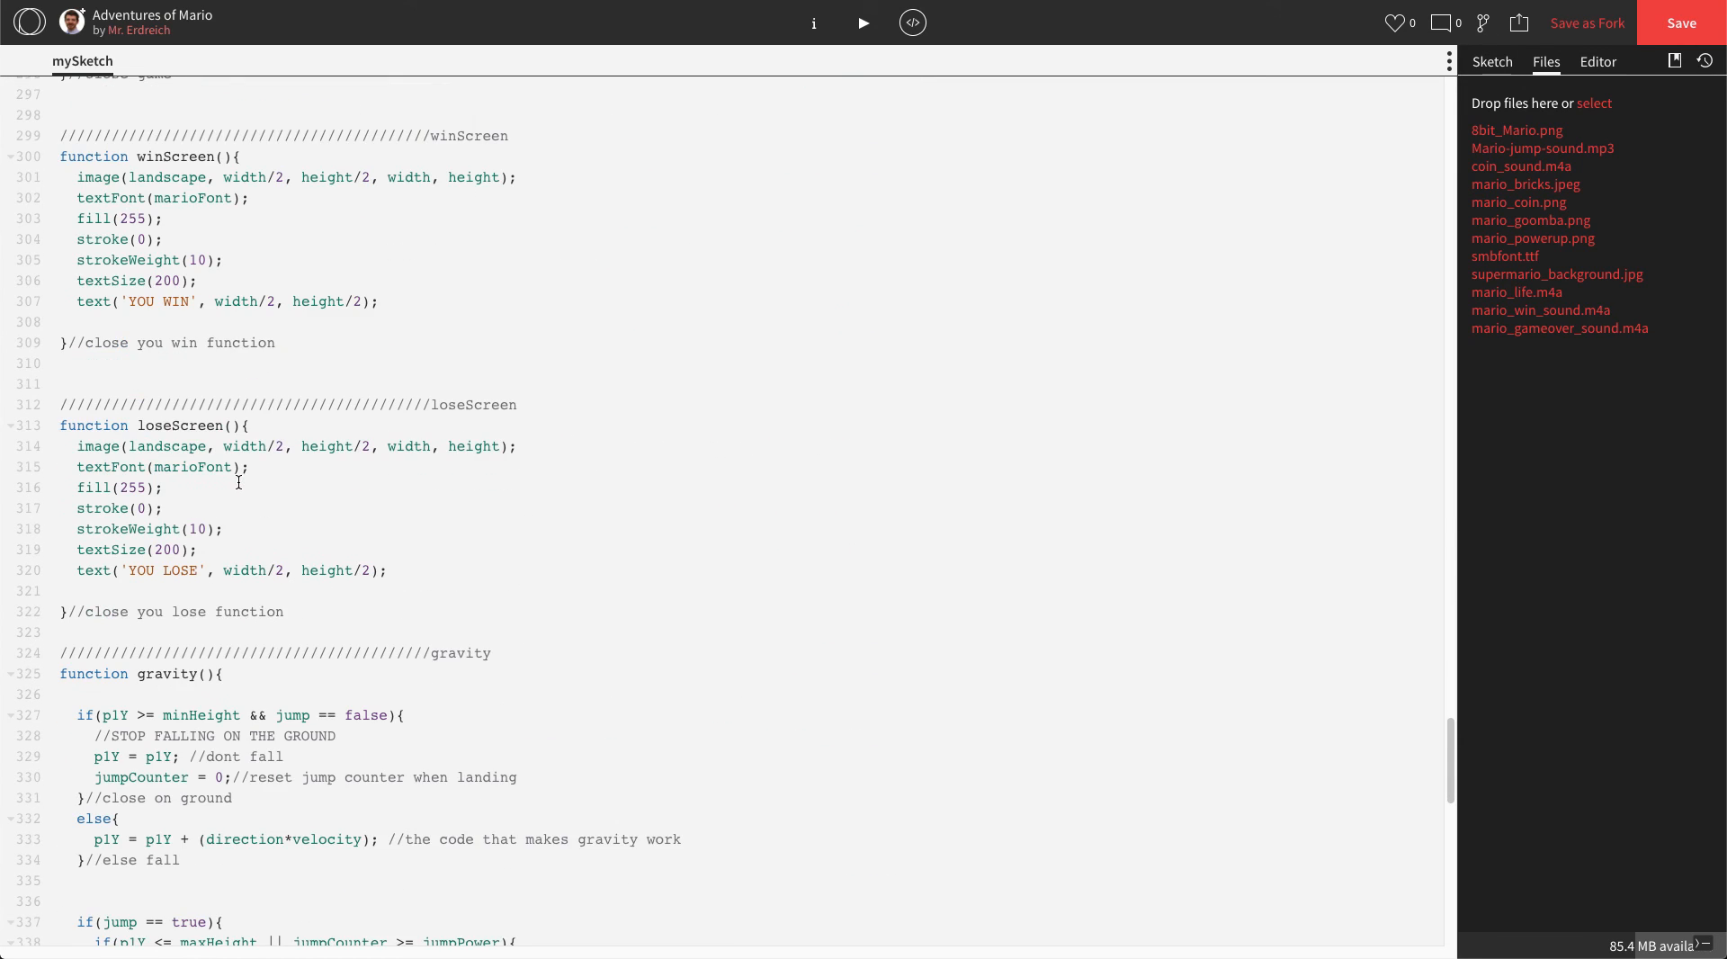
scroll("down", 3)
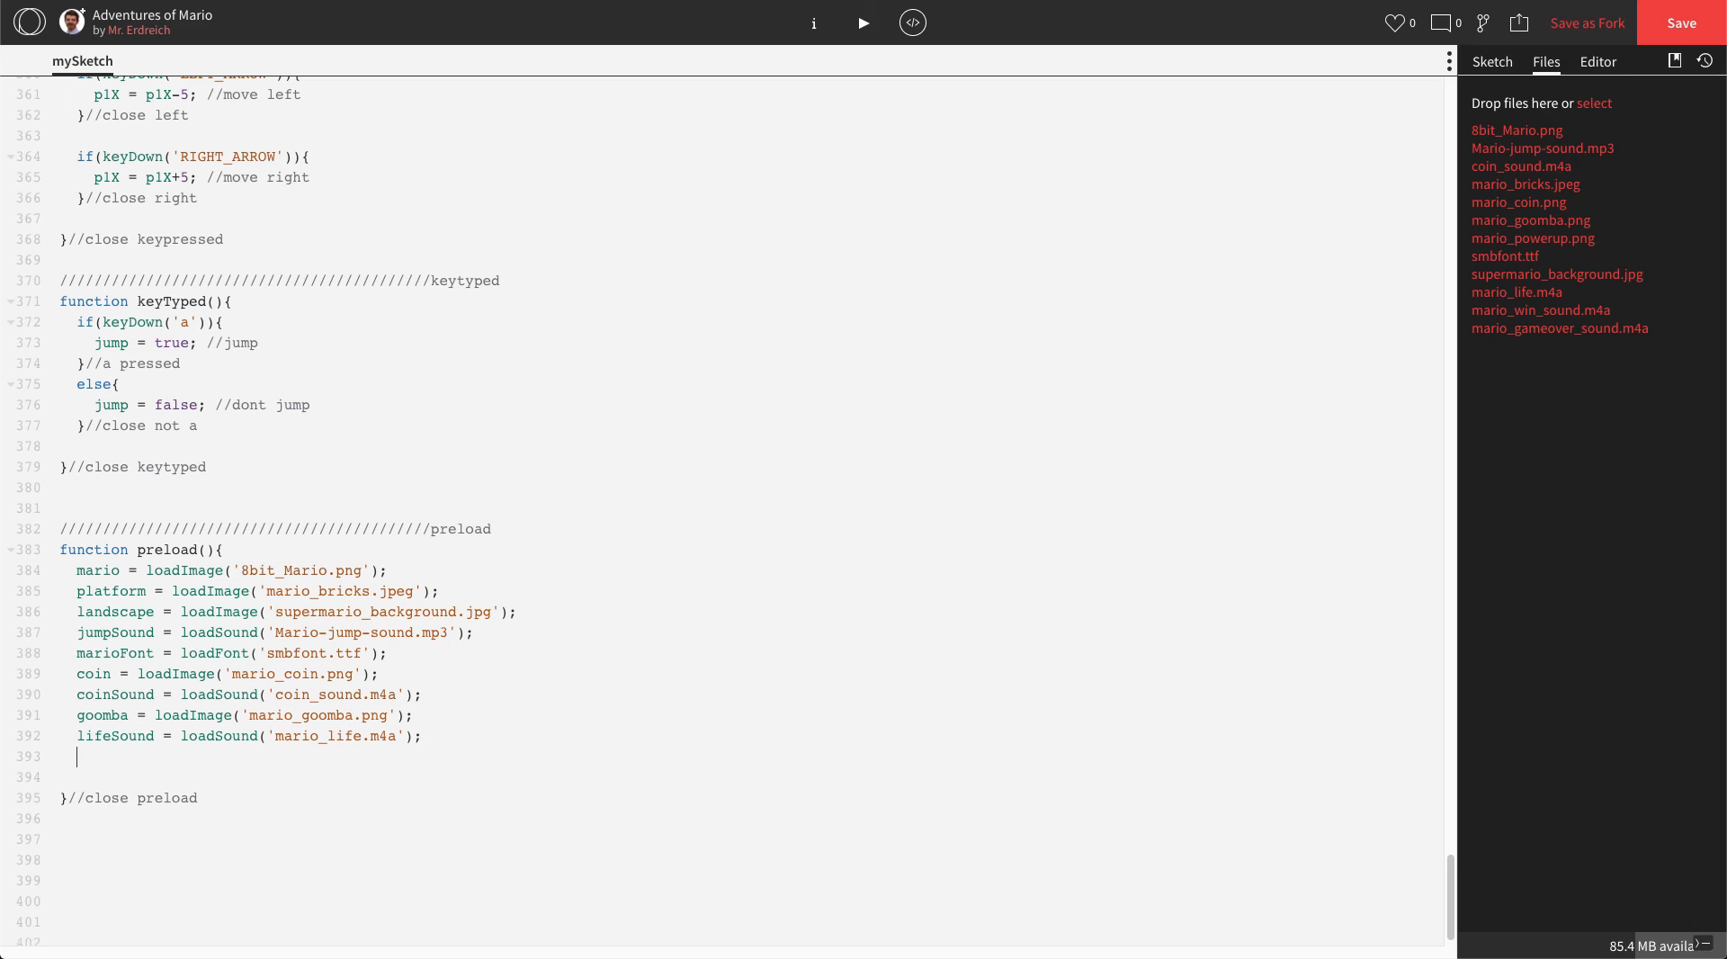
- Load winSound from 'mario_win_sound.m4a' in preload()
type("winSound")
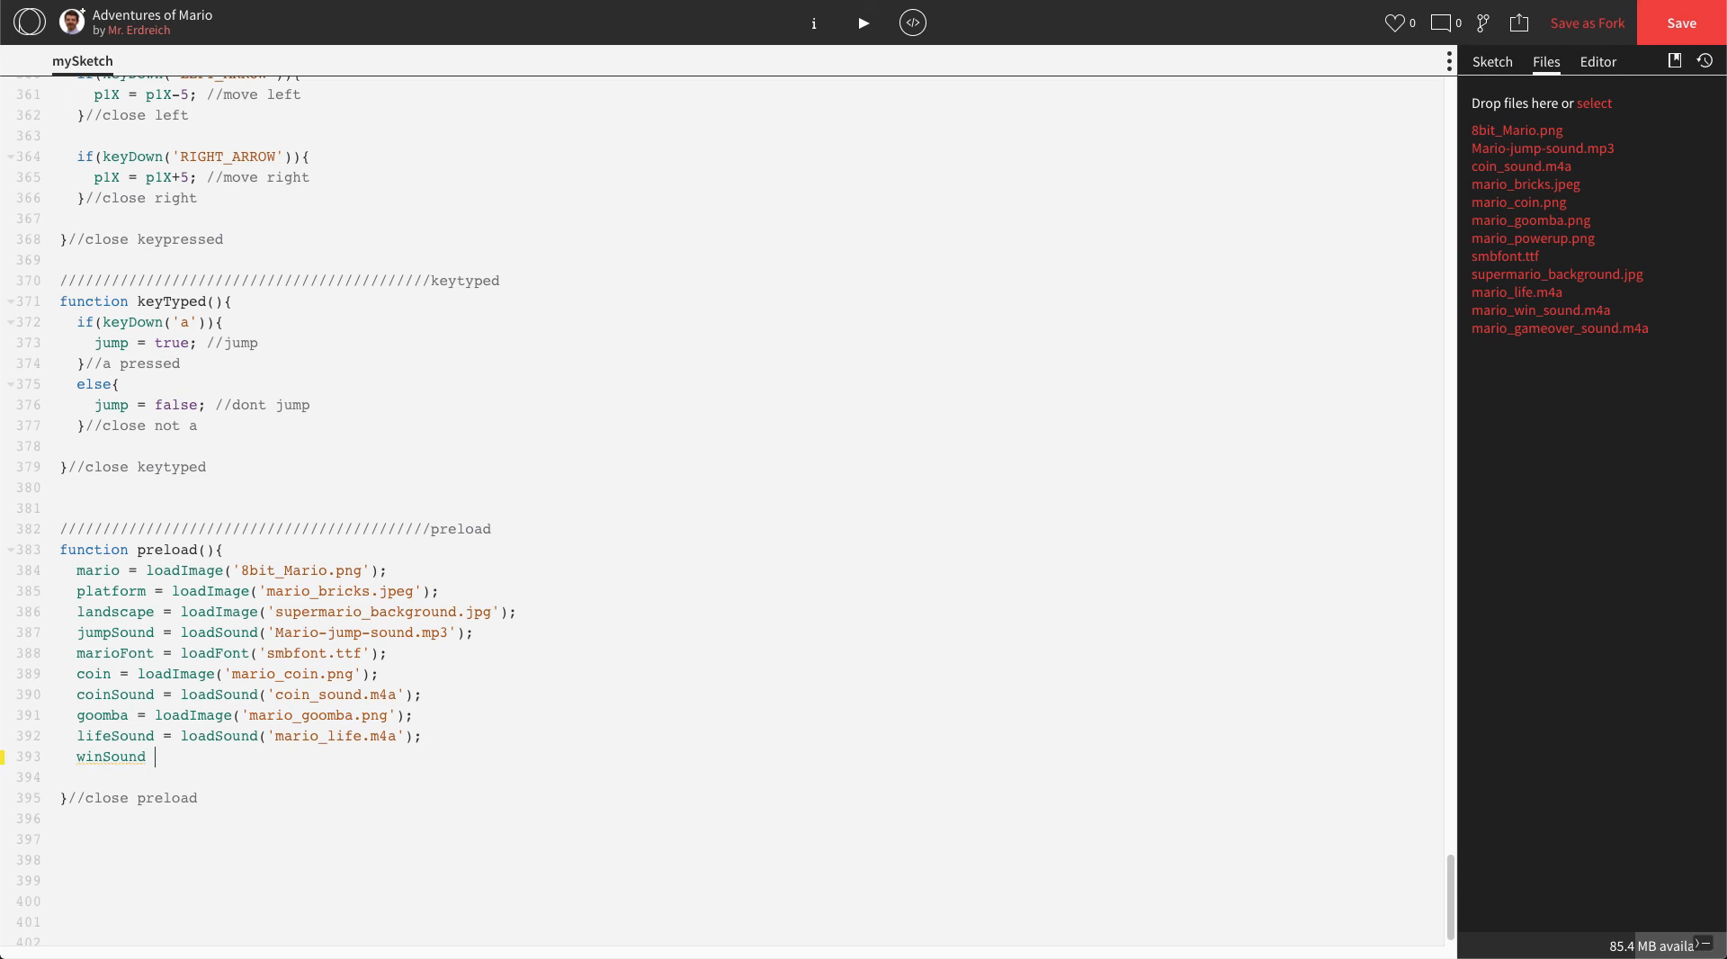
type("= loadSound")
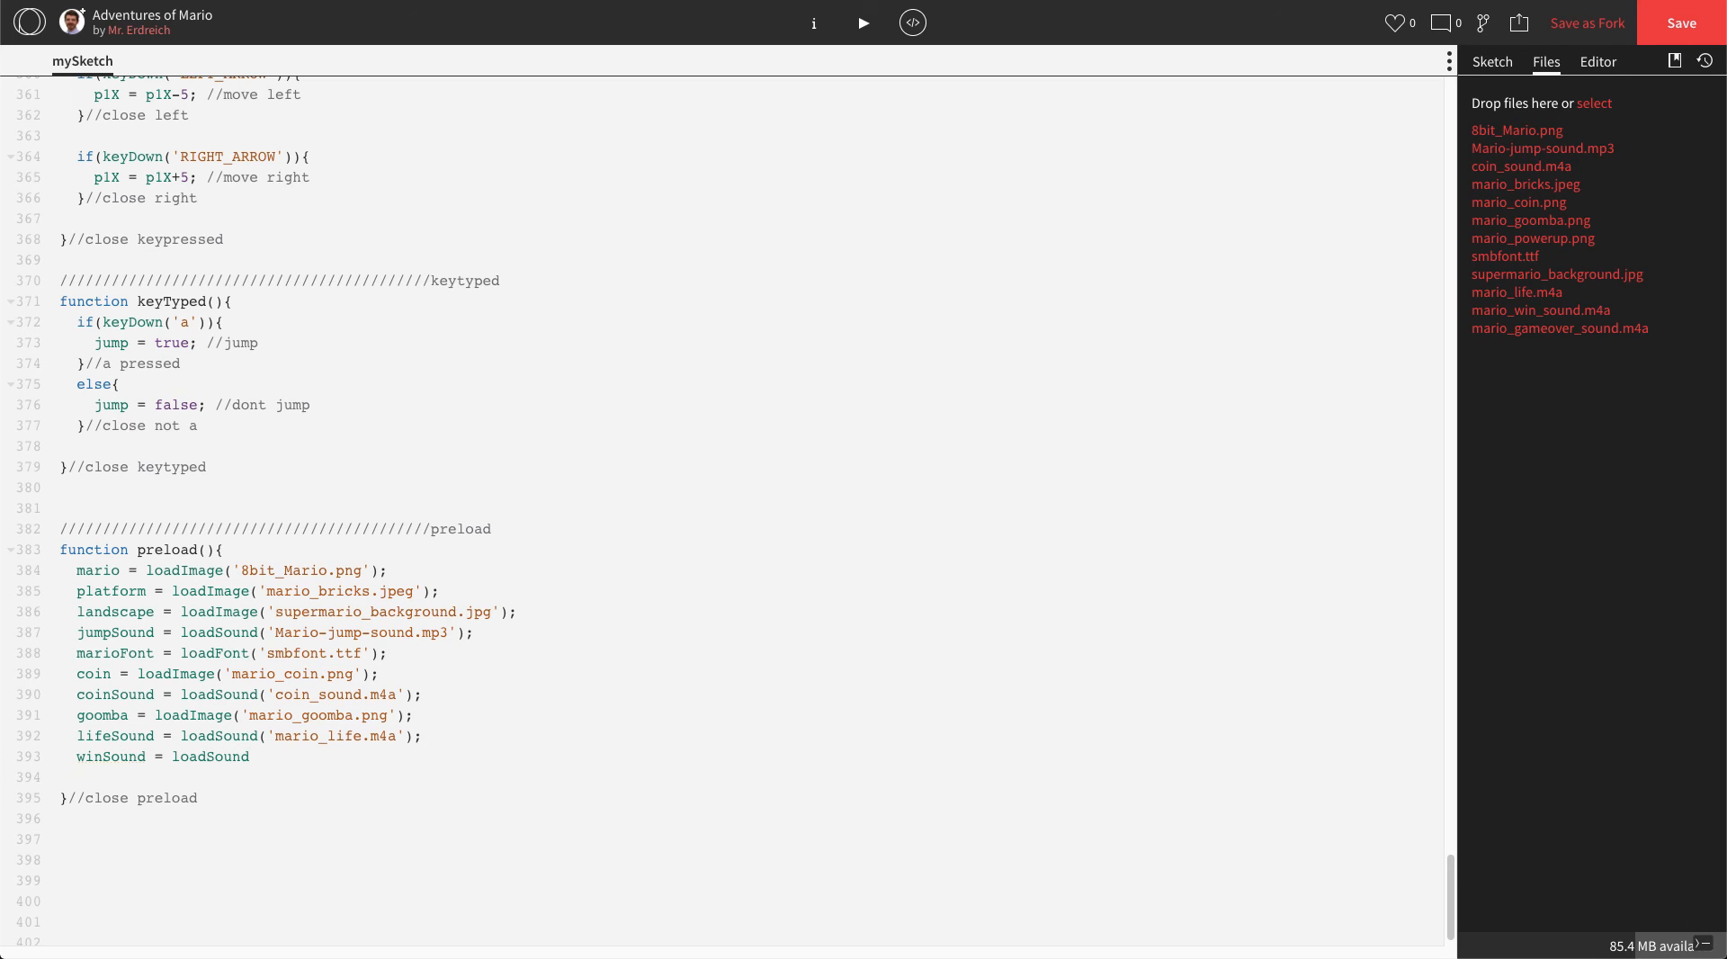
type("('mar")
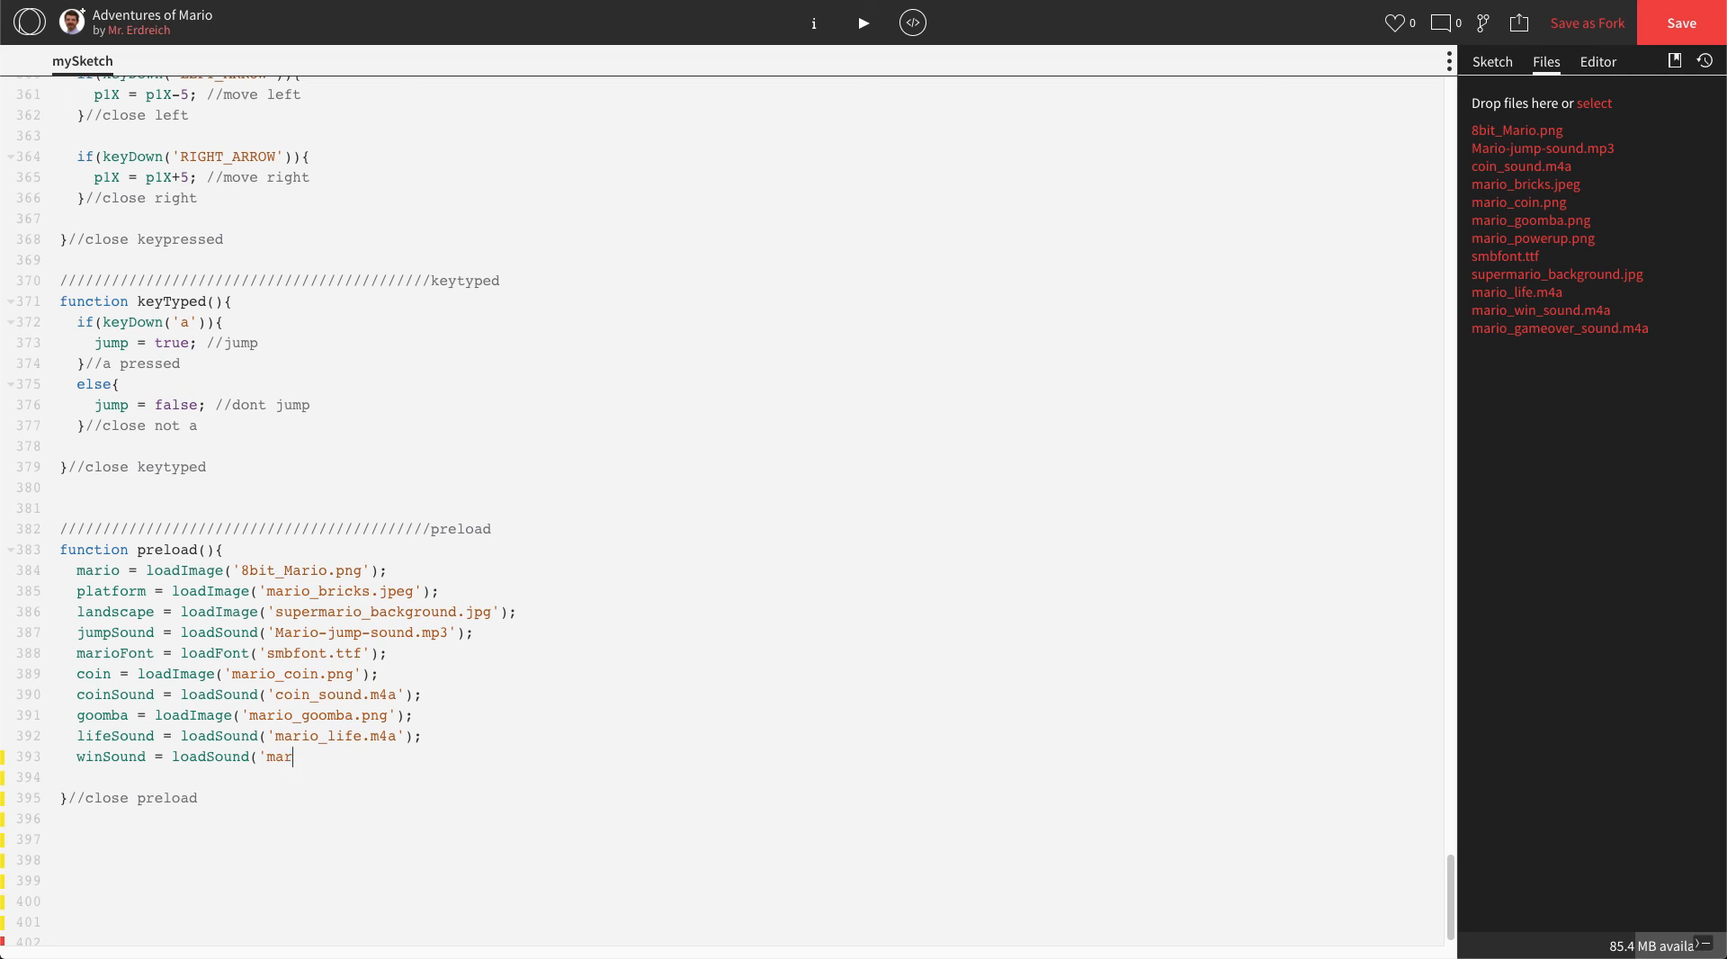
type("io_")
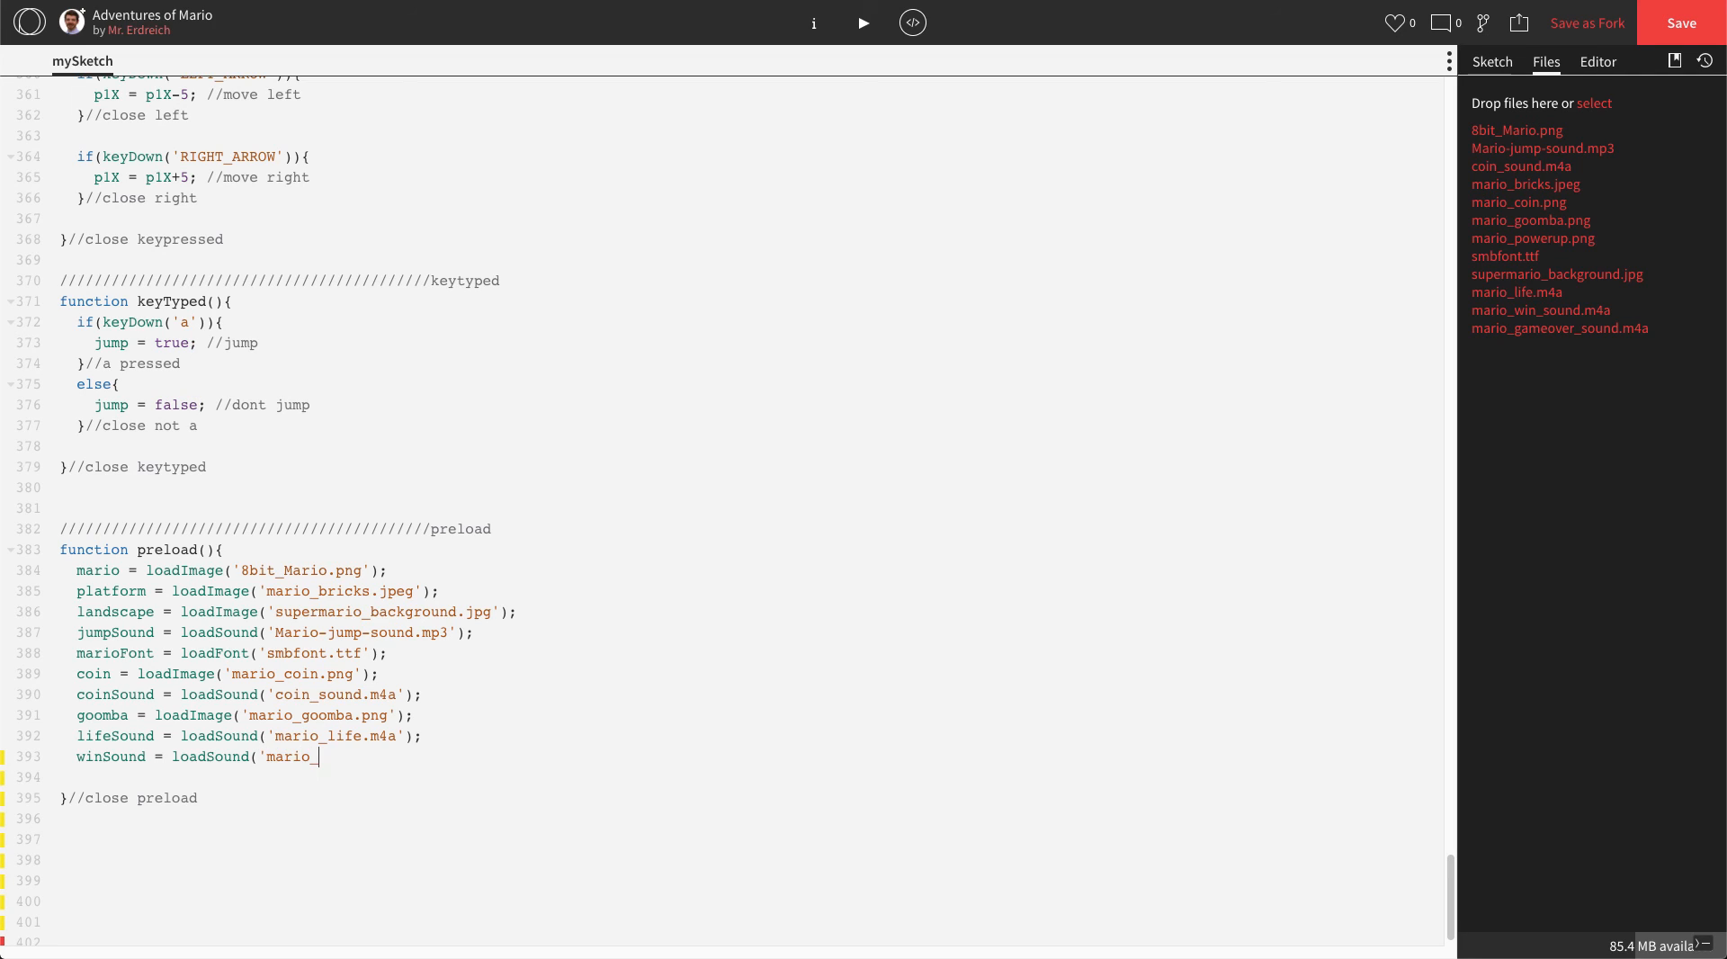
type("win_s")
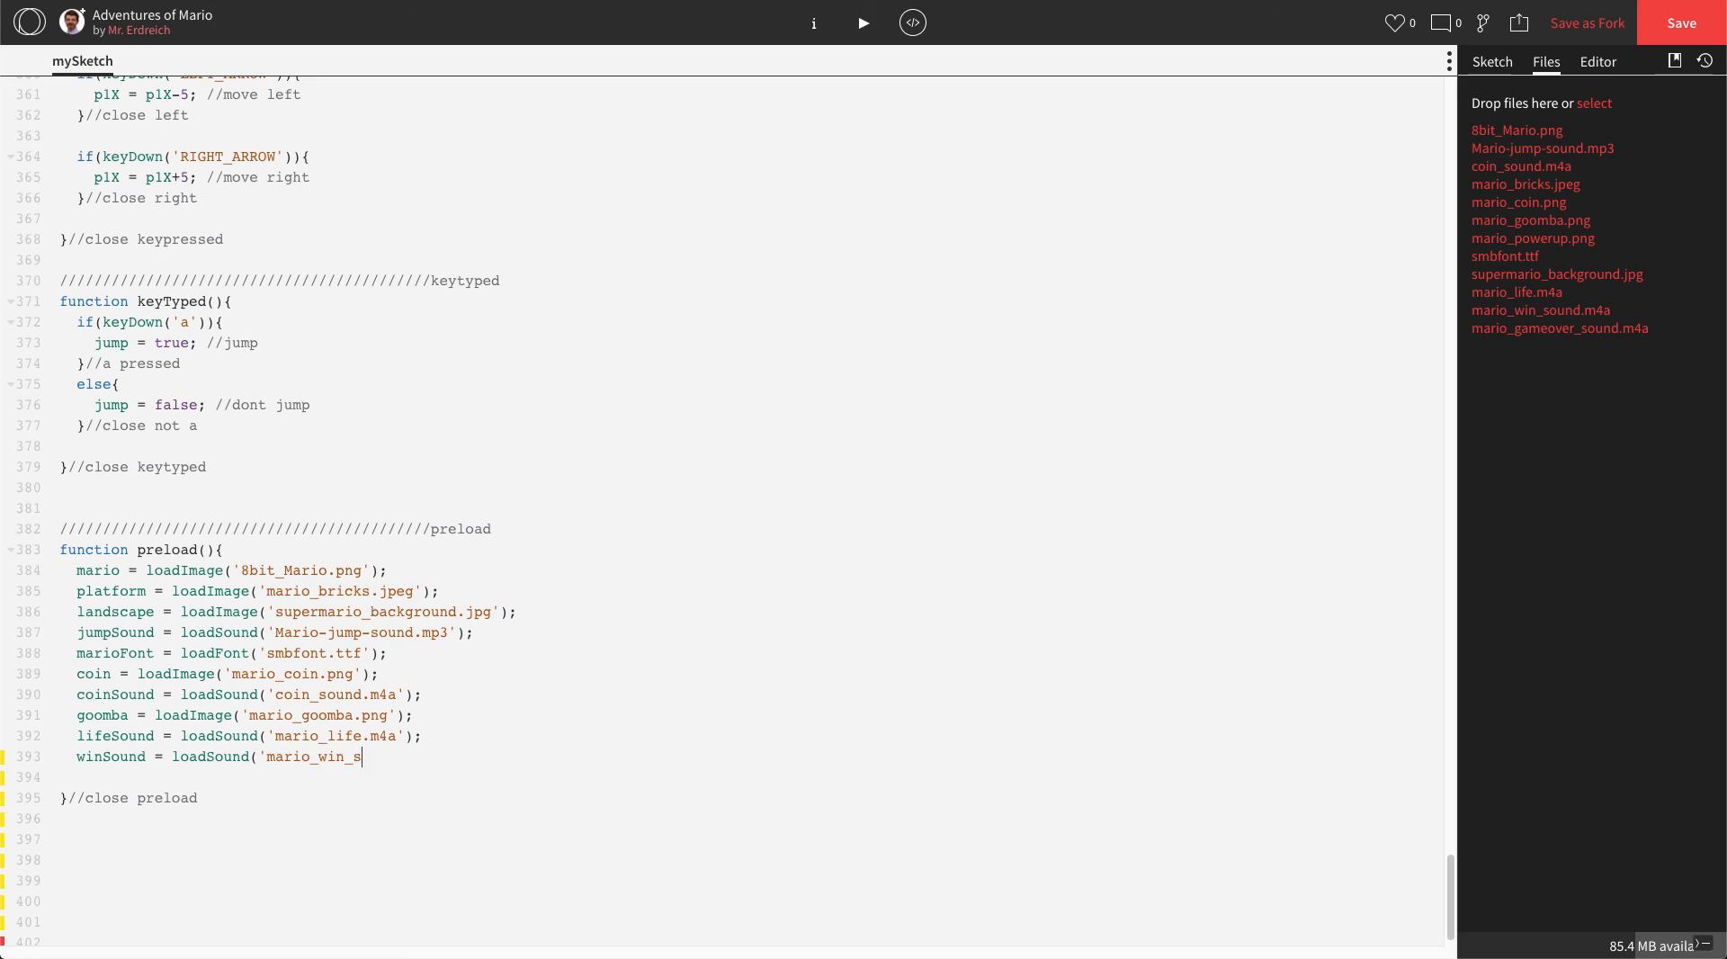
type("ound.m")
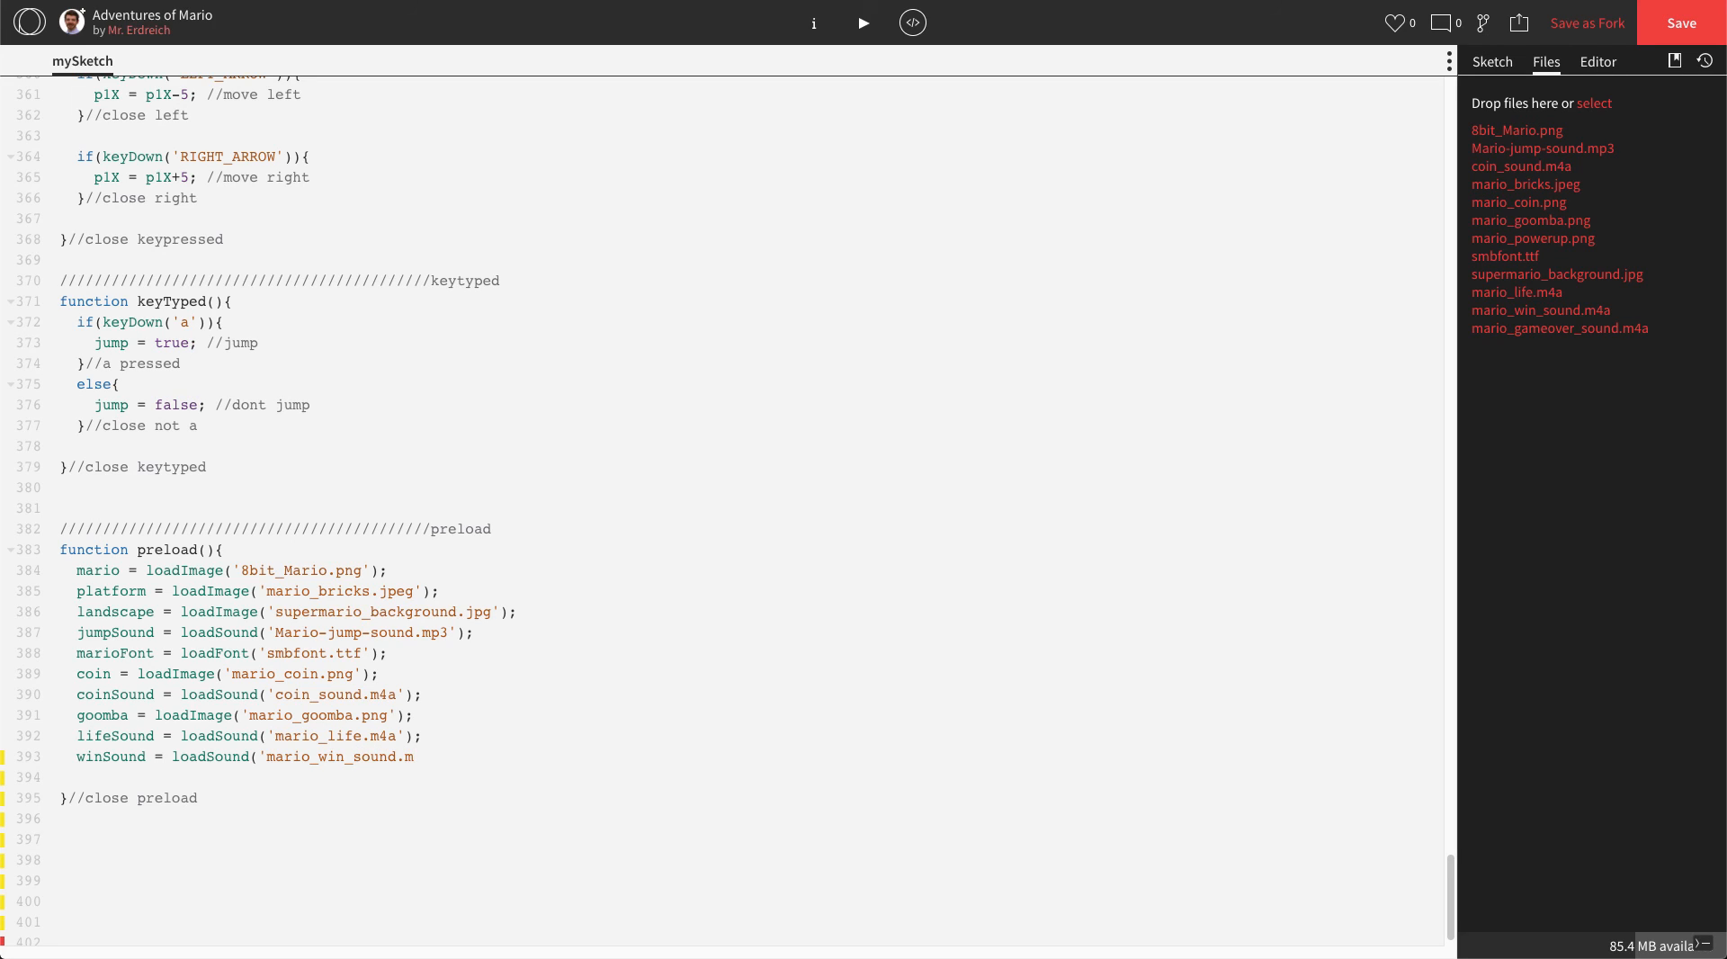
type("4a');")
left_click(749, 778)
type("loseSound = ;")
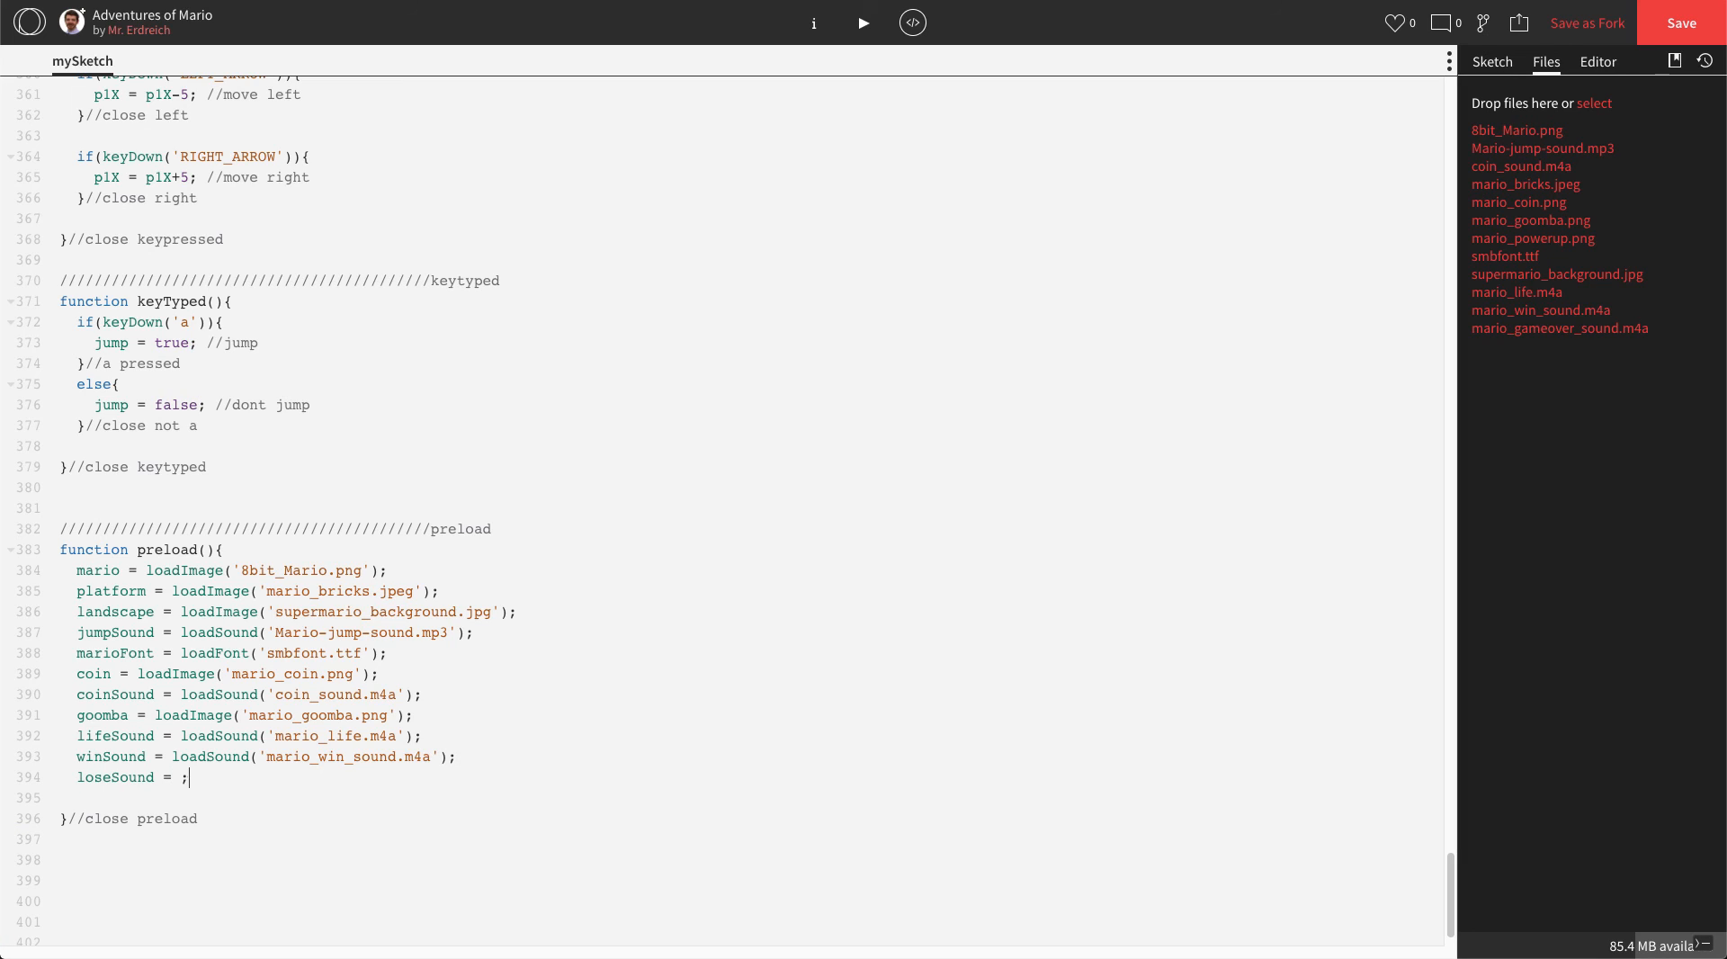
- Load loseSound from 'mario_gameover_sound.m4a' in preload()
type("loadSound")
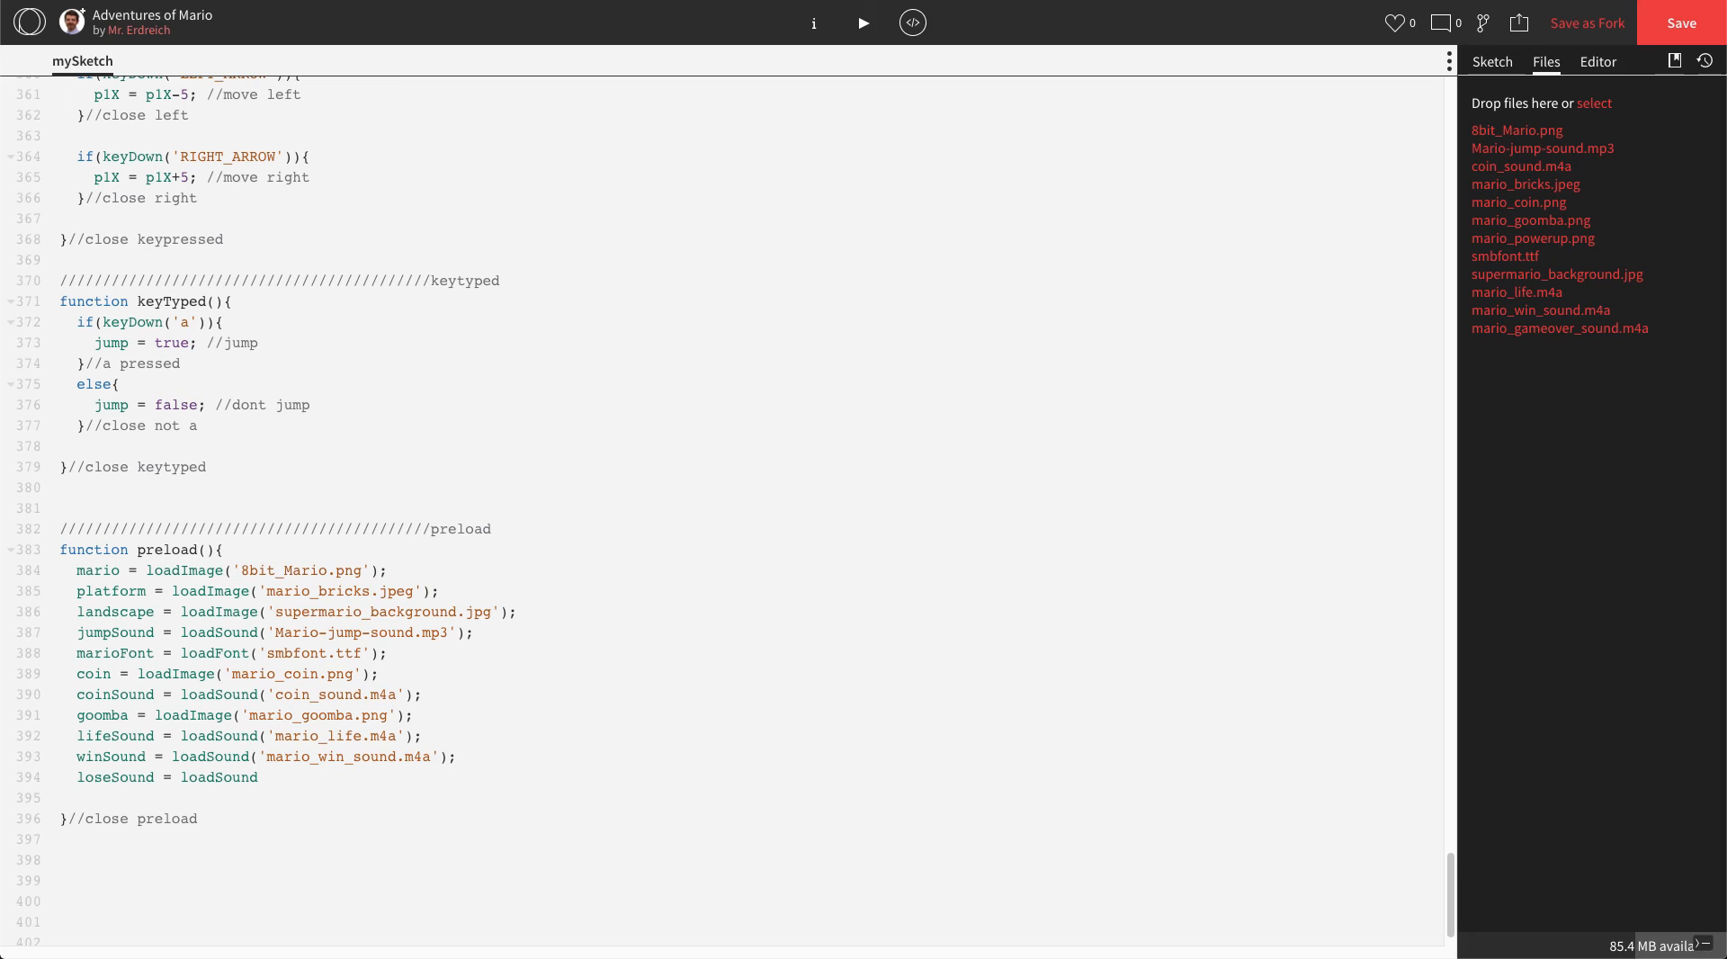
type("('mari")
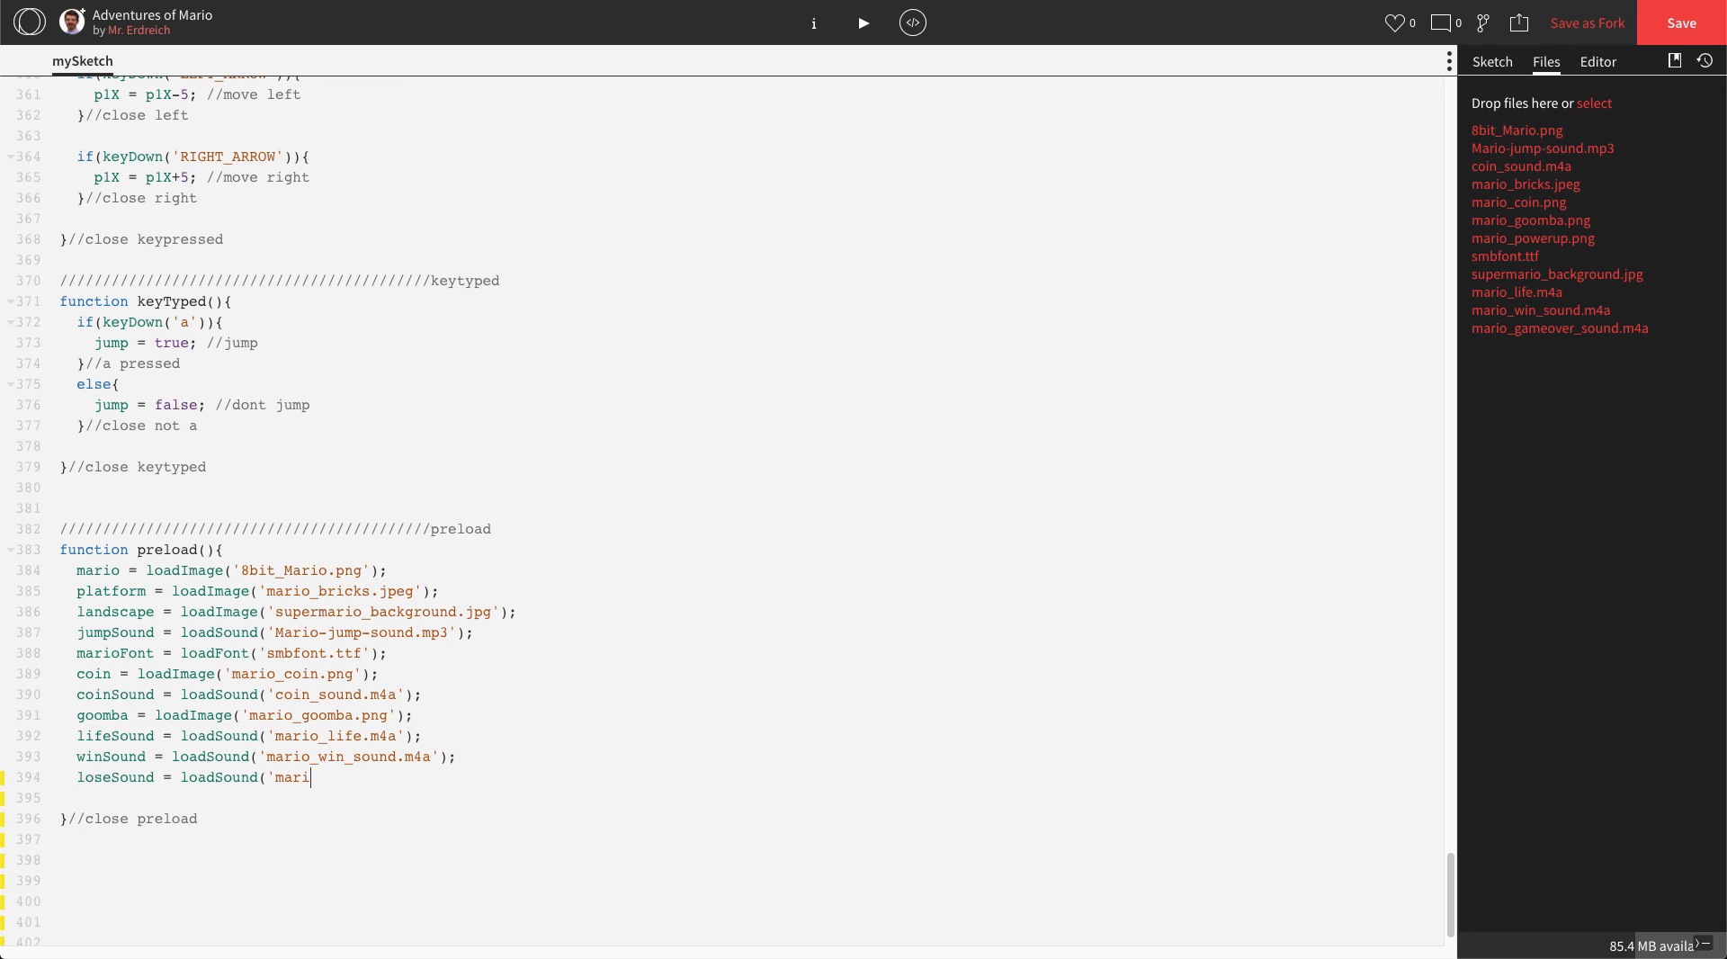
type("o_a")
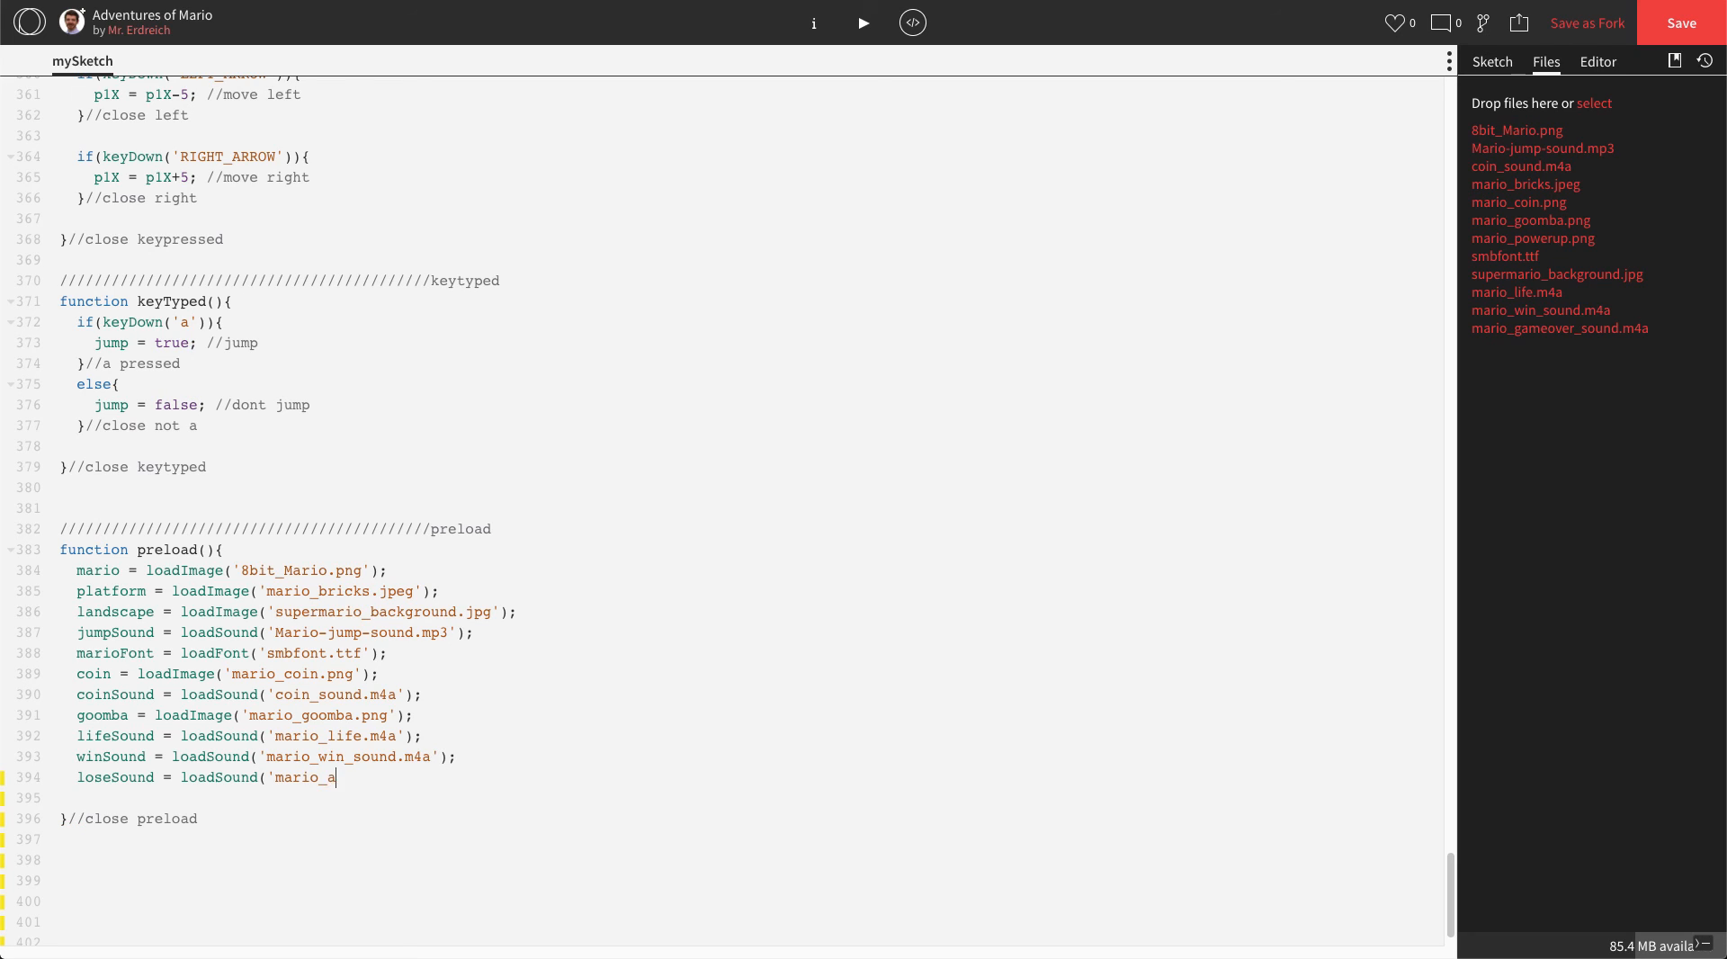
type("gameover_s")
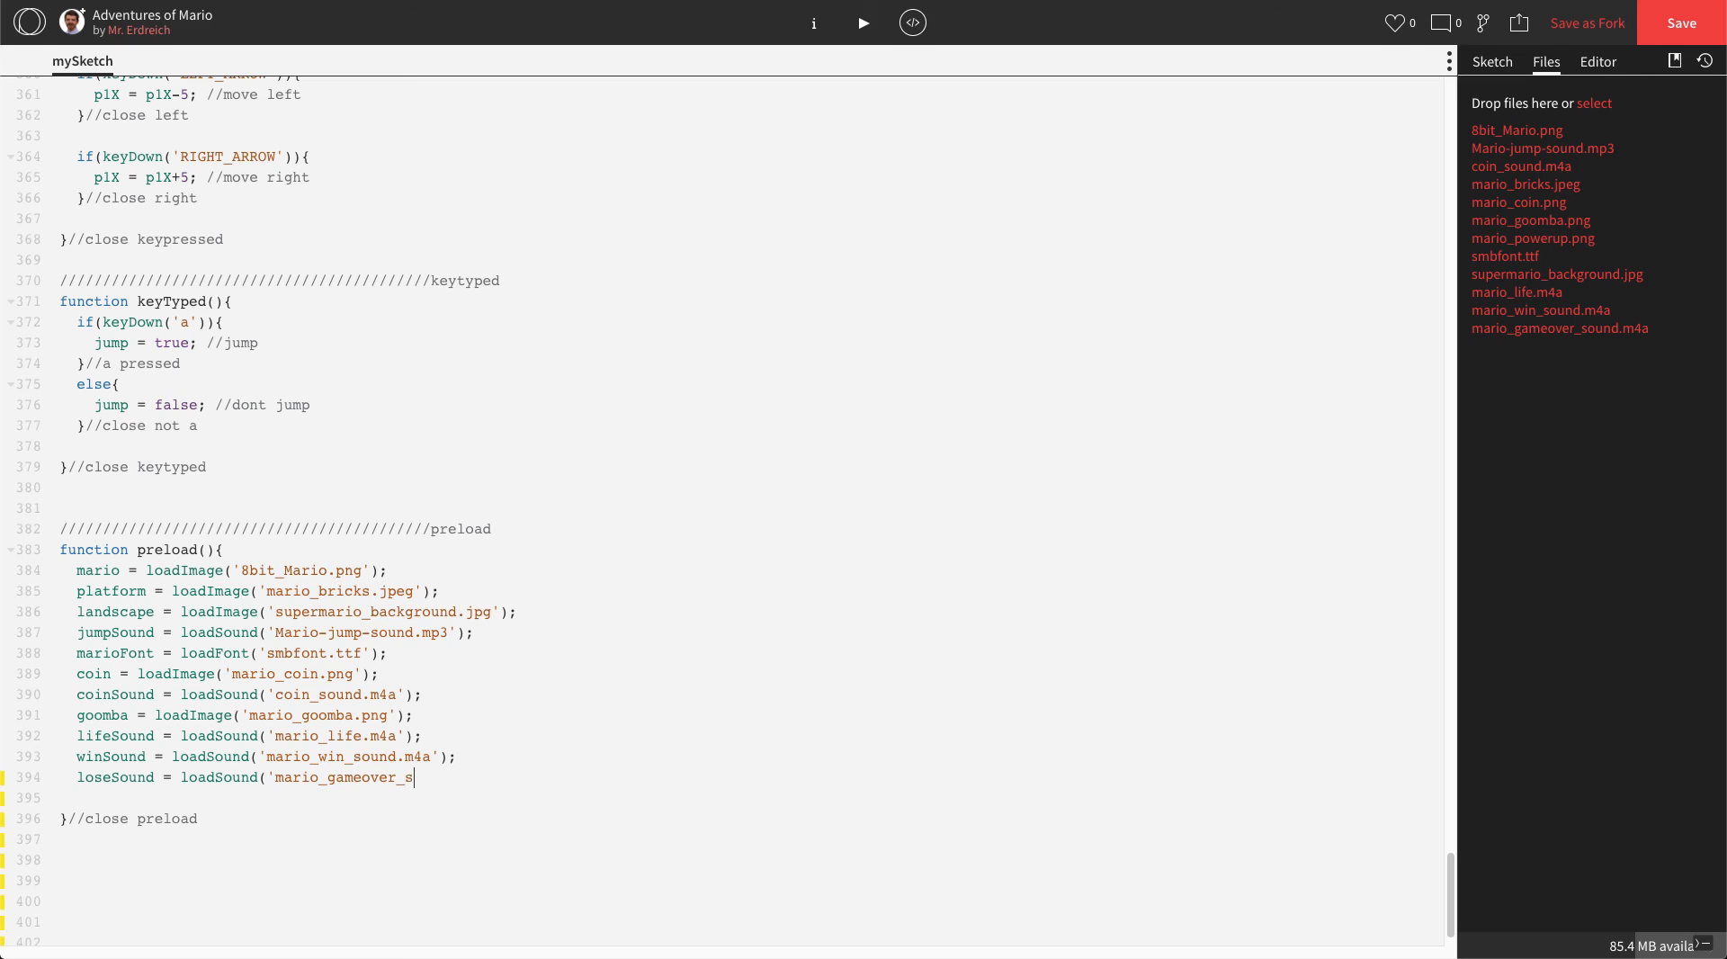
type("ound.m")
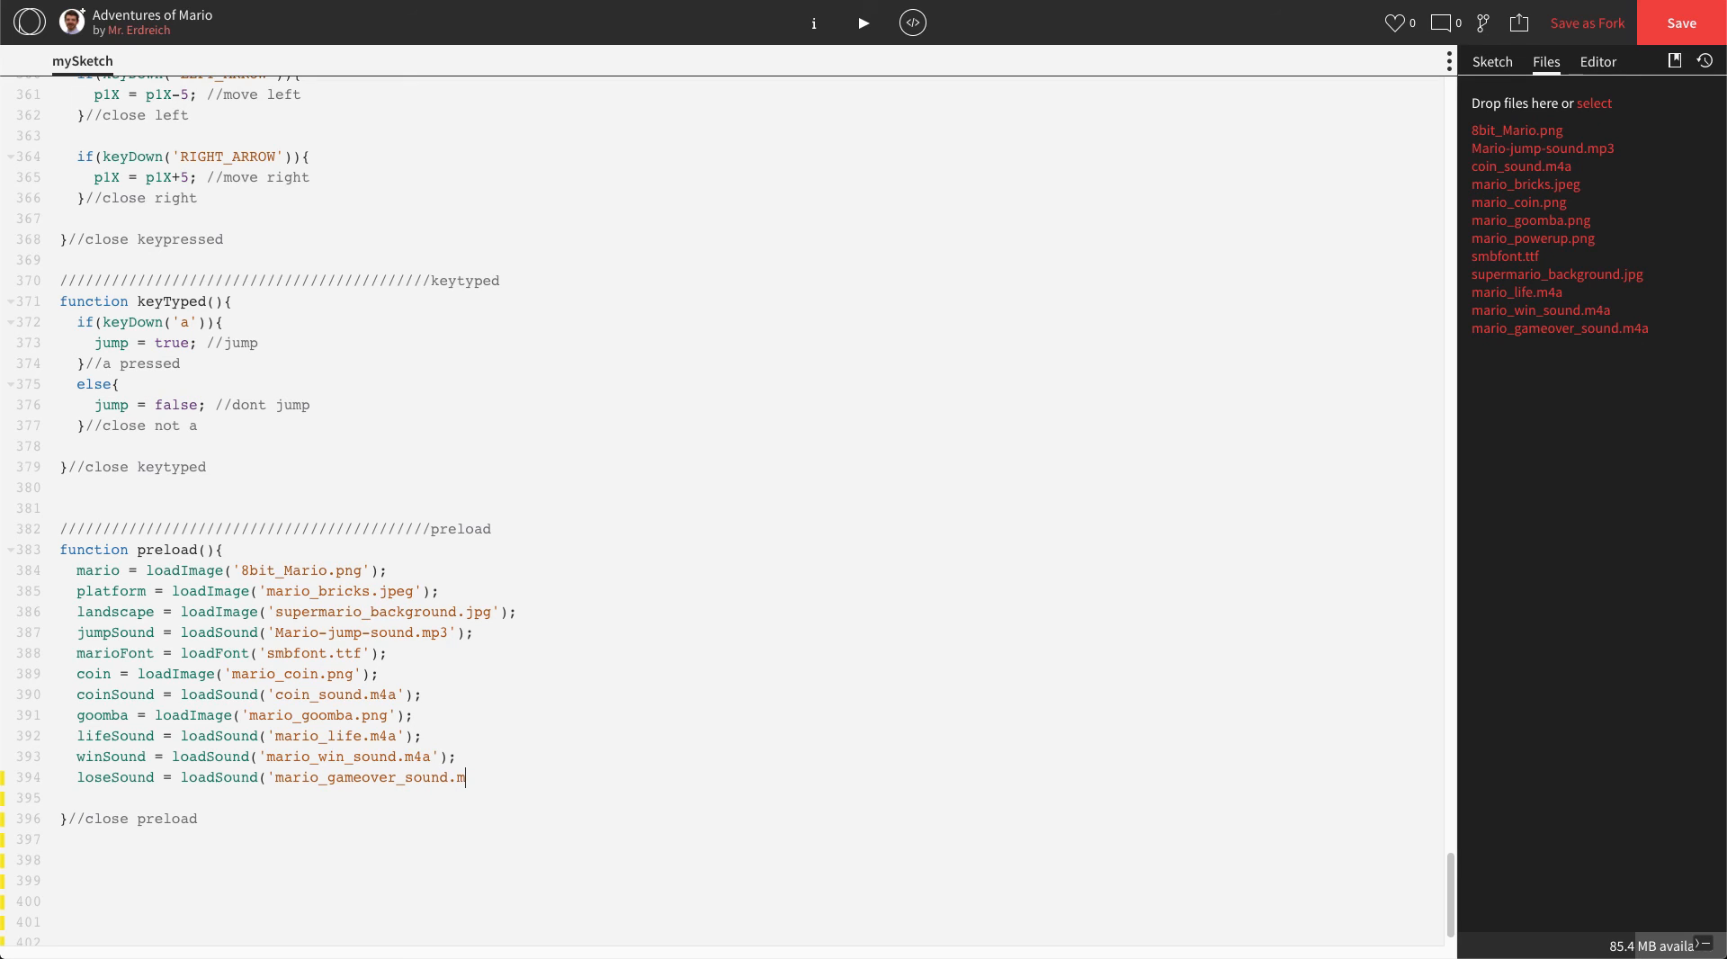
type("4a');")
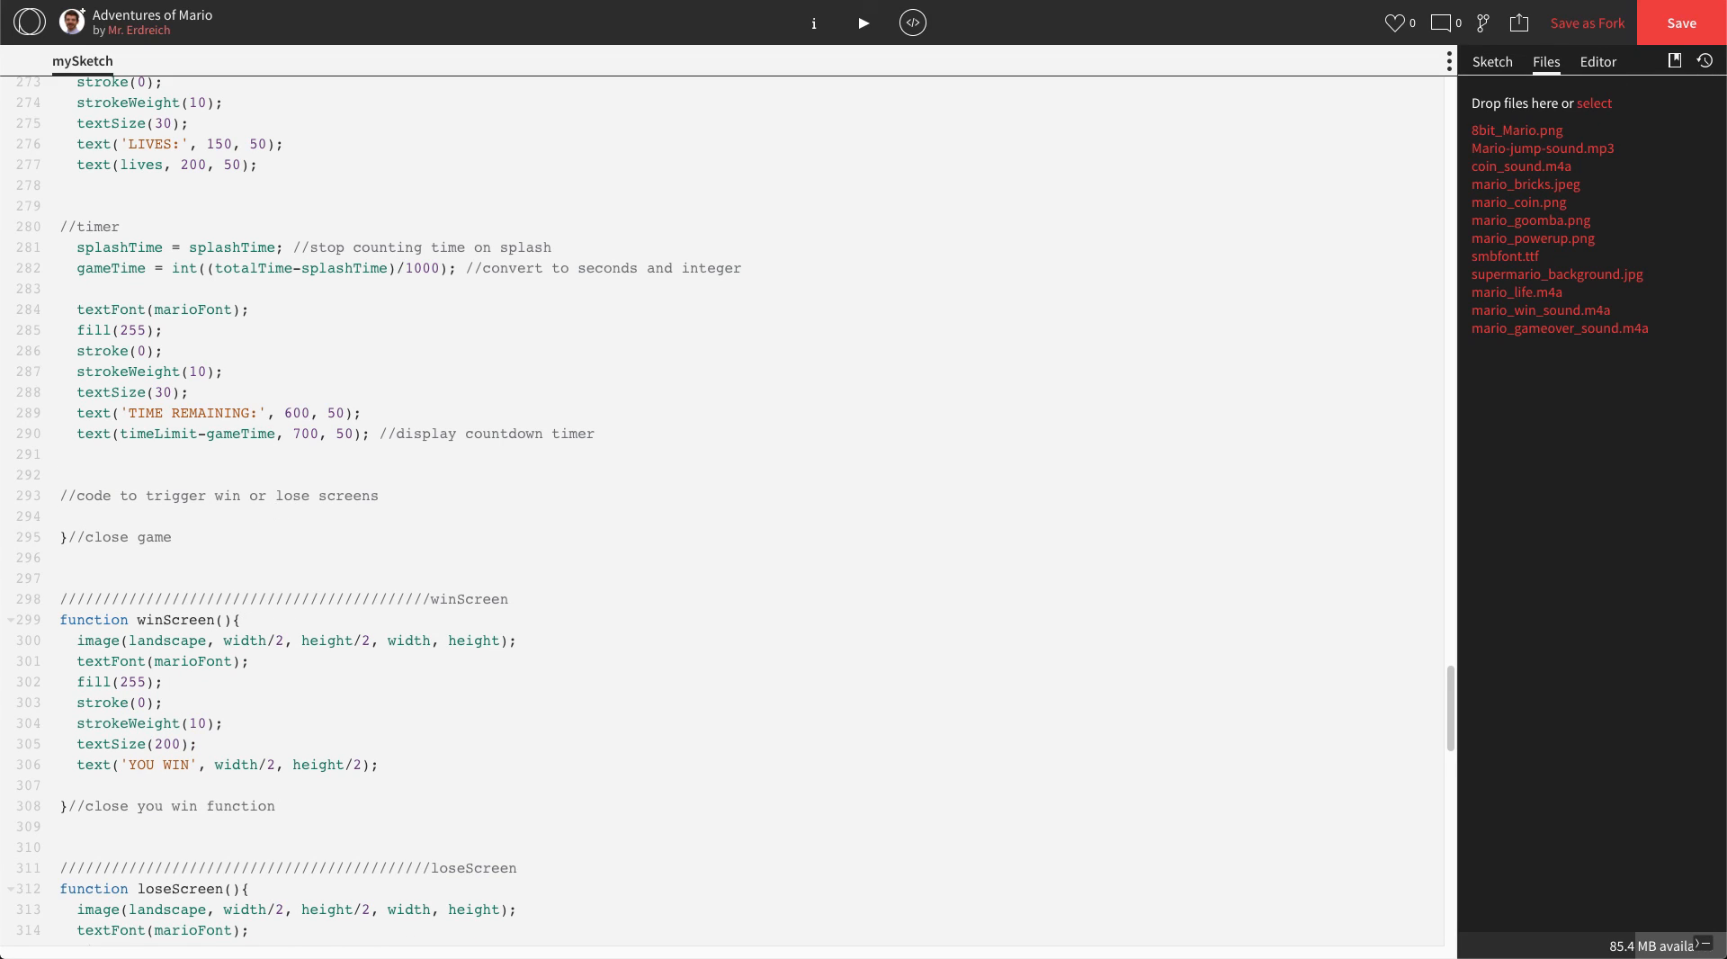
- Start an if(score >= 4) check commented as 4 coins to win
type("if(")
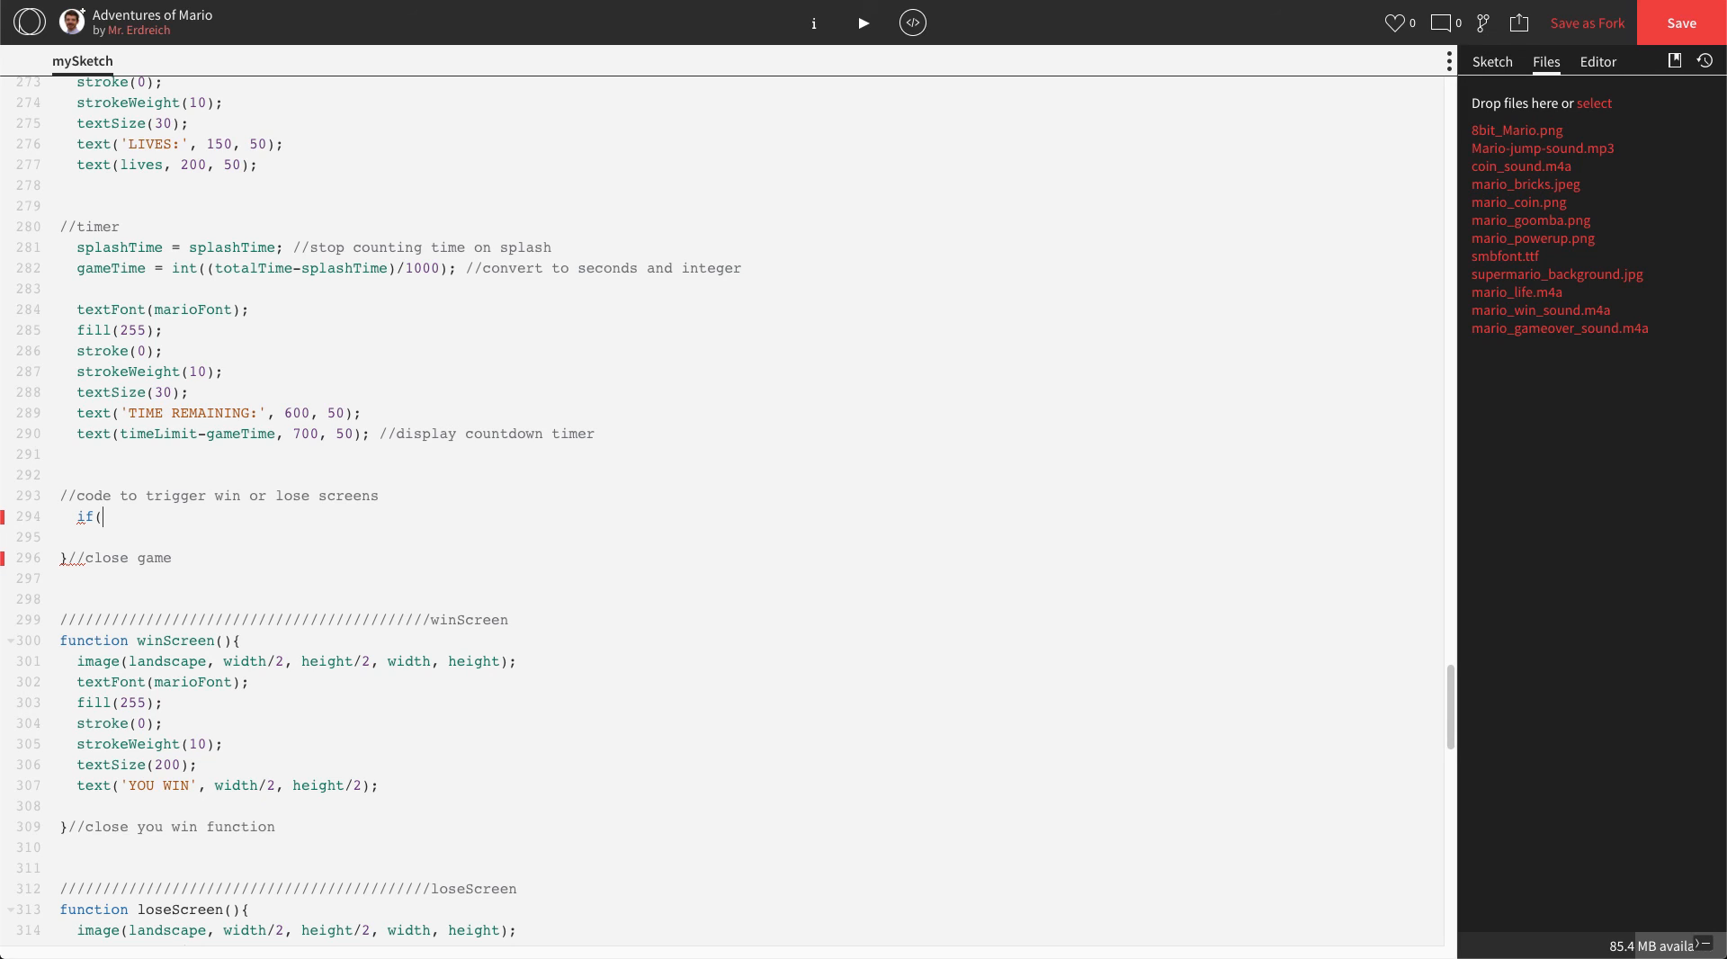
type("score >")
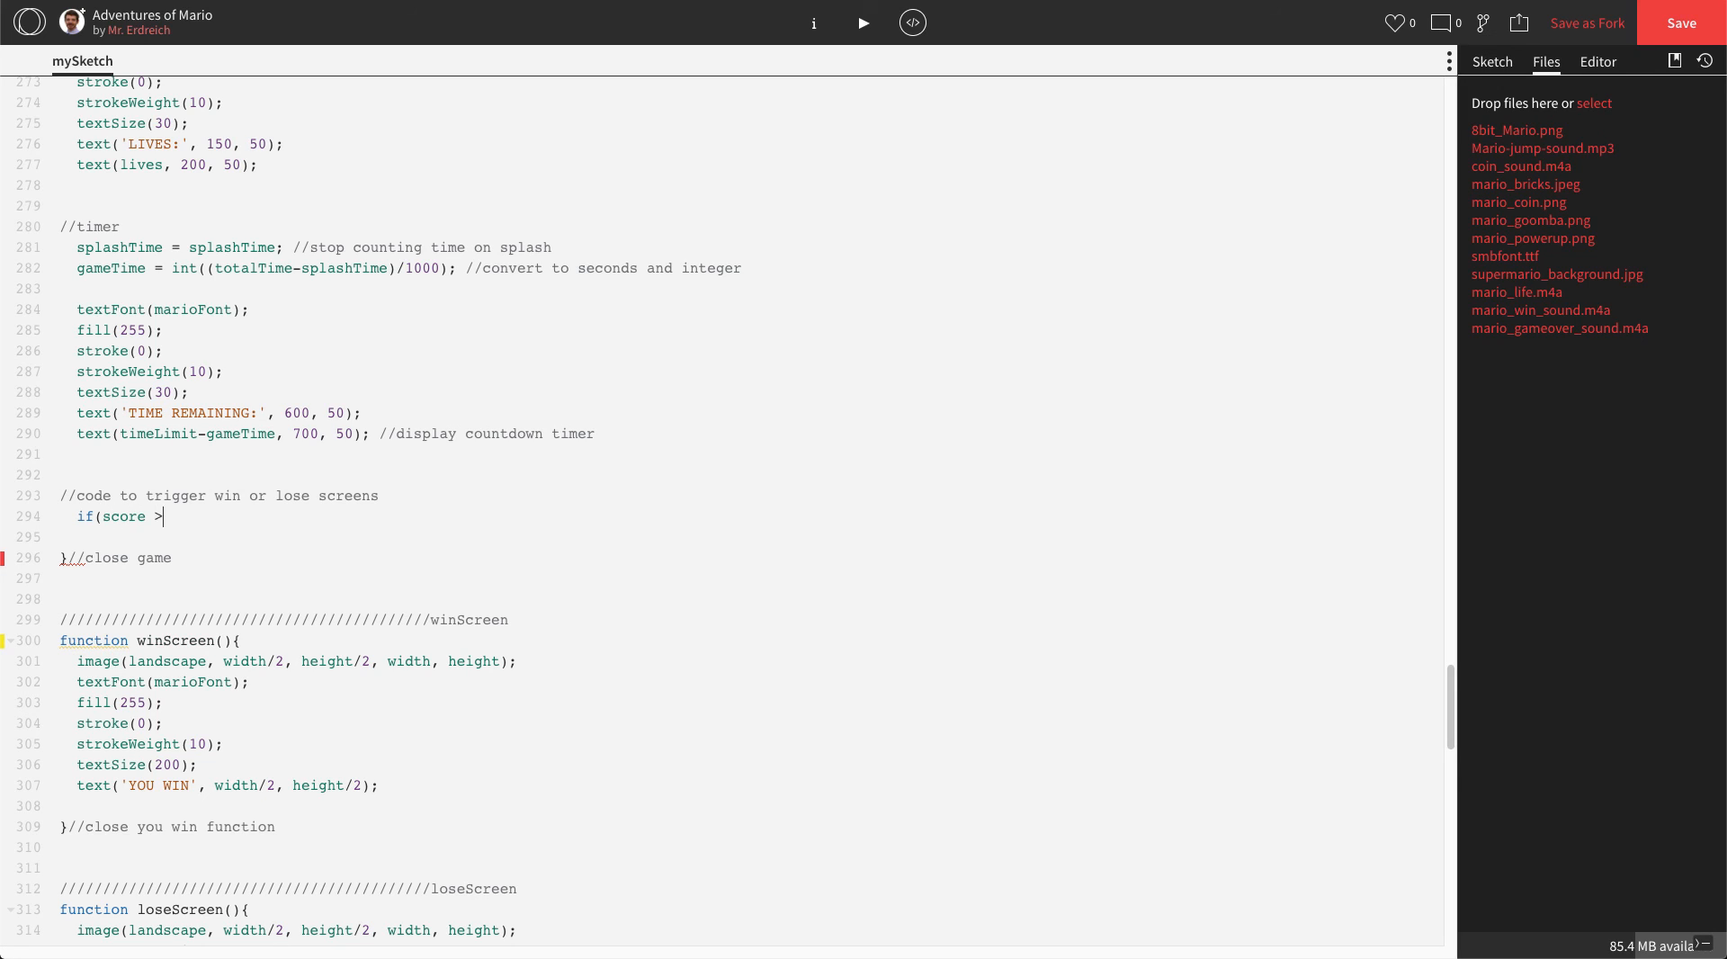
type("= 4")
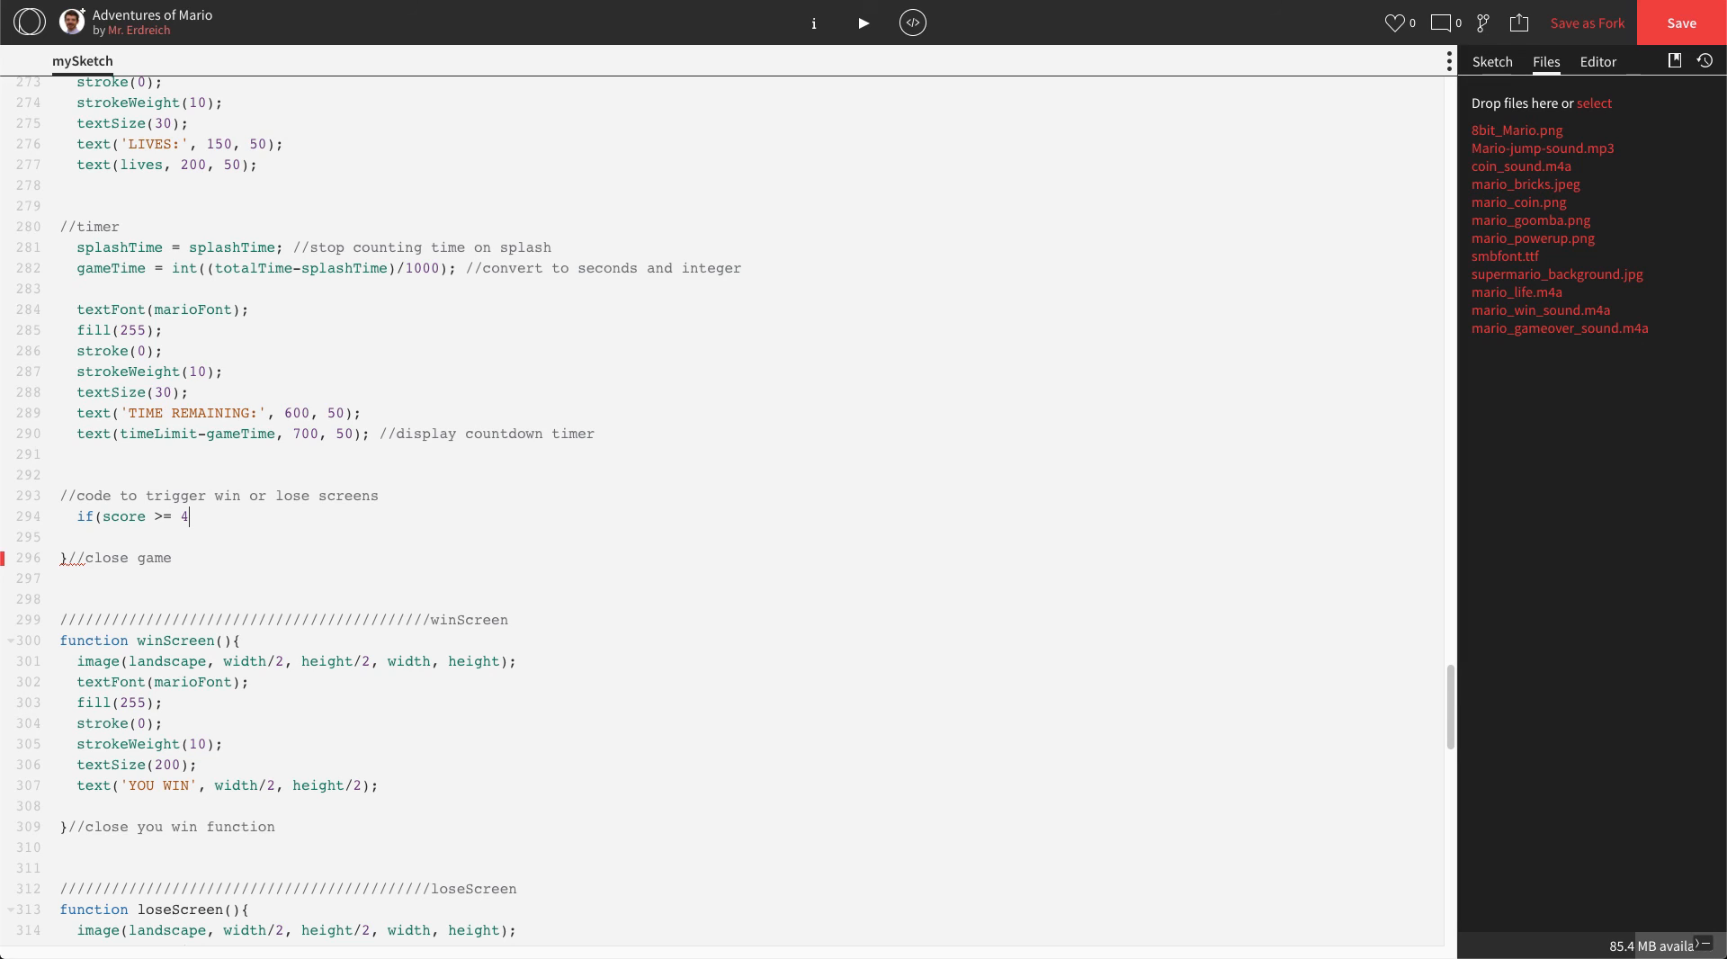
type("){//")
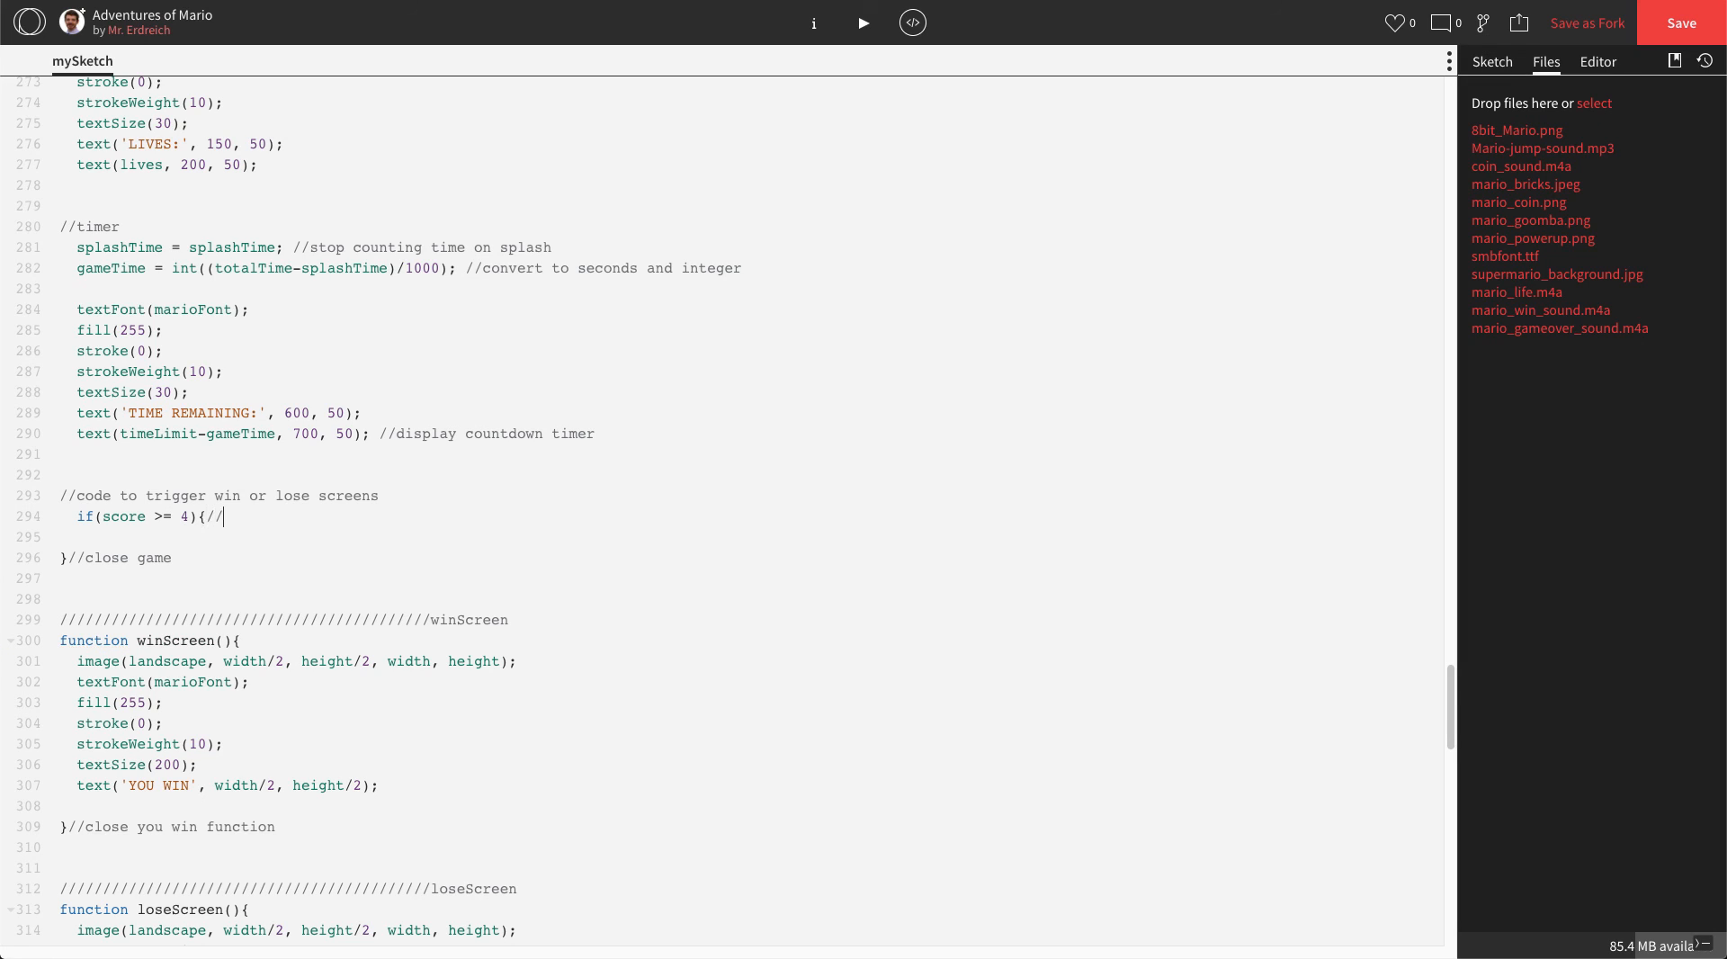
type("4 to win because there are 4")
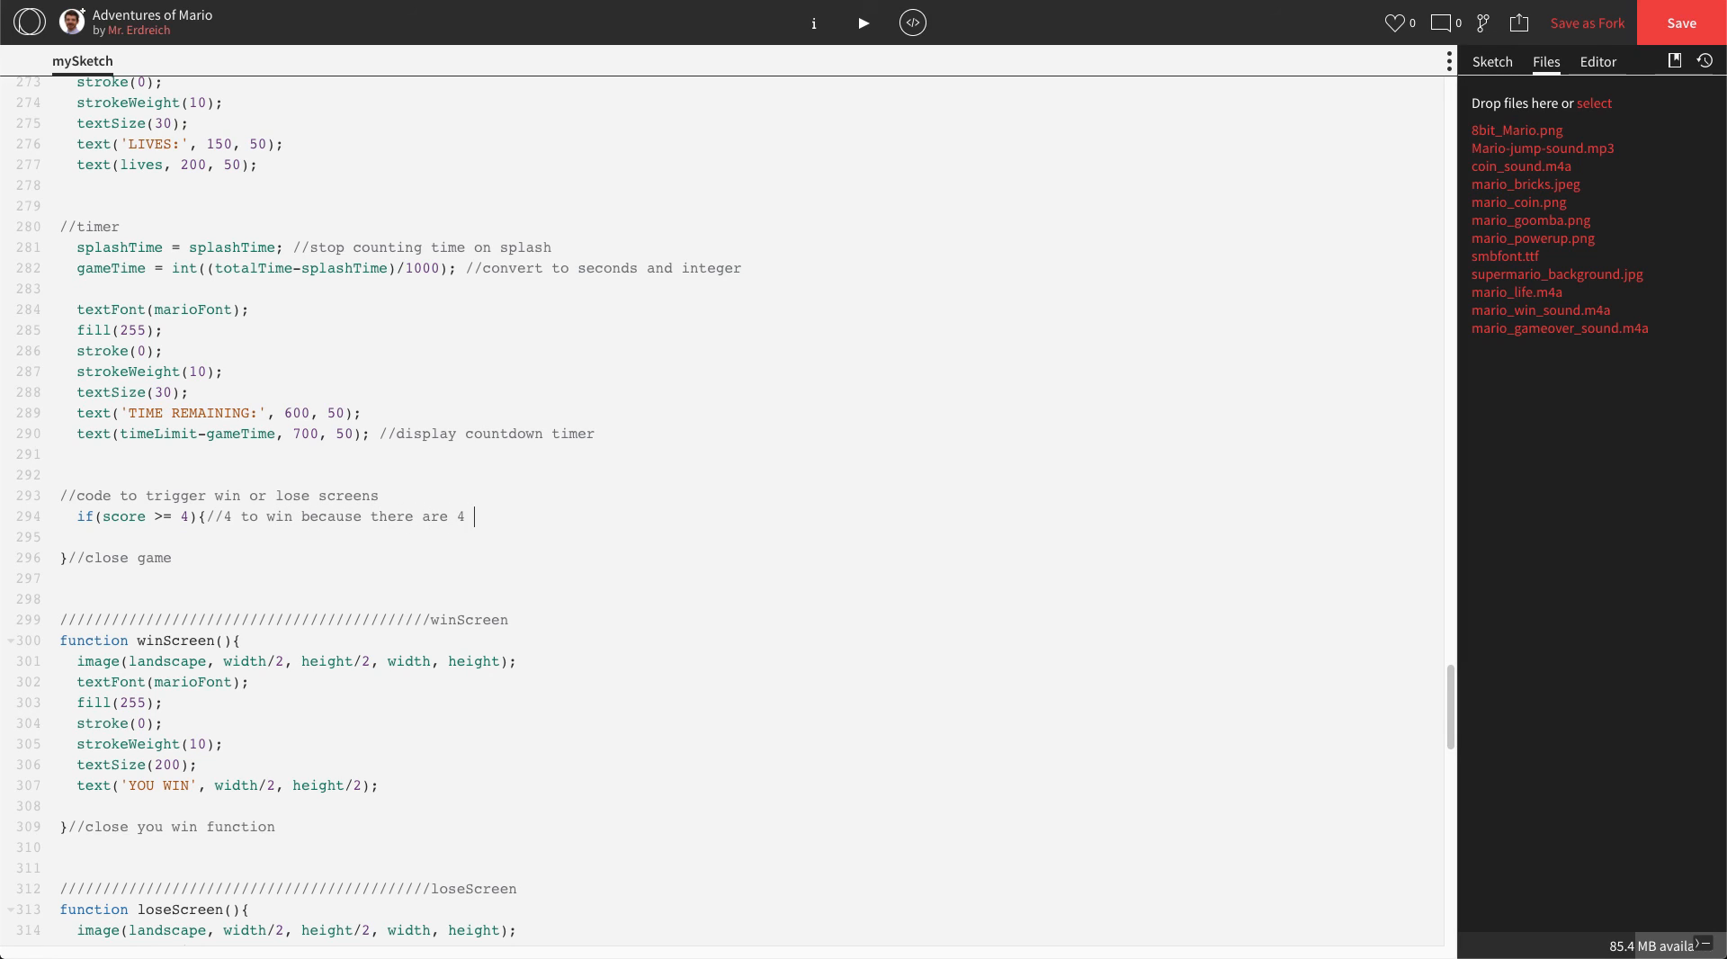
type("coins")
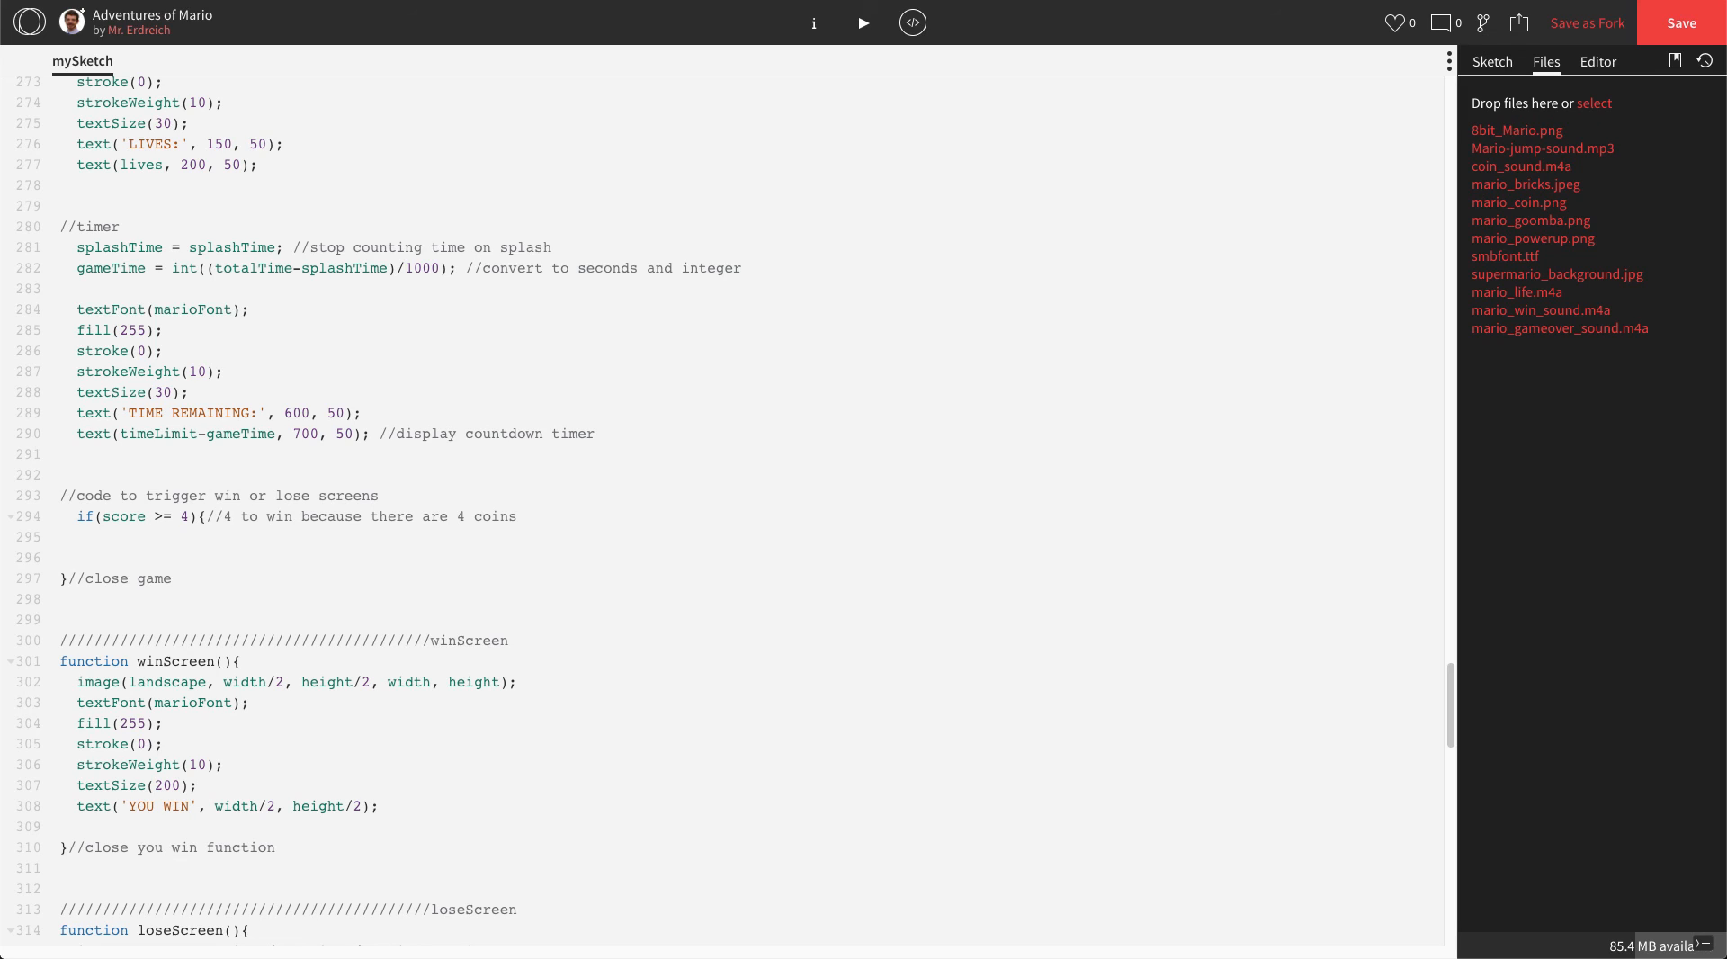
- Inside it play winSound and set stage = 2 to trigger the win screen, with closing comment
type("winSound.p")
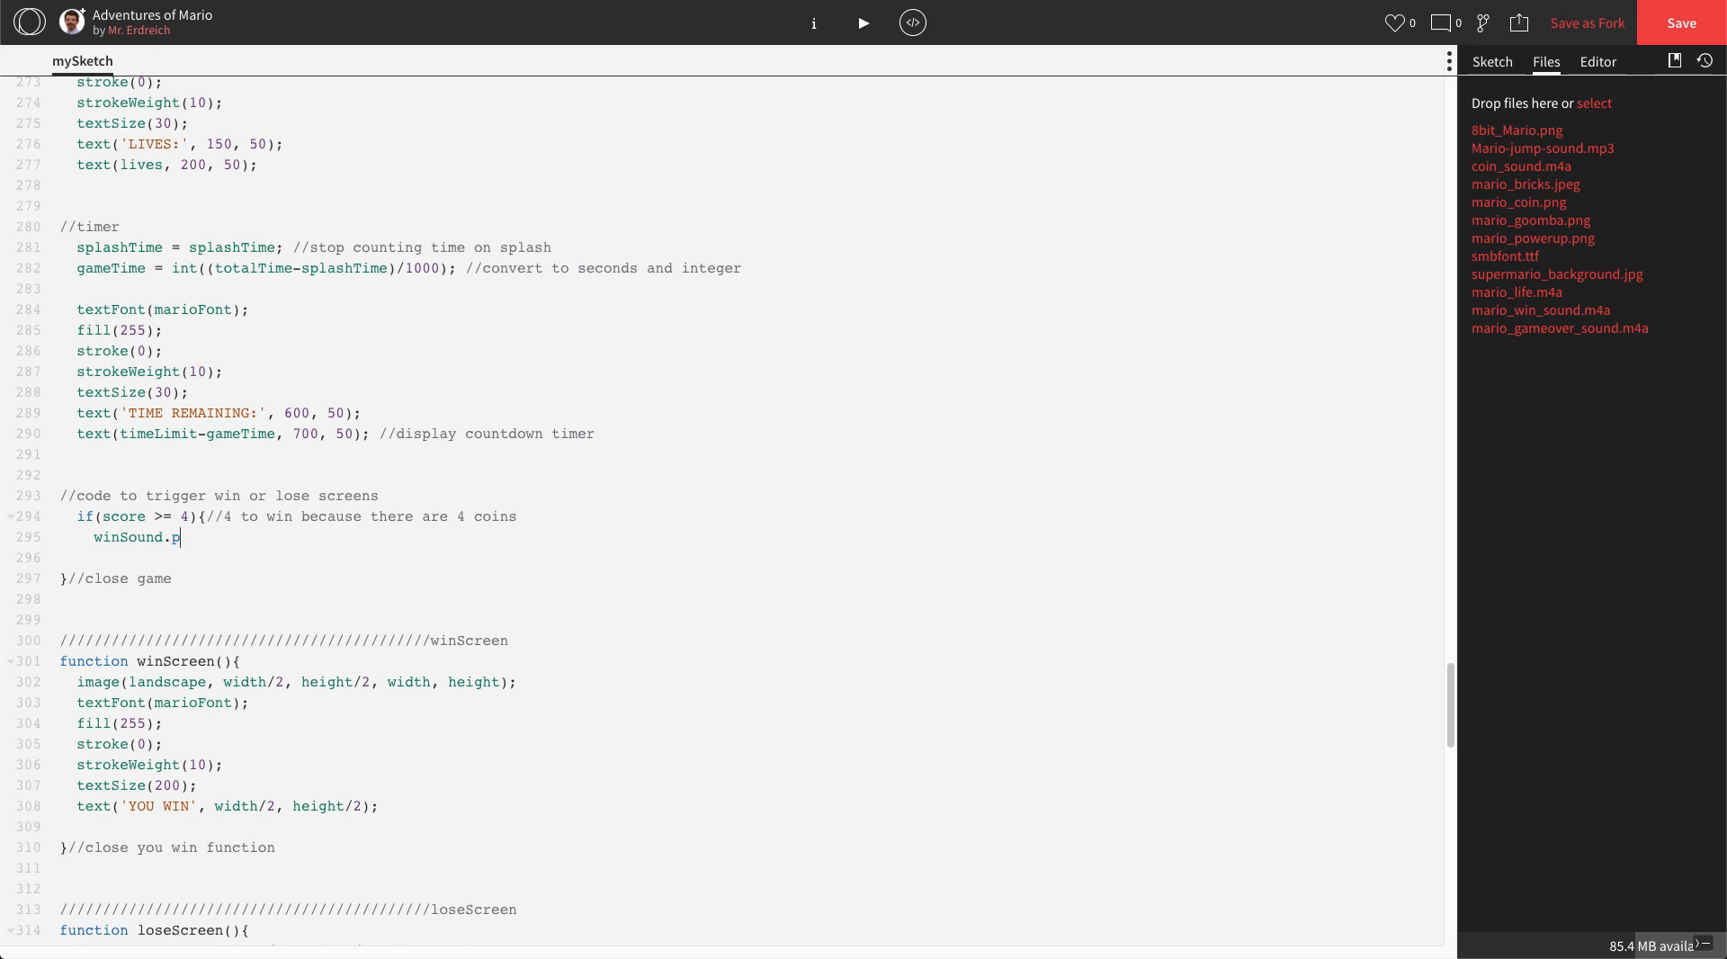
type("lay();")
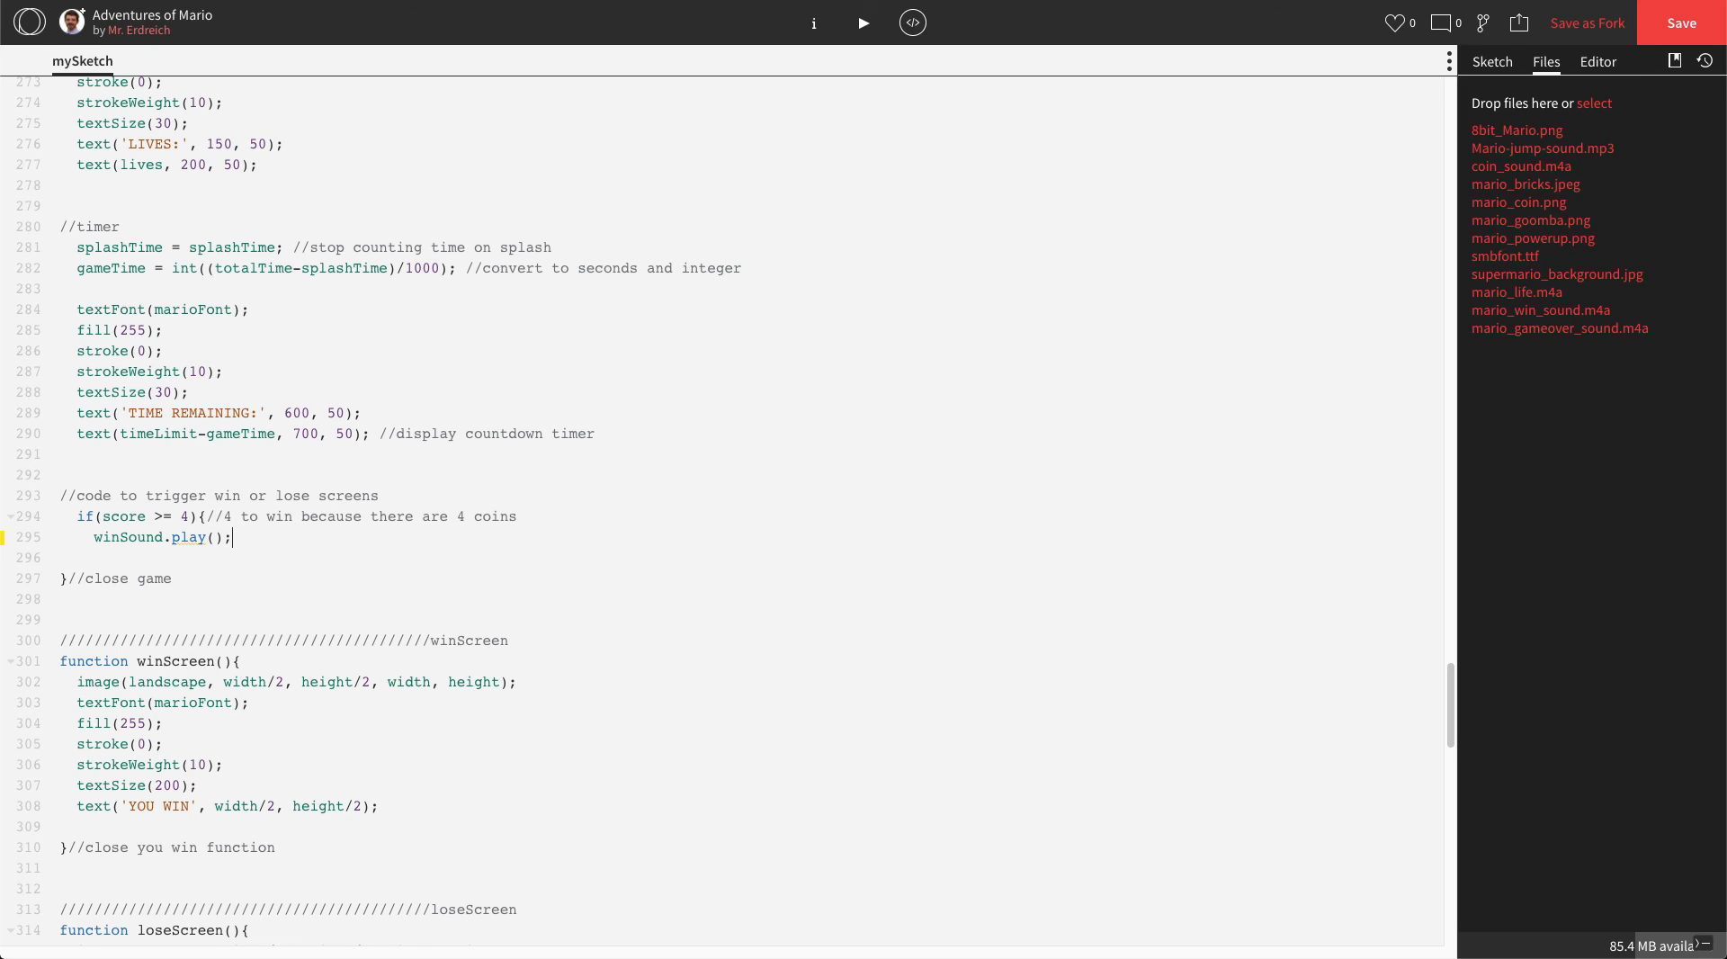
key("Enter")
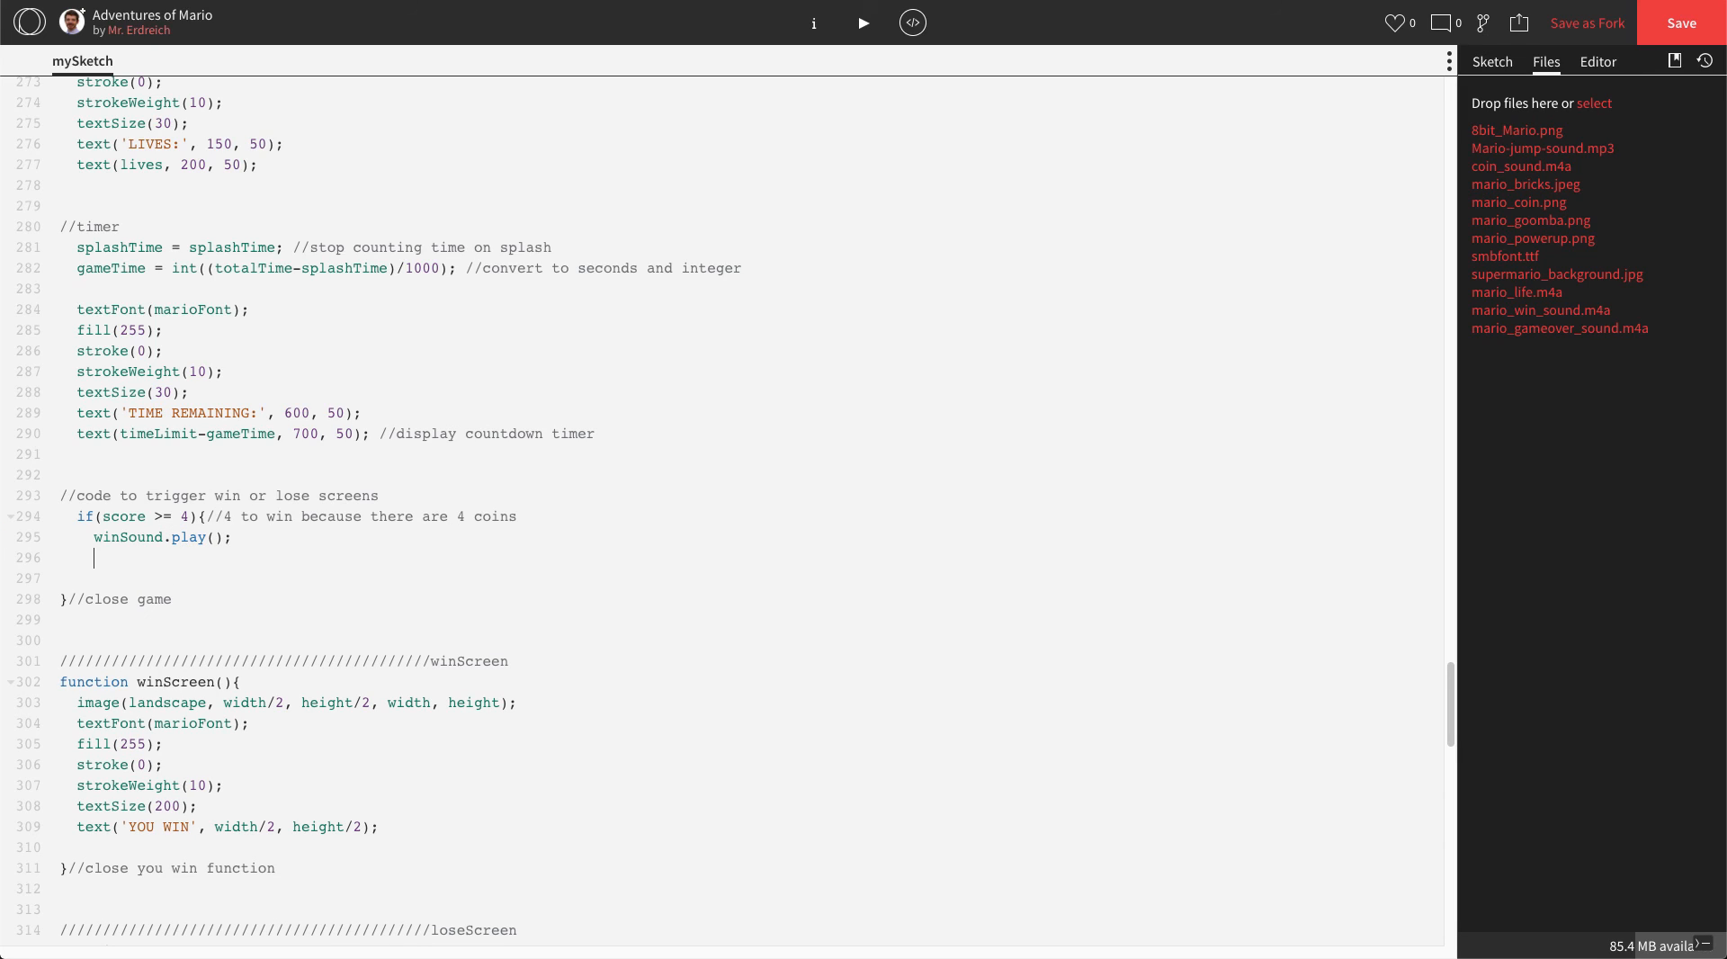
type("stage =")
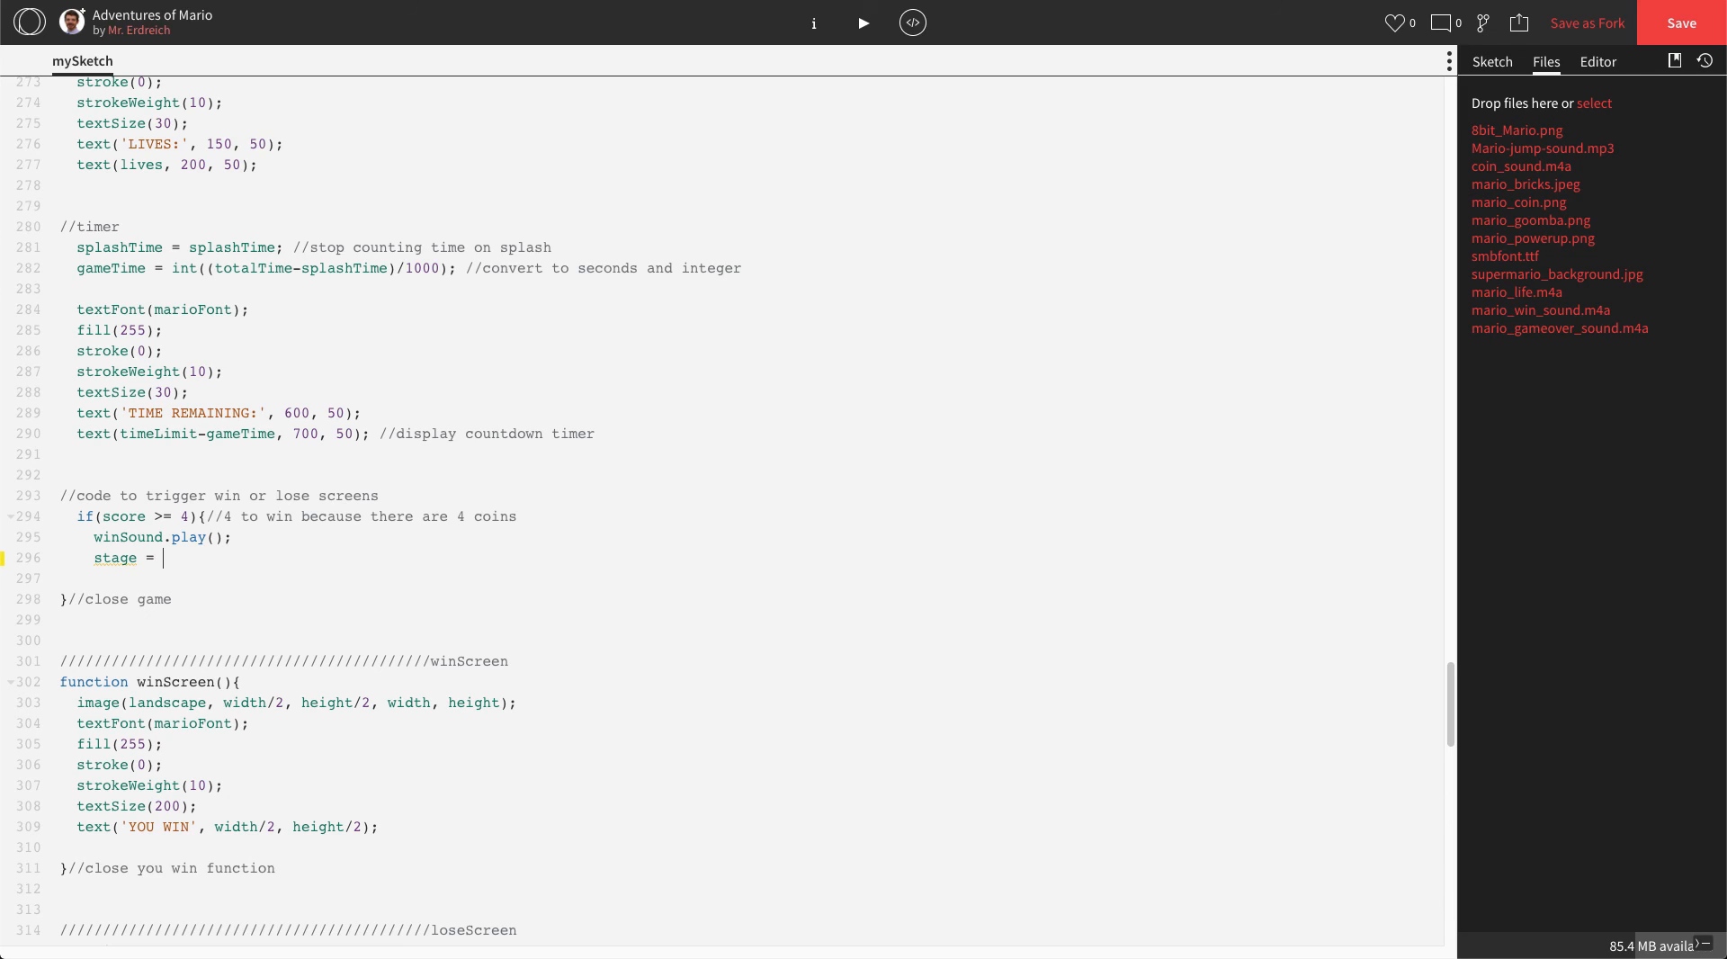
type("2;")
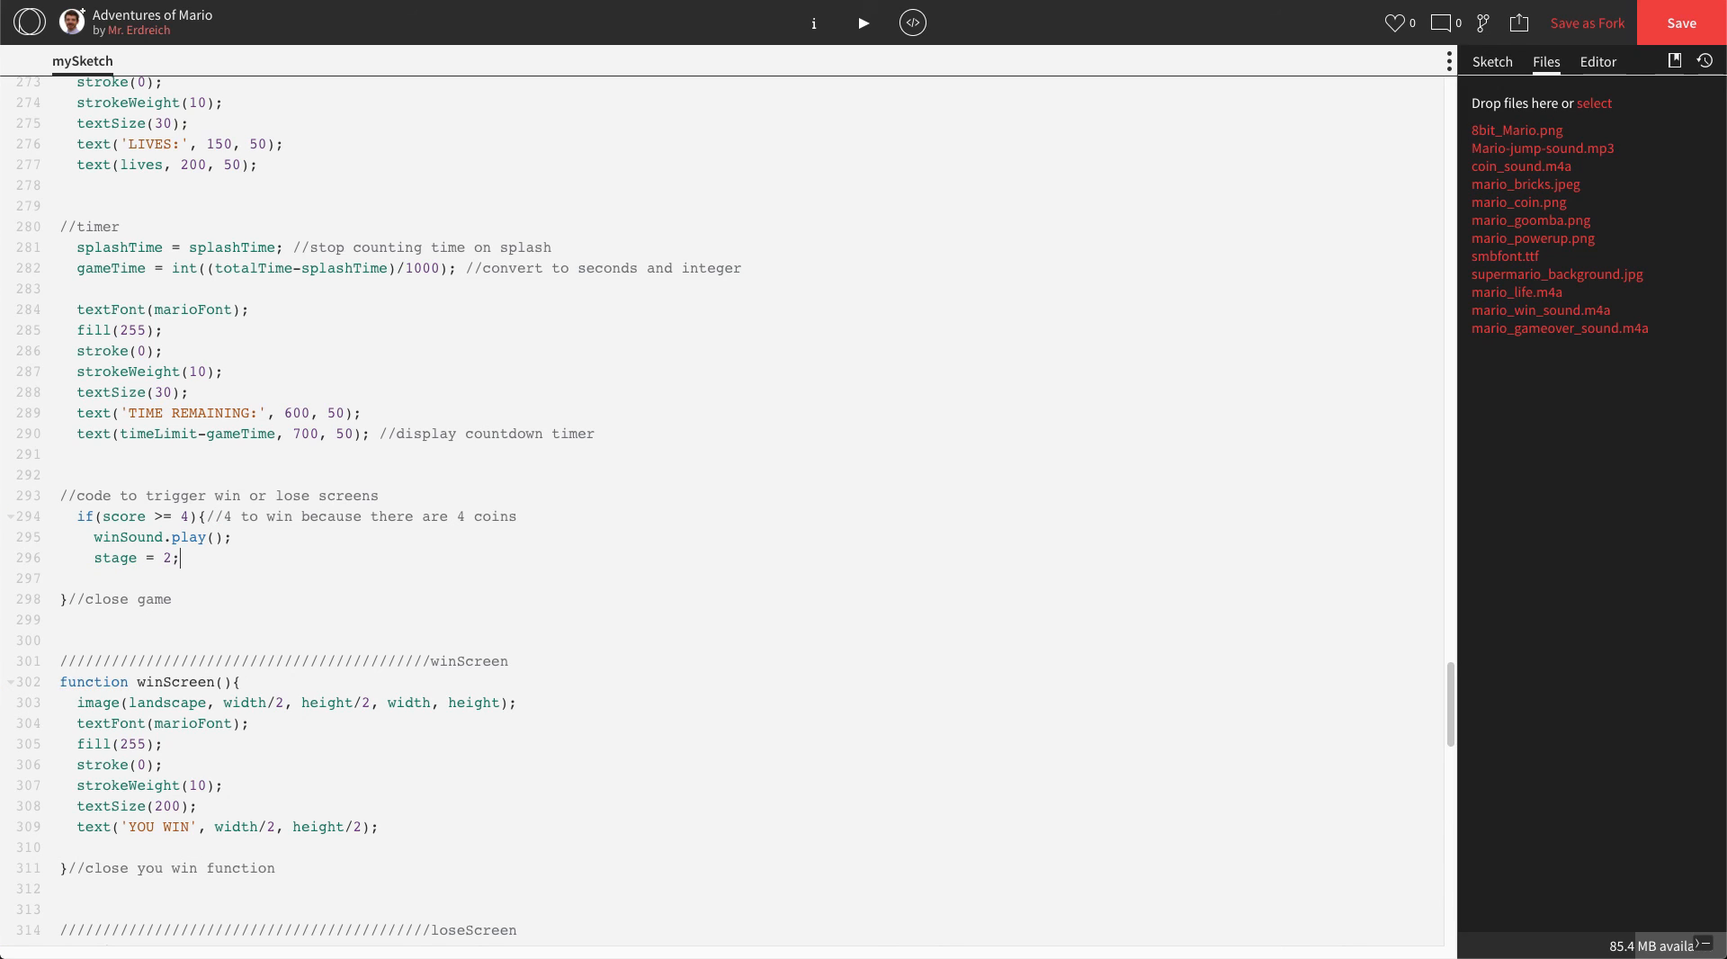
type("//t")
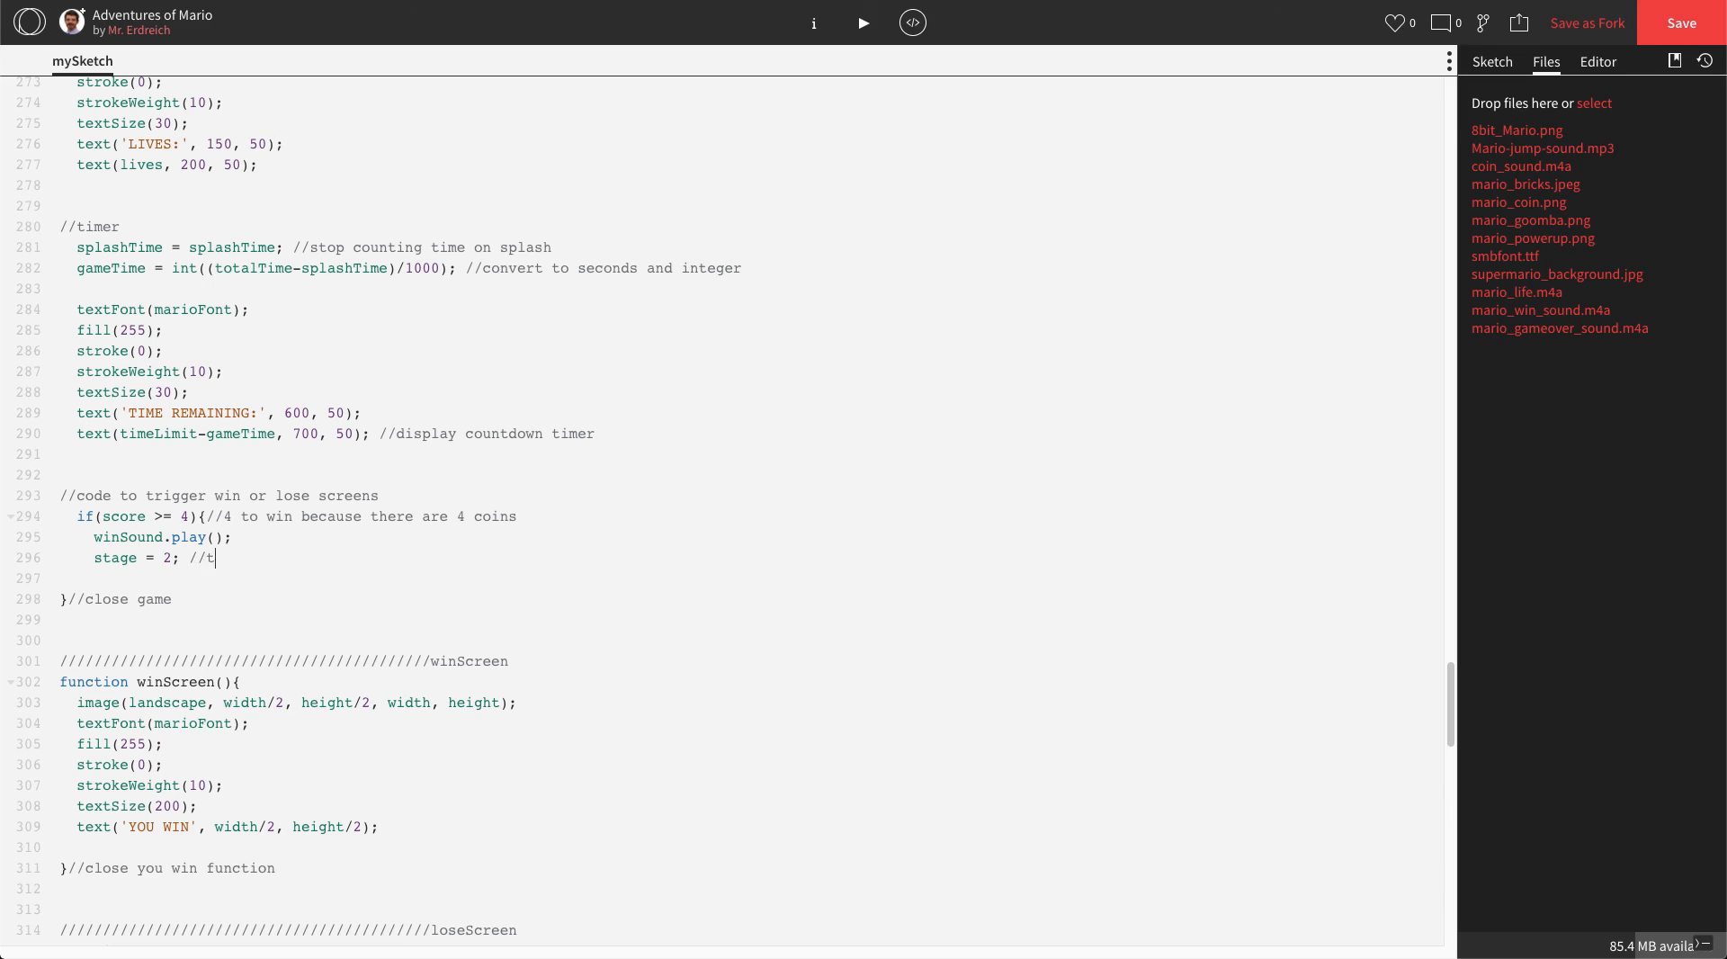
type("rigger win screen")
left_click(748, 578)
type("}")
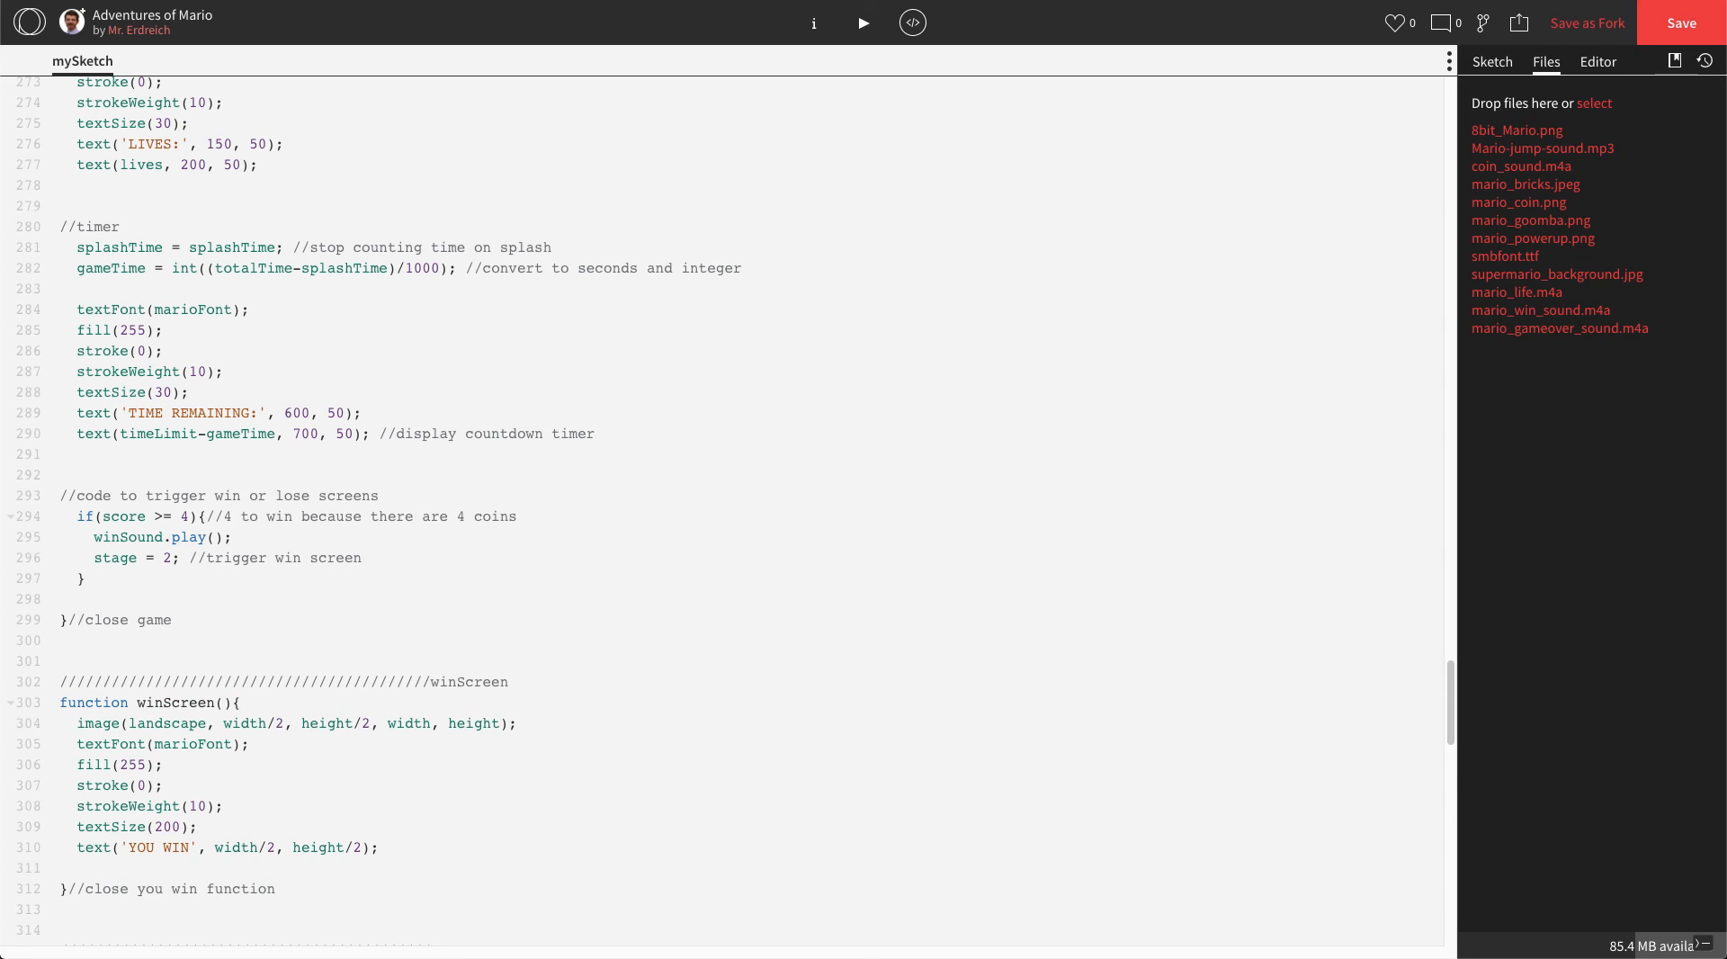
type("//close")
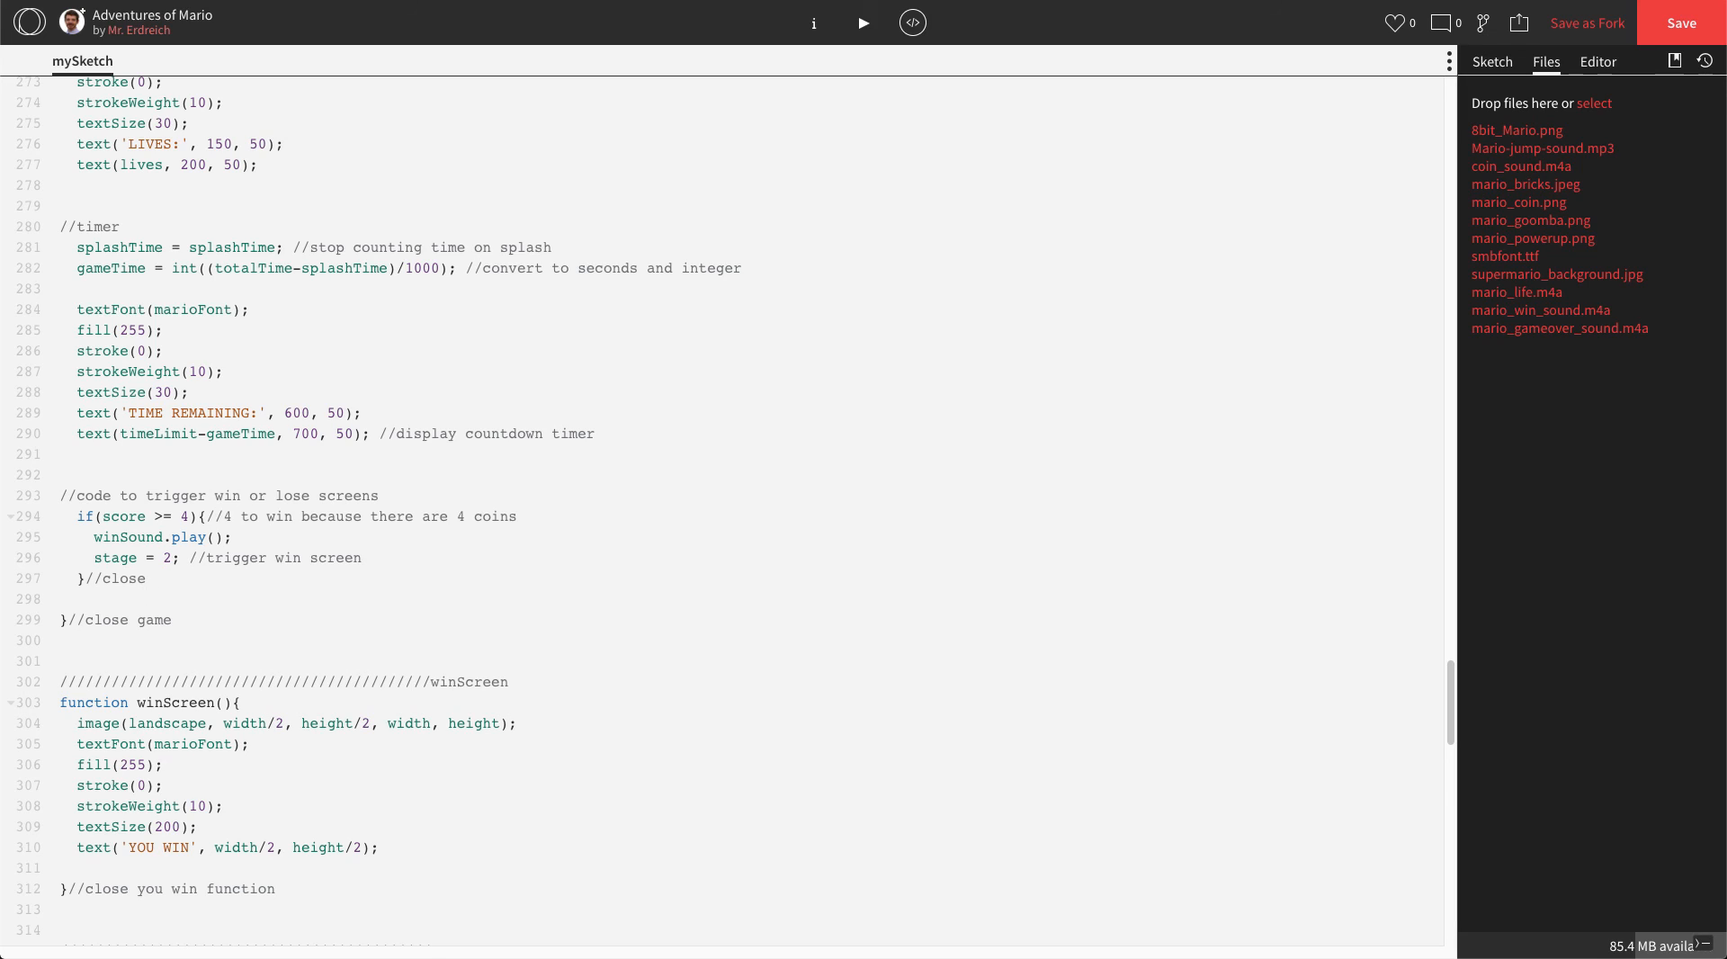
type("you win")
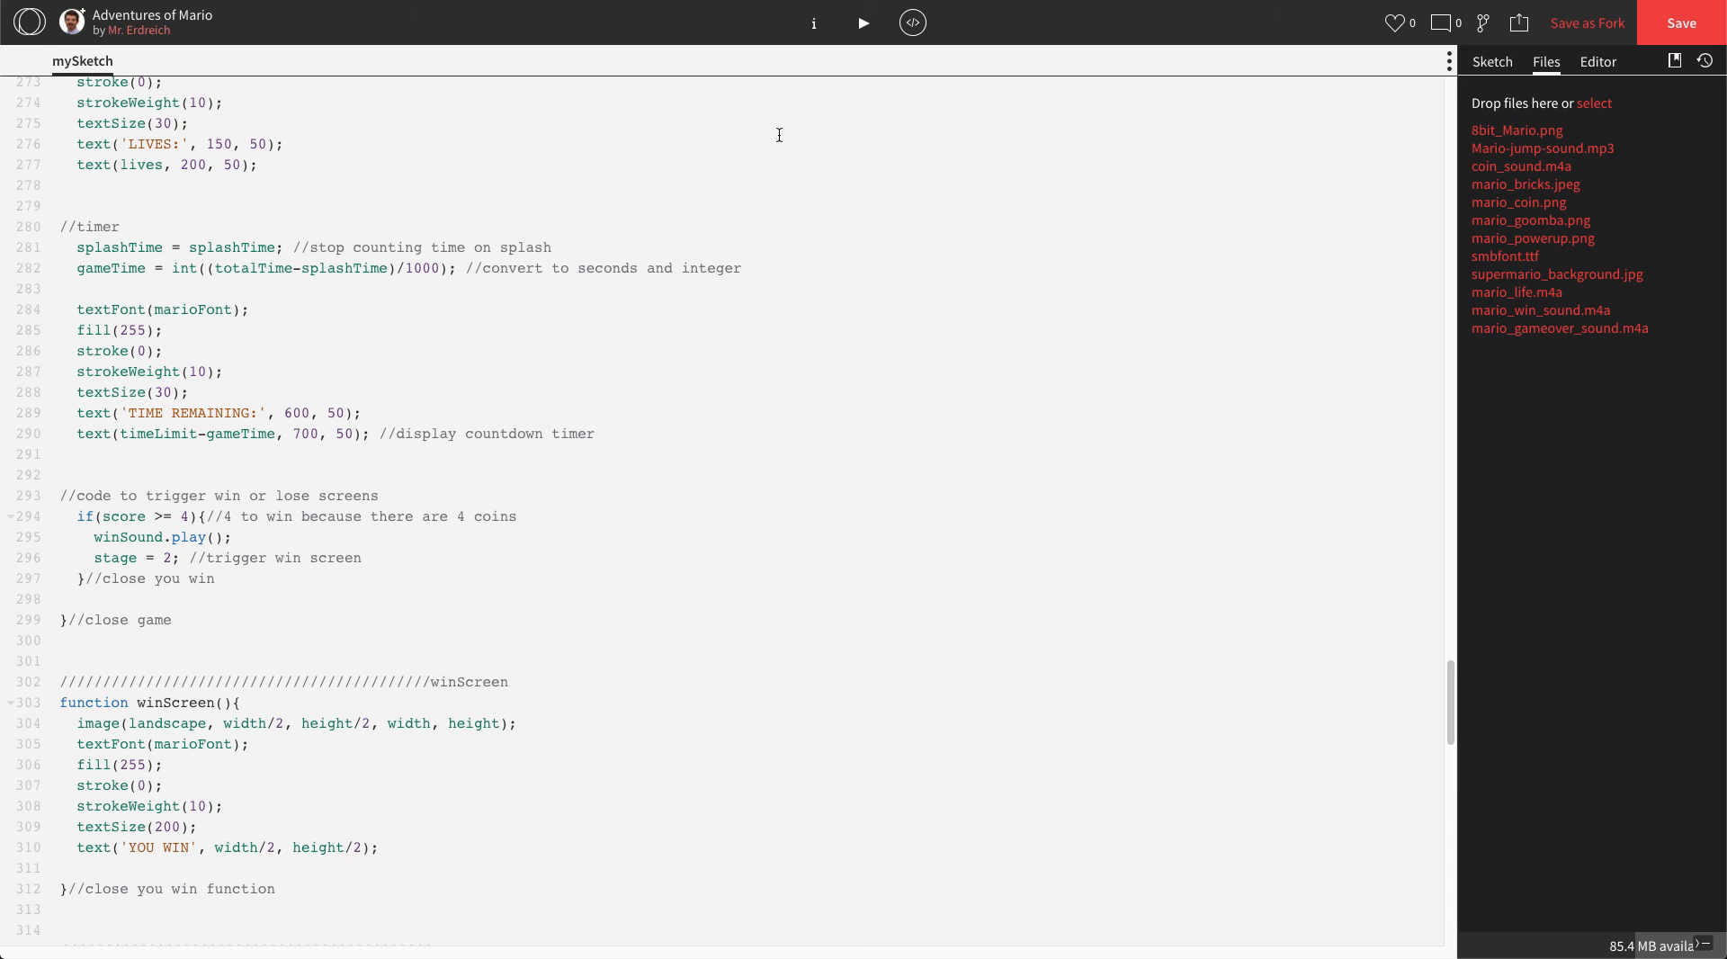
left_click(864, 22)
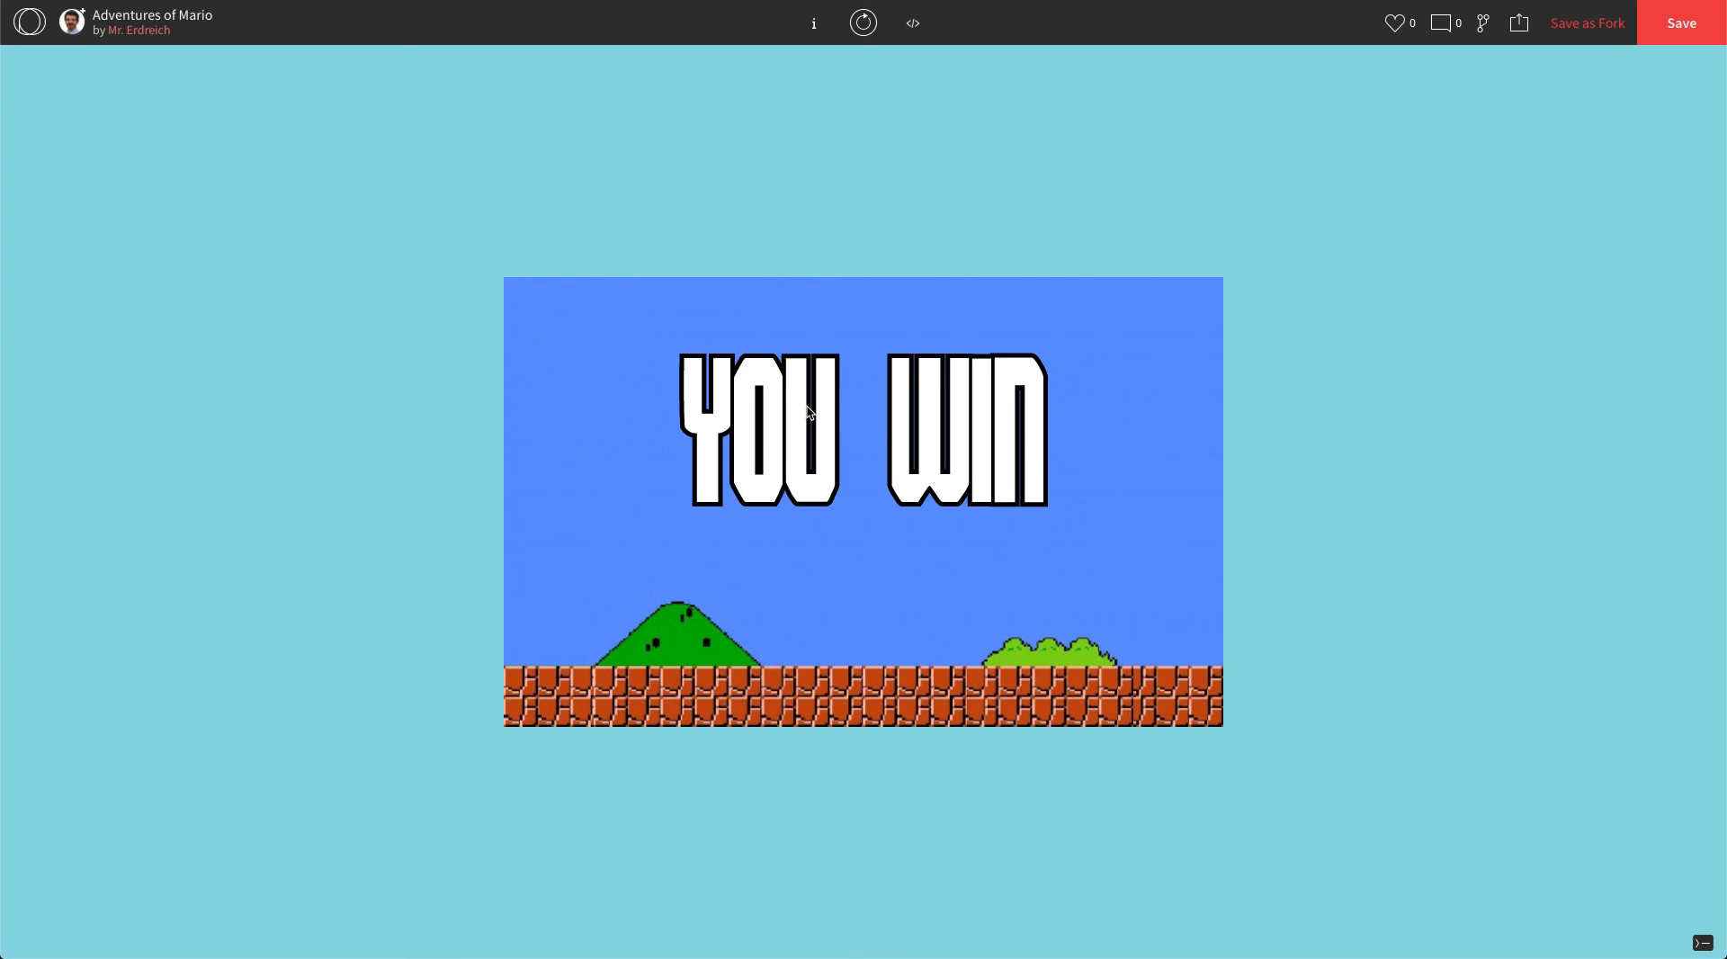
mouse_move(936, 90)
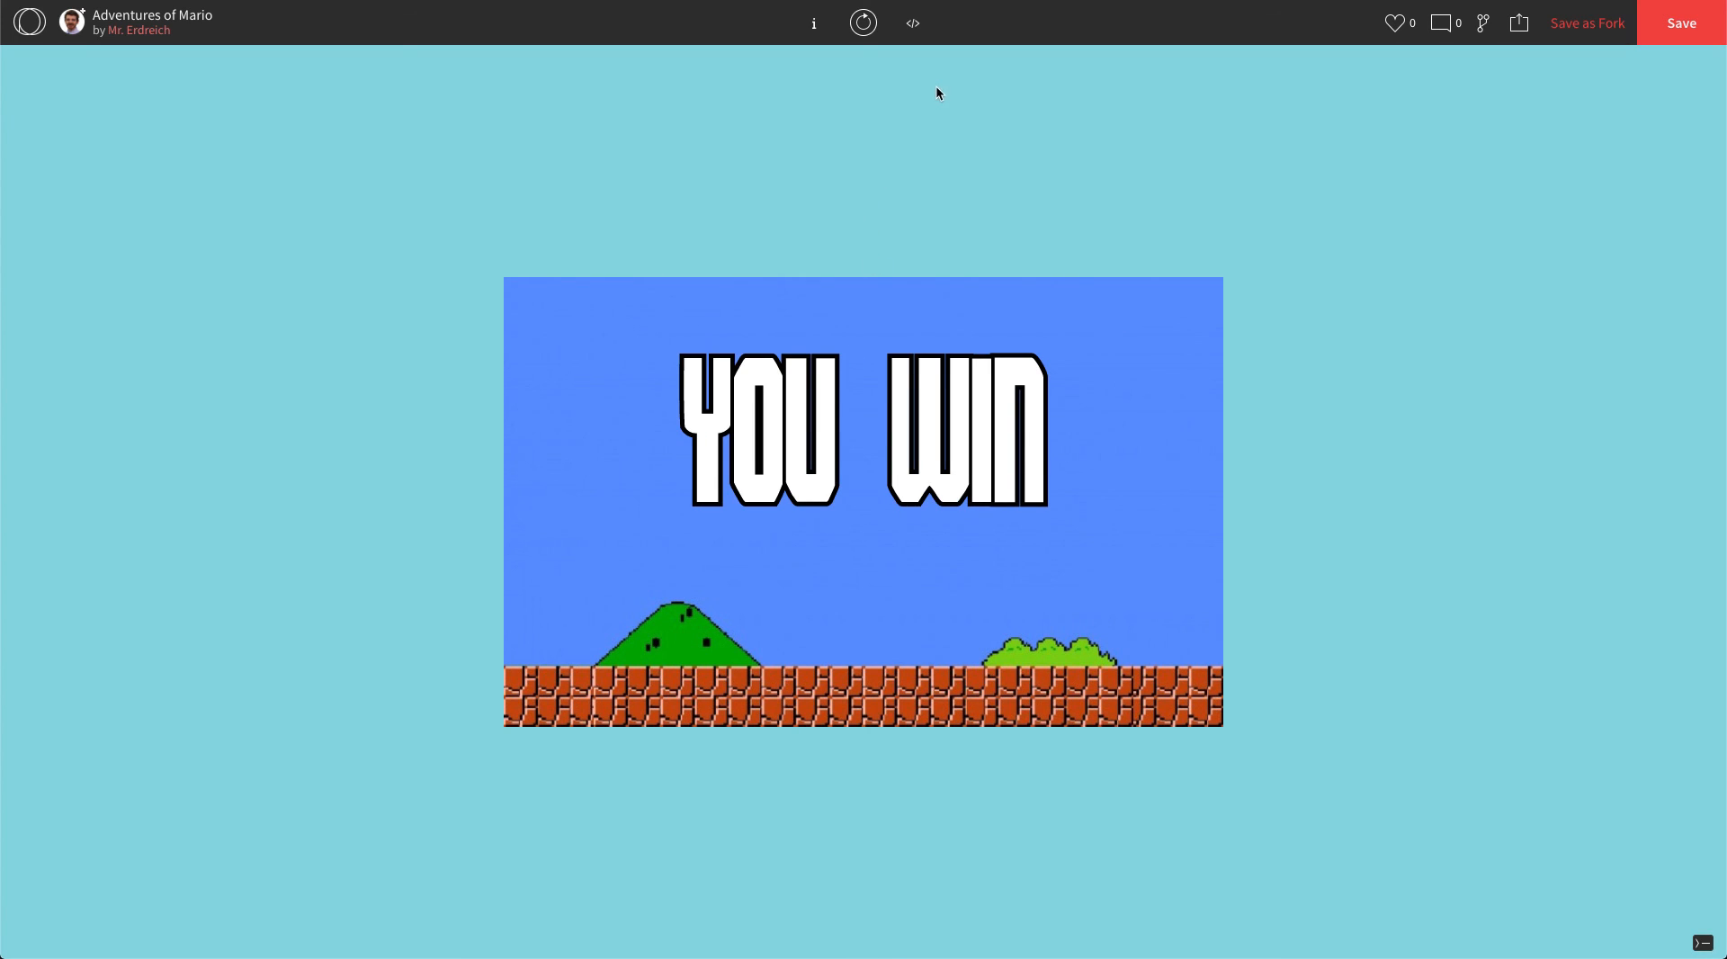
left_click(912, 23)
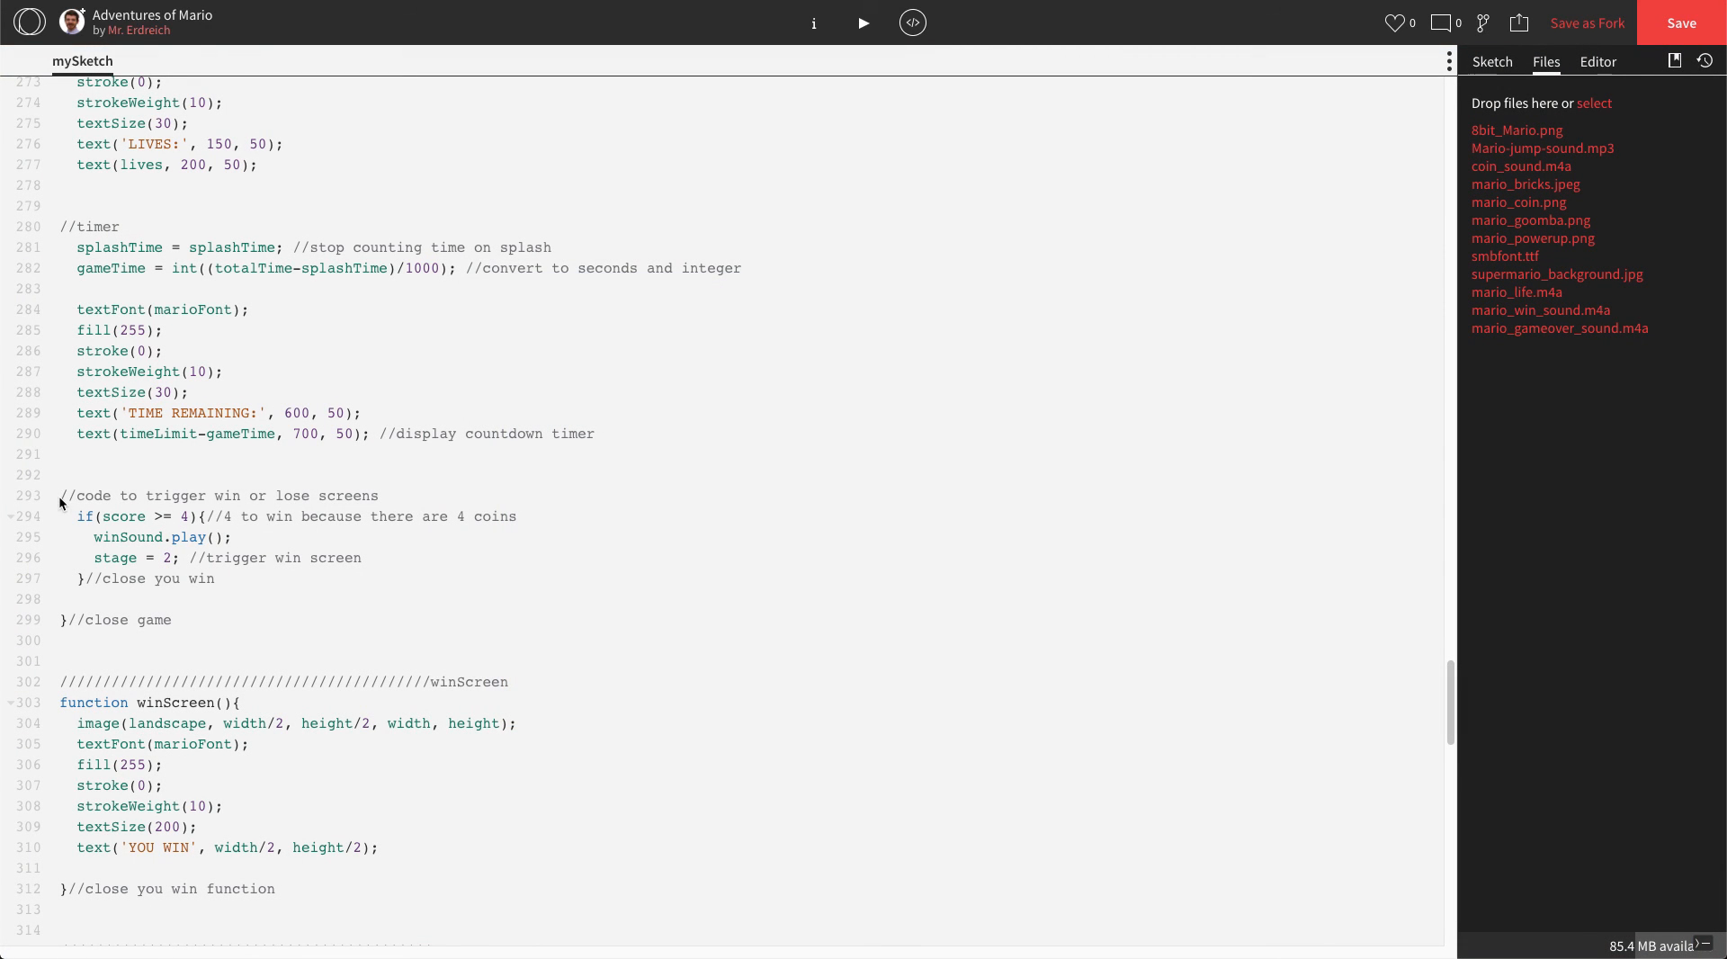
- Start an if(lives <= 0) check commented as no more lives so lose
left_click(388, 557)
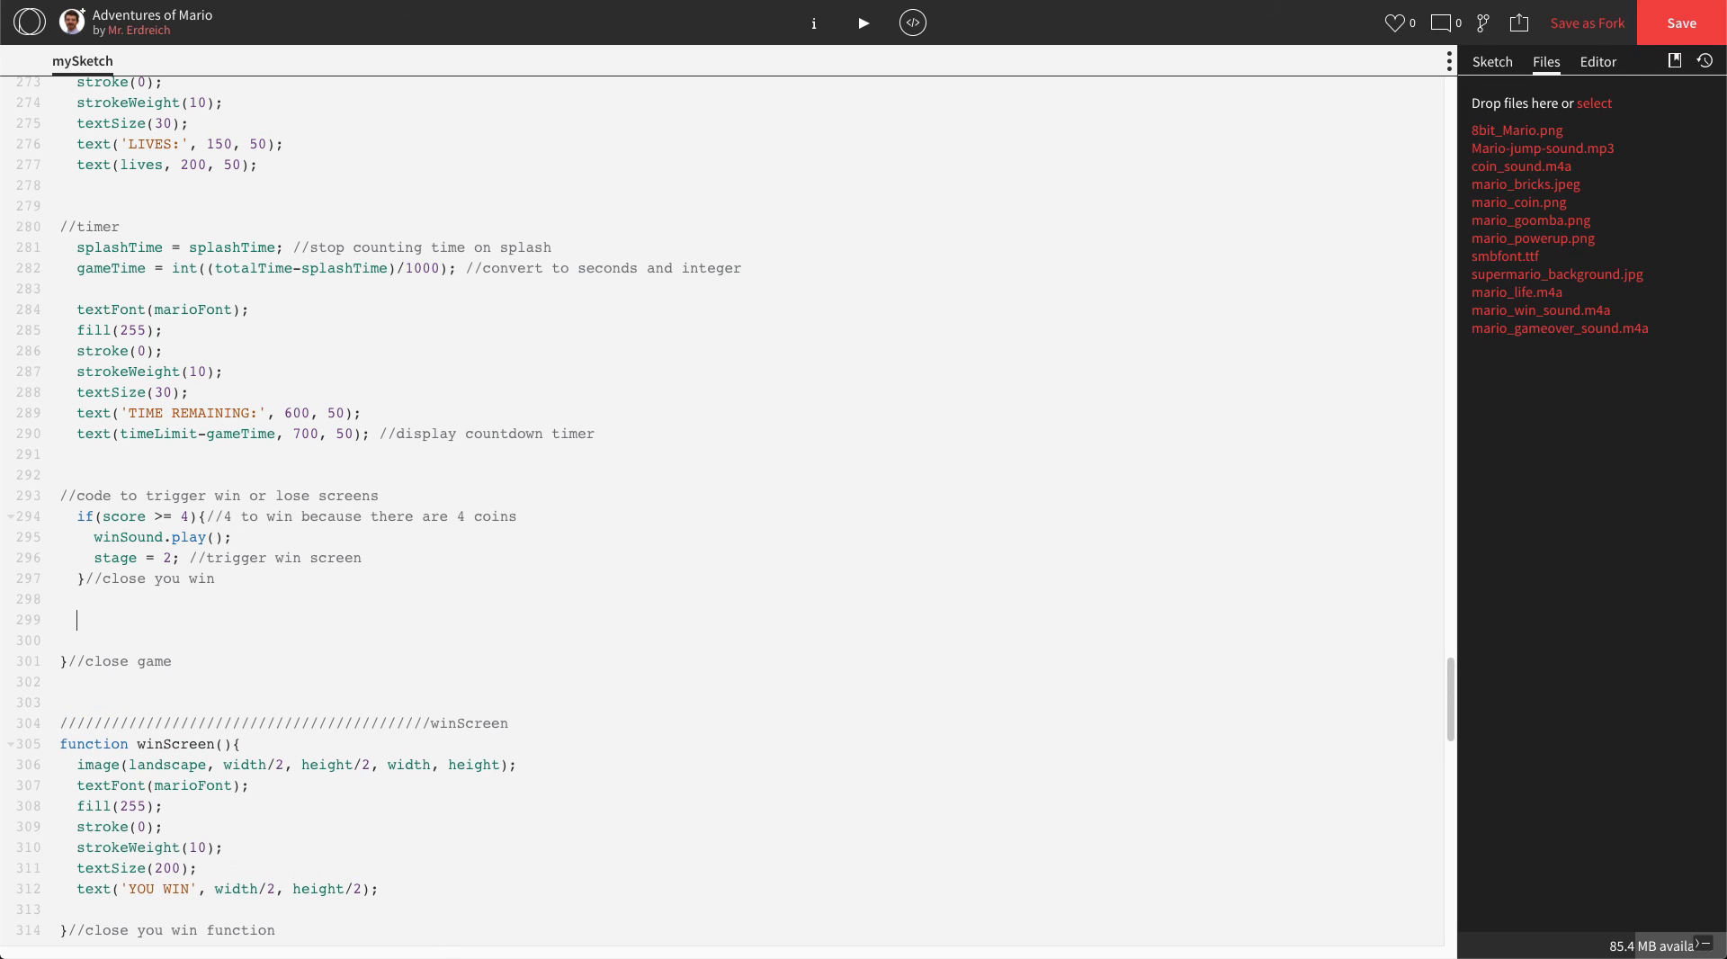
type("if")
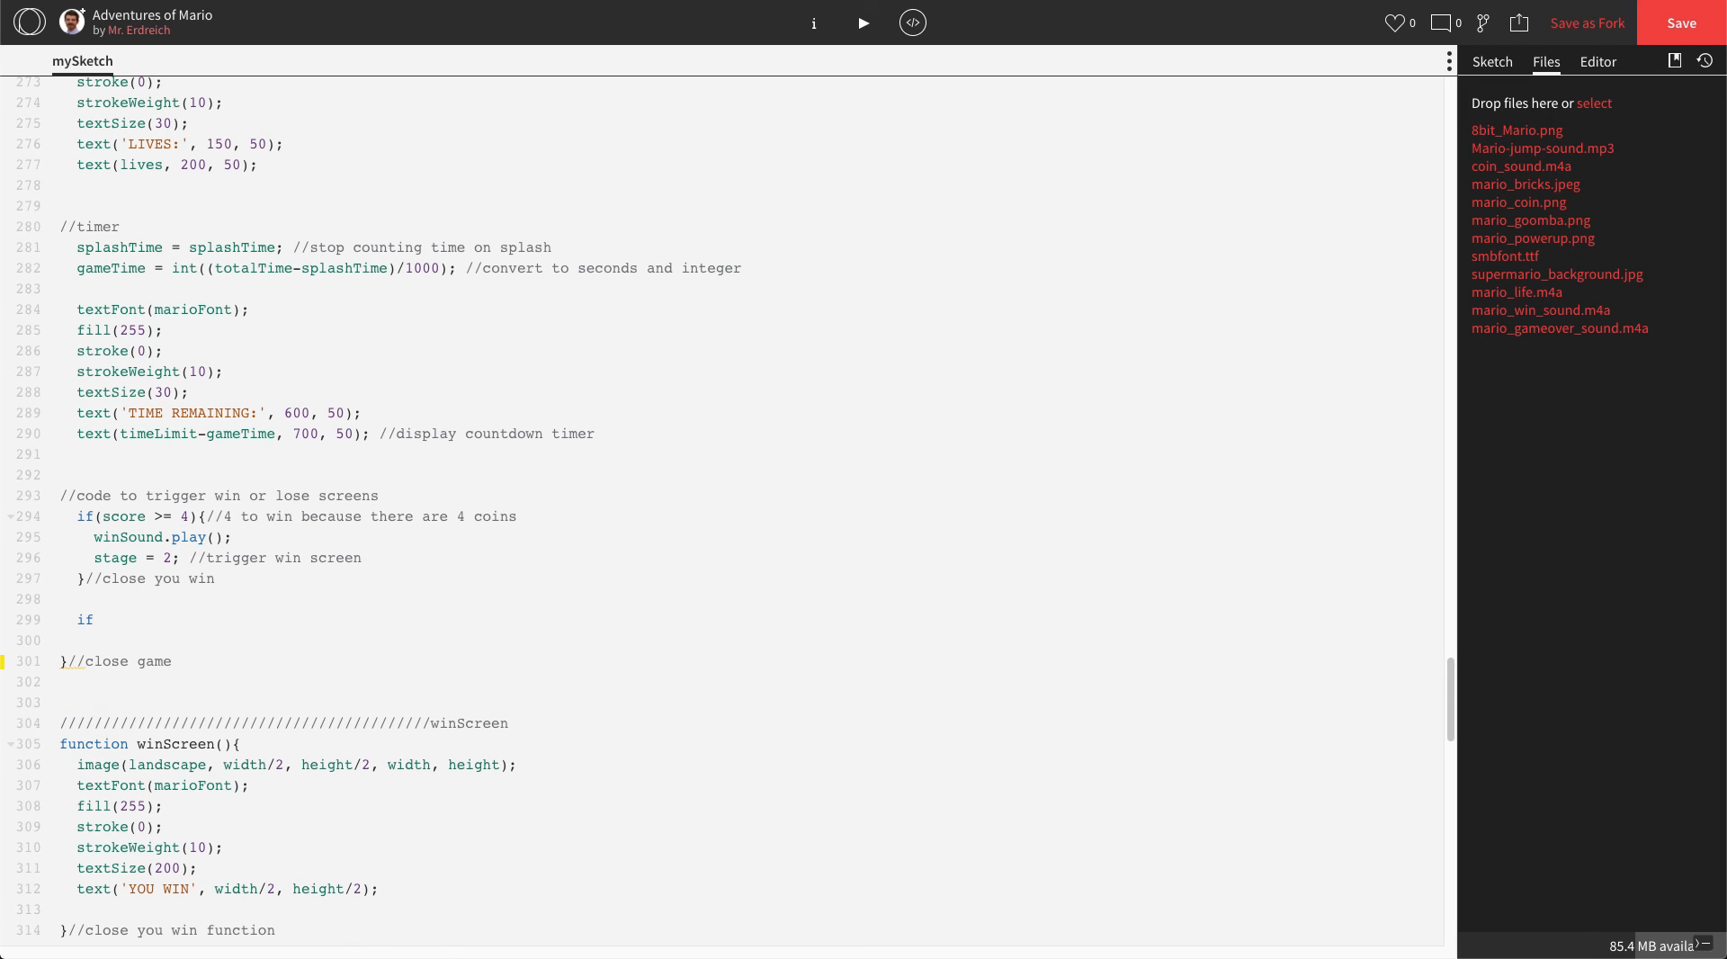
type("(l")
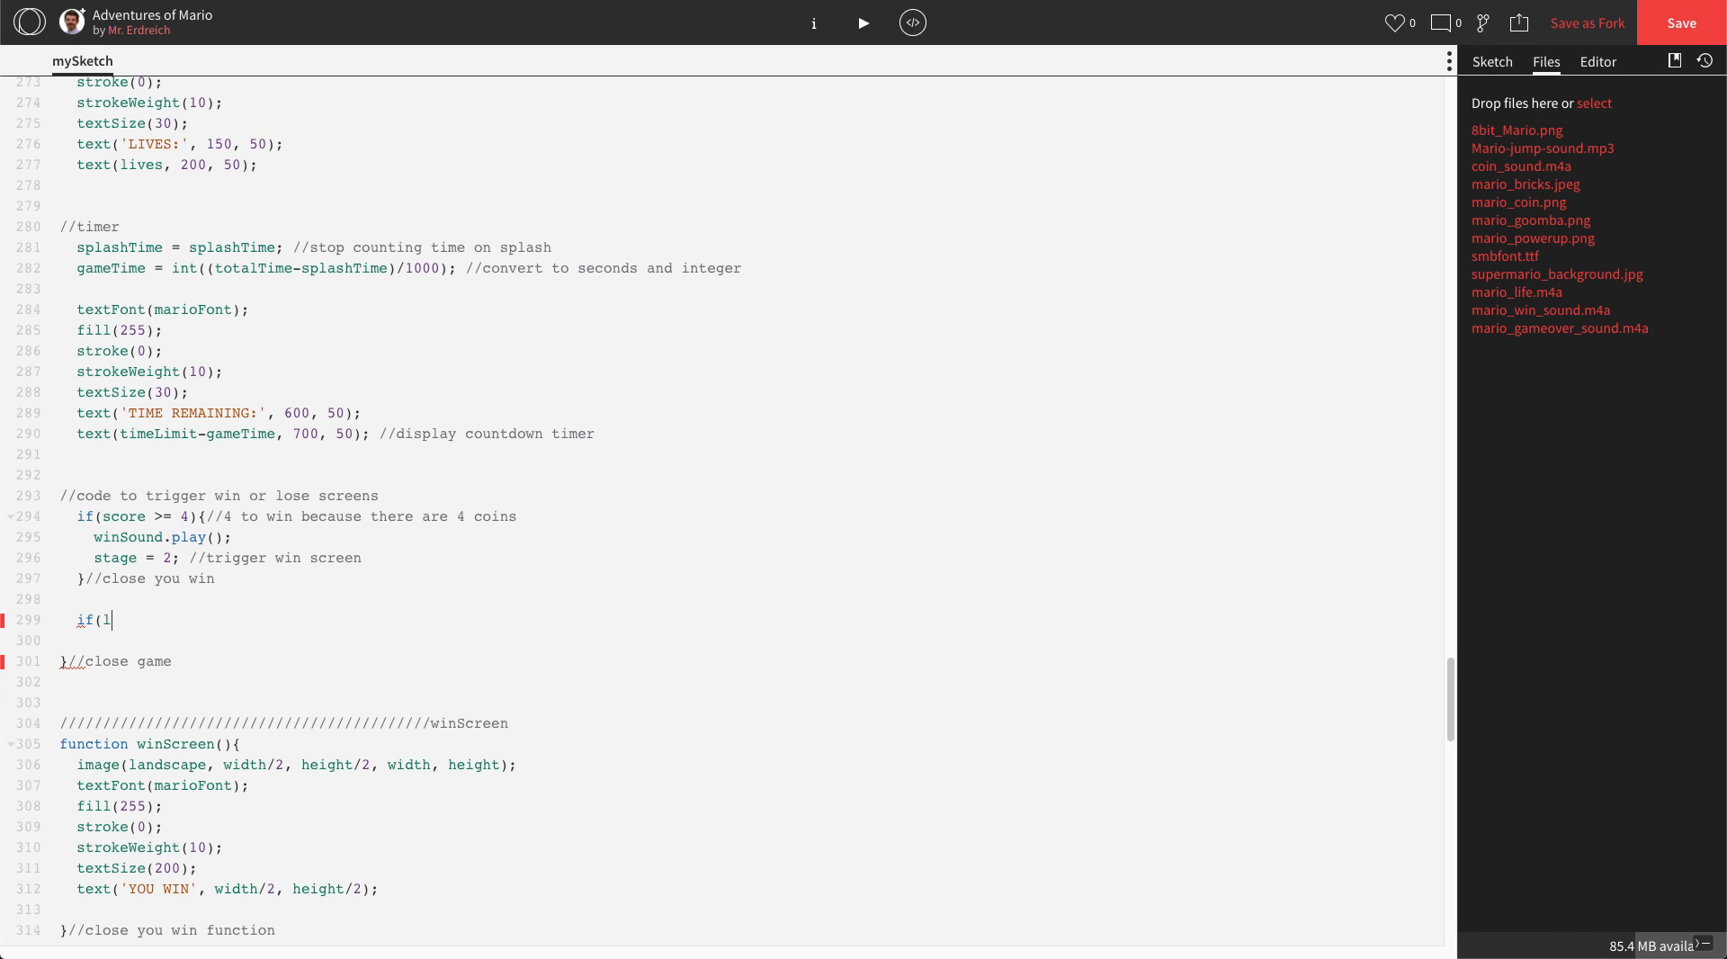
type("ives <")
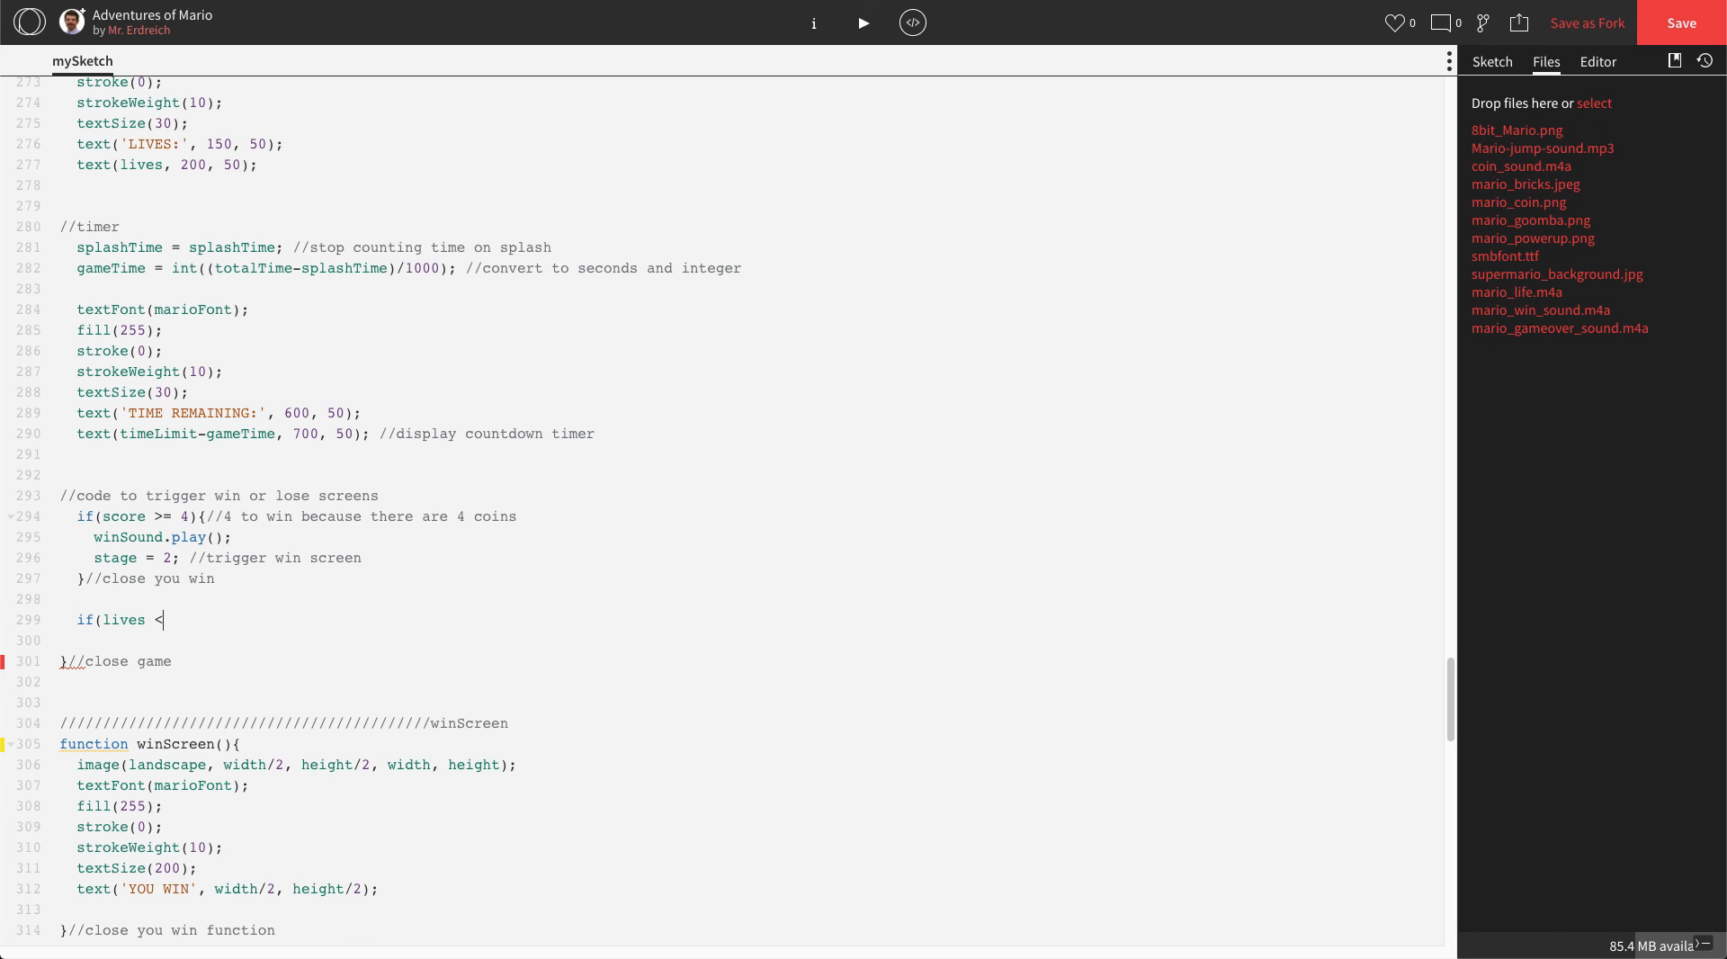
type("=")
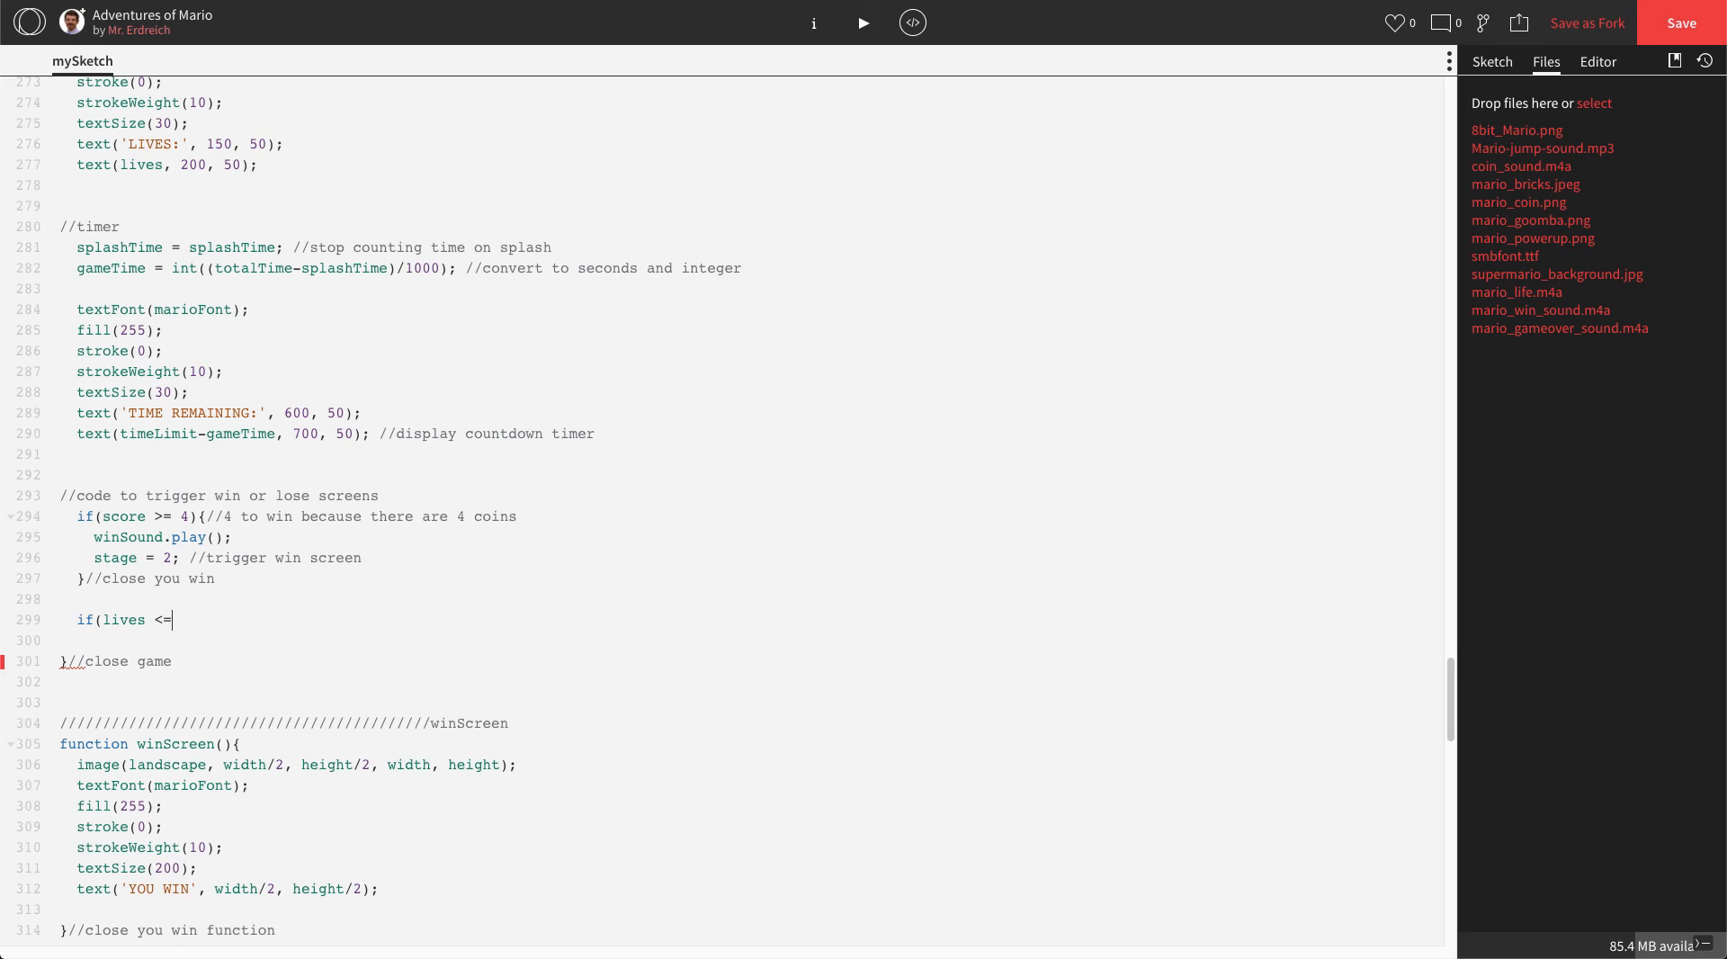
type("0")
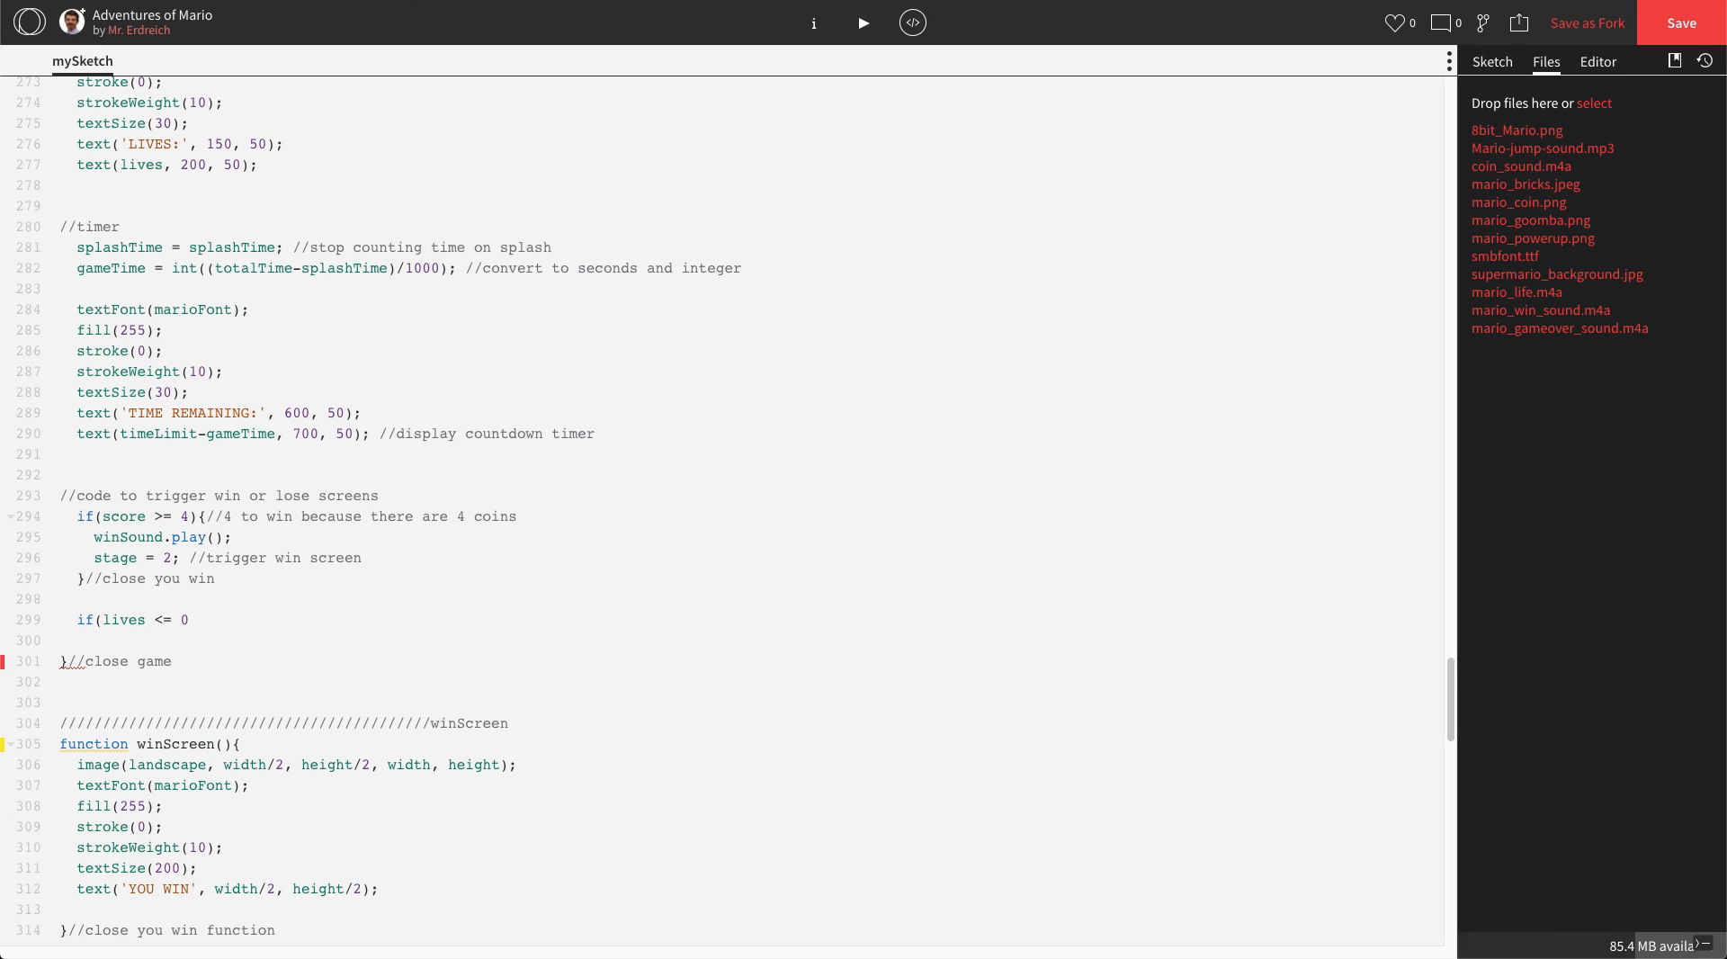
type("{//no more lives so")
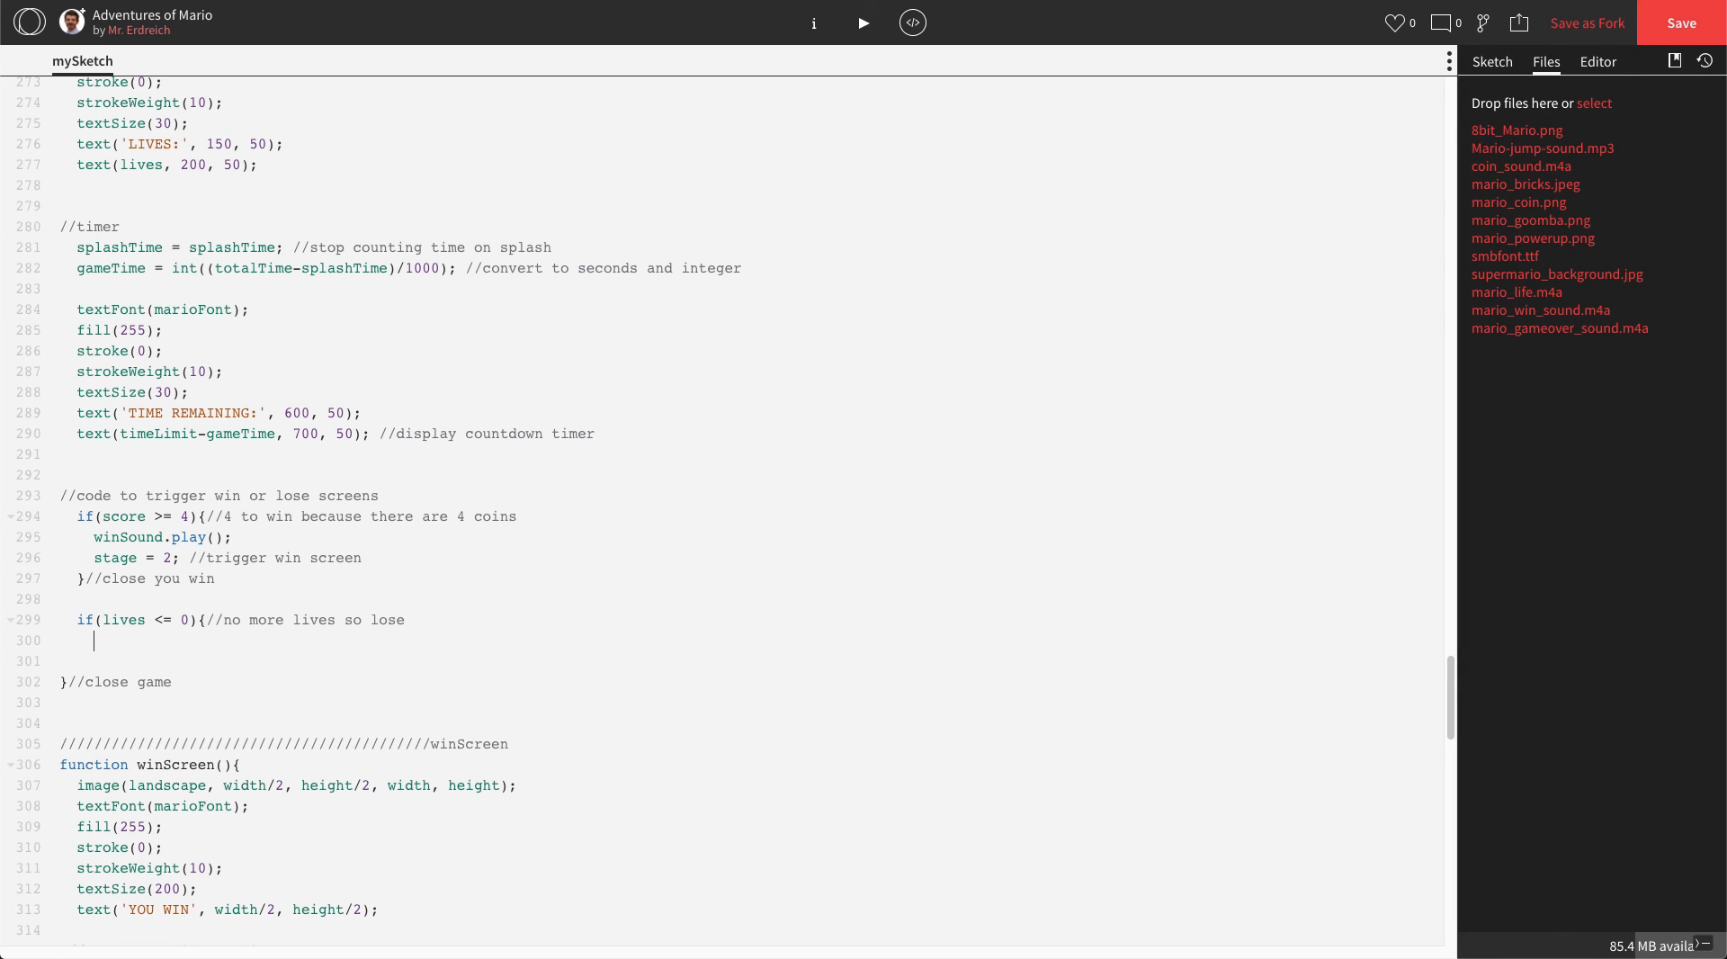
- Inside it play loseSound and set stage = 3, with a closing no-lives comment
type("loseSound.pla")
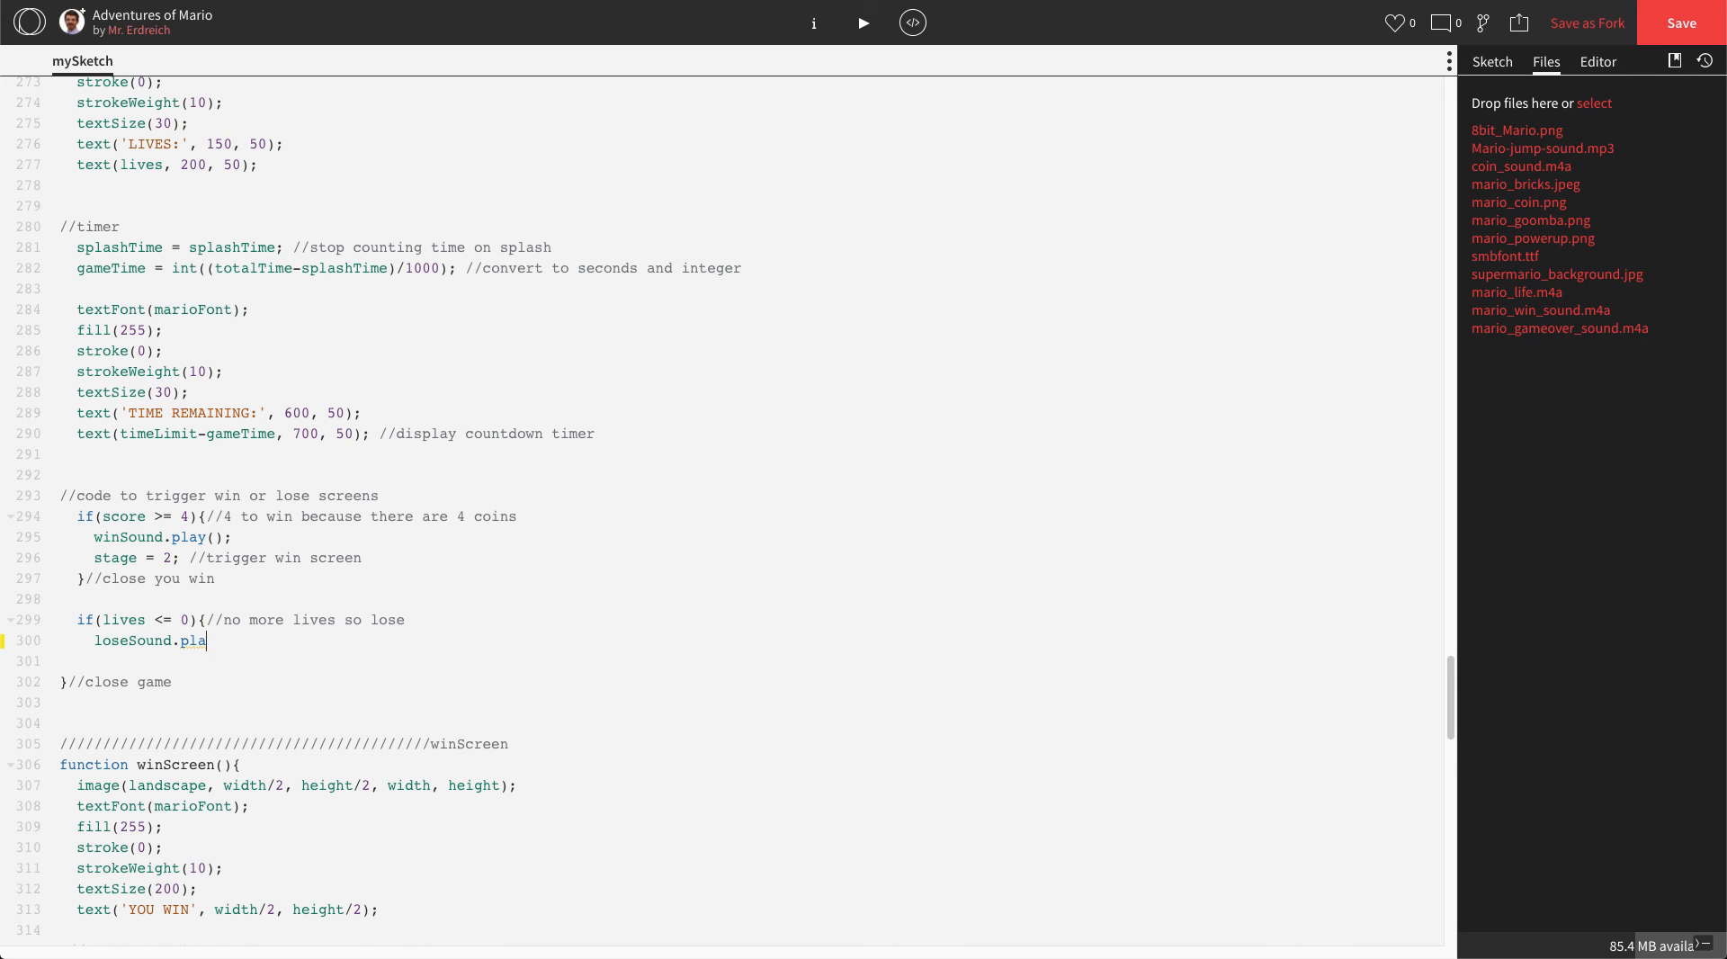
type("y();")
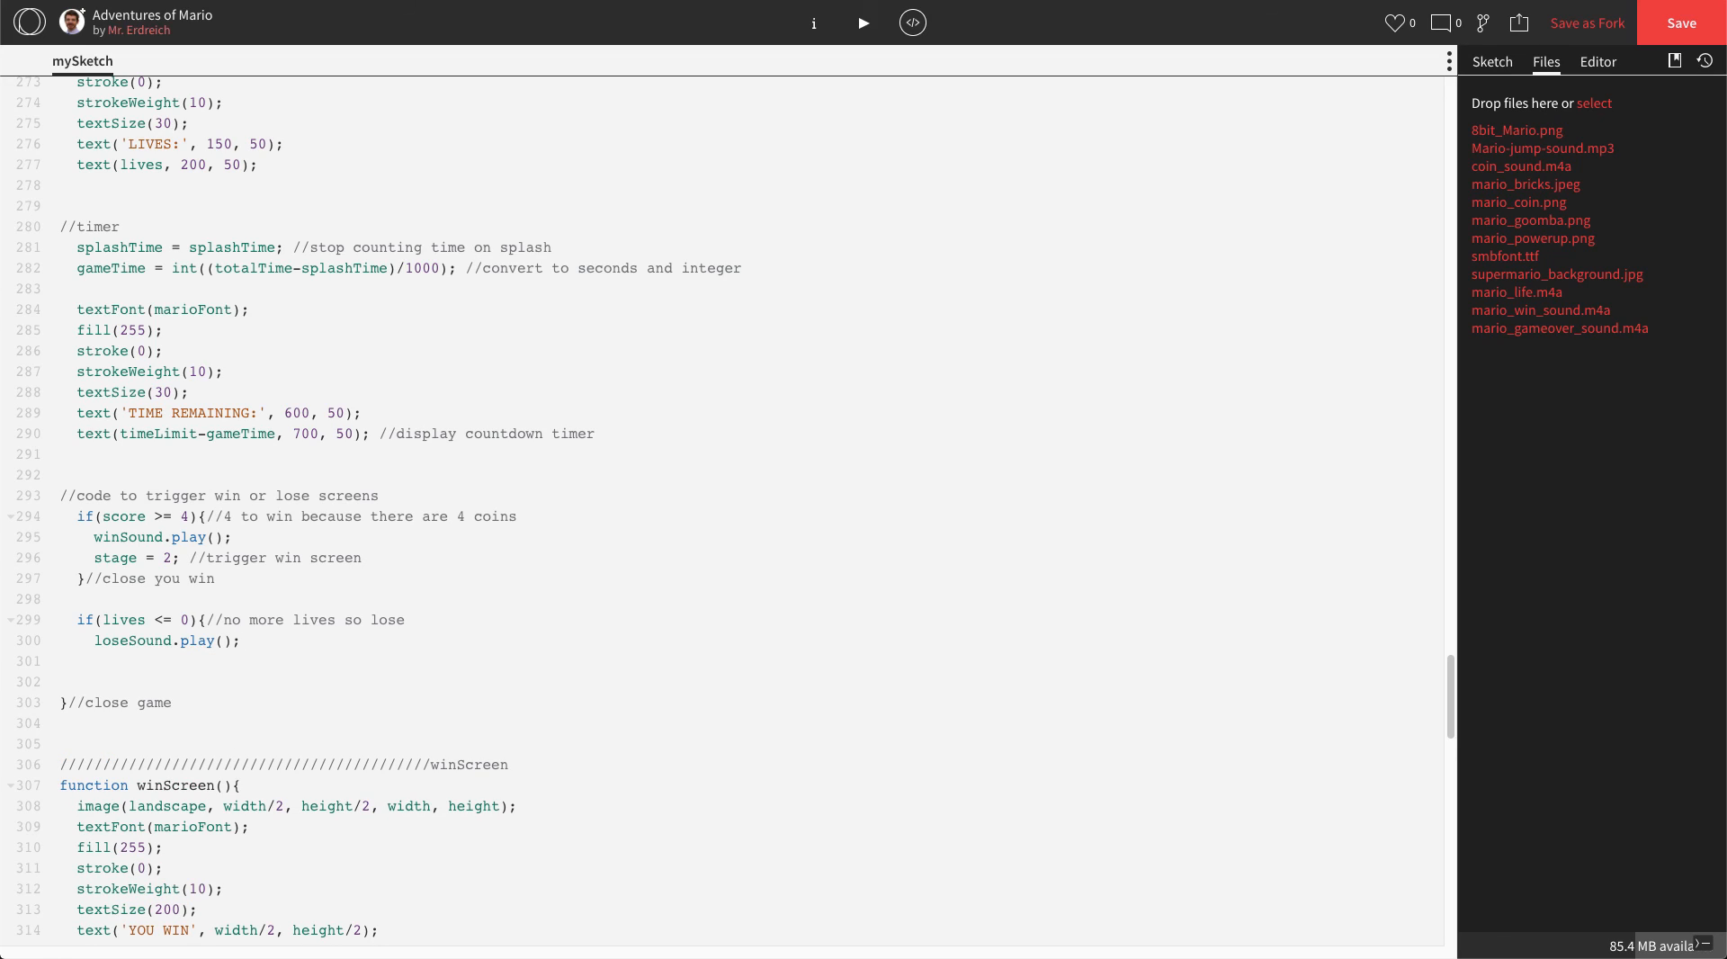
type("stage = 3;")
type("}//")
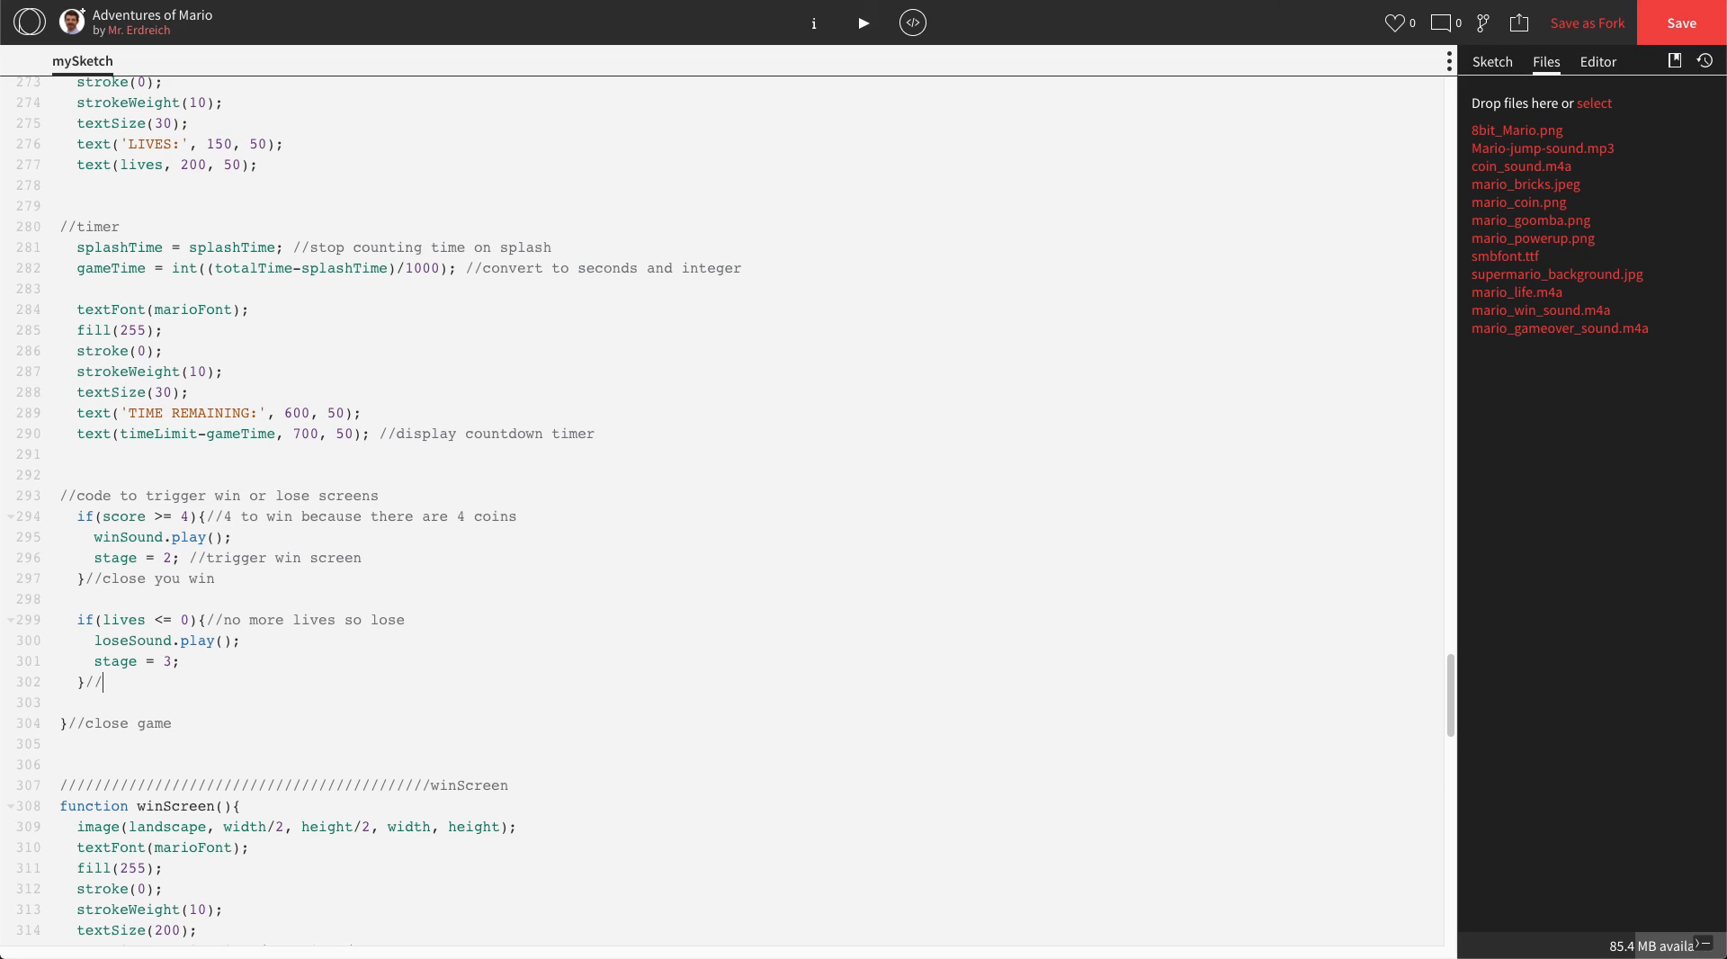
type("close lose b")
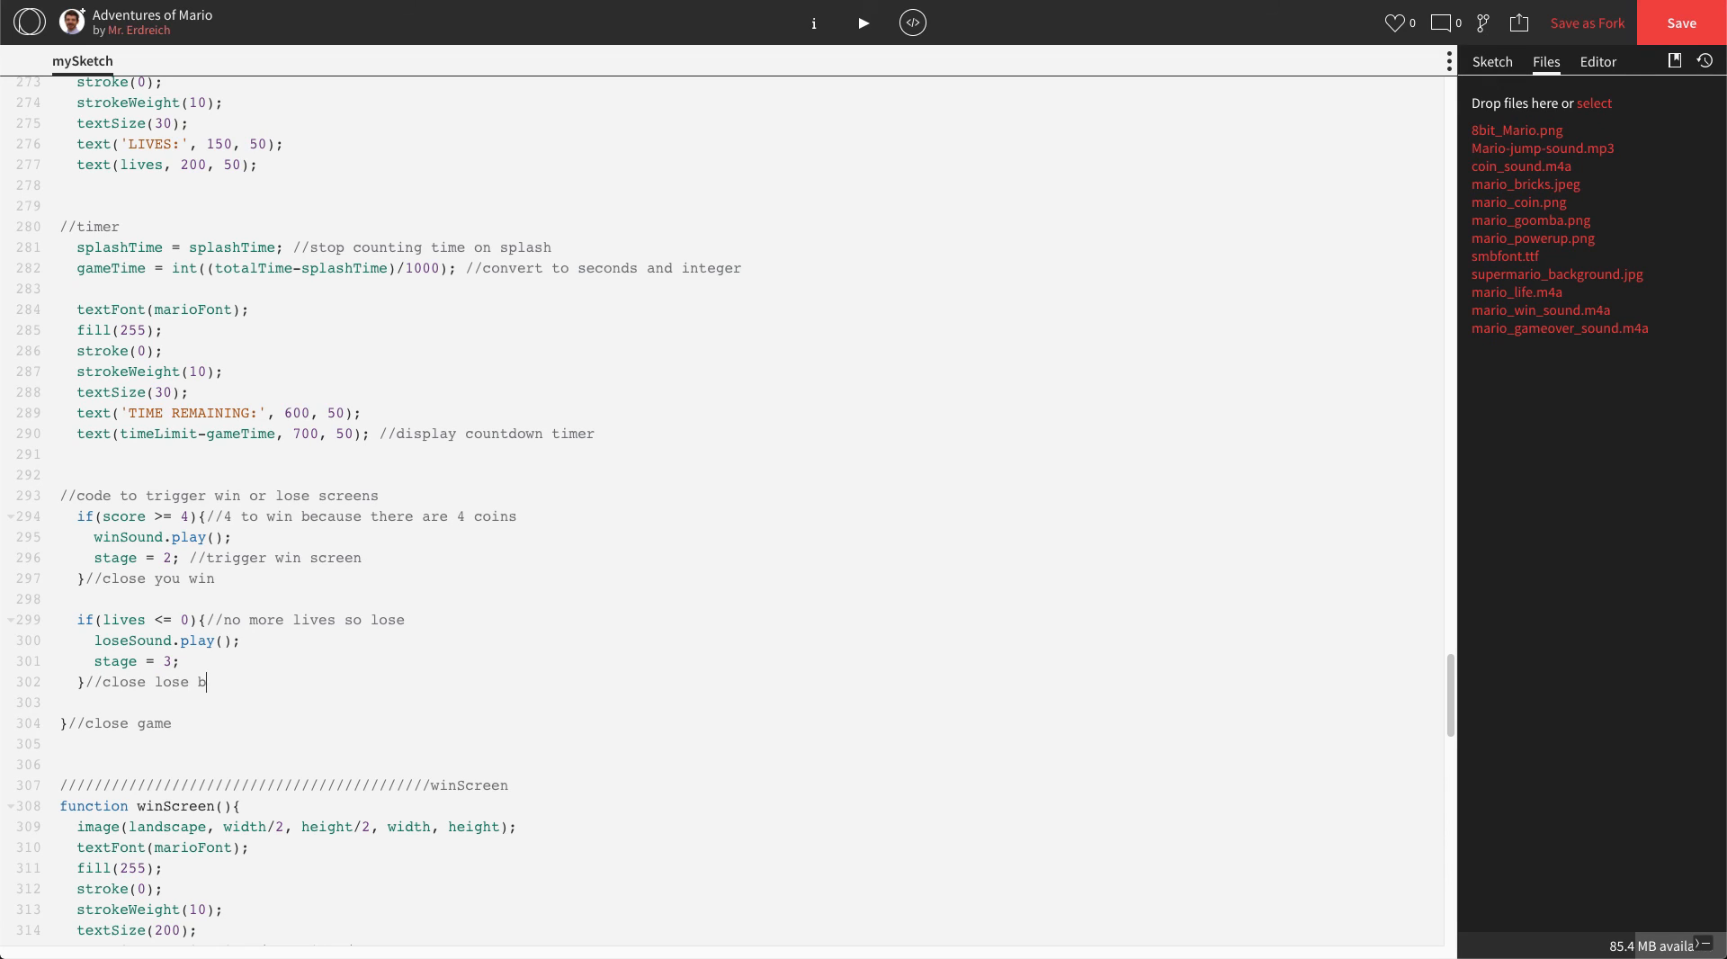
type("ecause no lives")
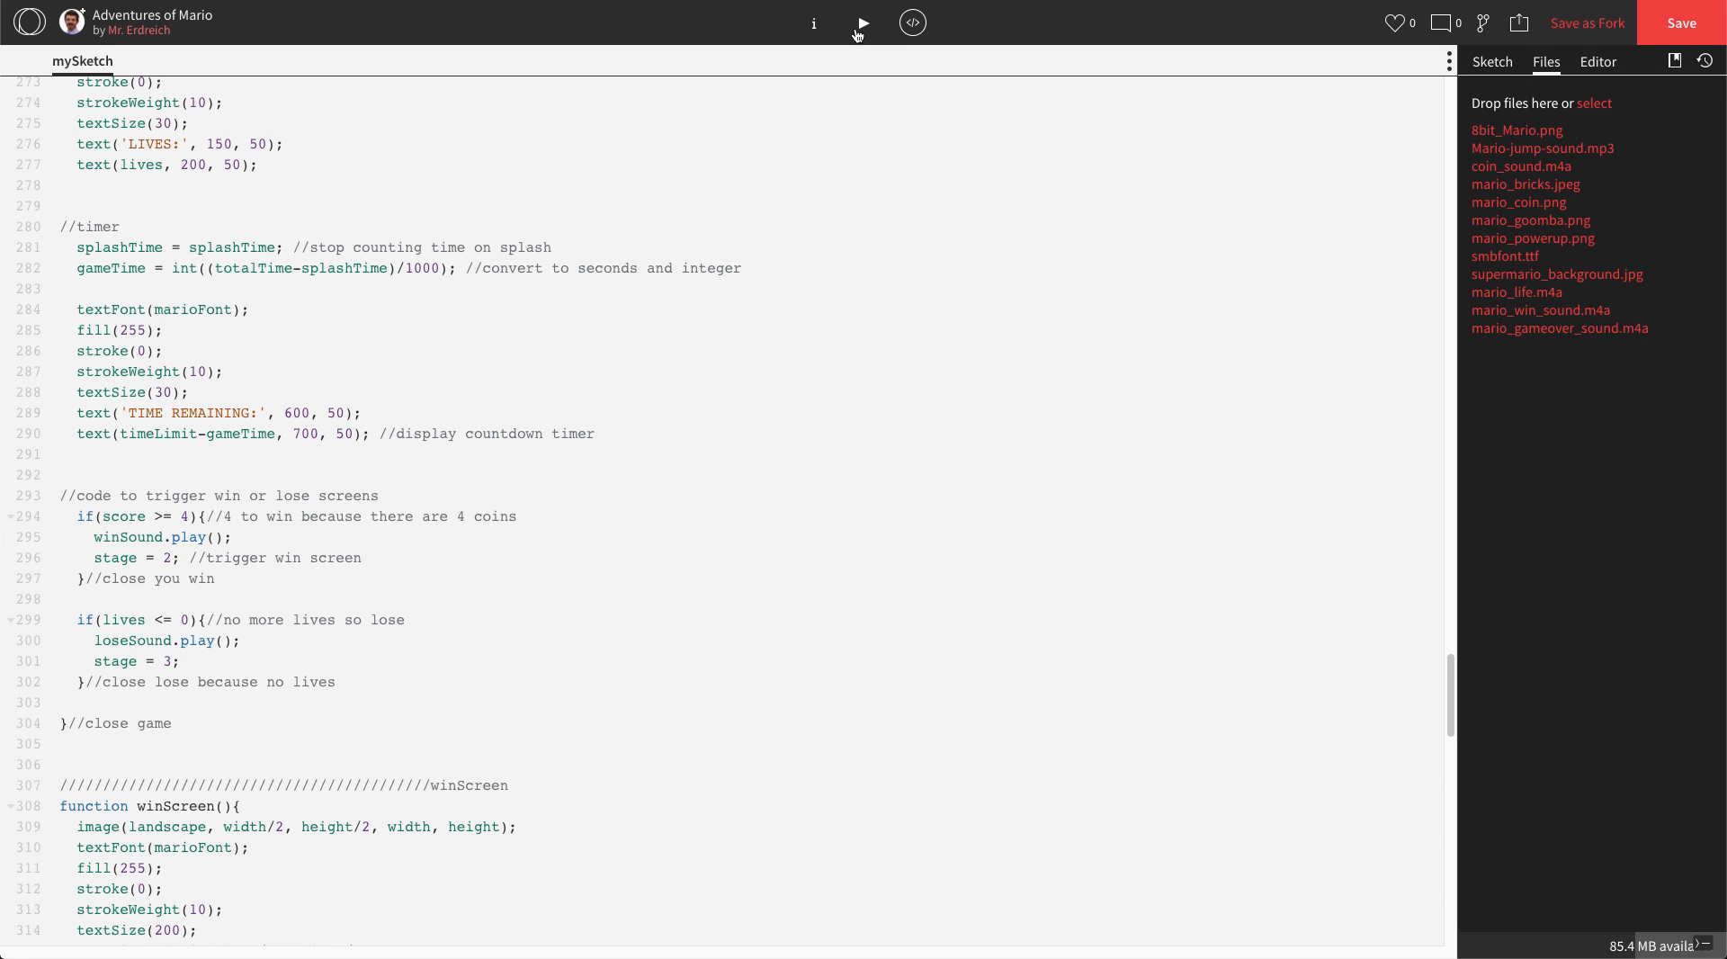
left_click(862, 22)
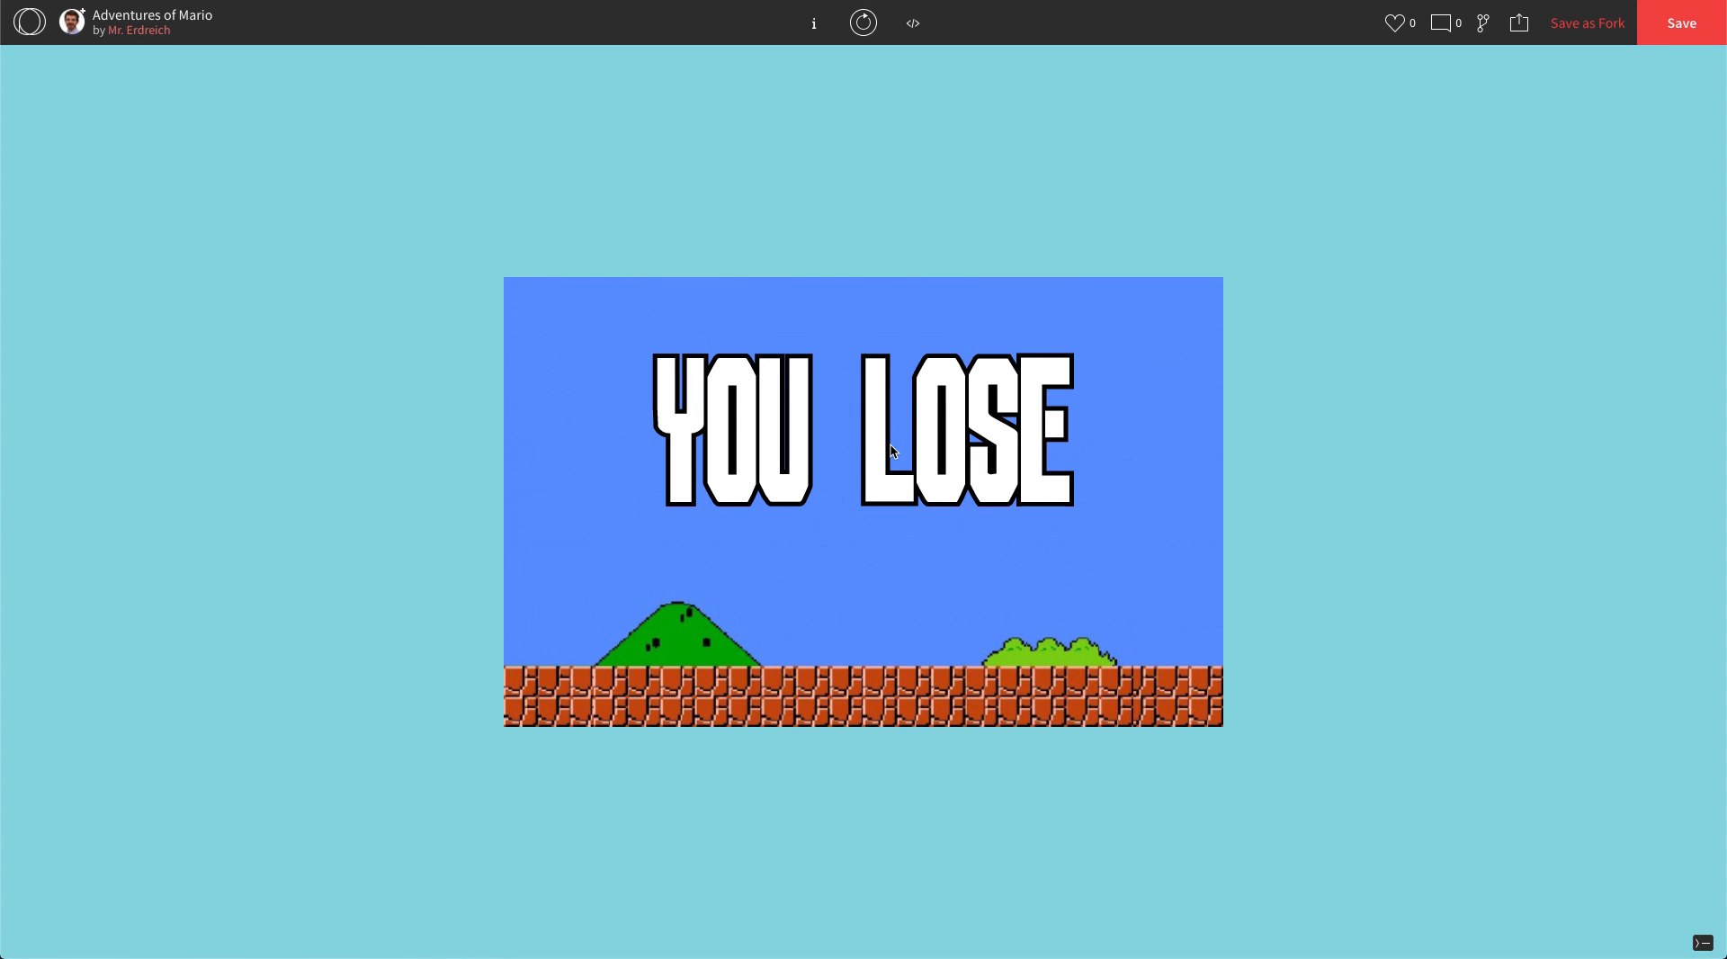
mouse_move(887, 417)
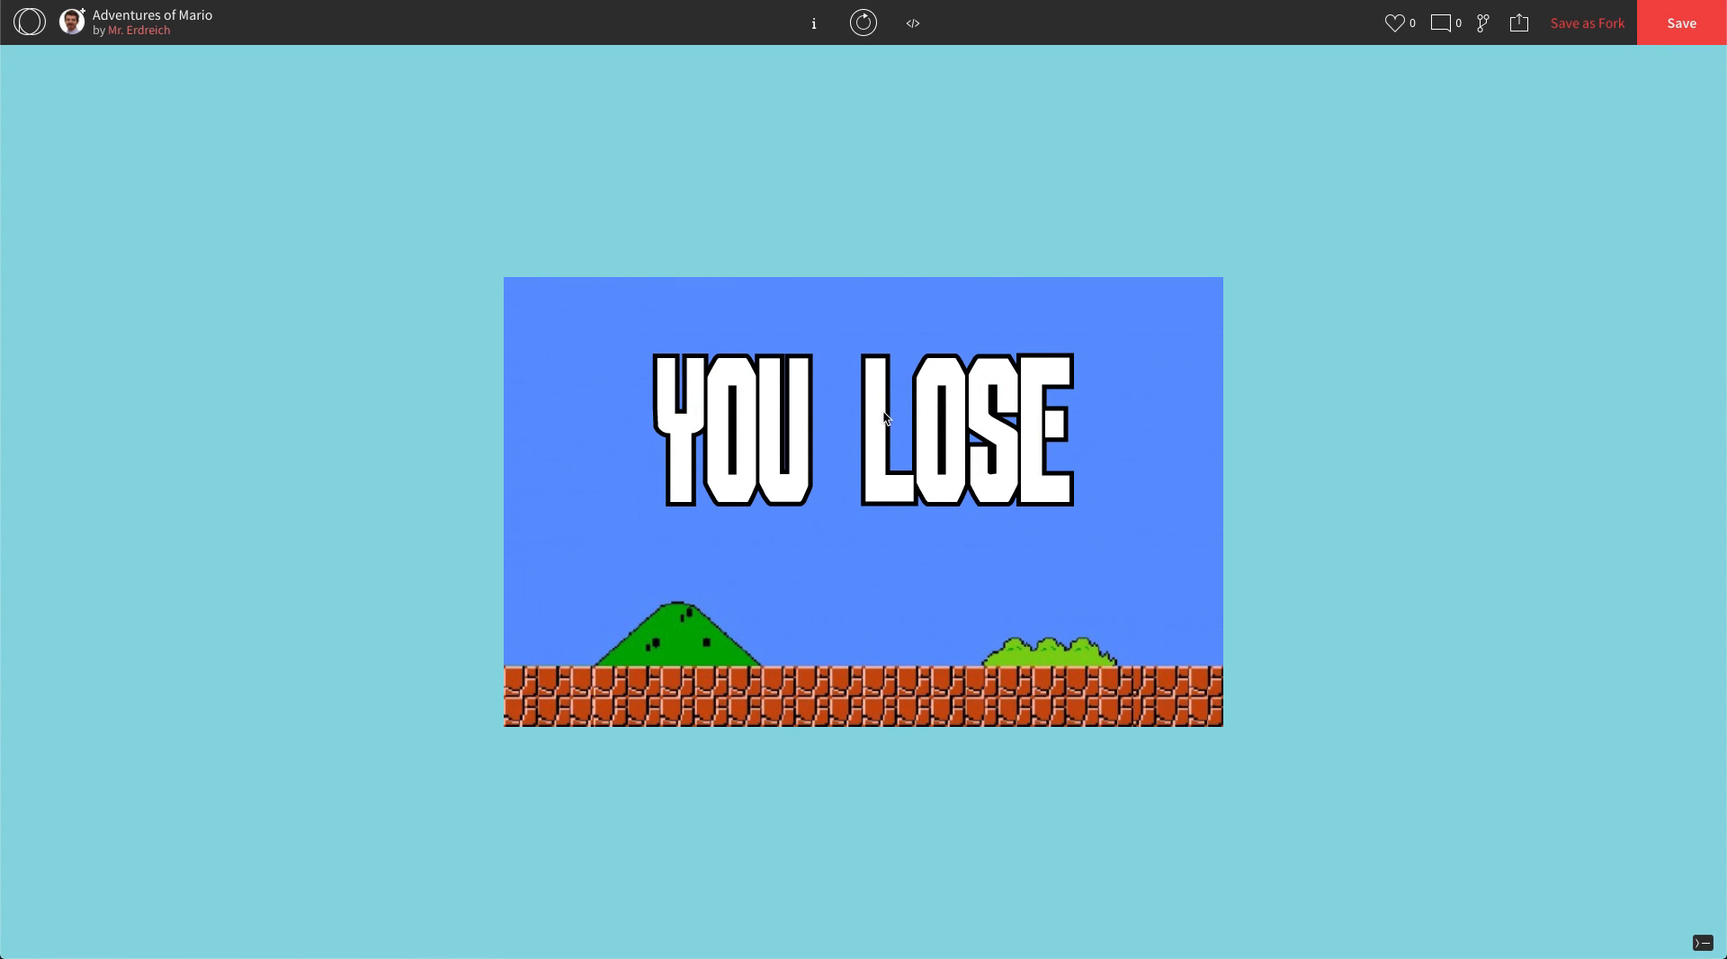
left_click(912, 22)
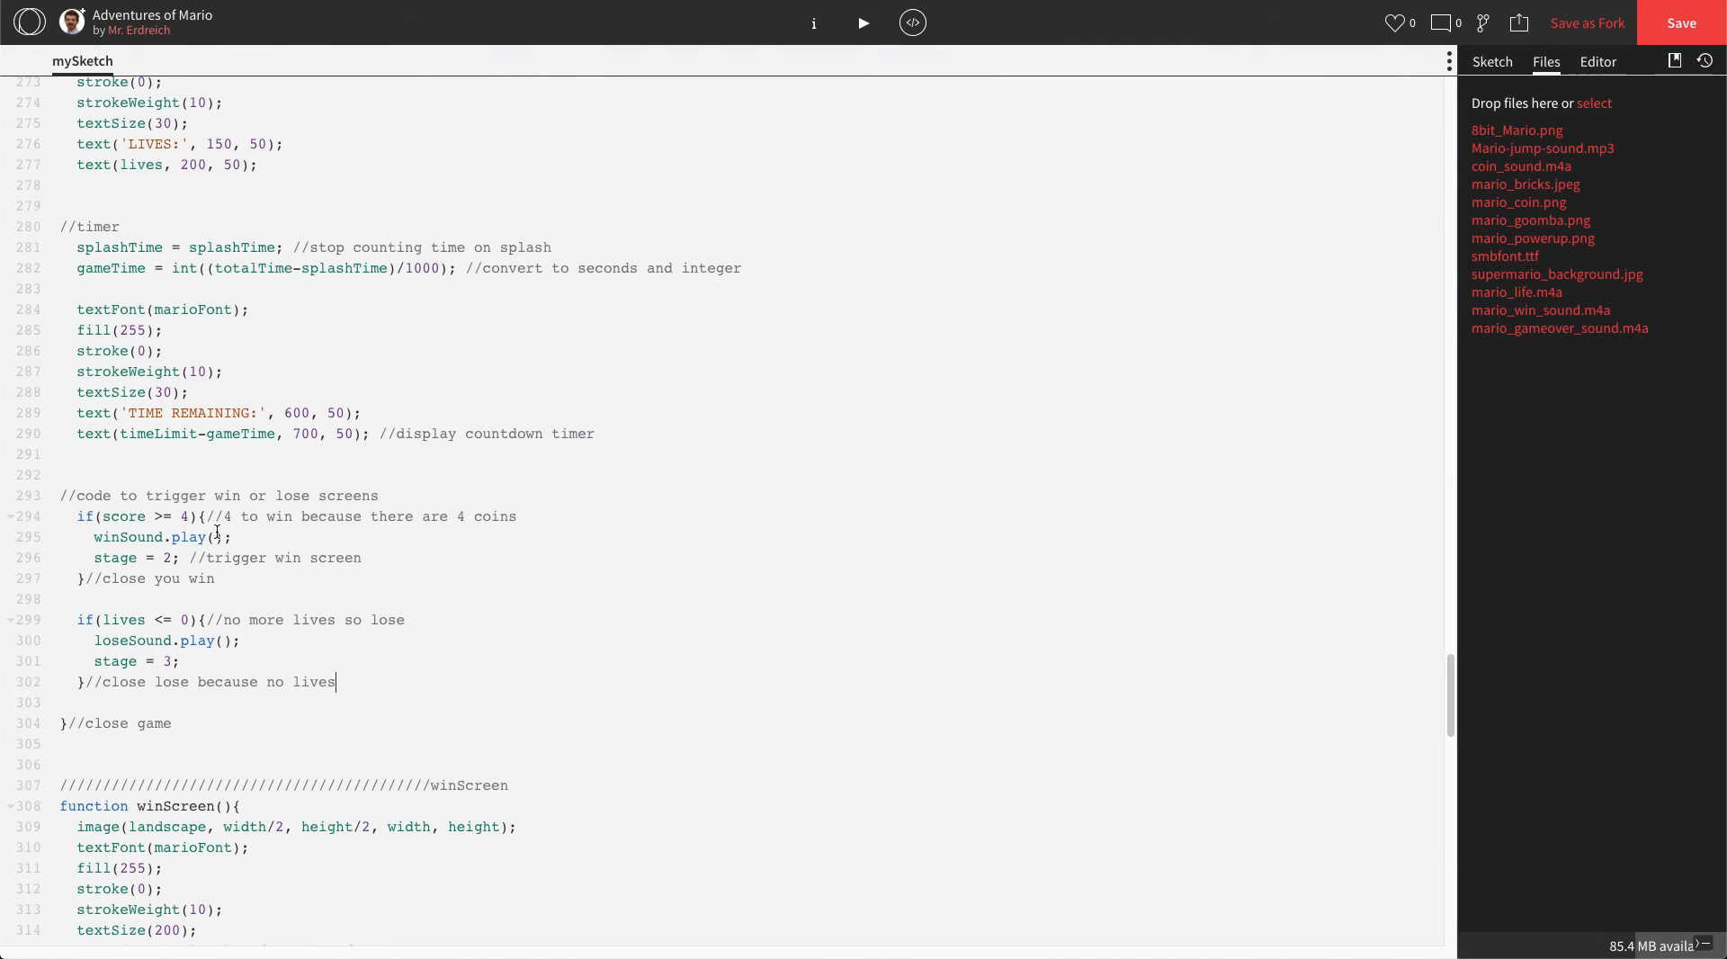
- Duplicate the no-lives lose block below itself
left_click_drag(79, 619, 336, 682)
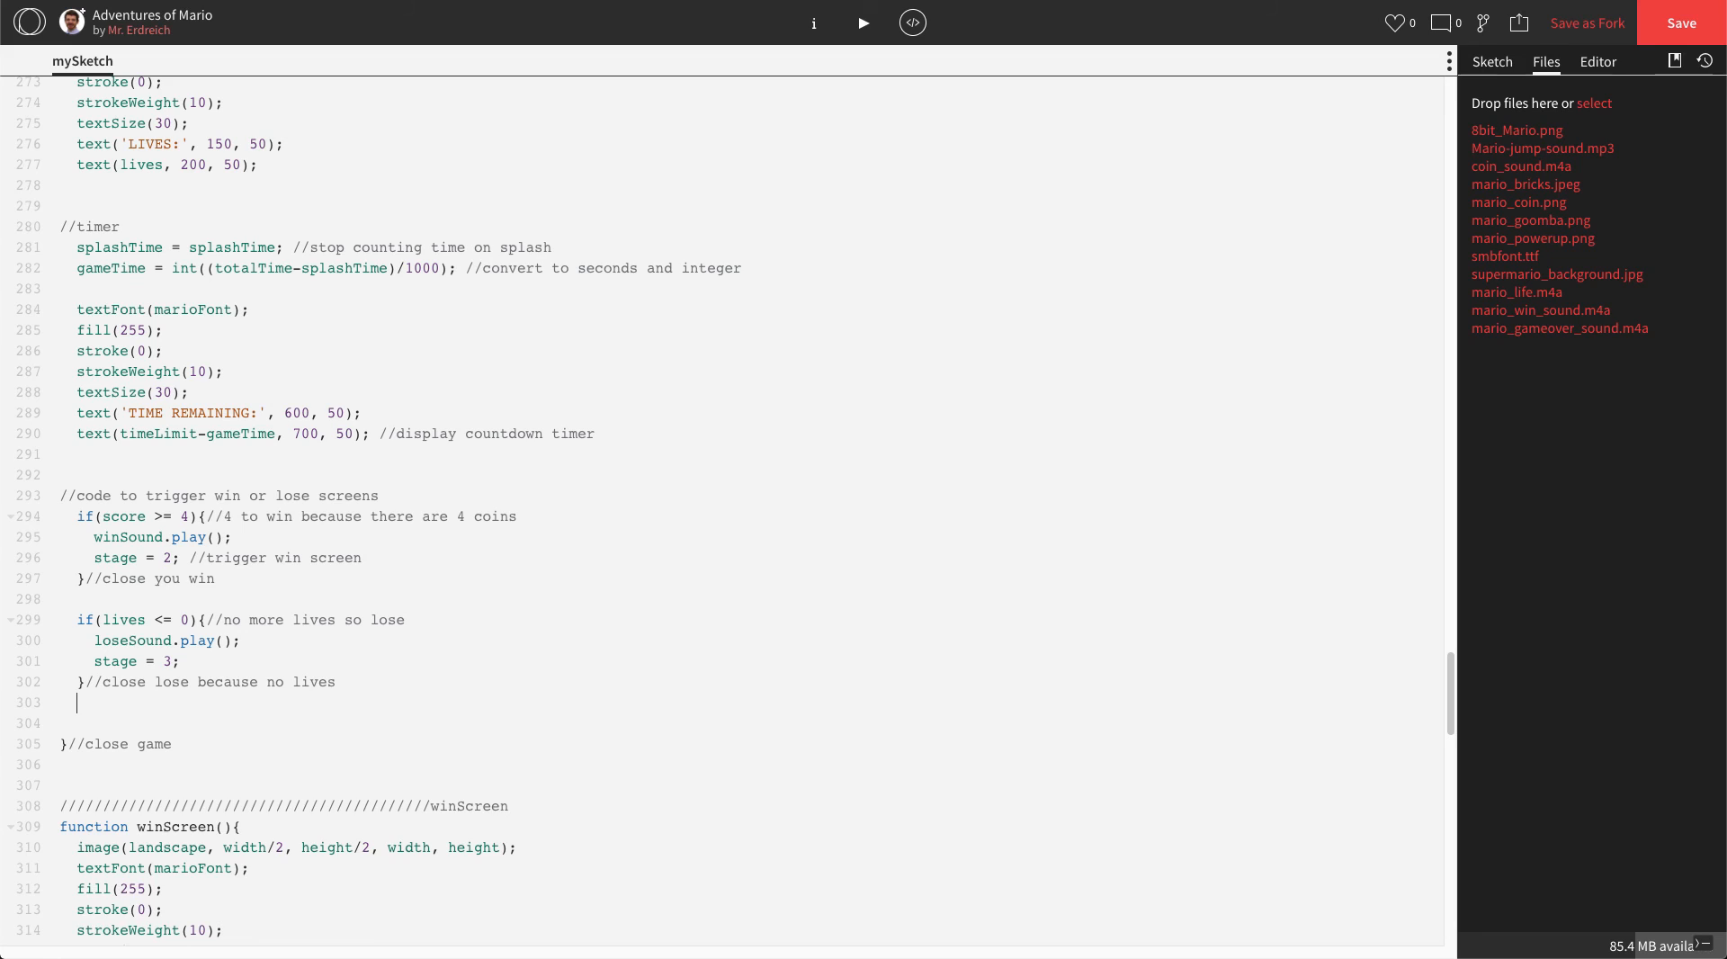
type("if(lives <= 0){//no more lives so lose")
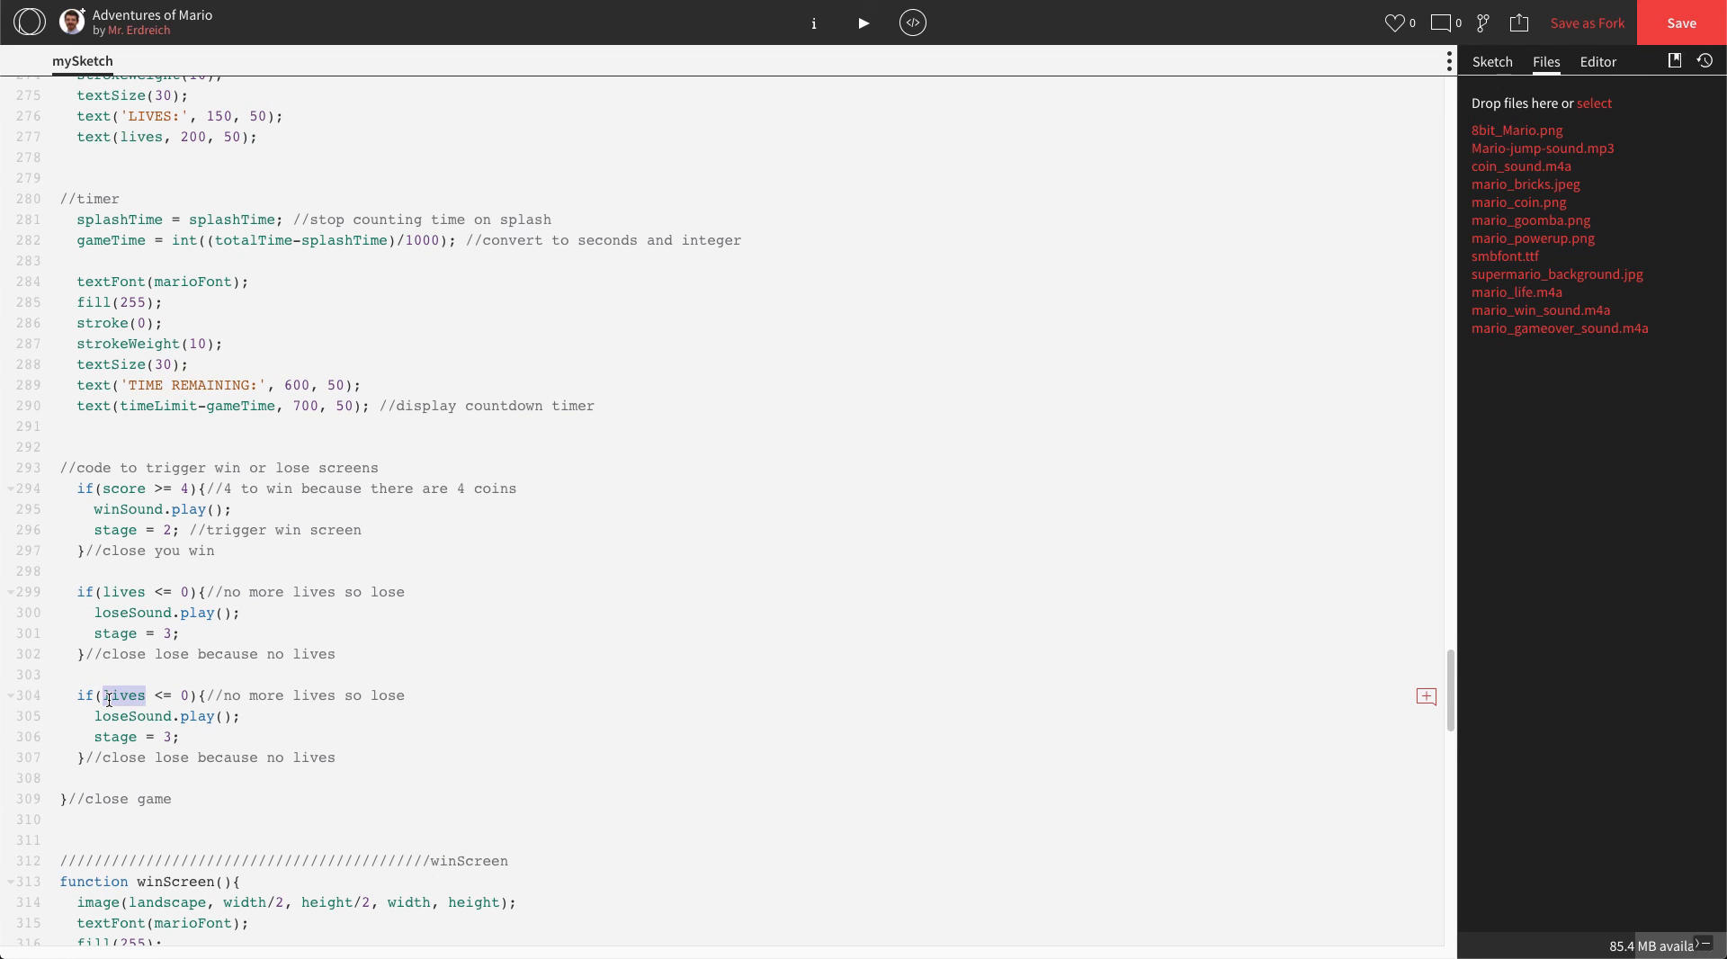
left_click(129, 698)
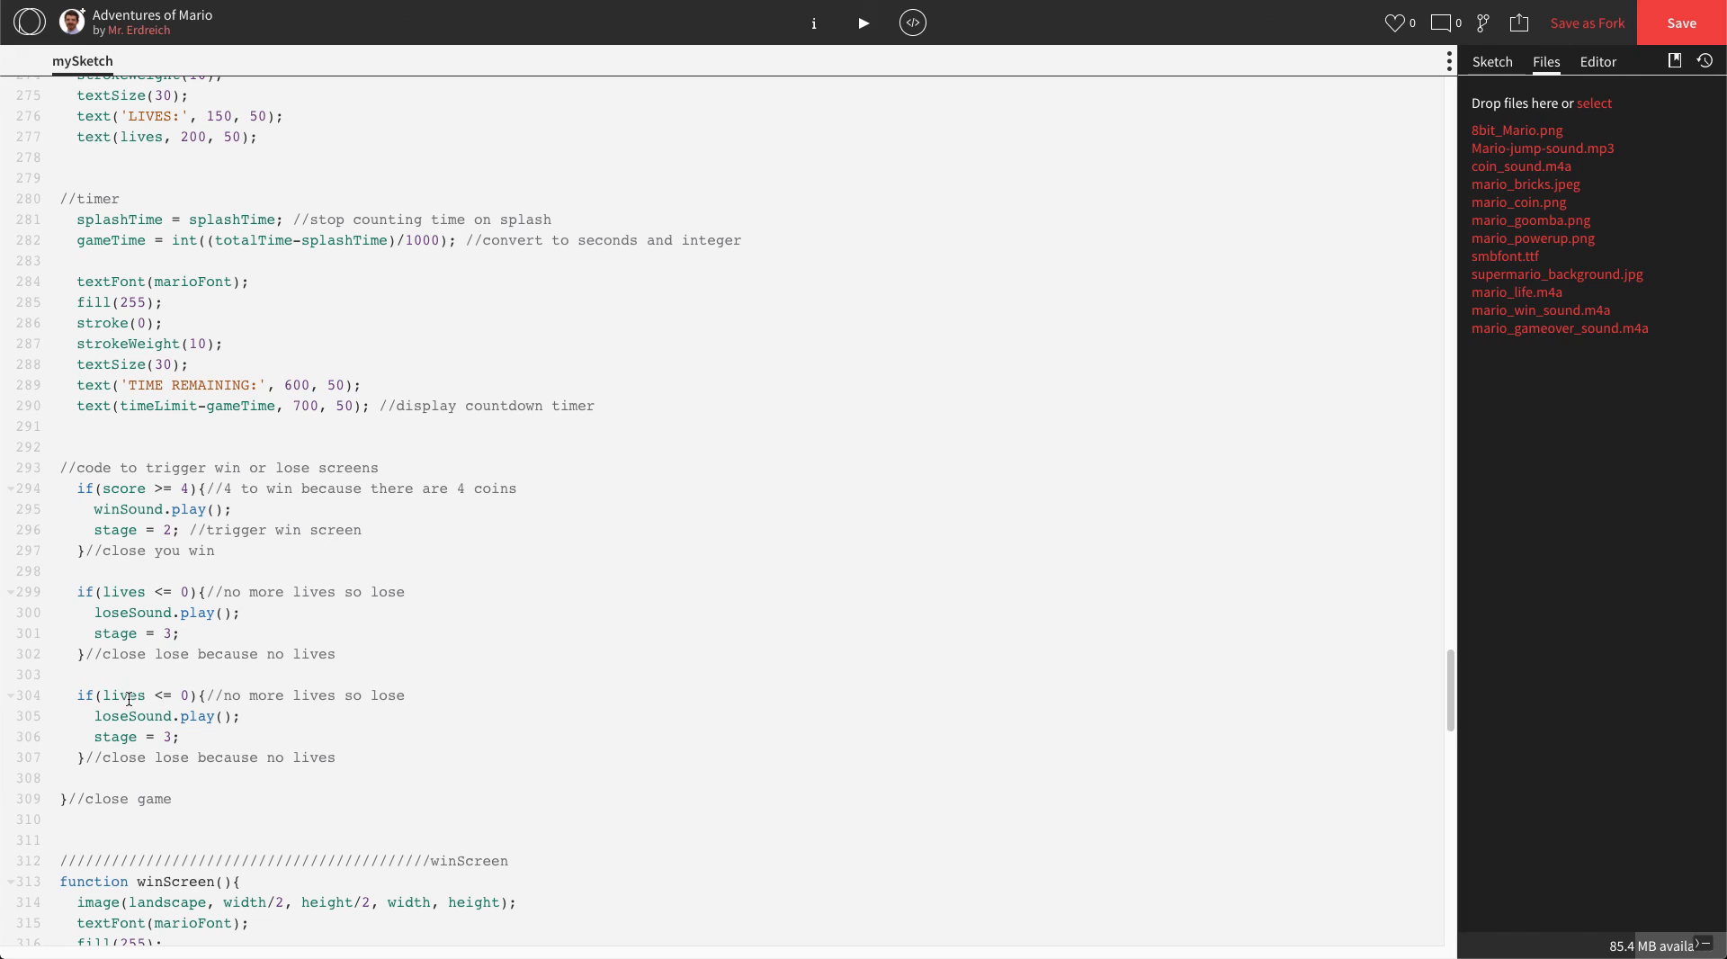
double_click(119, 694)
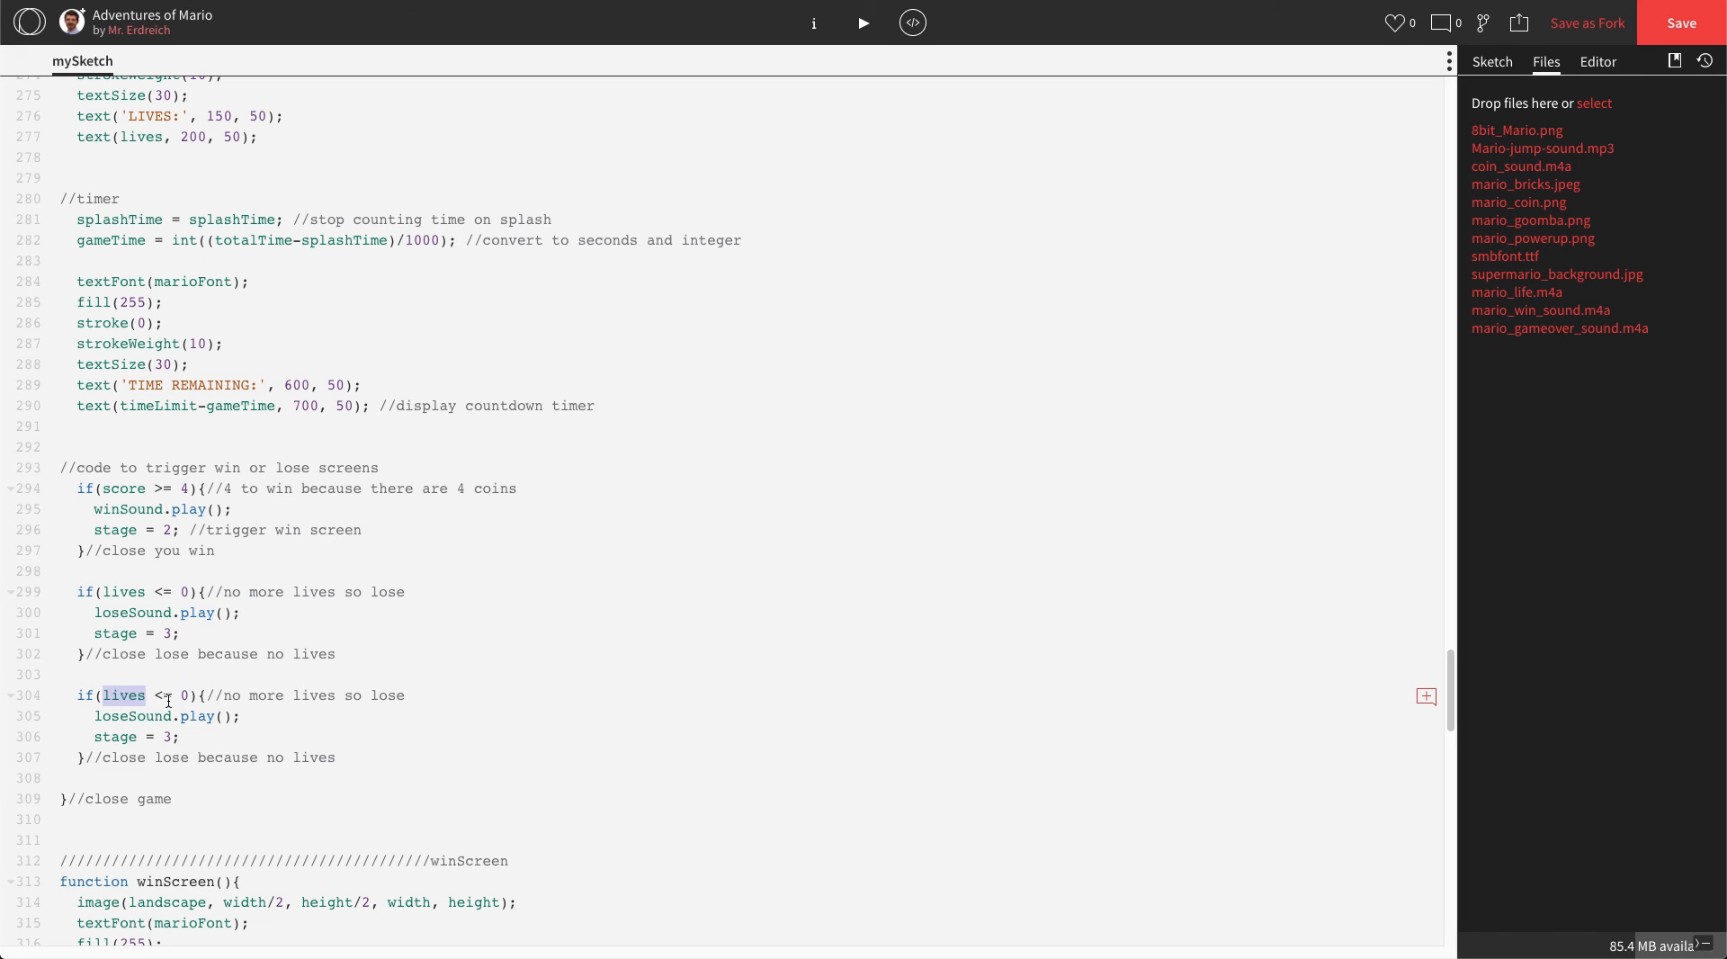
- Change the copy's condition to gameTime >= timeLimit and its comments to out of time
type("gameTim")
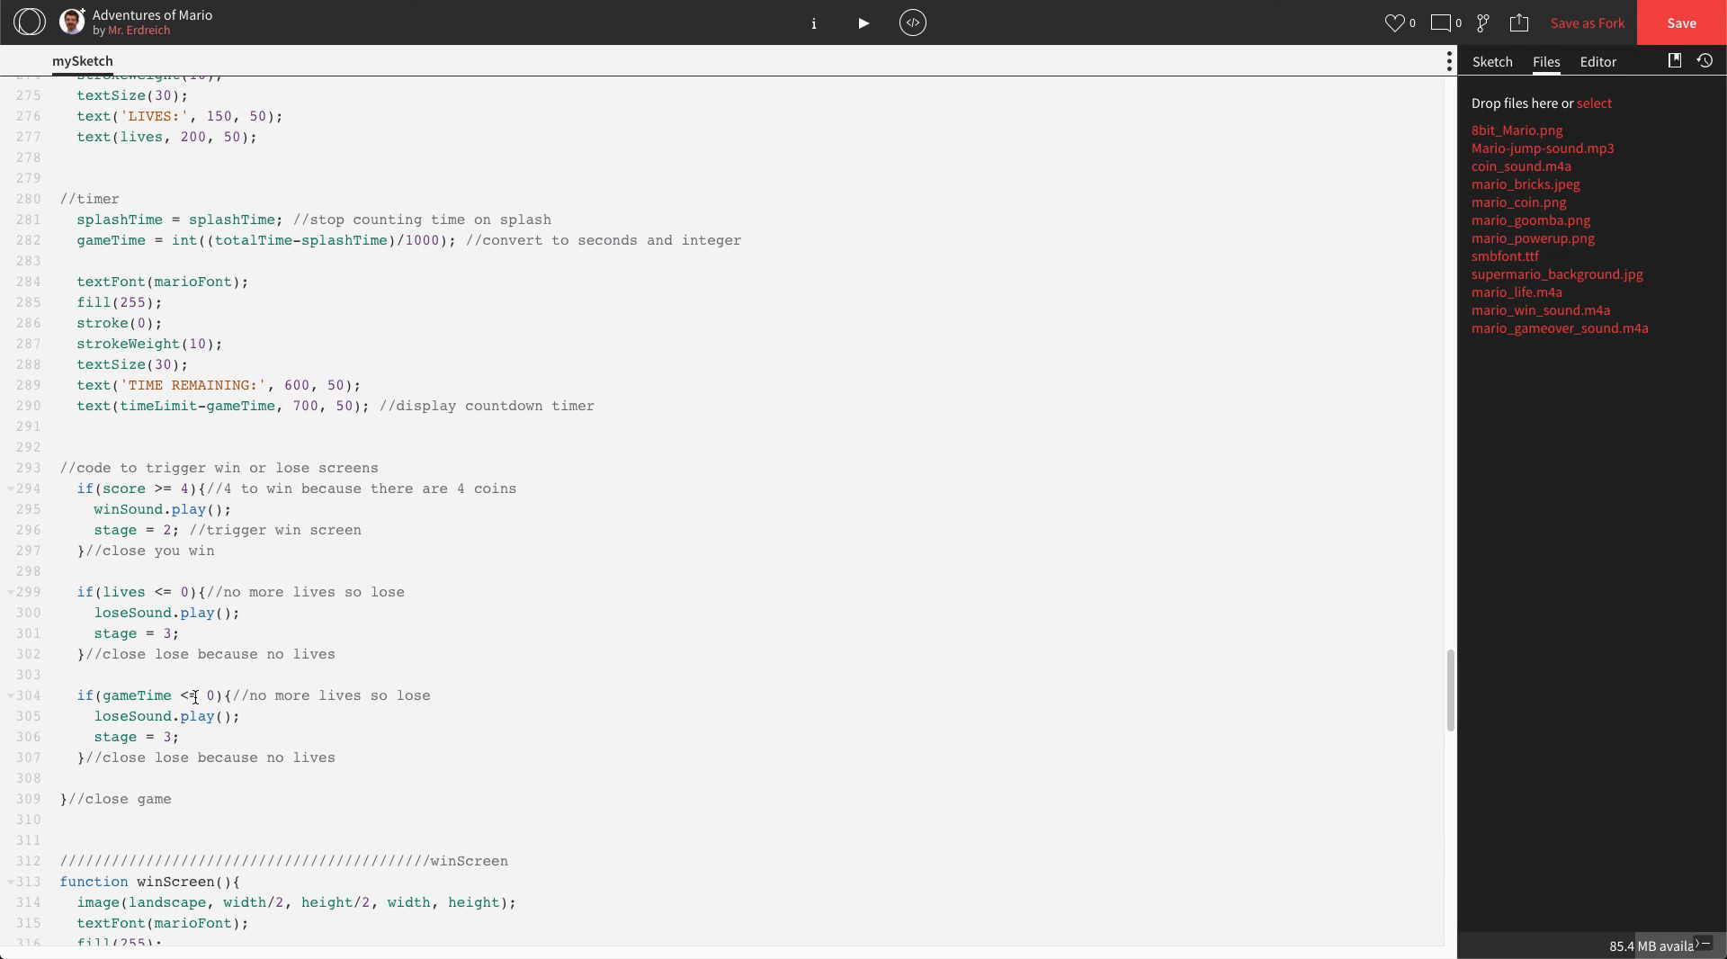
type(">=")
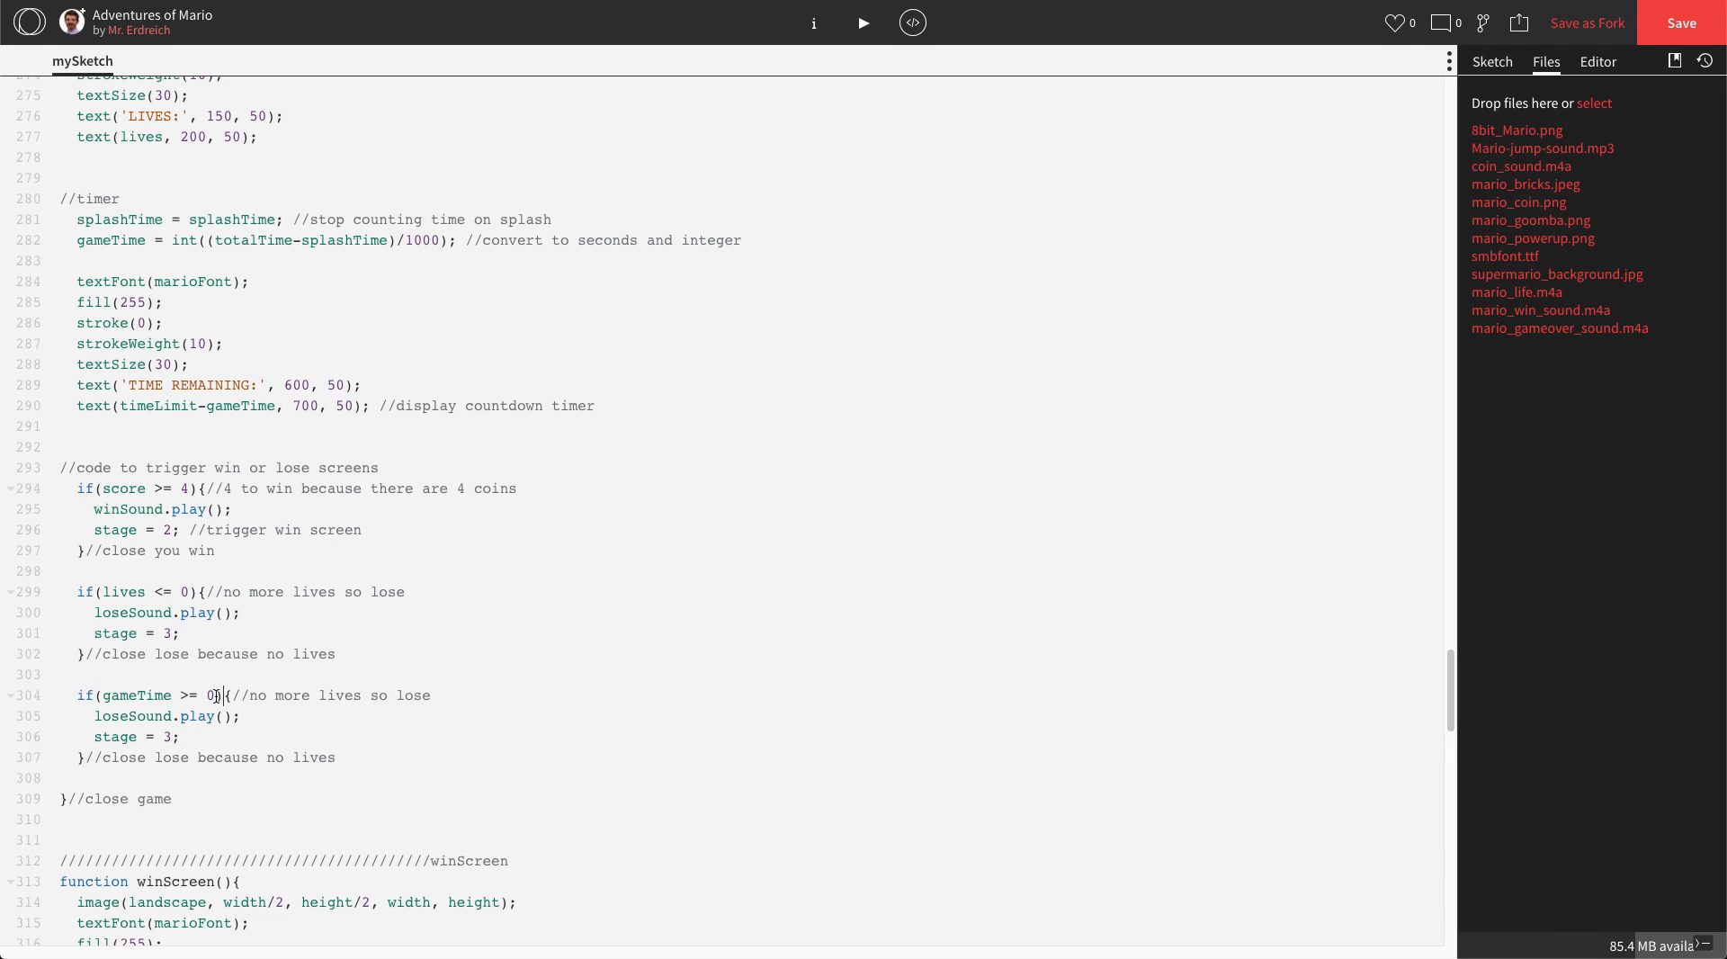
key("Backspace")
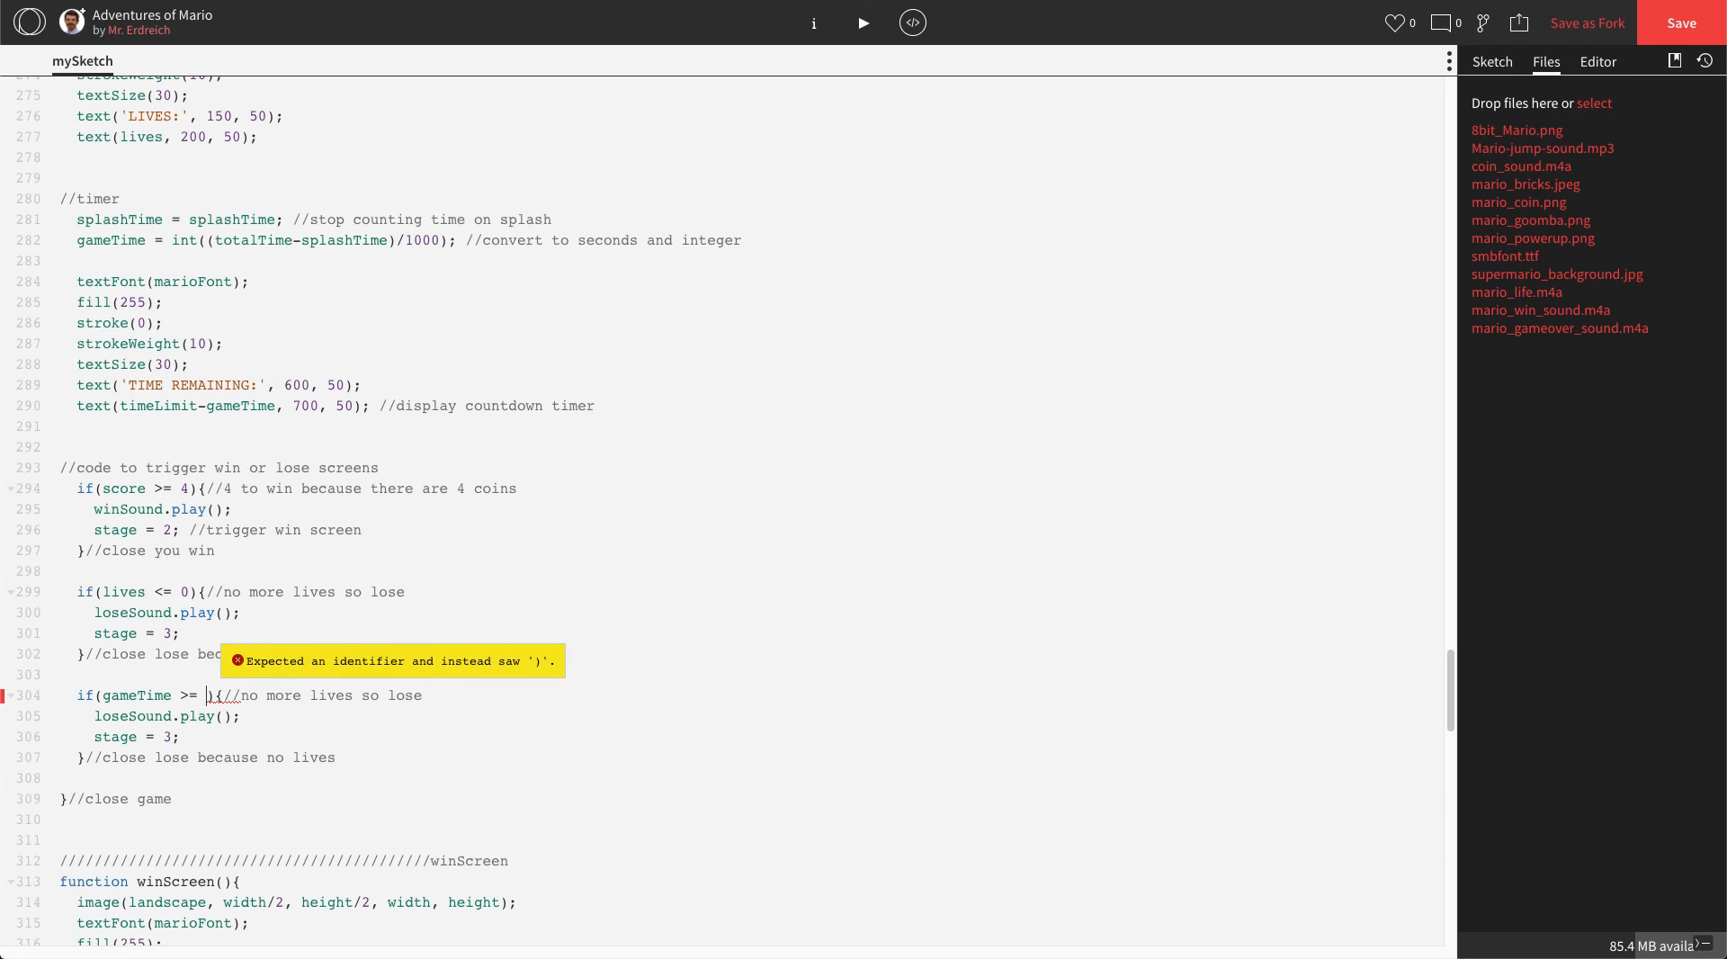
type("timeLimit")
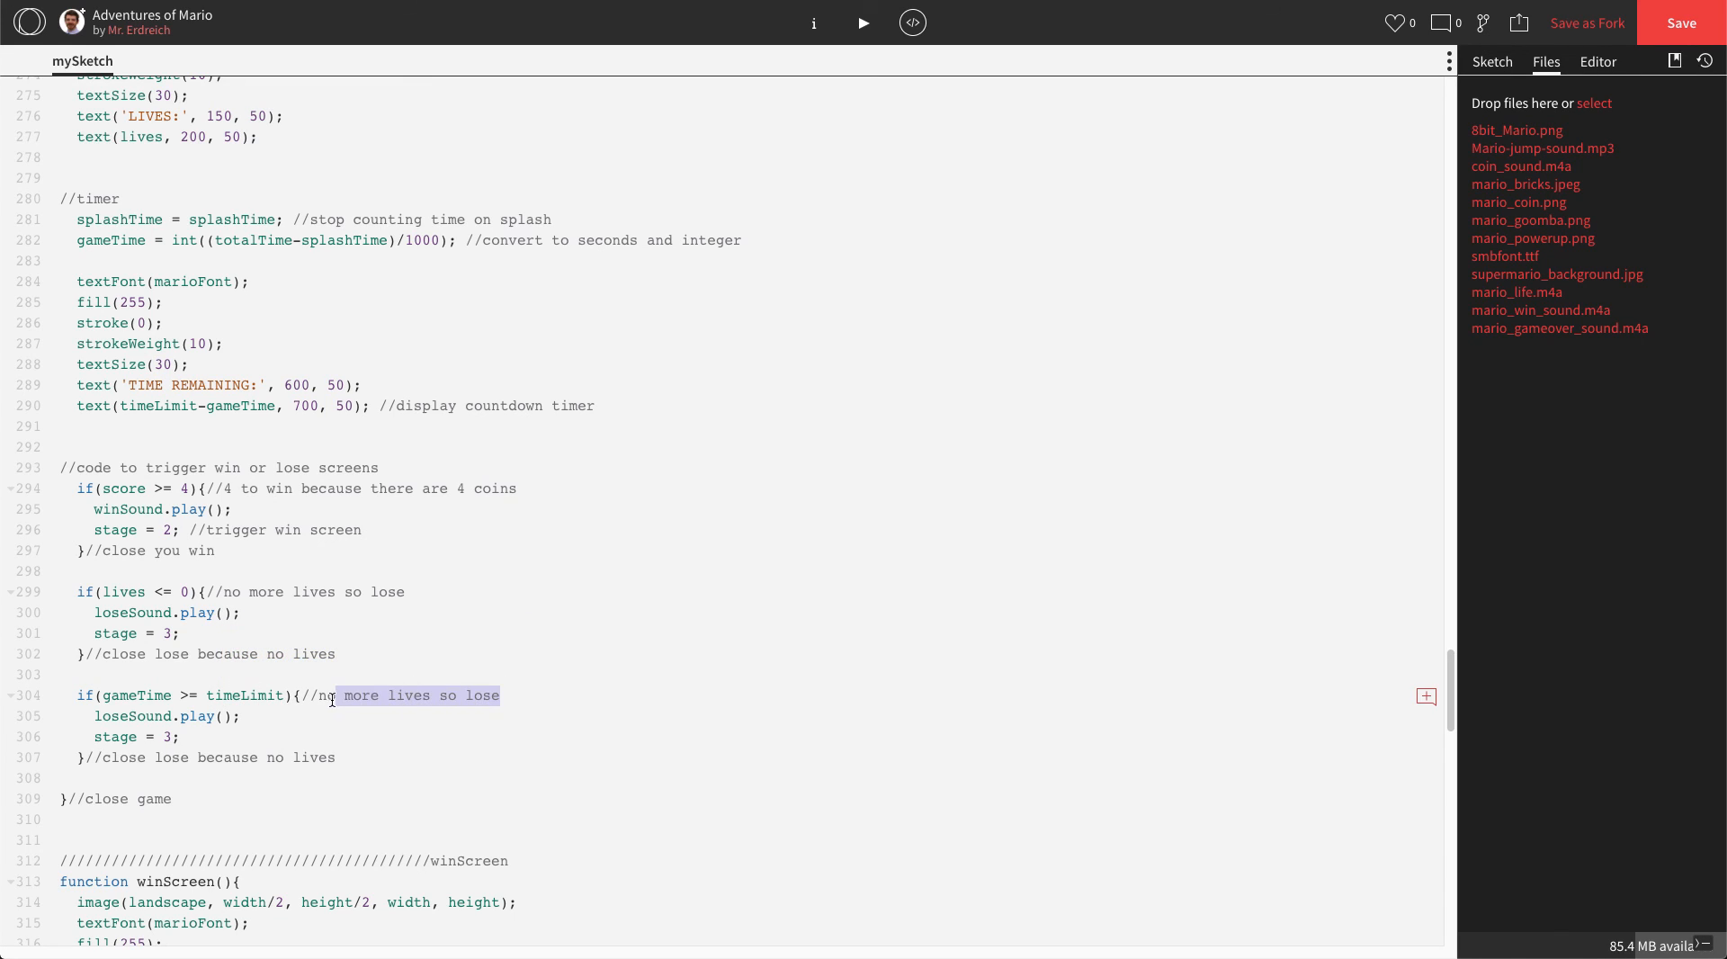
type("out of ti")
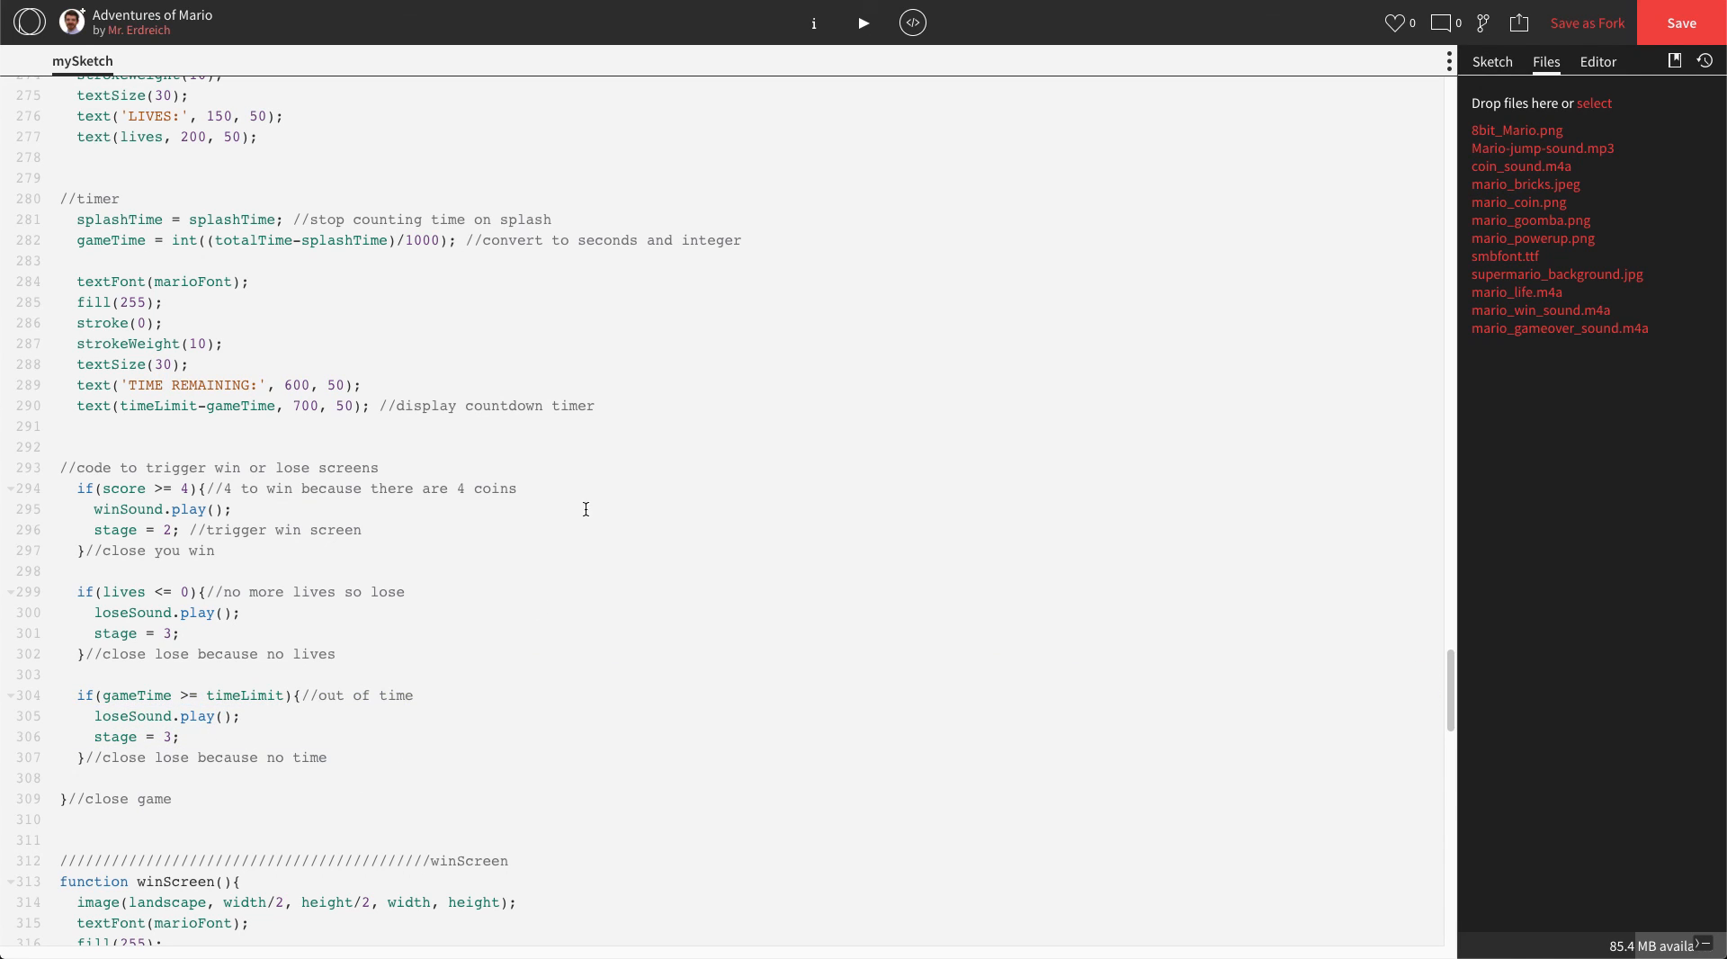
left_click(864, 22)
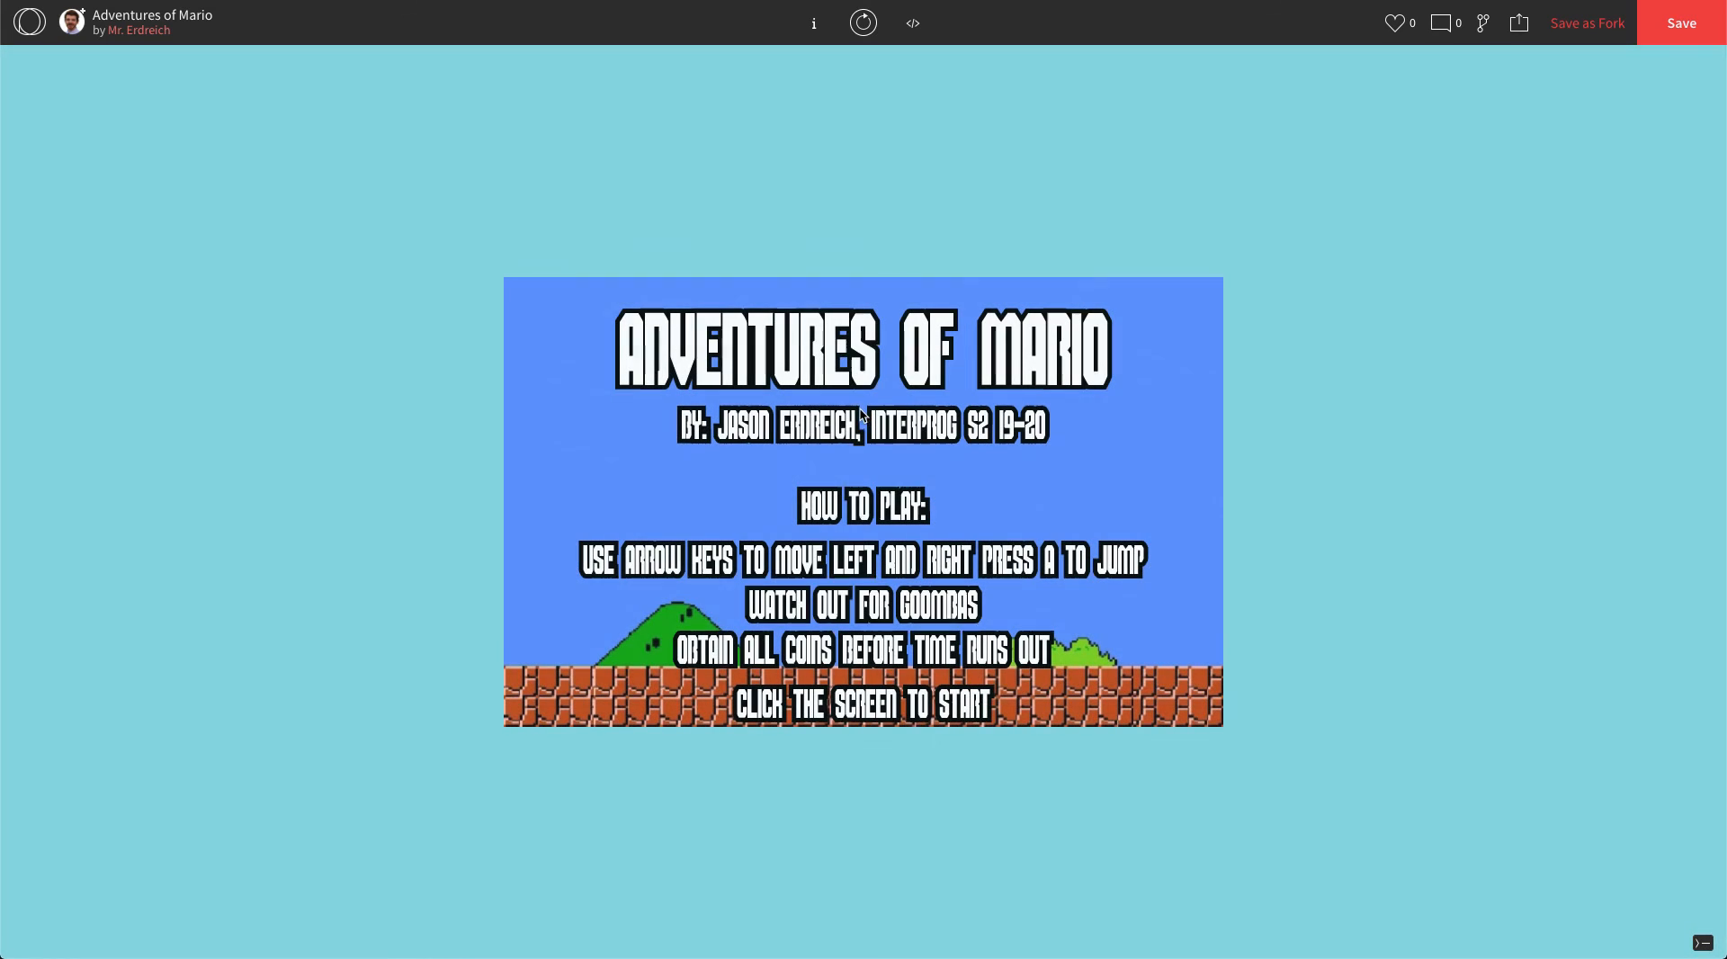
left_click(857, 412)
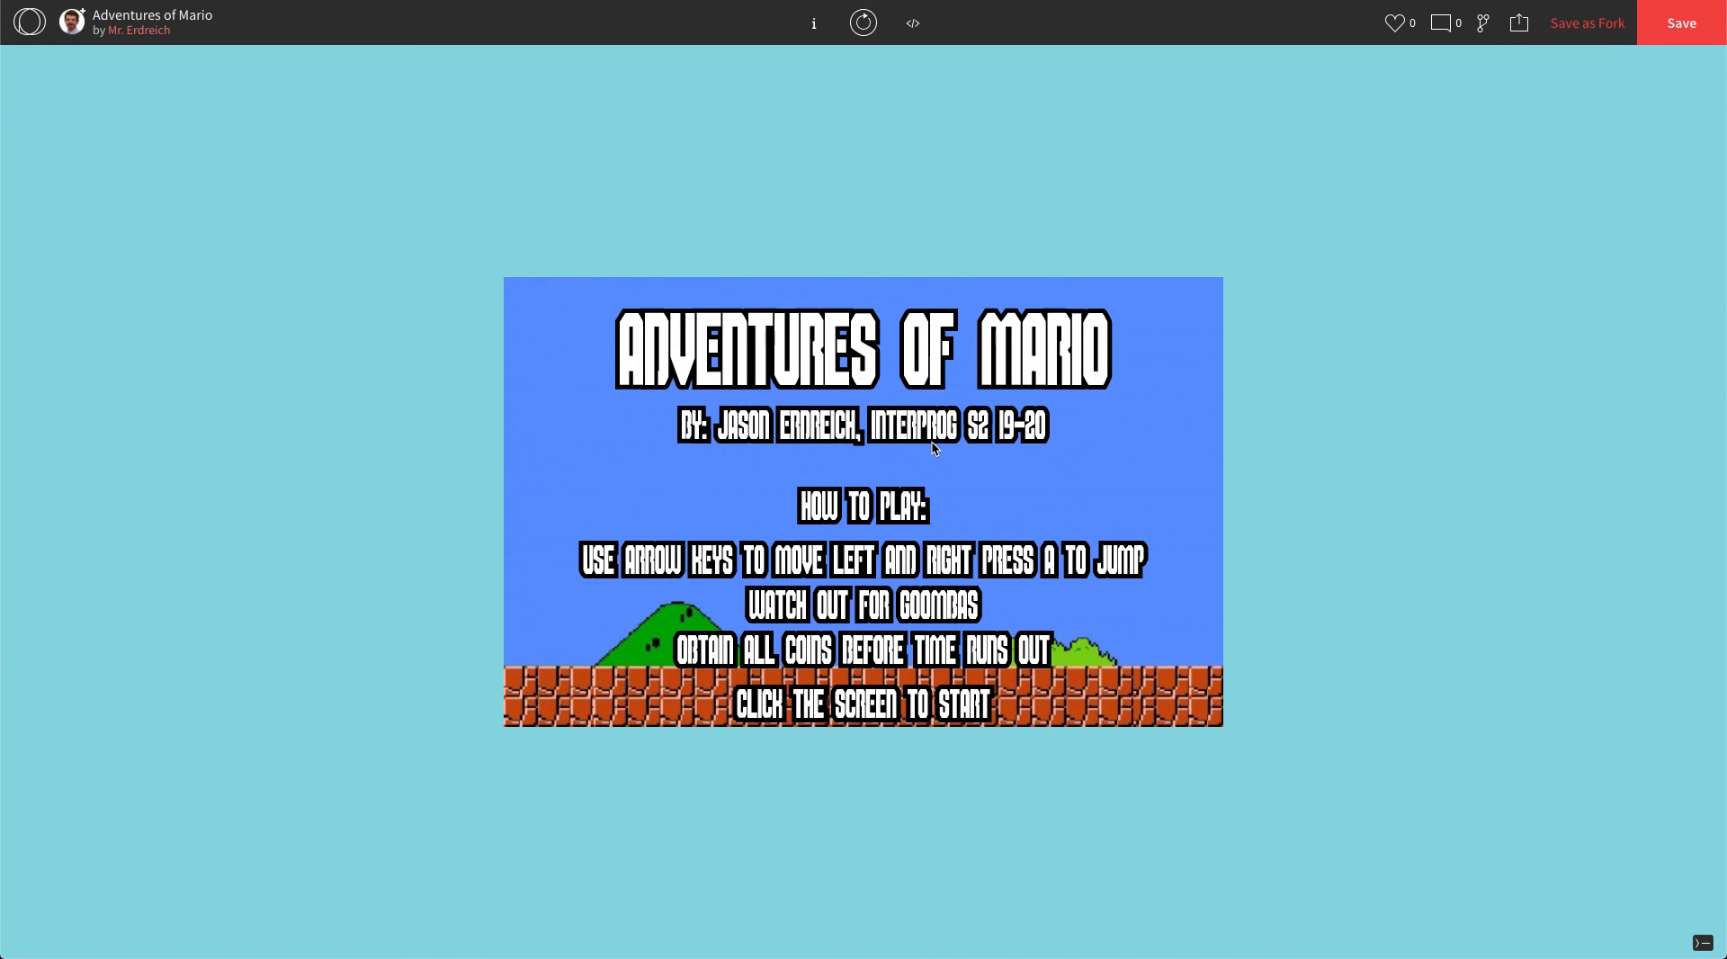
left_click(932, 450)
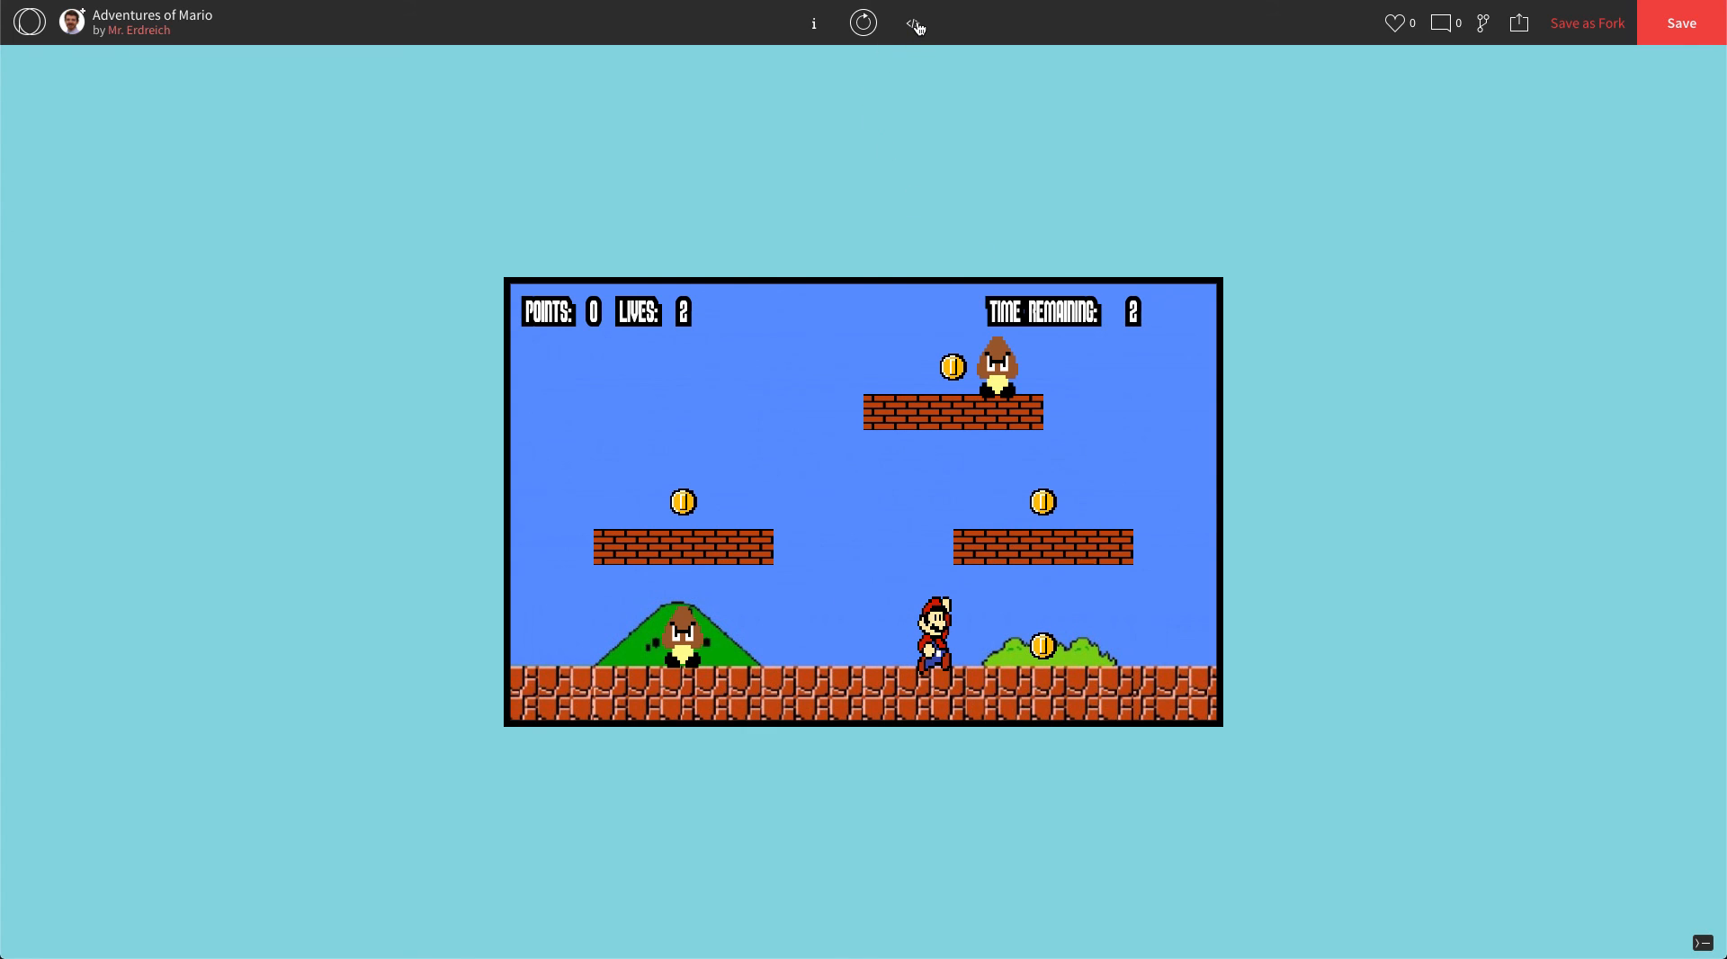
left_click(912, 21)
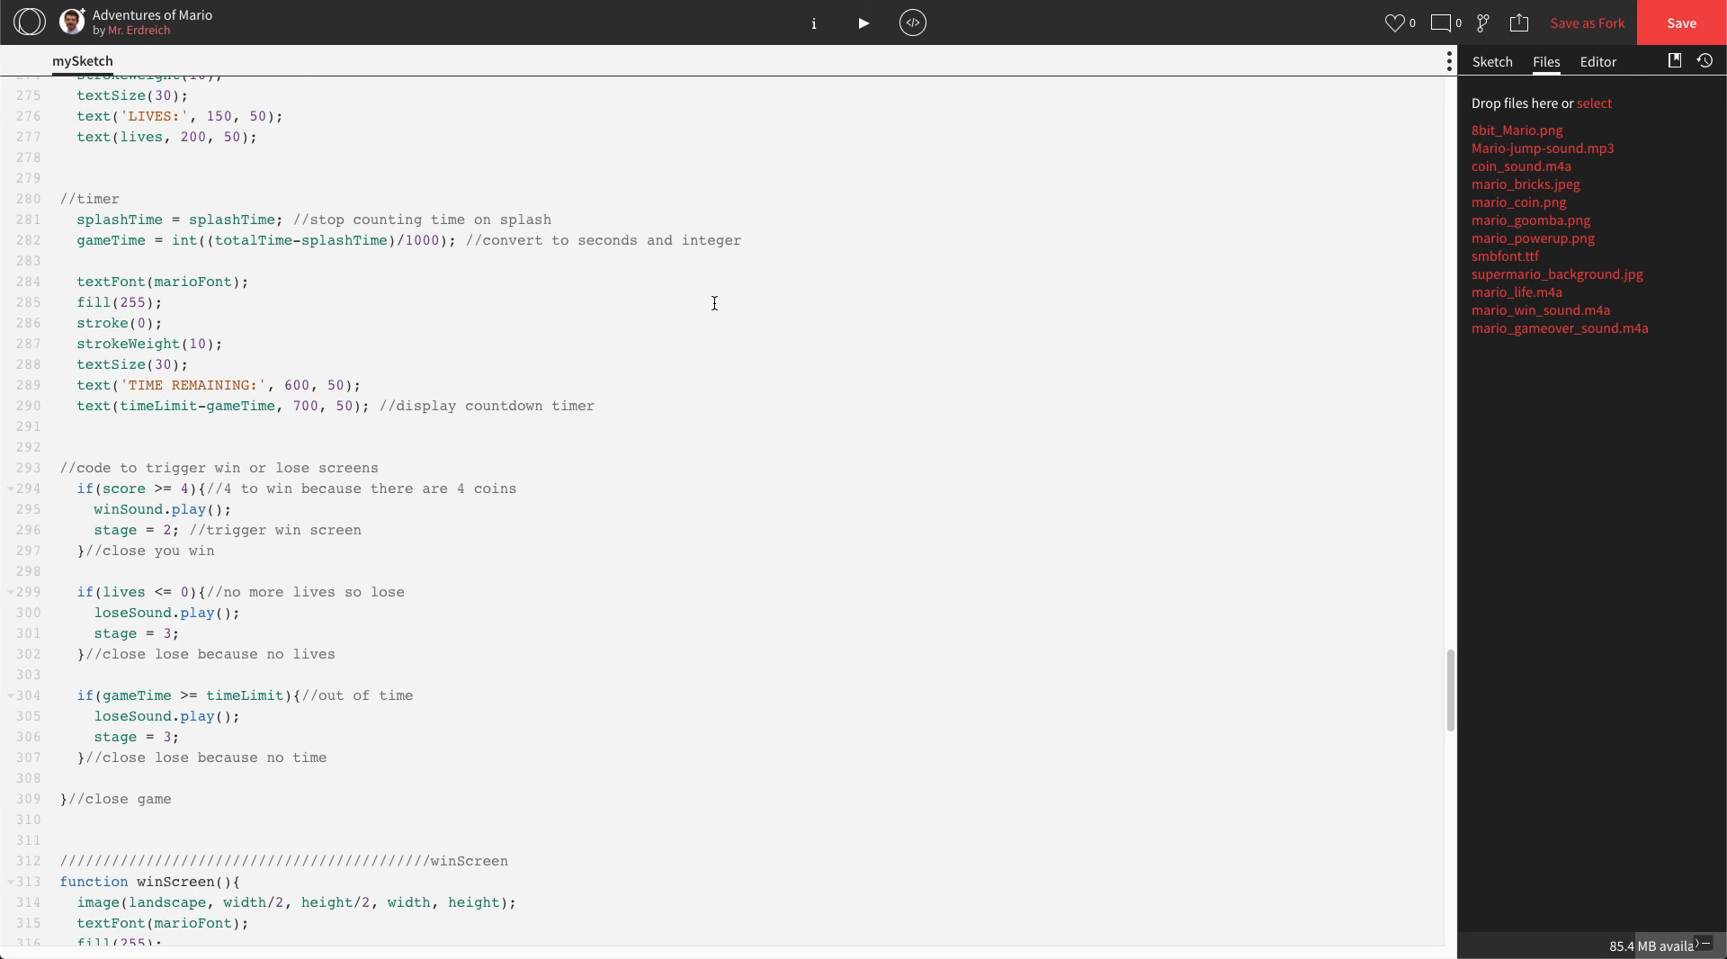
mouse_move(935, 166)
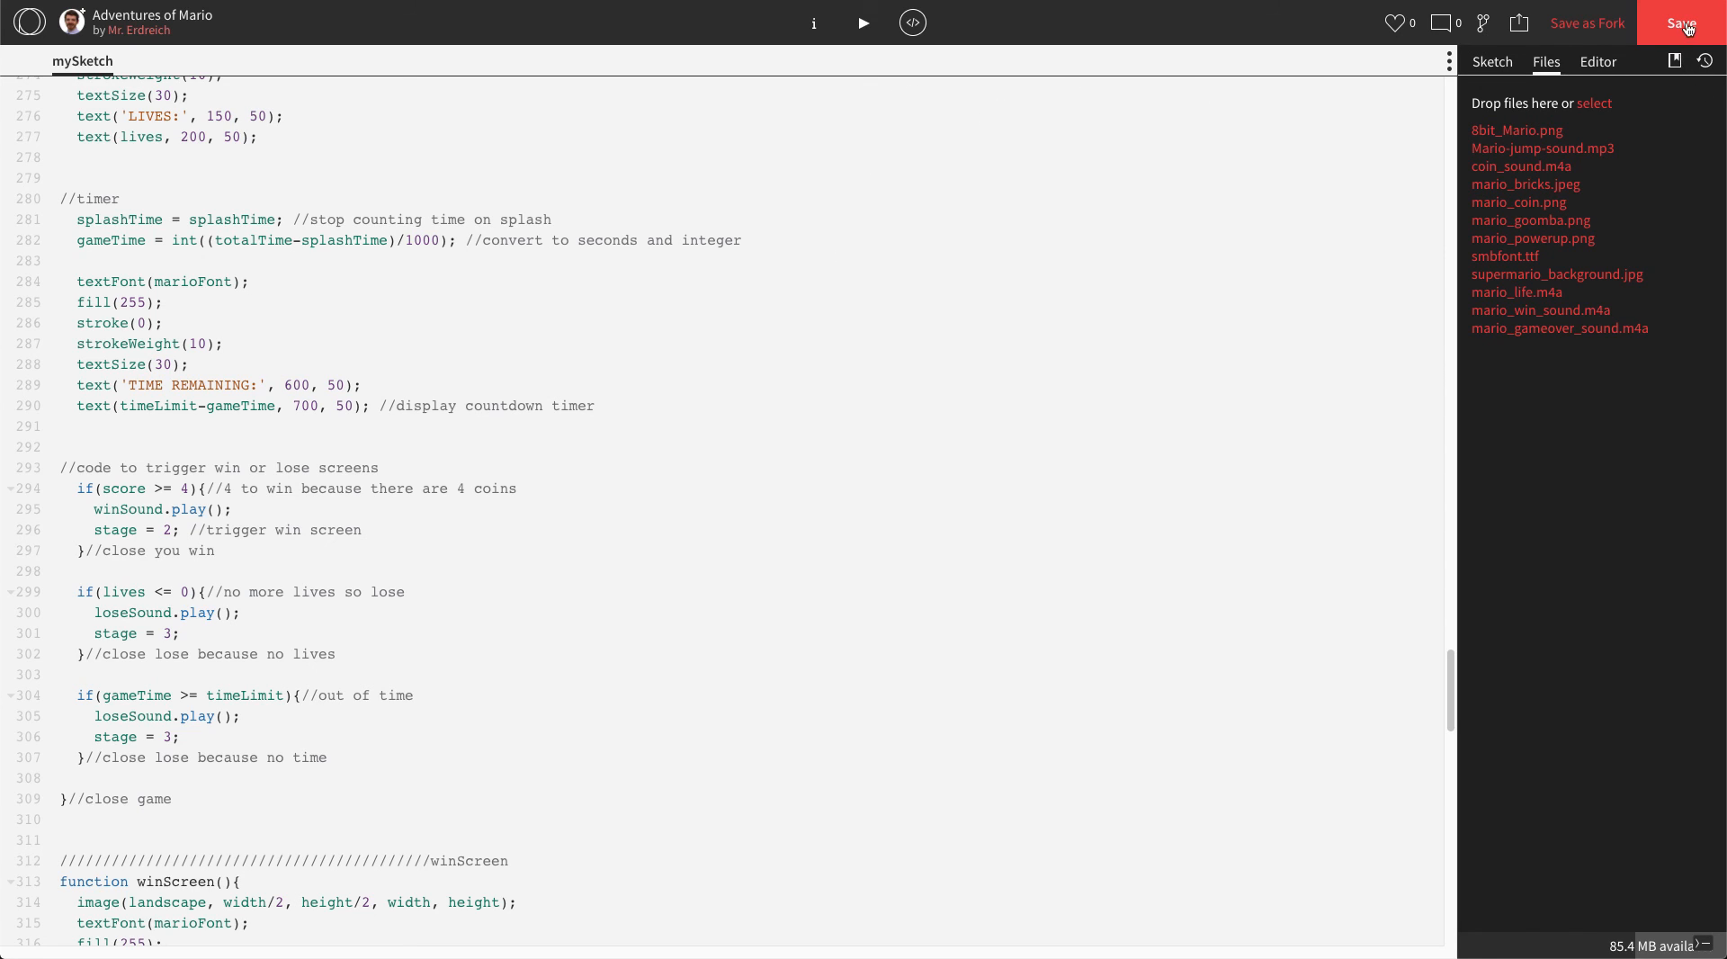
- Save the sketch and bring up the Submit to Class collection picker
left_click(1681, 22)
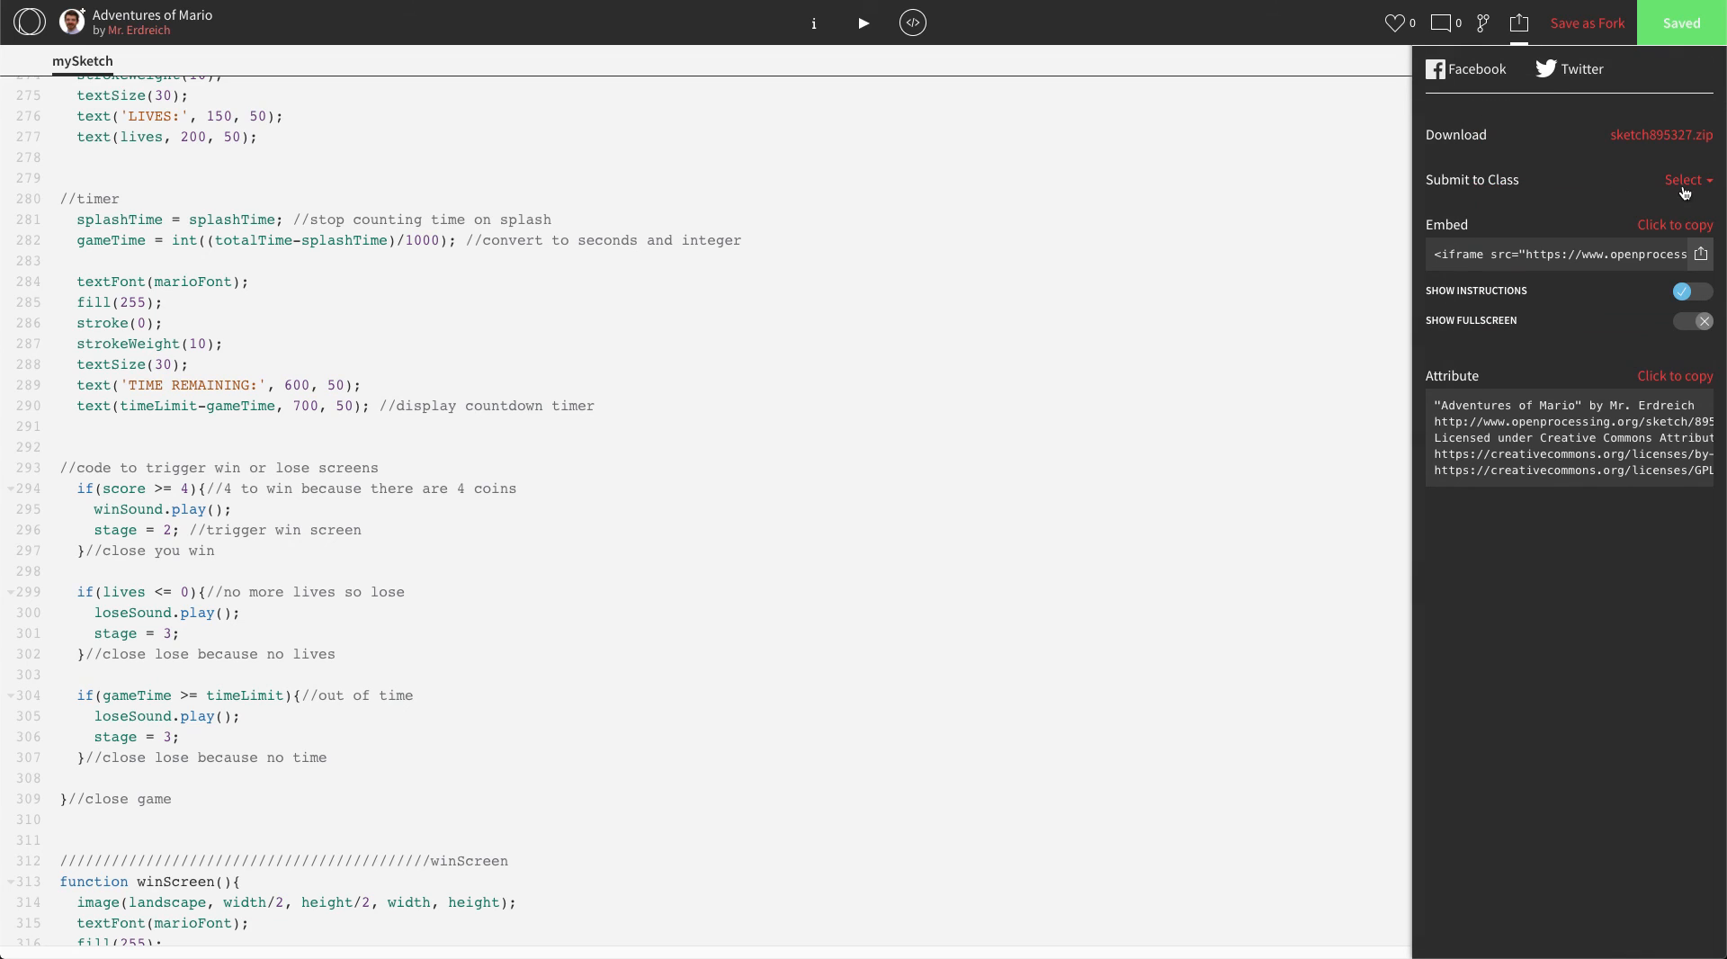
left_click(1684, 180)
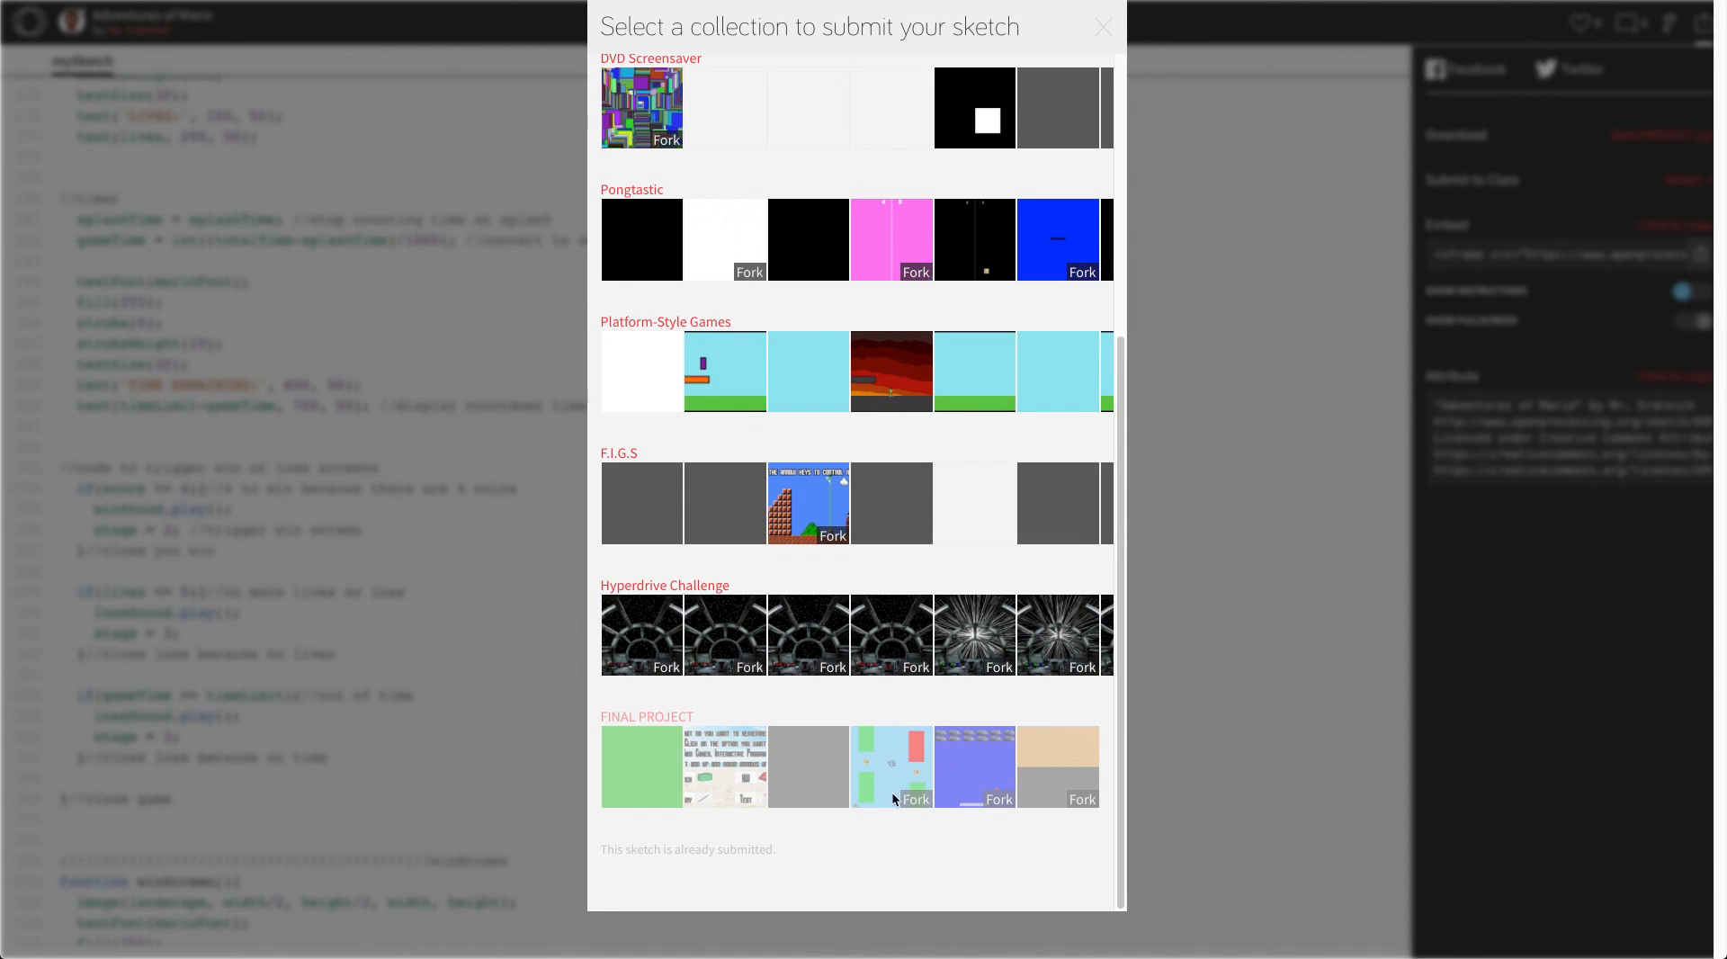